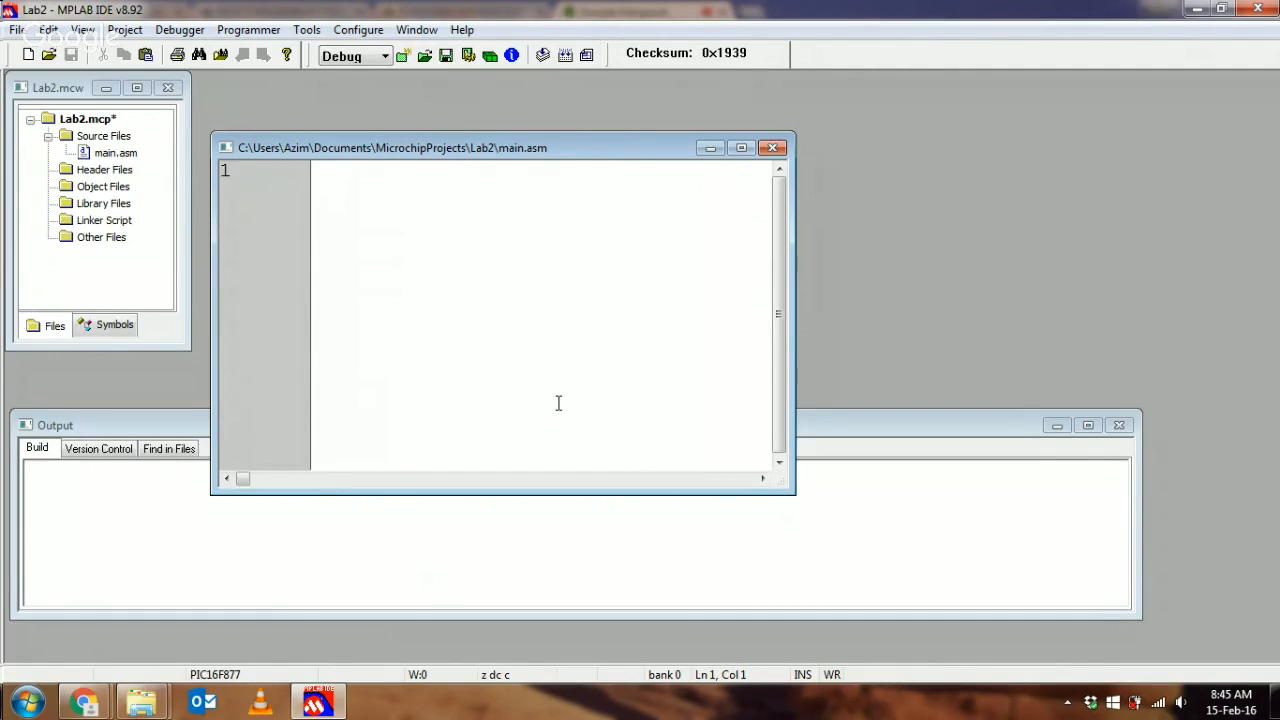
Browse from Computer into Local Disk (C:) down to the Microchip MPASM Suite folder.
click(330, 170)
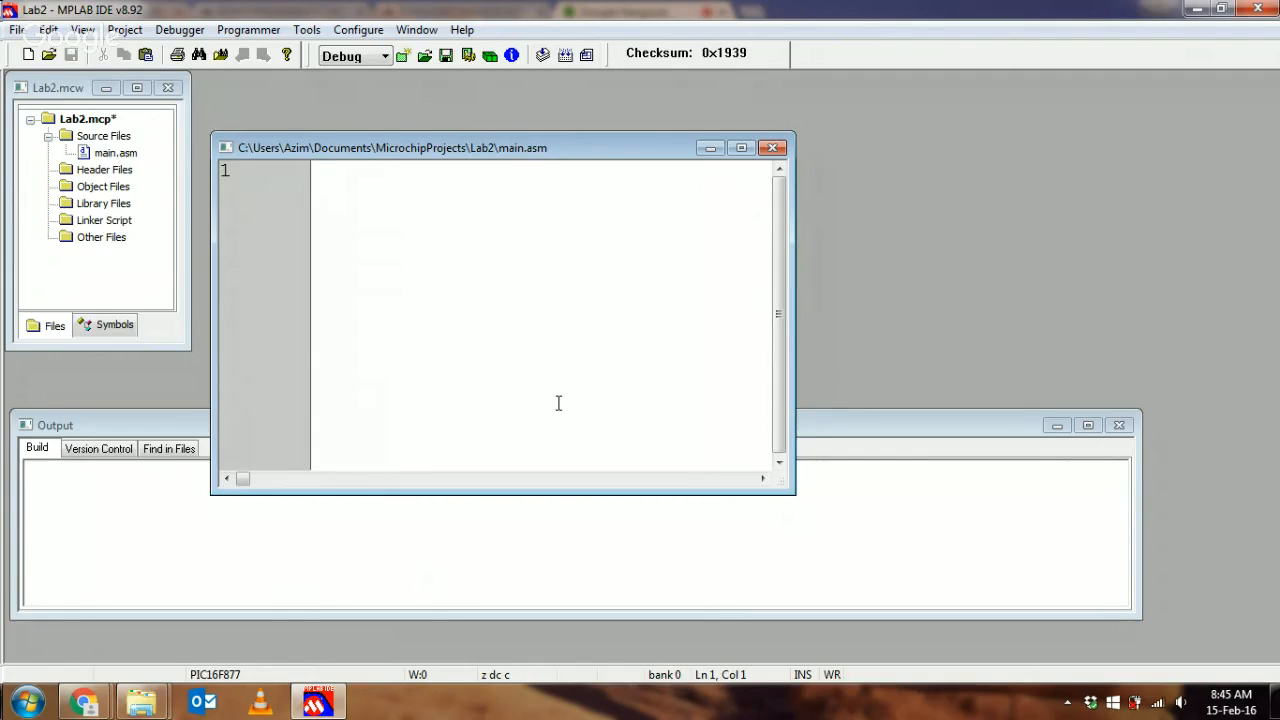
mouse_move(536, 408)
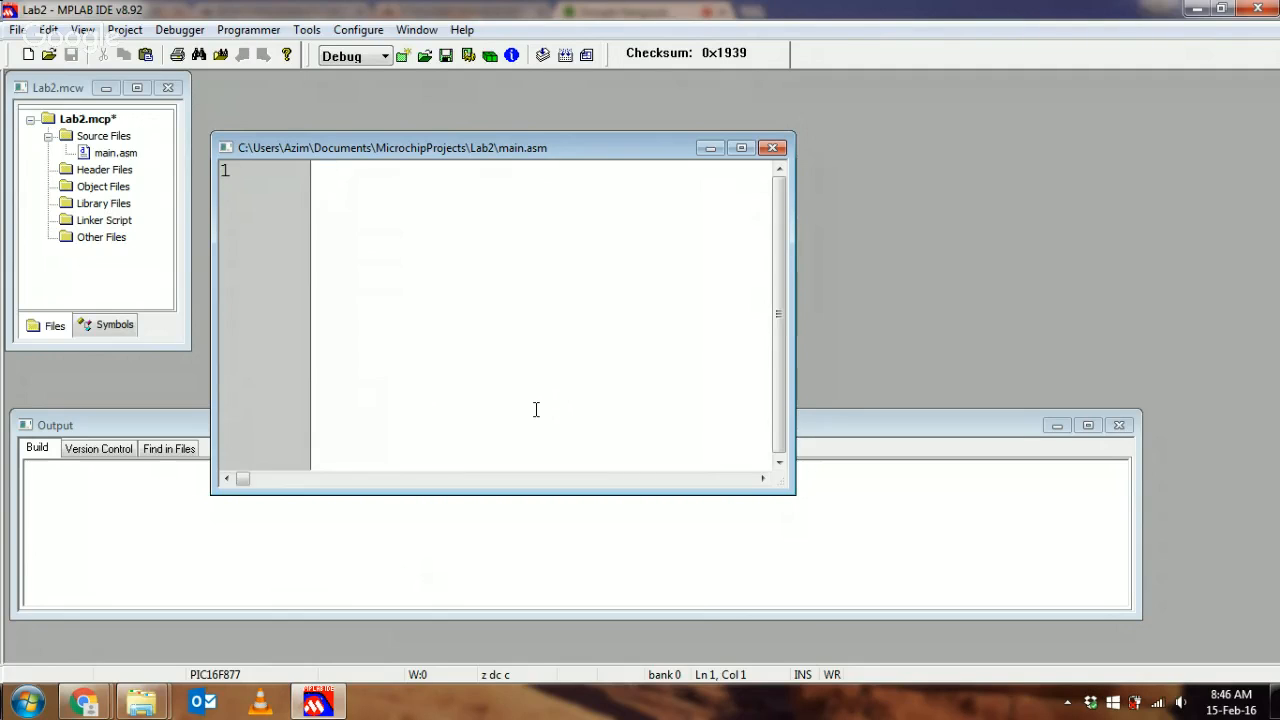
click(330, 172)
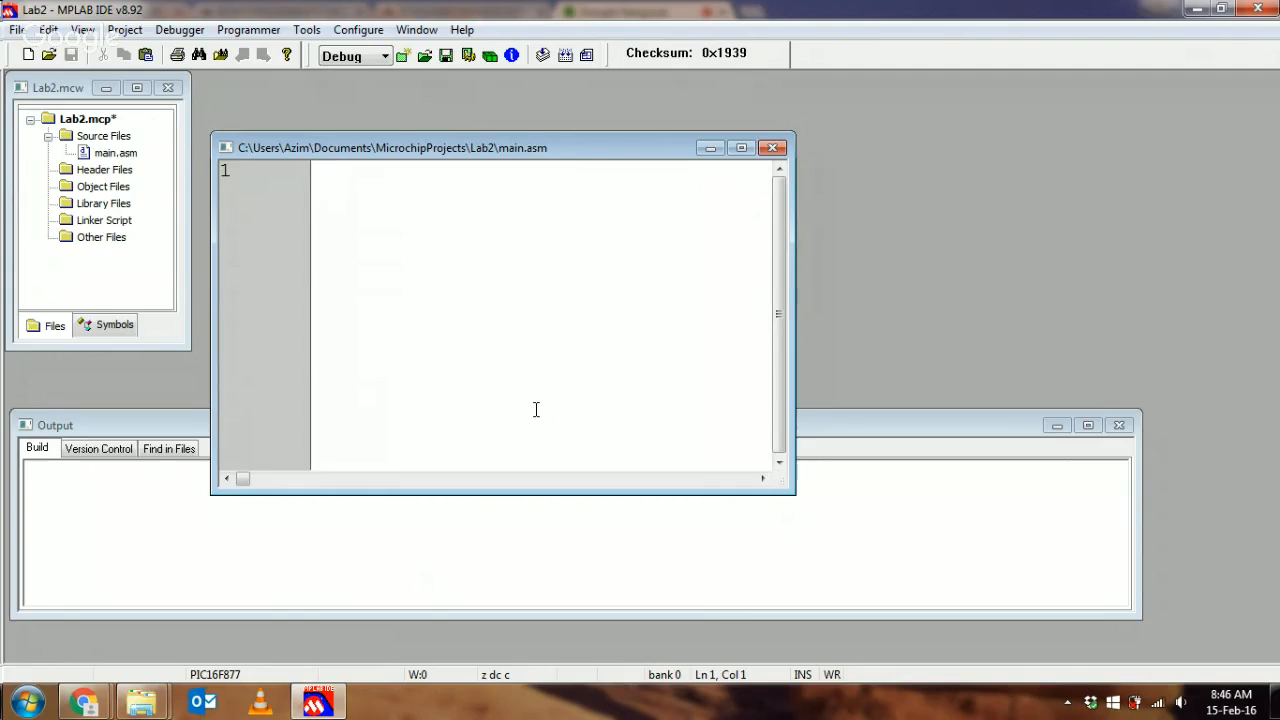
mouse_move(470, 364)
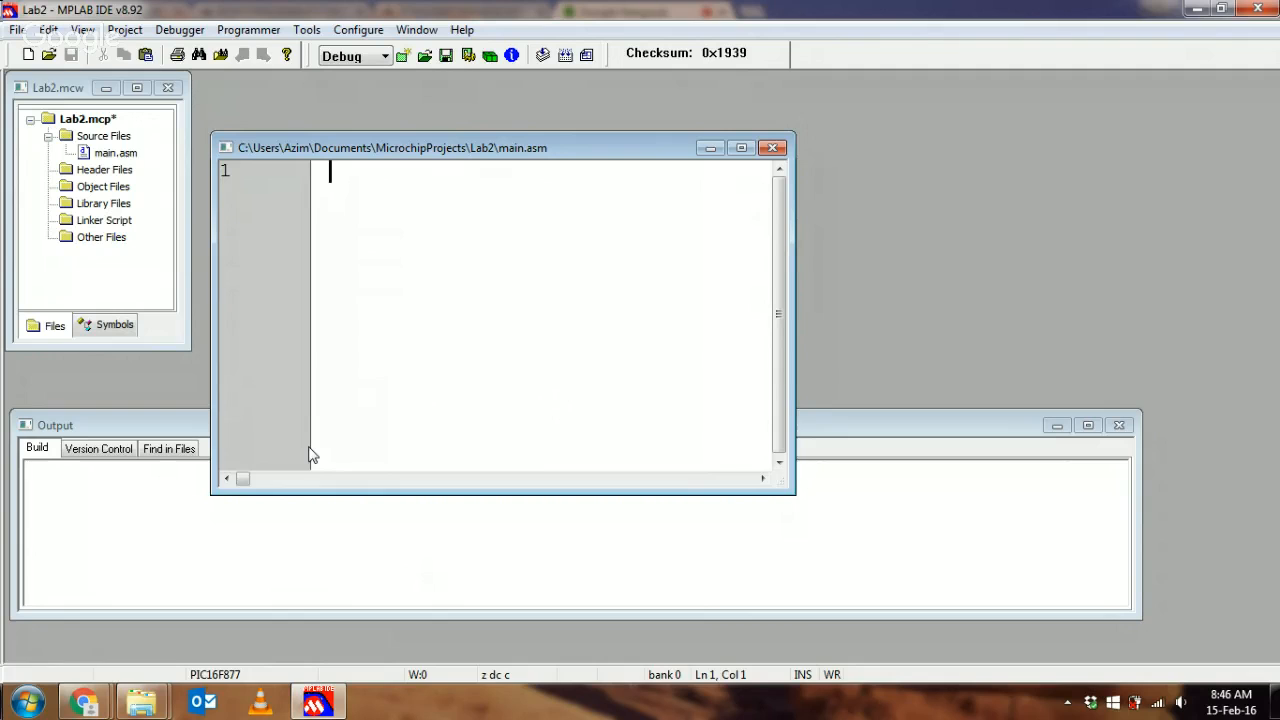
click(24, 700)
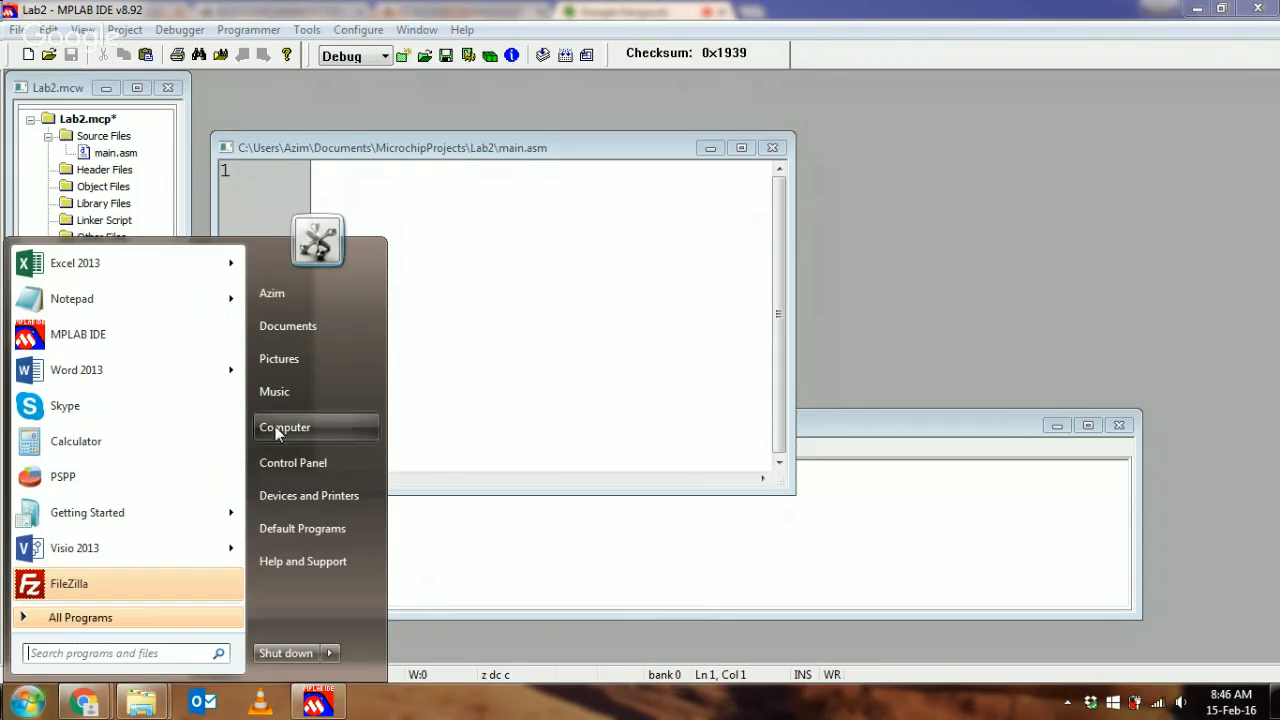
click(284, 428)
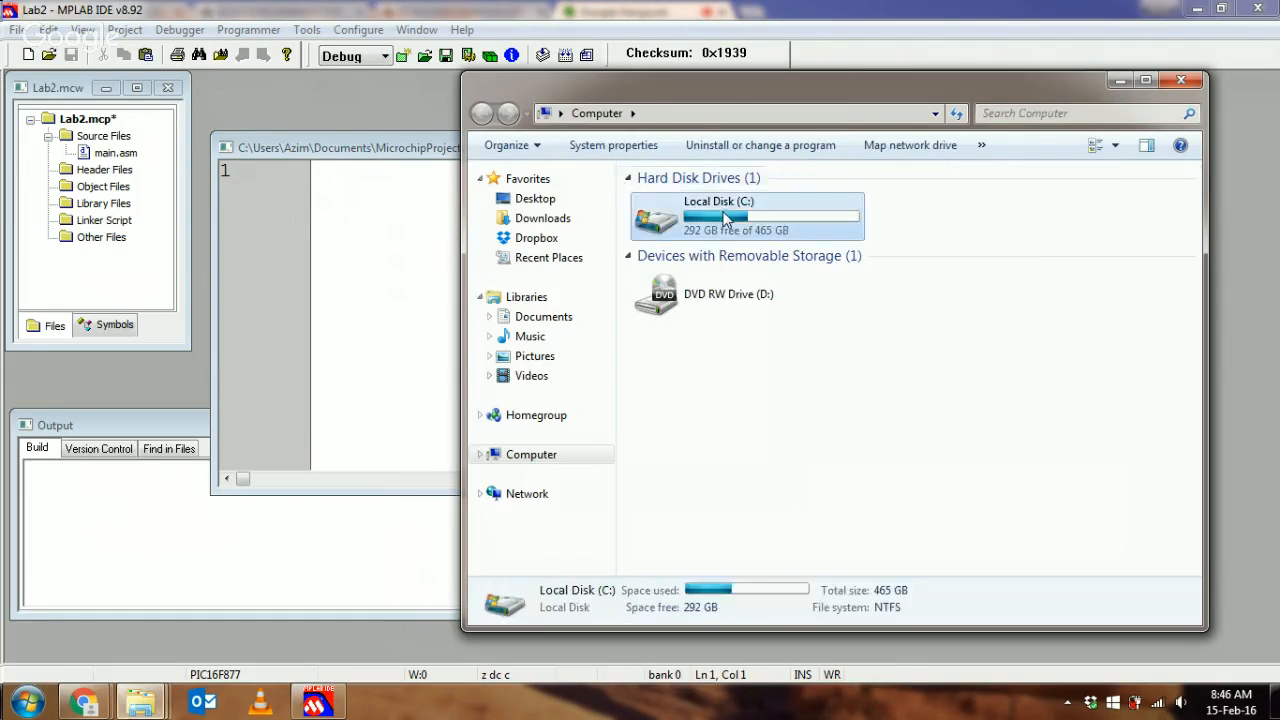
double_click(724, 216)
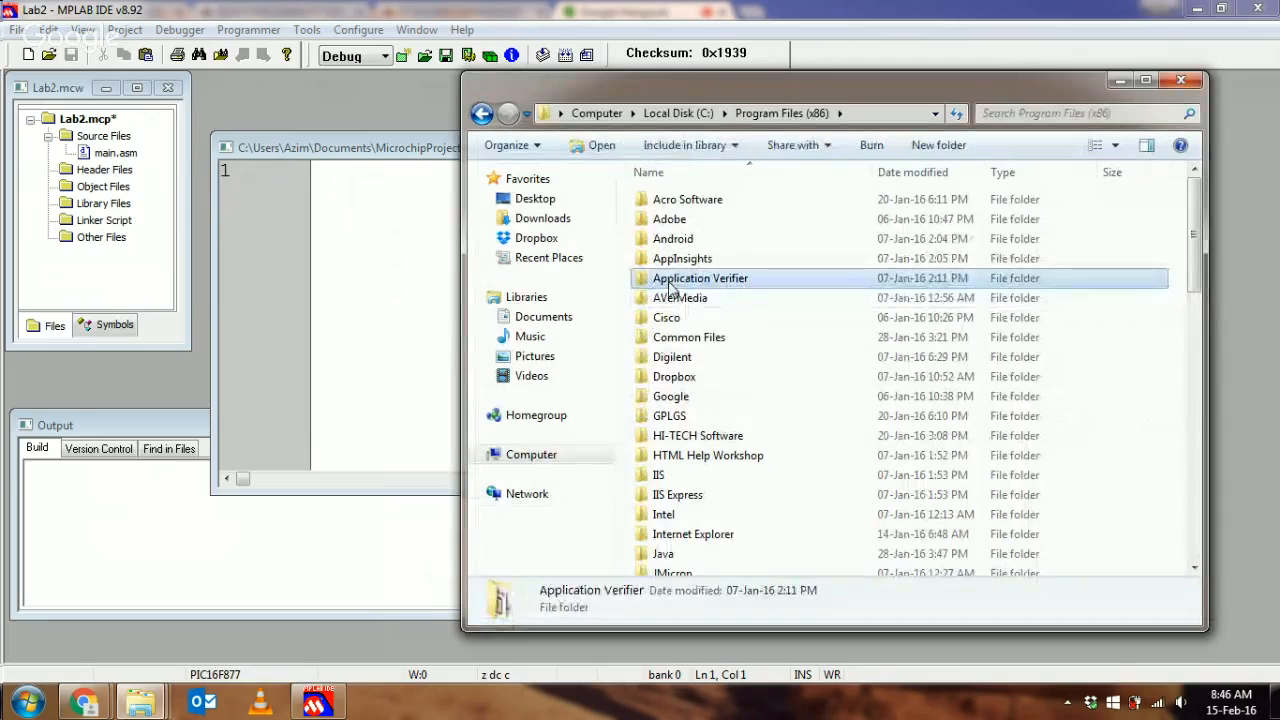
scroll(down, 3)
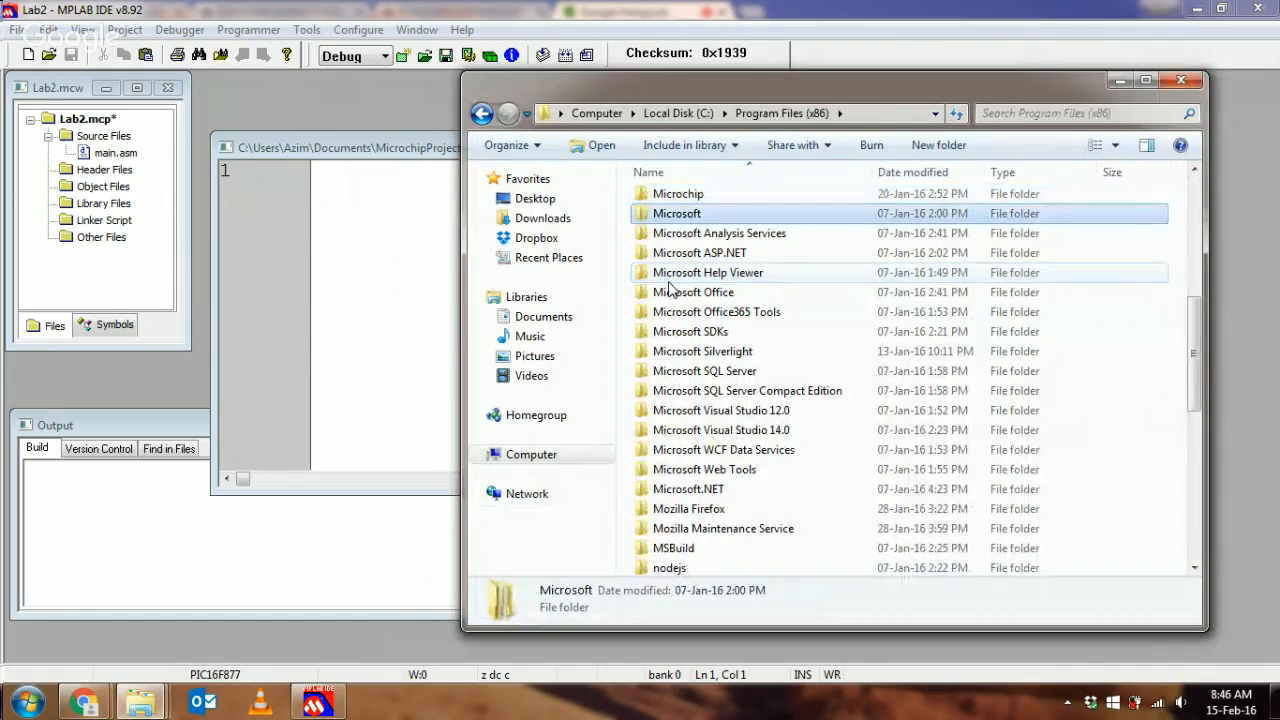
click(678, 192)
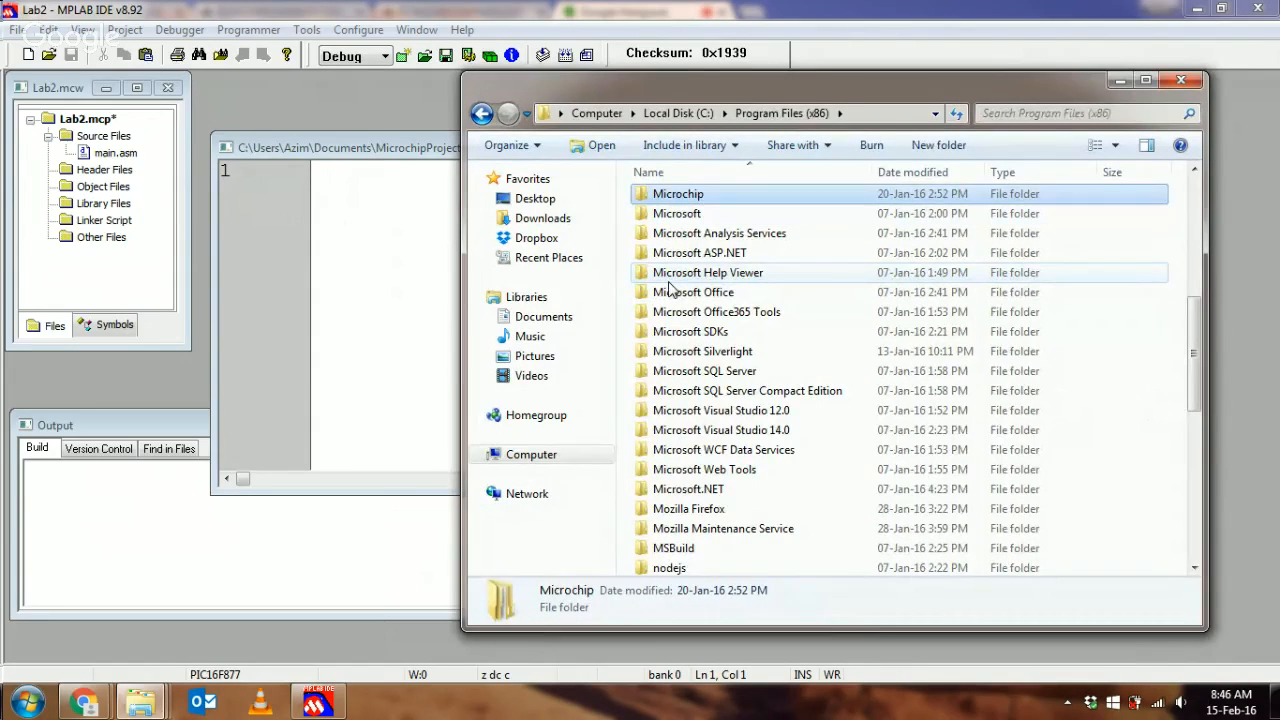
double_click(678, 192)
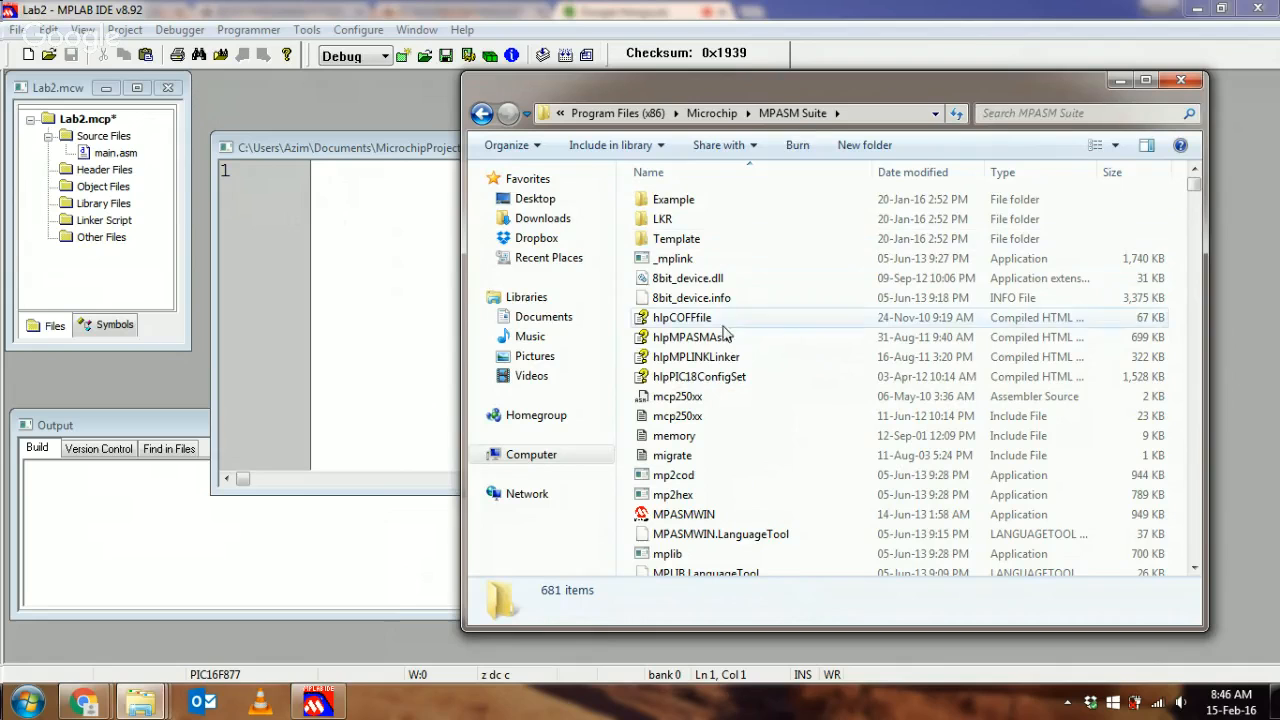
Launch the hlpMPASMAsm assembler help file from the MPASM Suite folder.
click(692, 336)
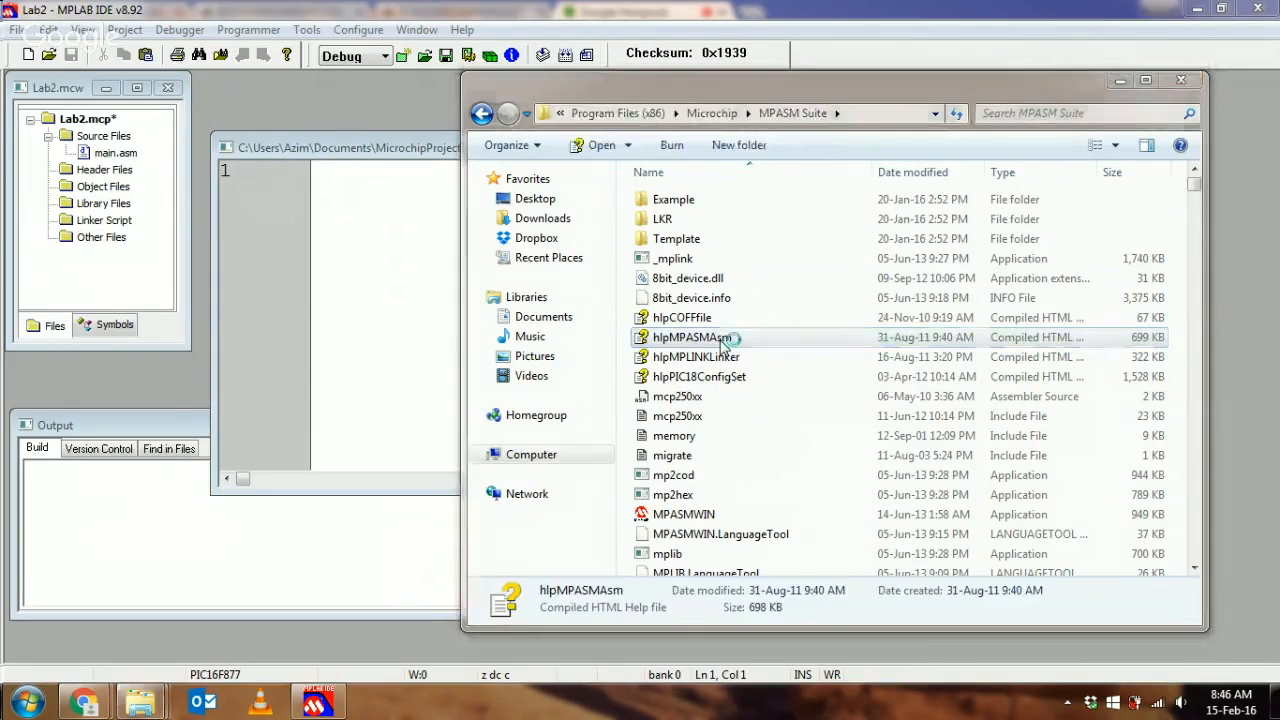
double_click(690, 336)
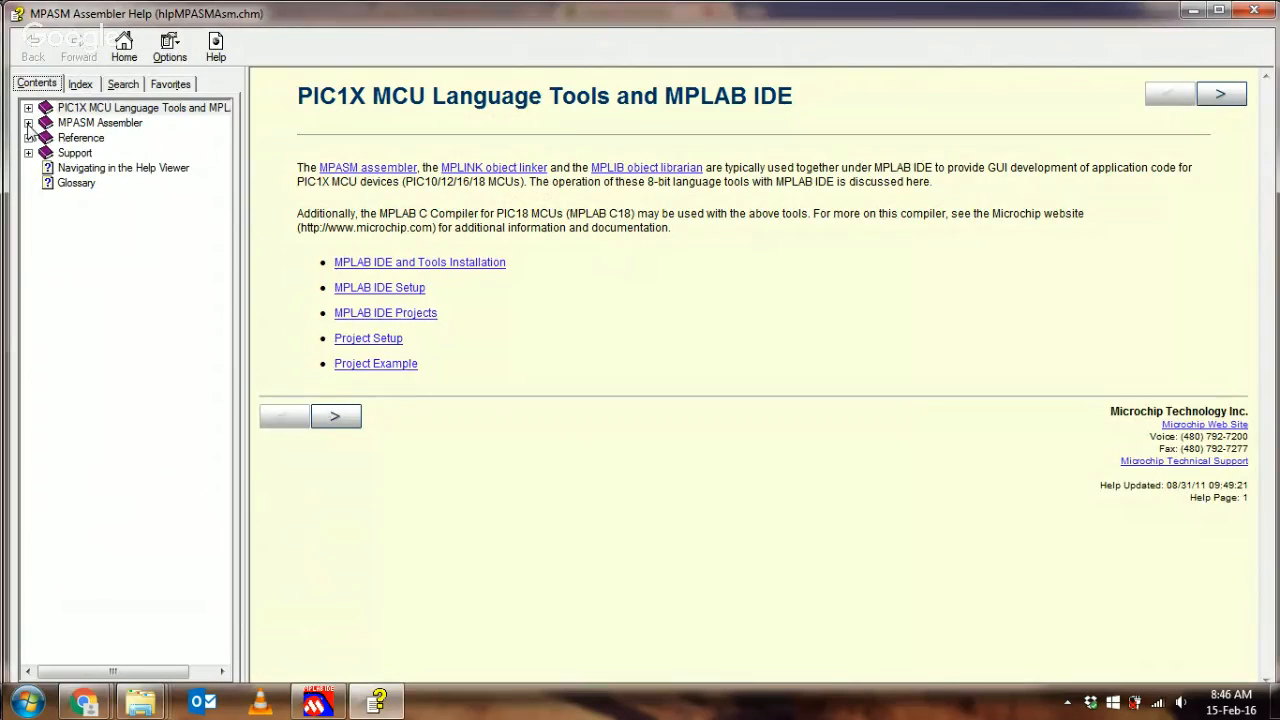
Browse the MPASM Assembler Directives by Alphabetical Listing page, scrolling through the directives.
click(28, 122)
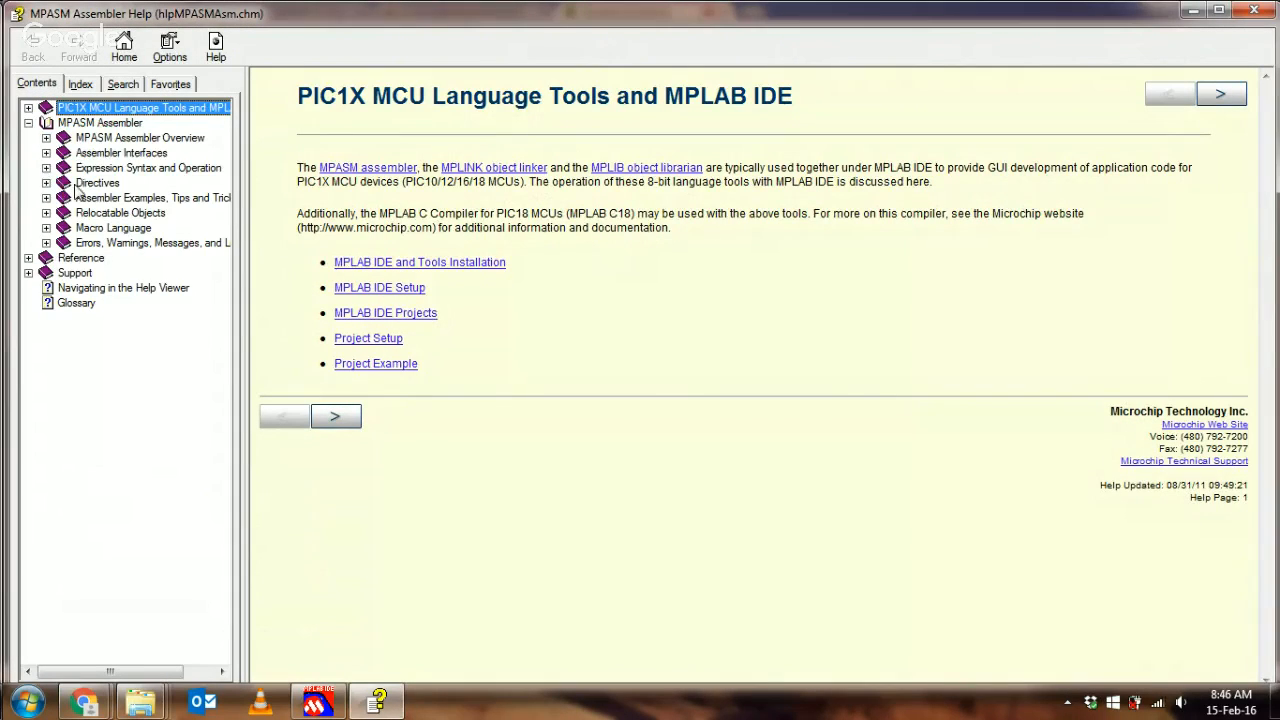
click(96, 182)
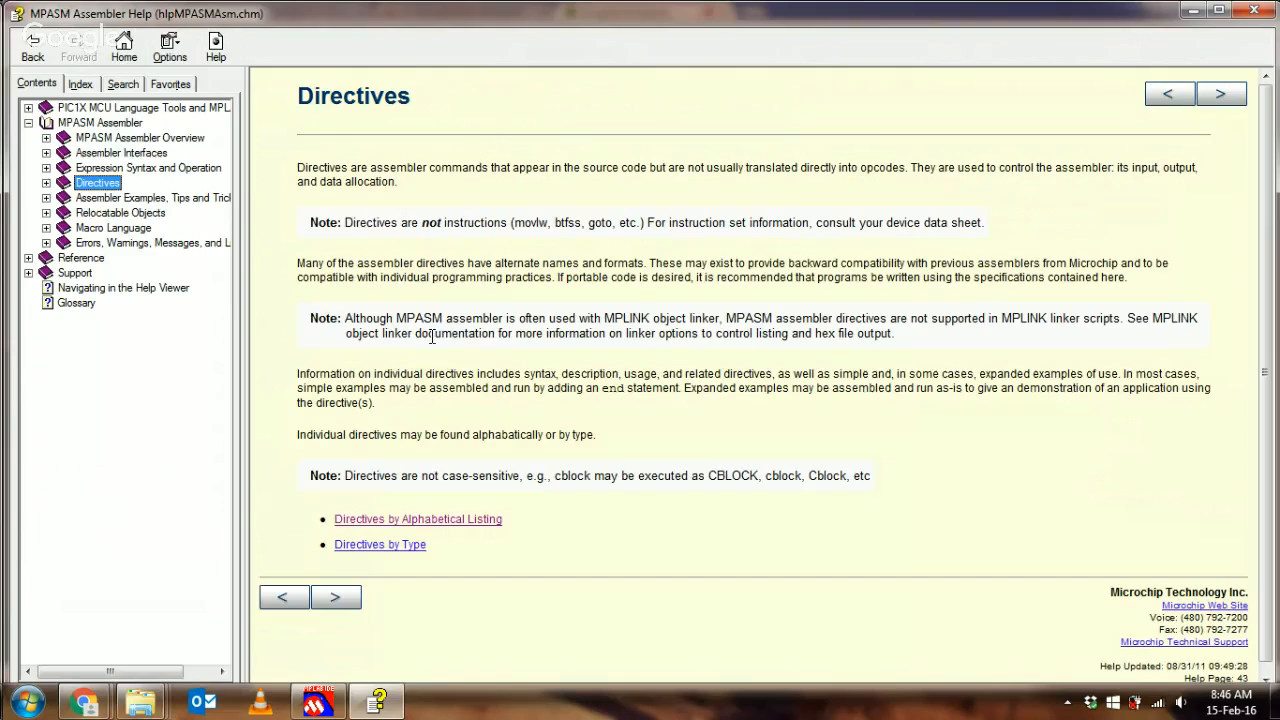
mouse_move(430, 520)
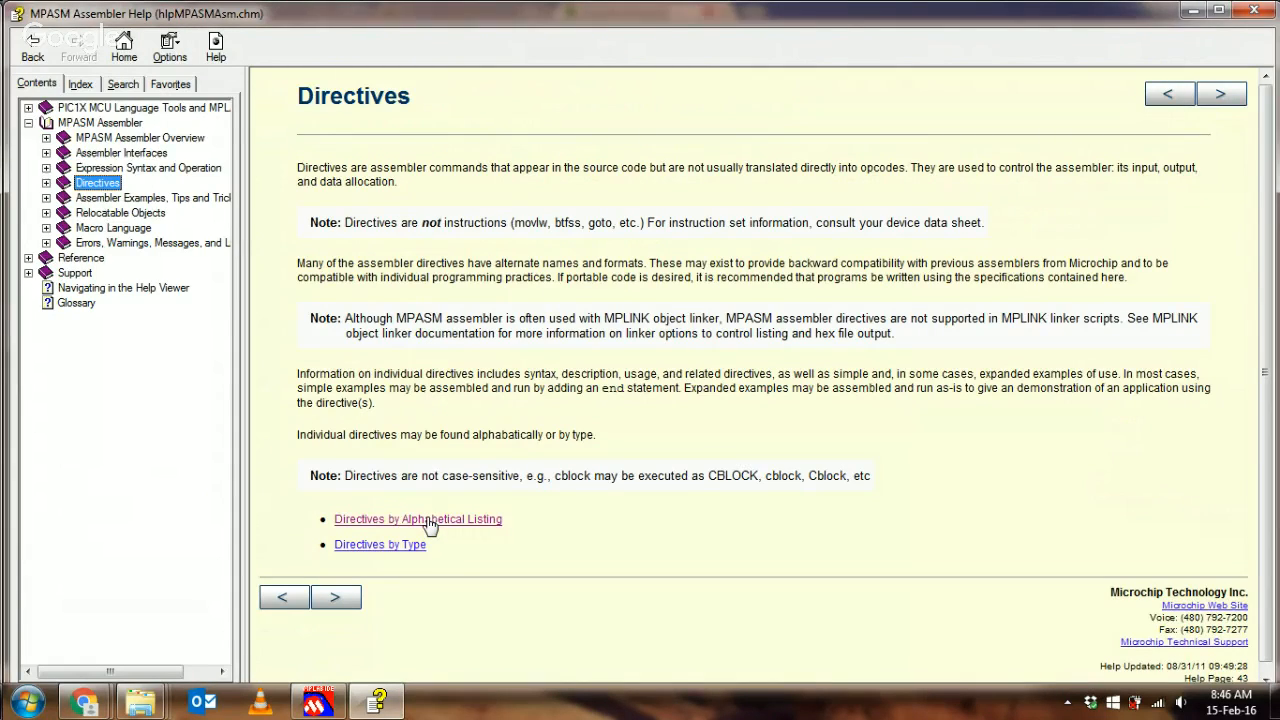
click(416, 520)
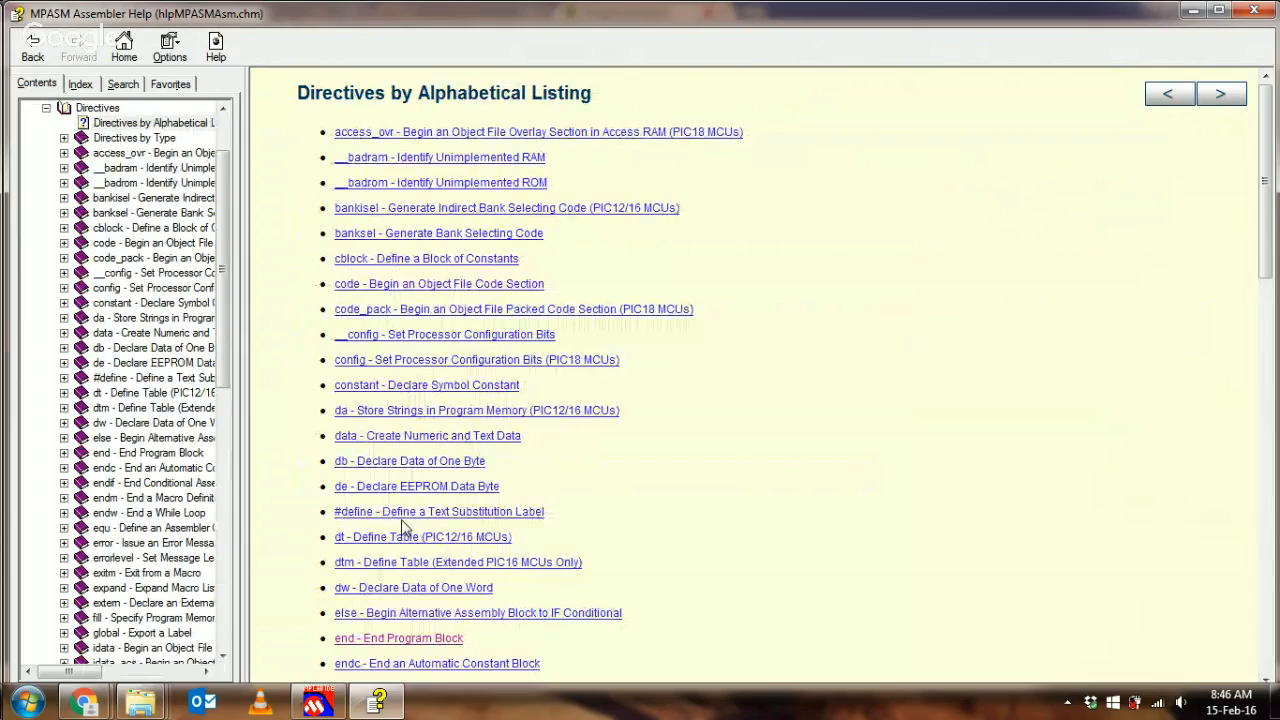
scroll(down, 3)
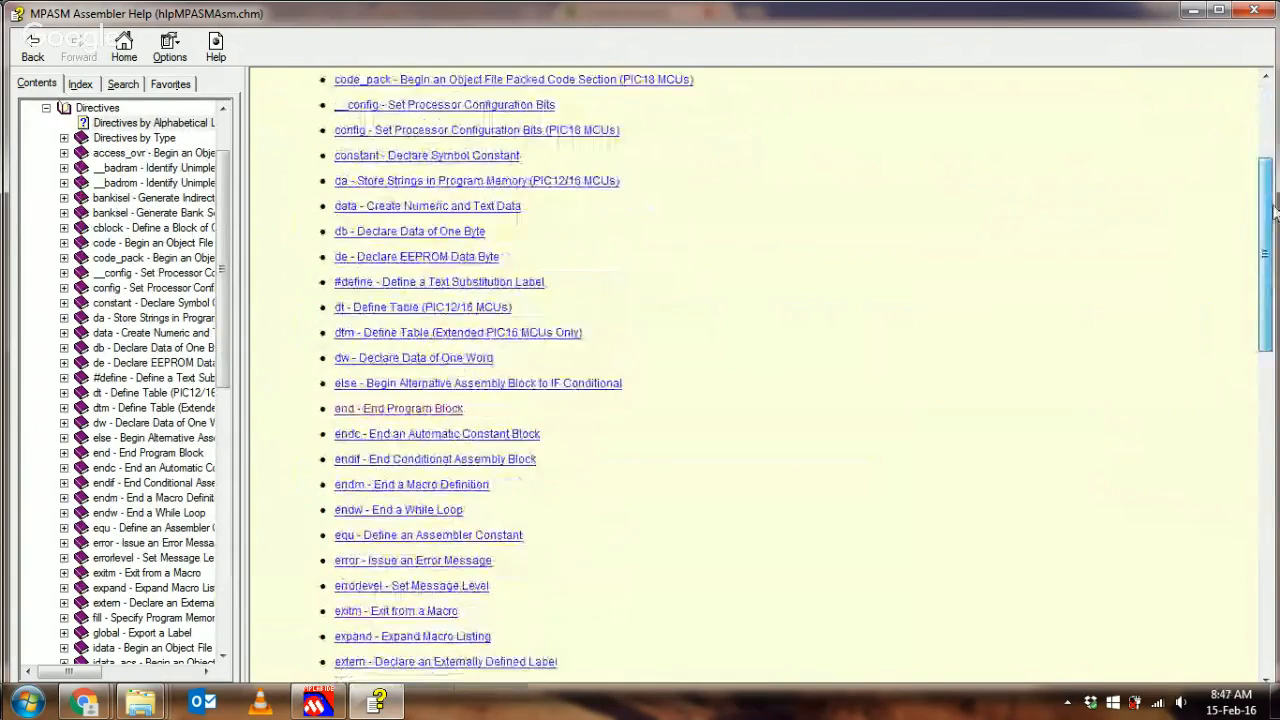
scroll(down, 3)
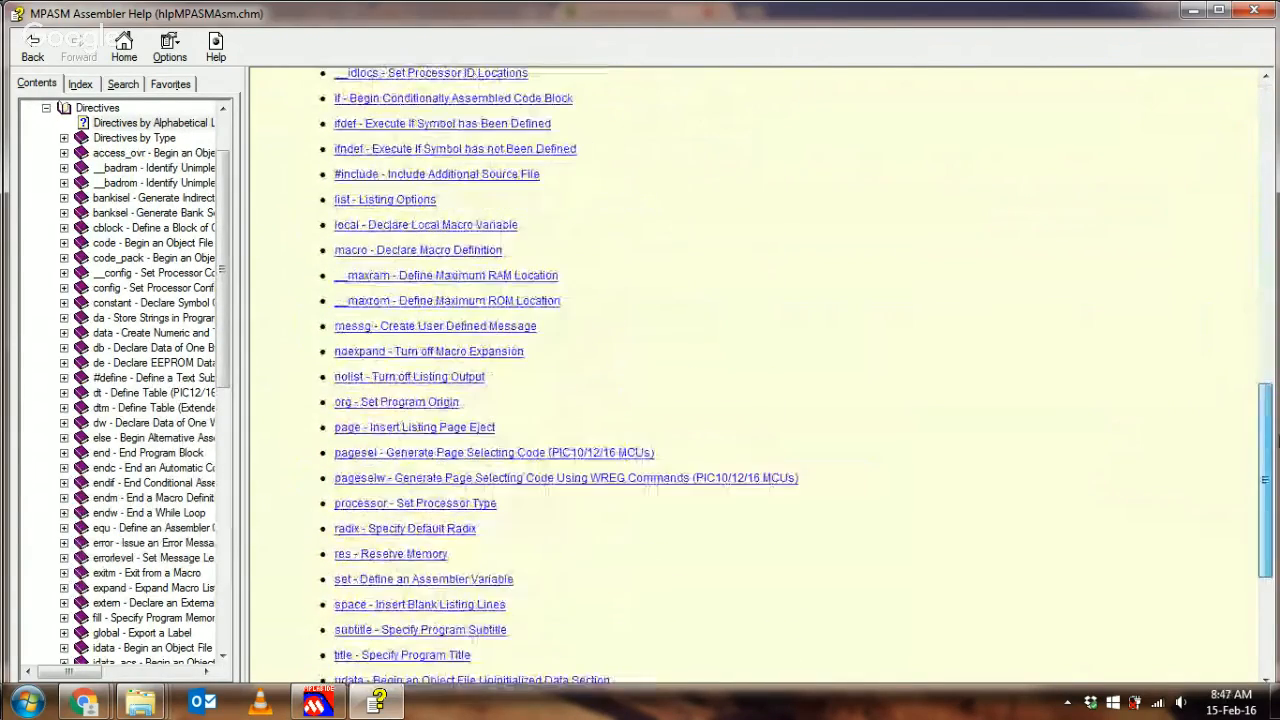
scroll(down, 3)
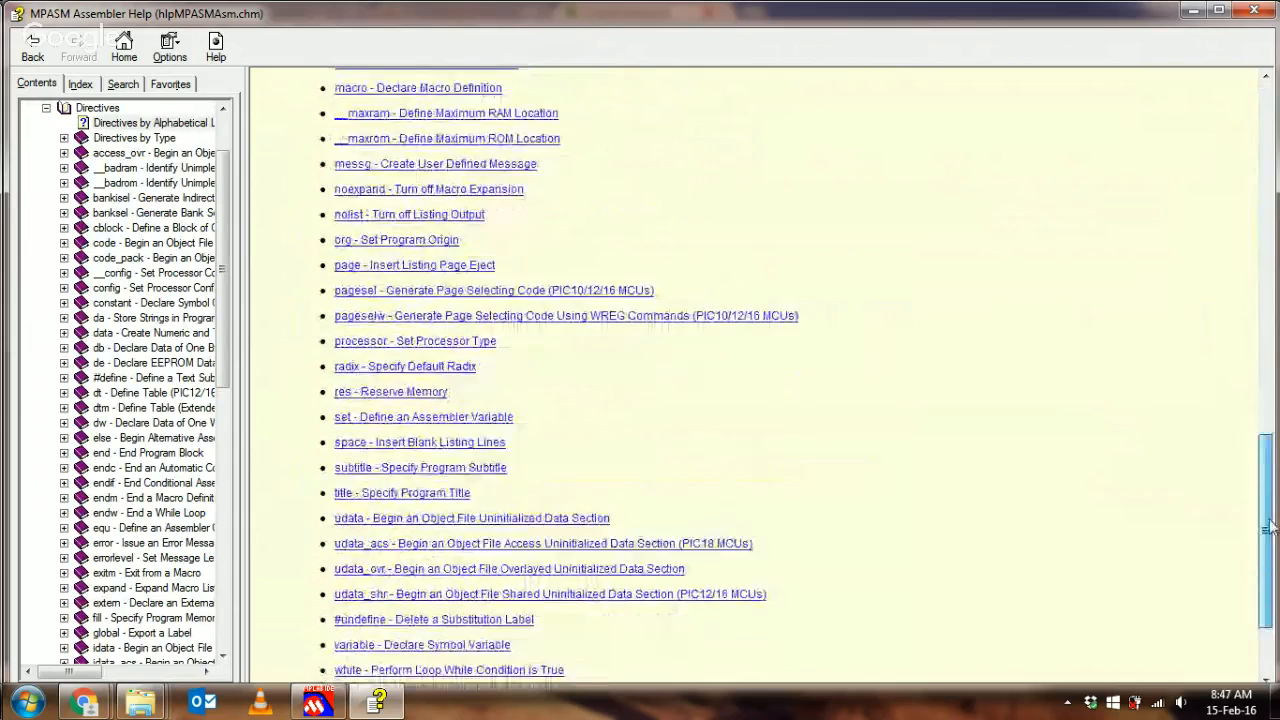
scroll(down, 3)
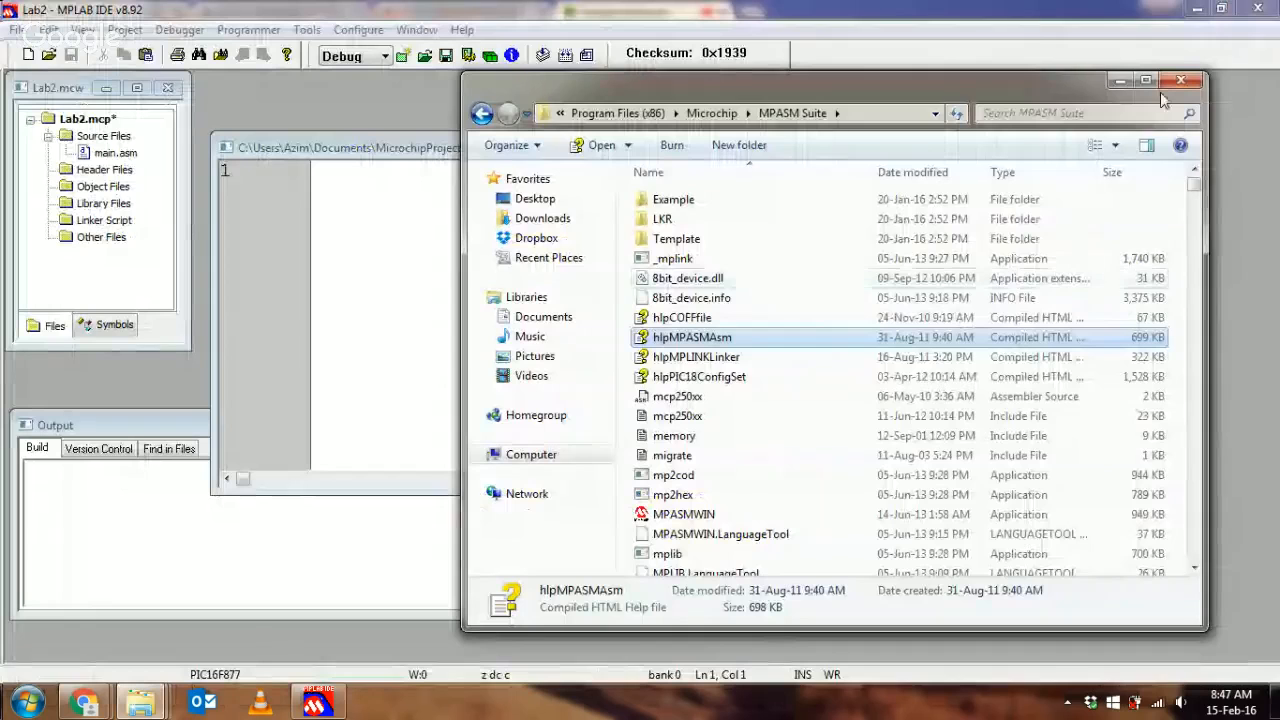
Close Explorer, add an indented END directive on line 4 of main.asm and save it.
click(1180, 80)
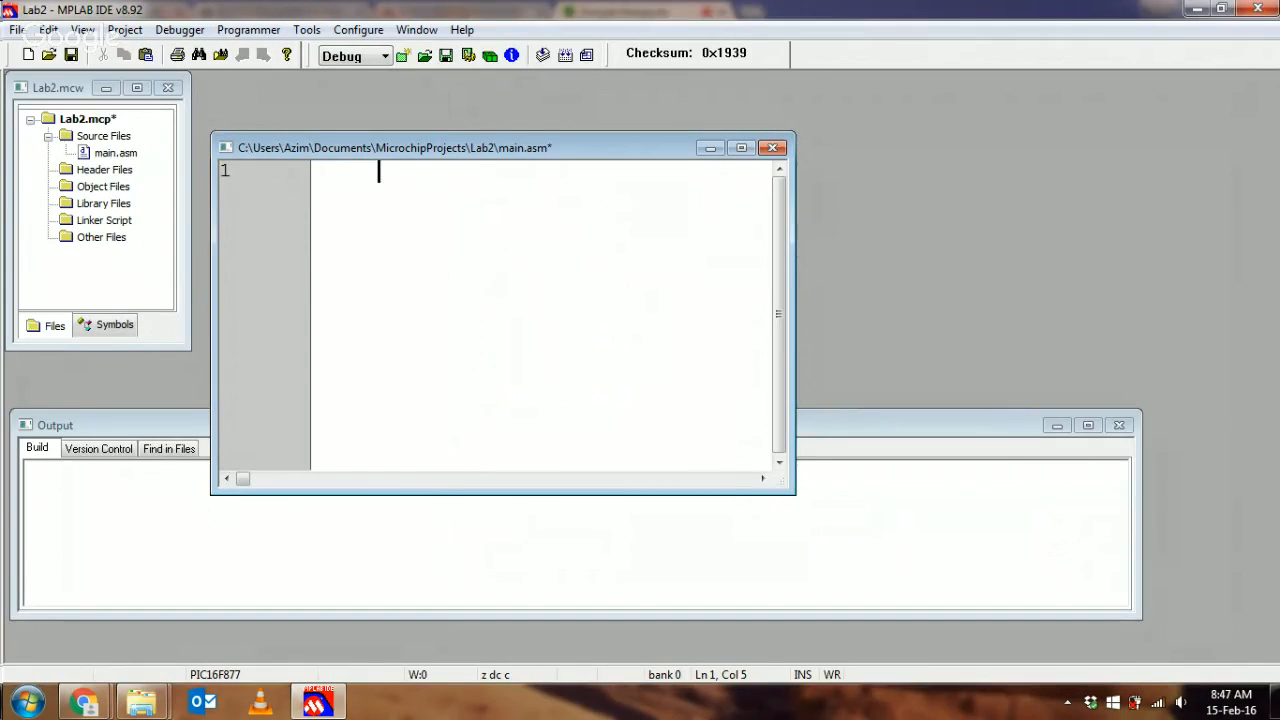
text(END)
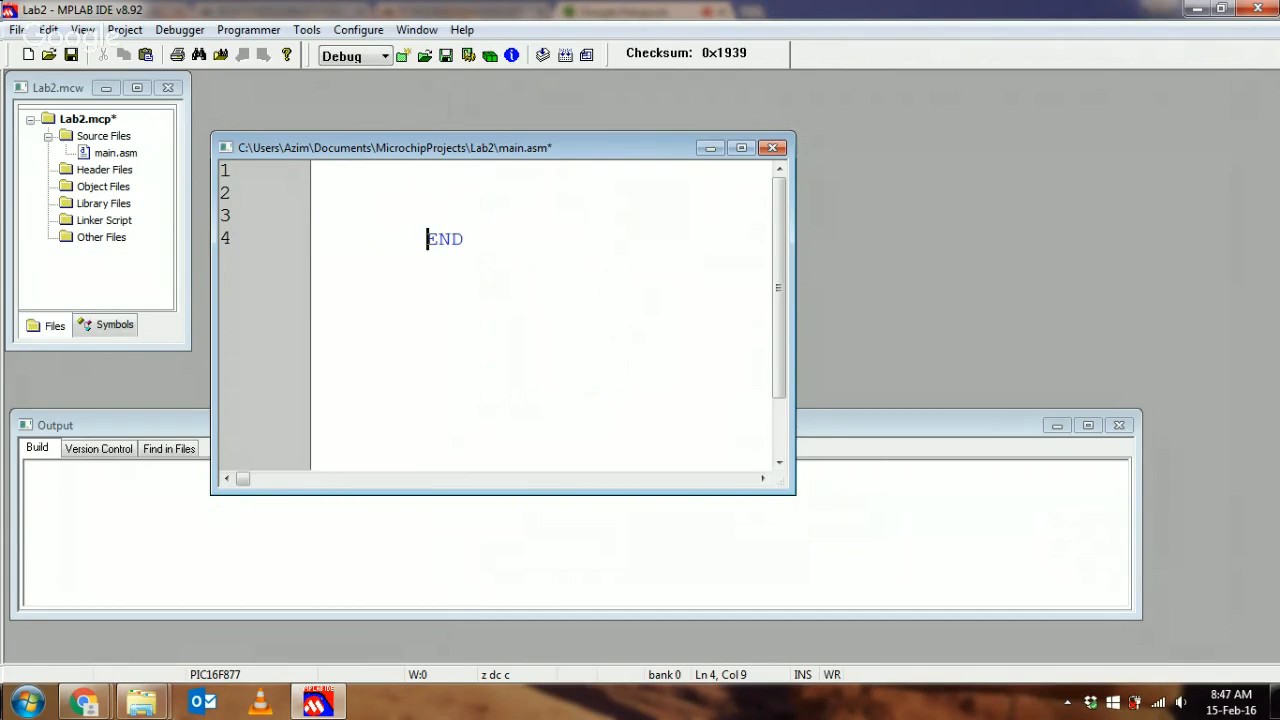
mouse_move(628, 298)
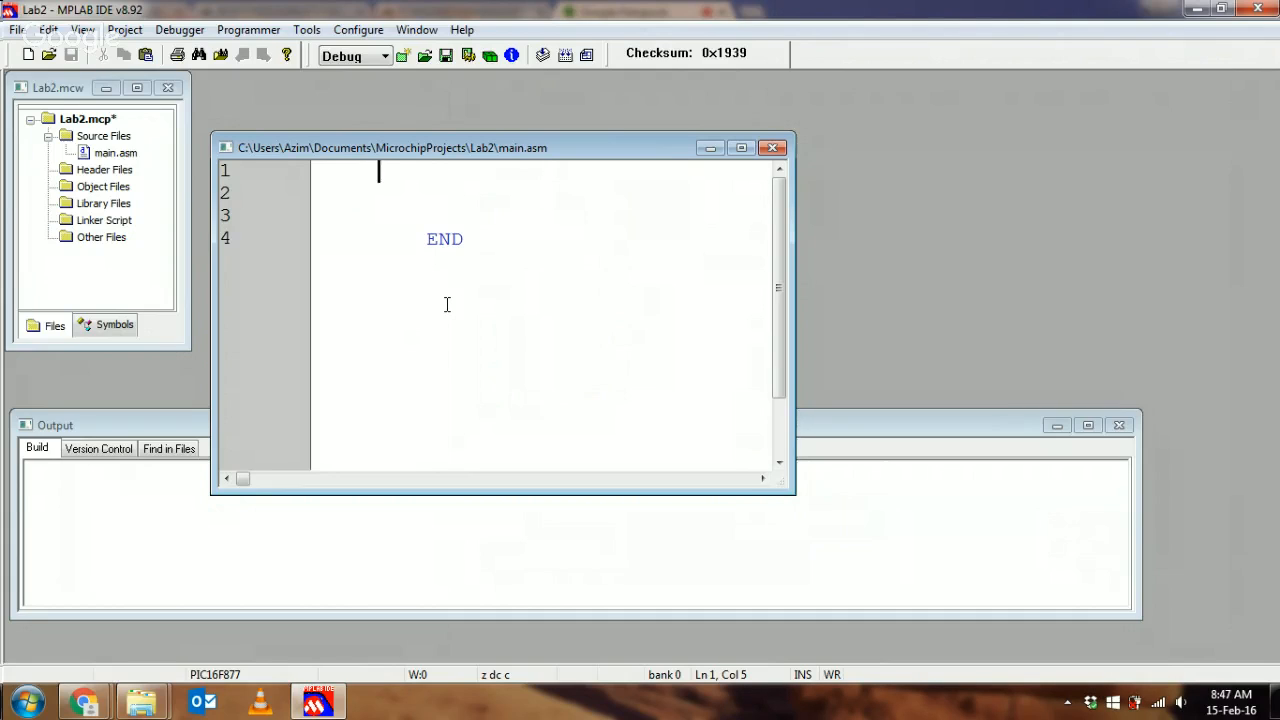
key(enter)
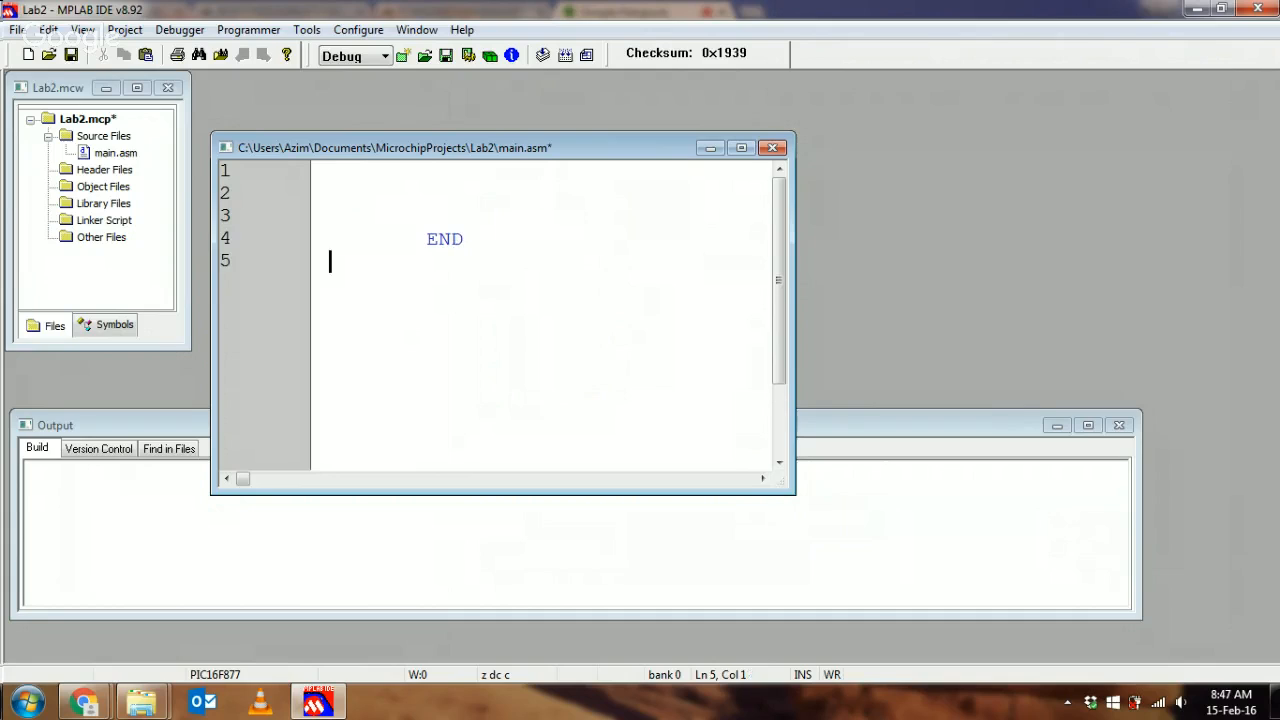
click(480, 240)
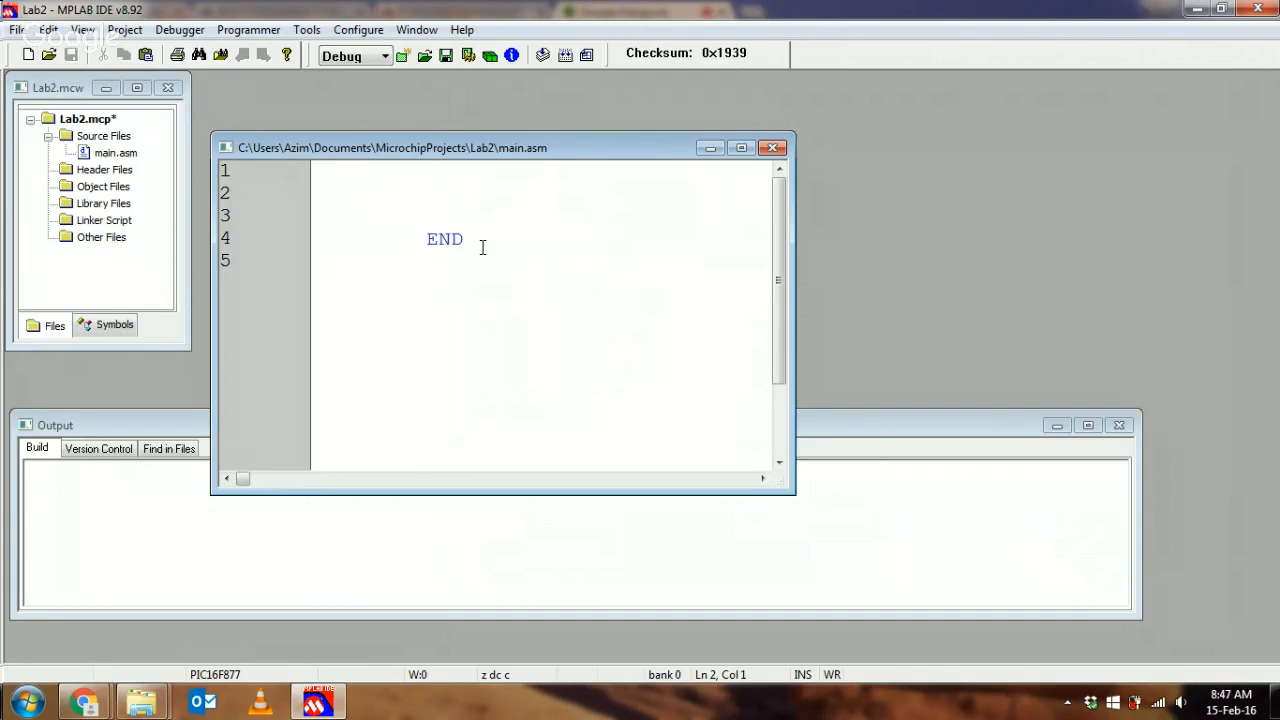
mouse_move(446, 188)
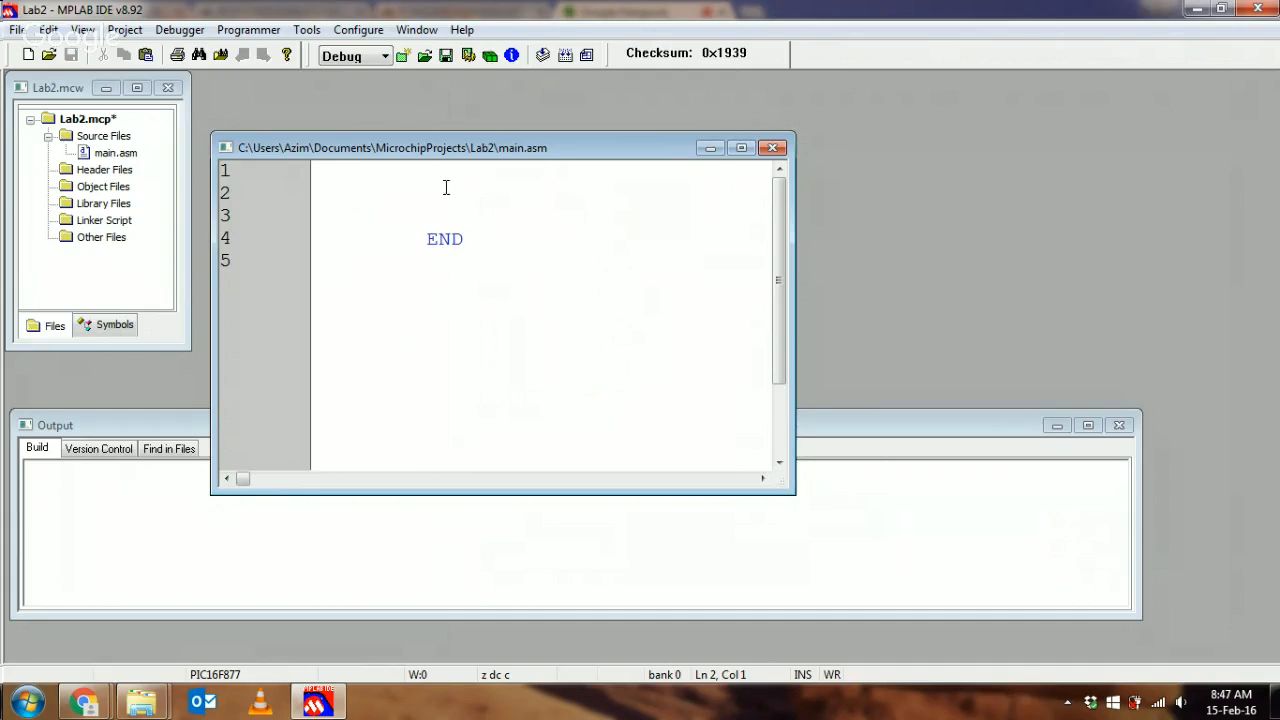
mouse_move(564, 56)
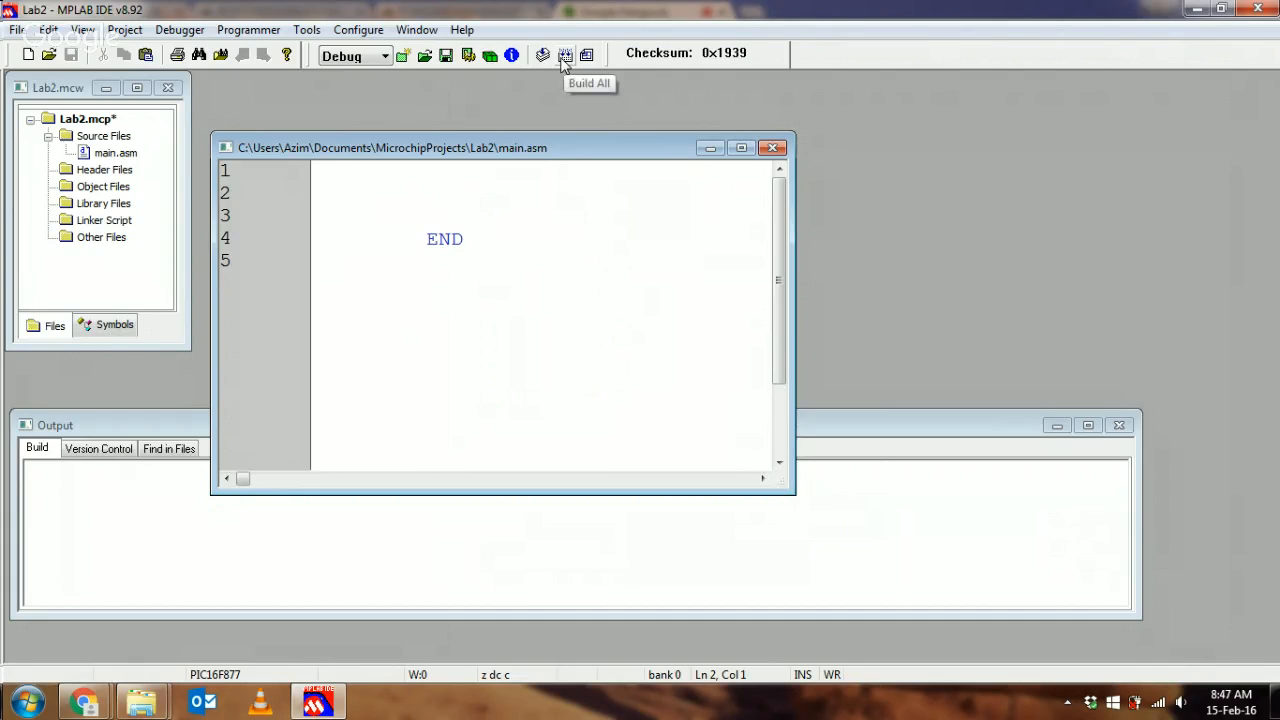
Build All, dismiss the 'Failed to load main.cof' warning so the Lab2 build succeeds.
click(564, 56)
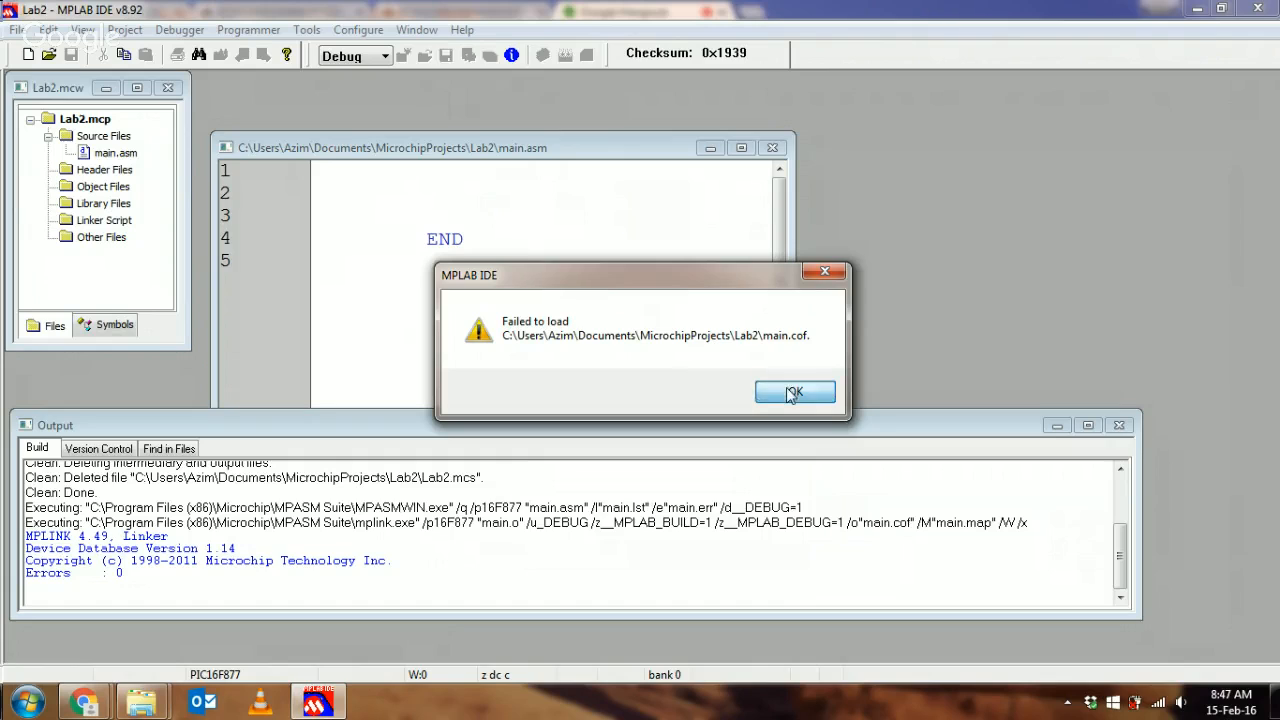
click(794, 390)
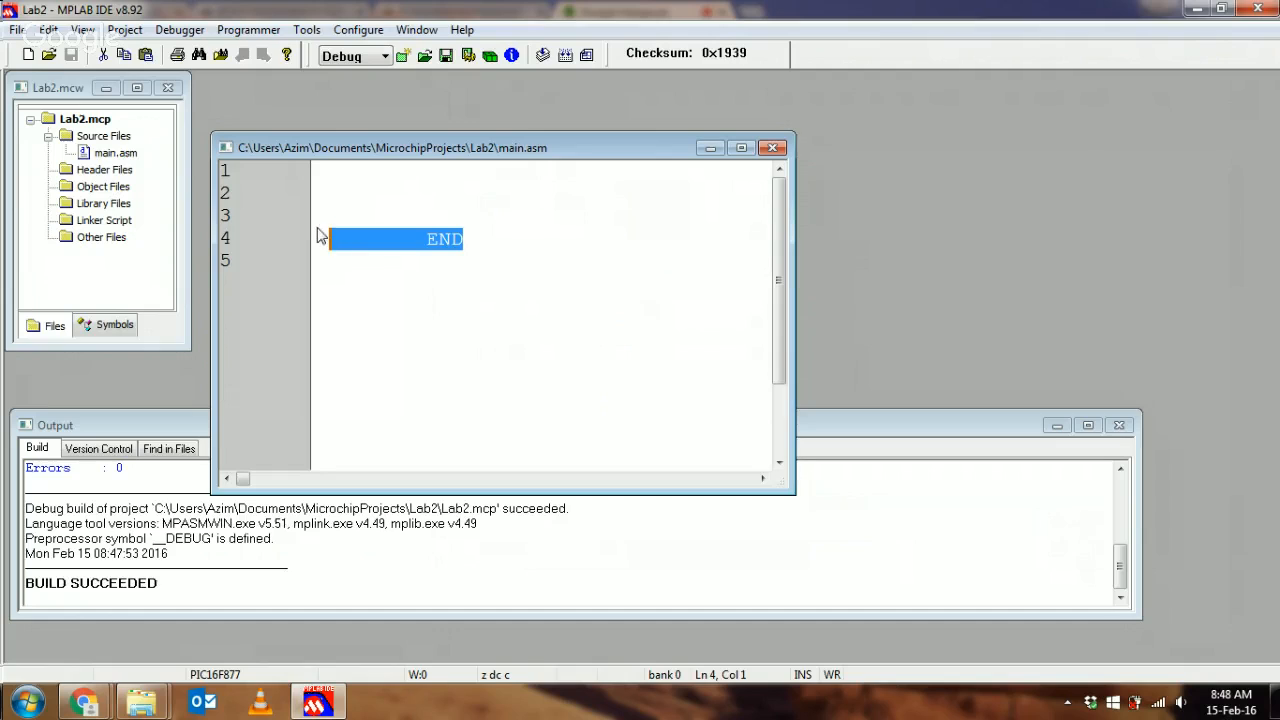
click(330, 192)
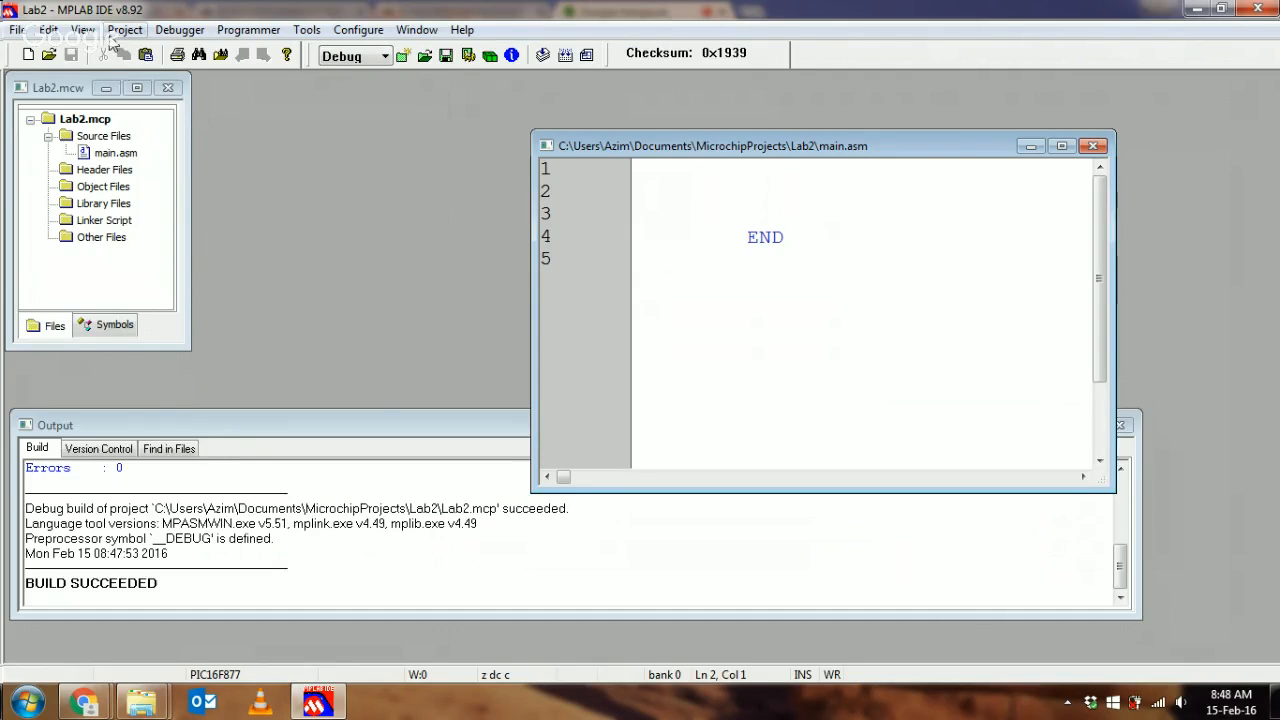
View the empty Disassembly Listing and Program Memory full of 3FFF opcodes, then close Program Memory.
click(82, 30)
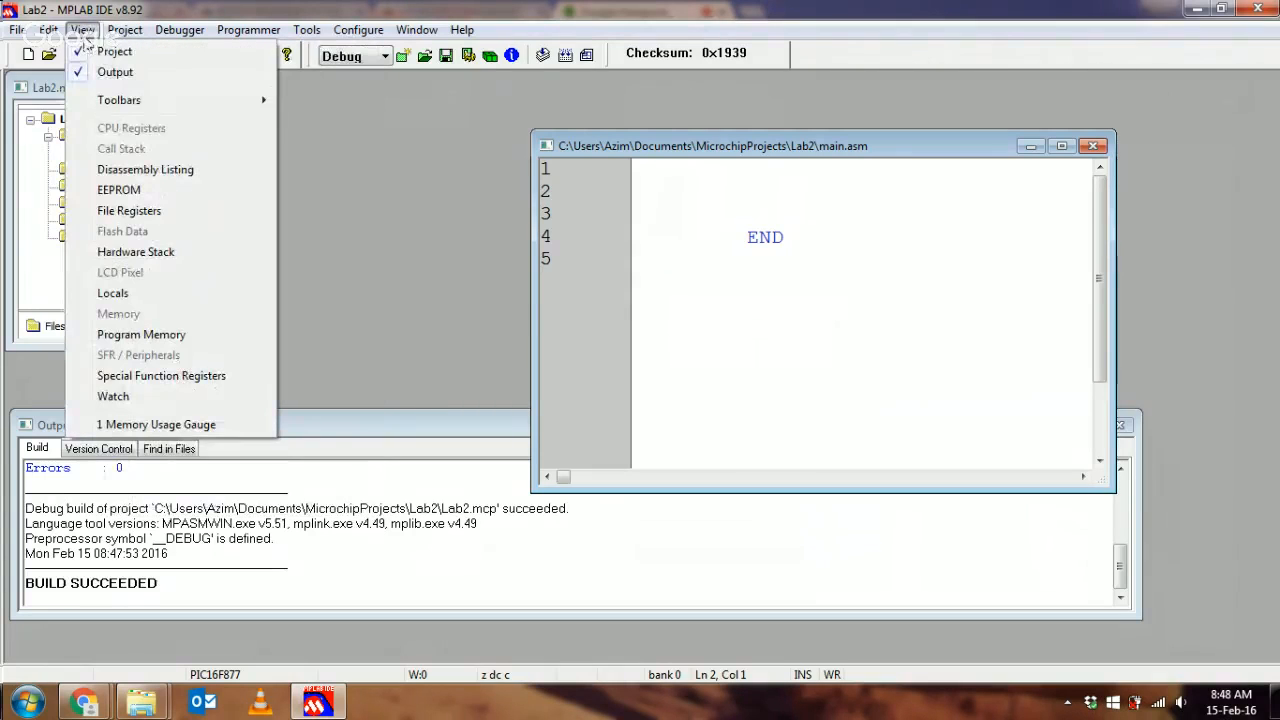
mouse_move(144, 168)
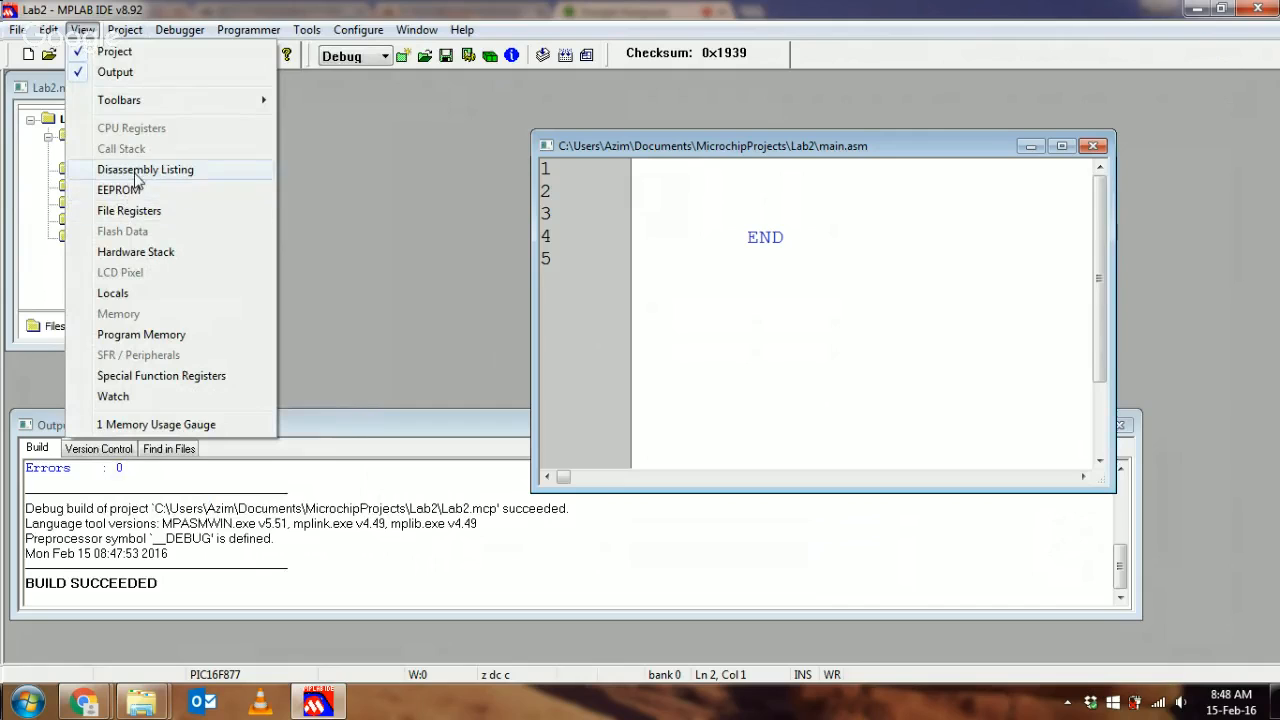
click(144, 168)
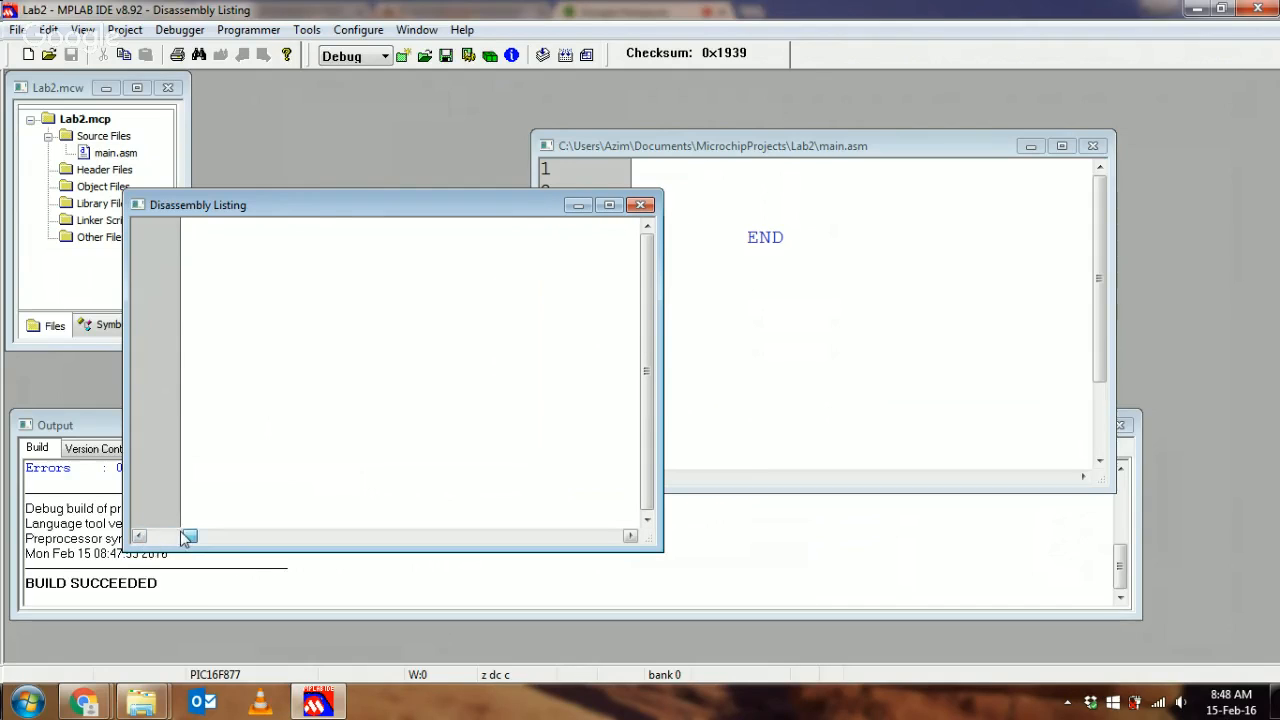
click(82, 30)
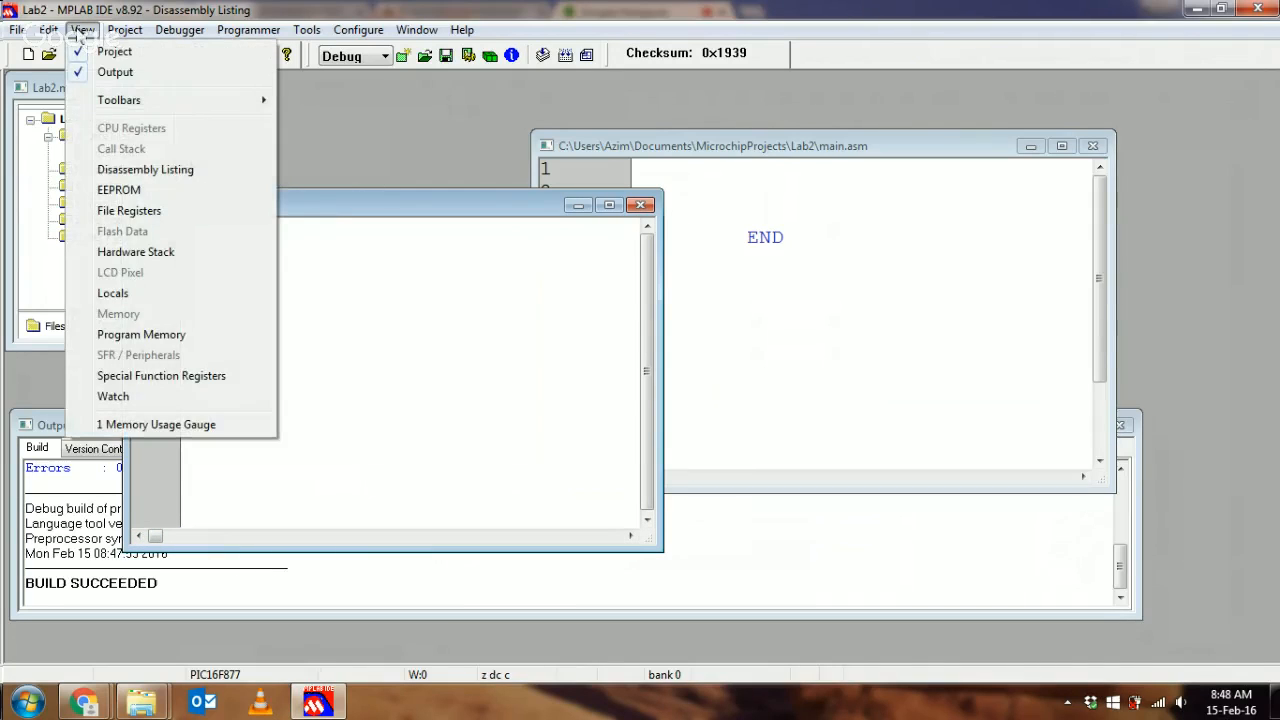
mouse_move(140, 334)
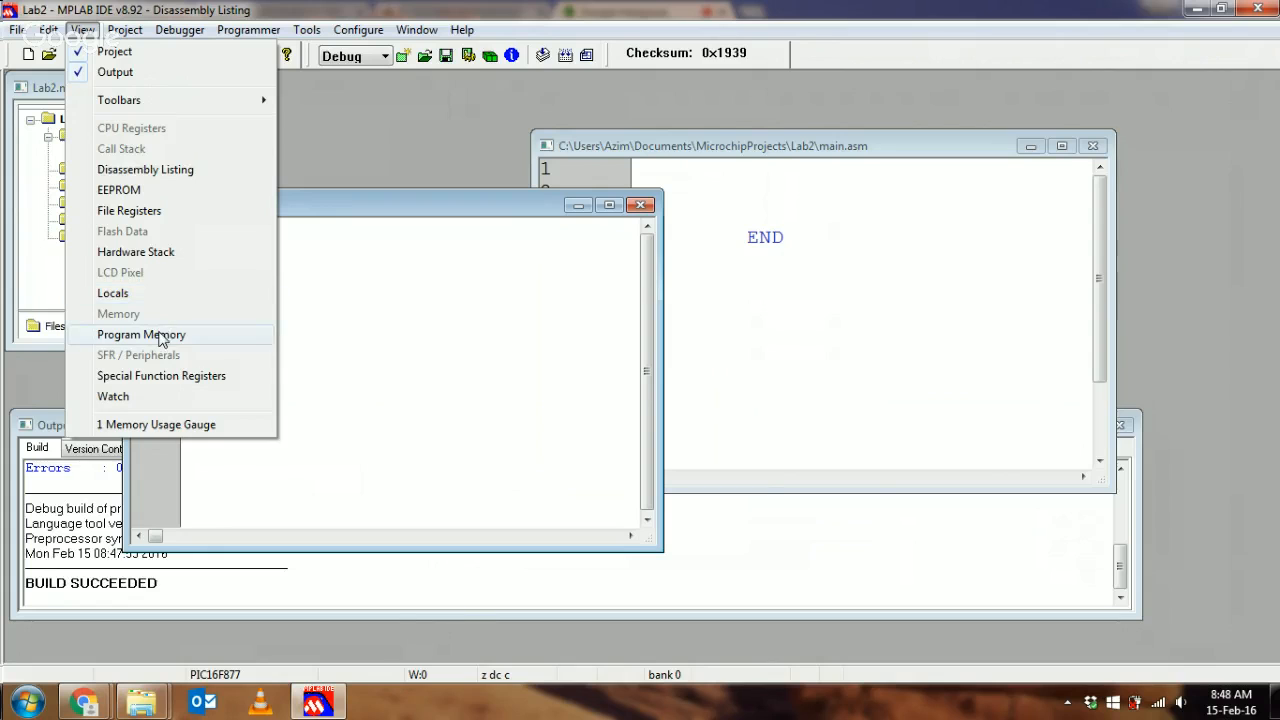
click(140, 334)
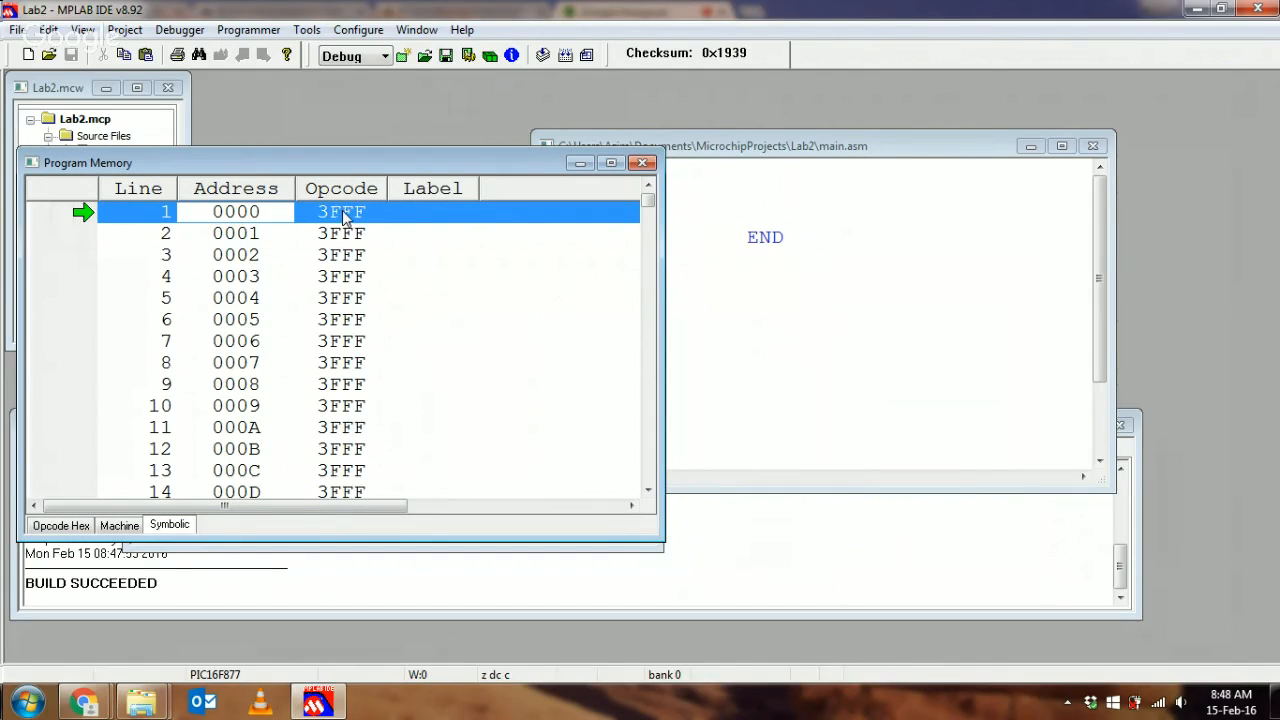
click(120, 524)
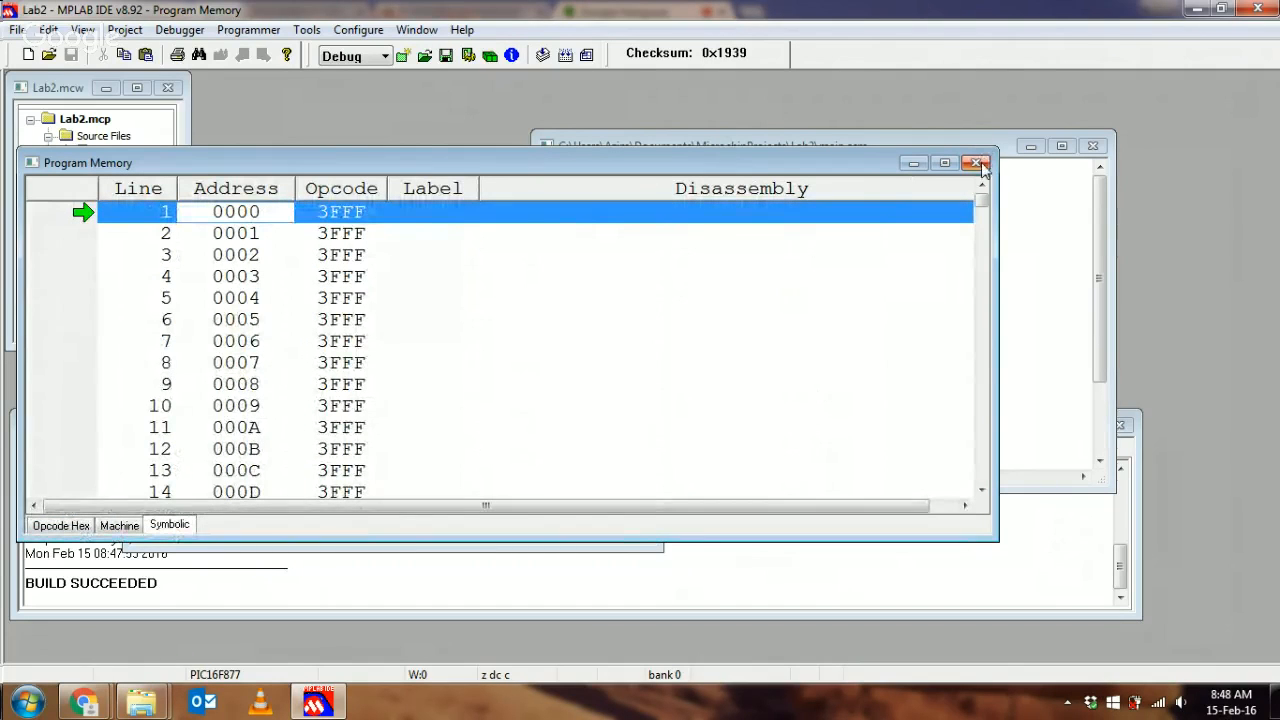
click(978, 164)
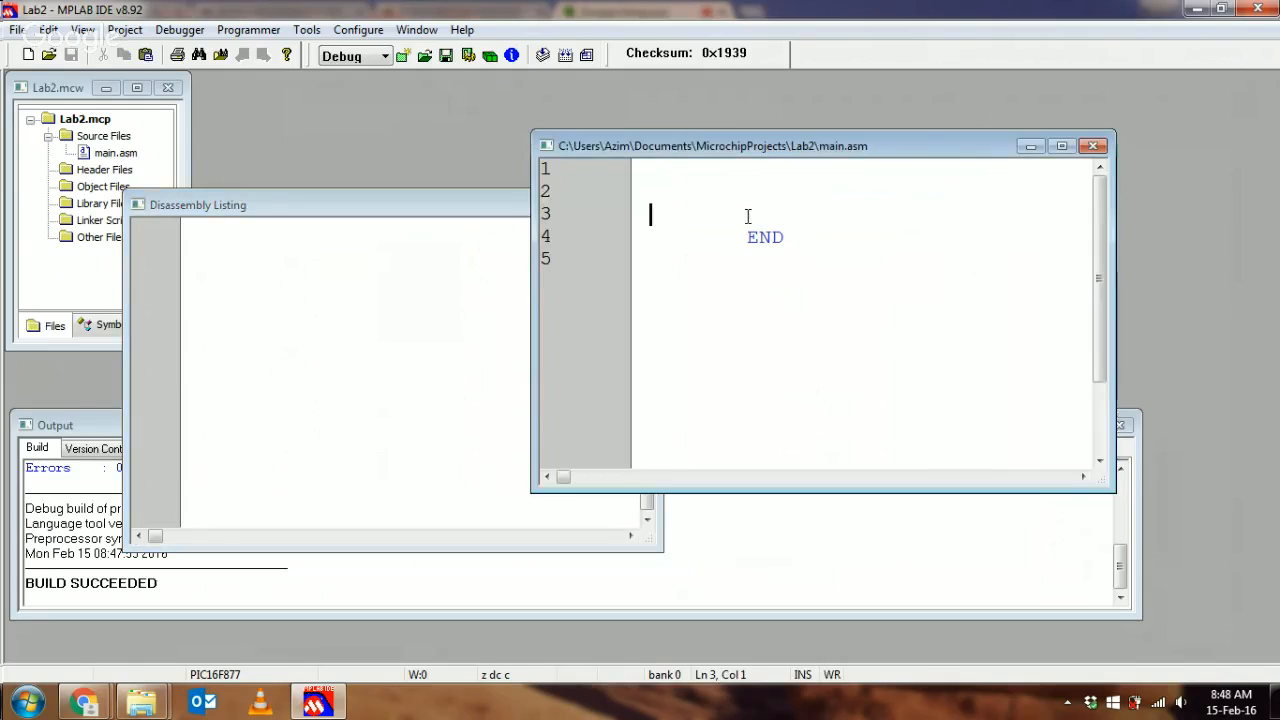
mouse_move(830, 198)
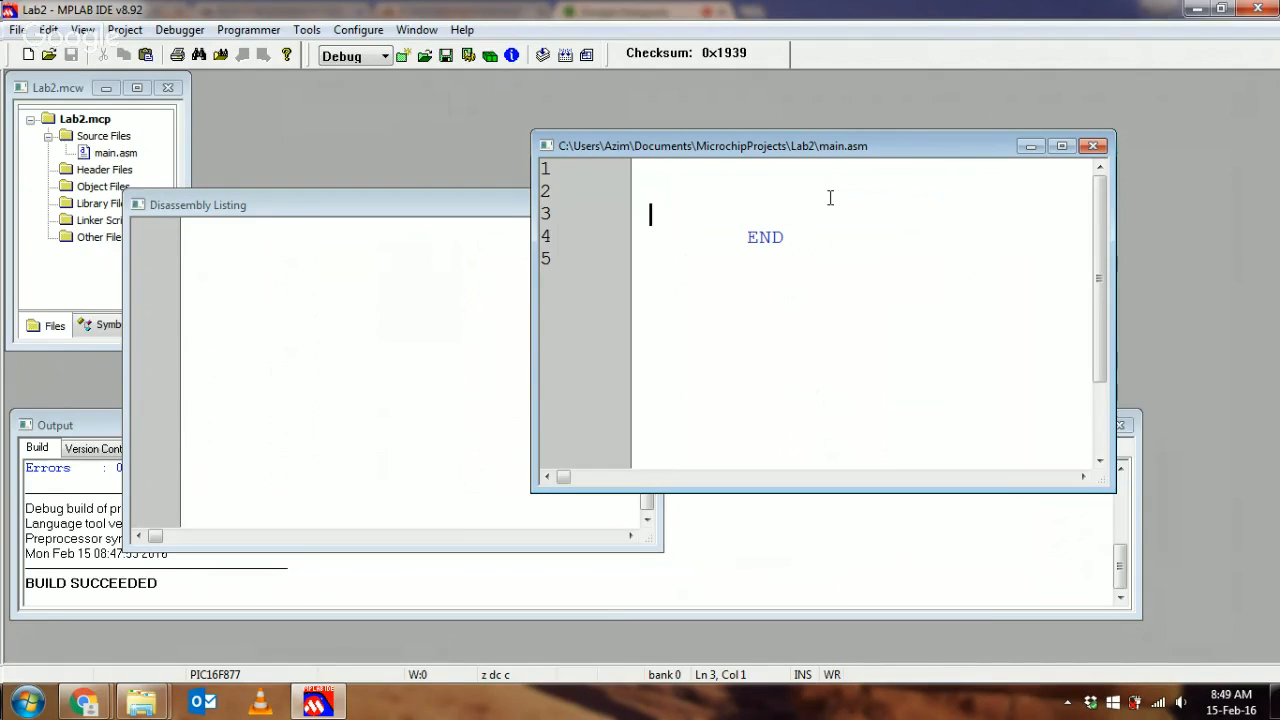
mouse_move(468, 238)
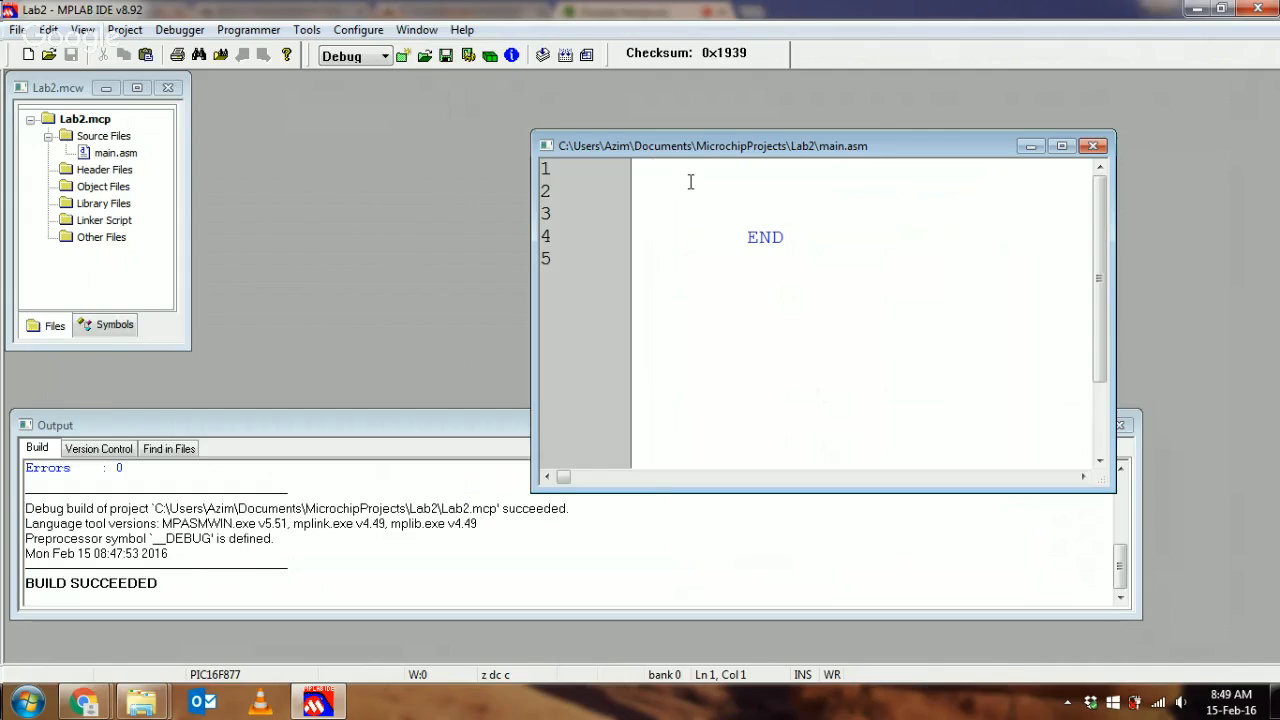
Write movlw 0x03 and movwf 0x25 as the first two lines of main.asm, above END.
click(650, 168)
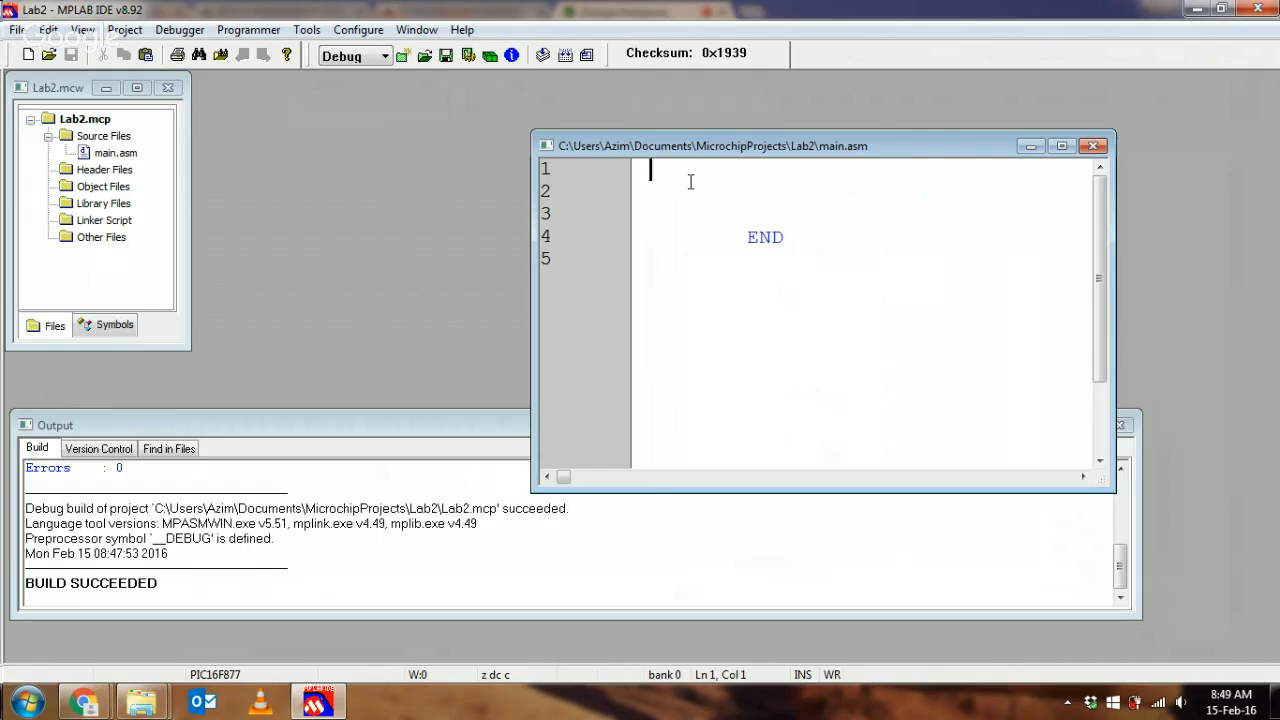
text(m)
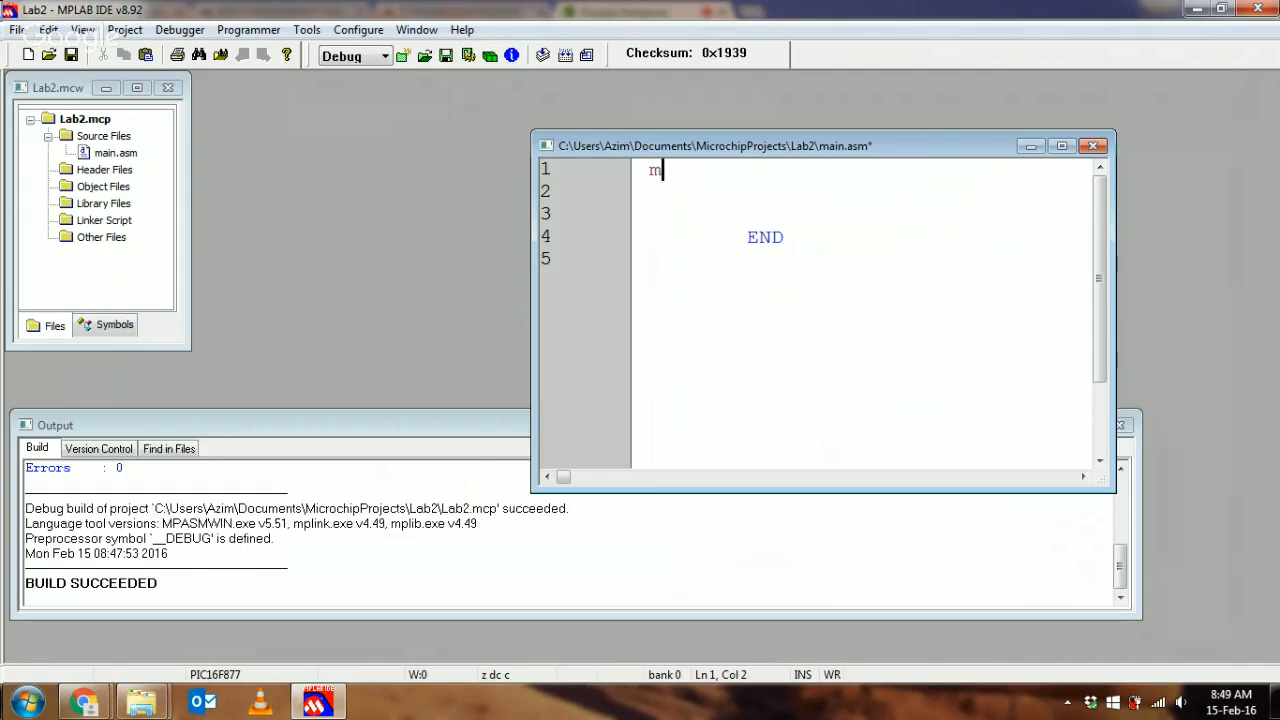
text(ovlw)
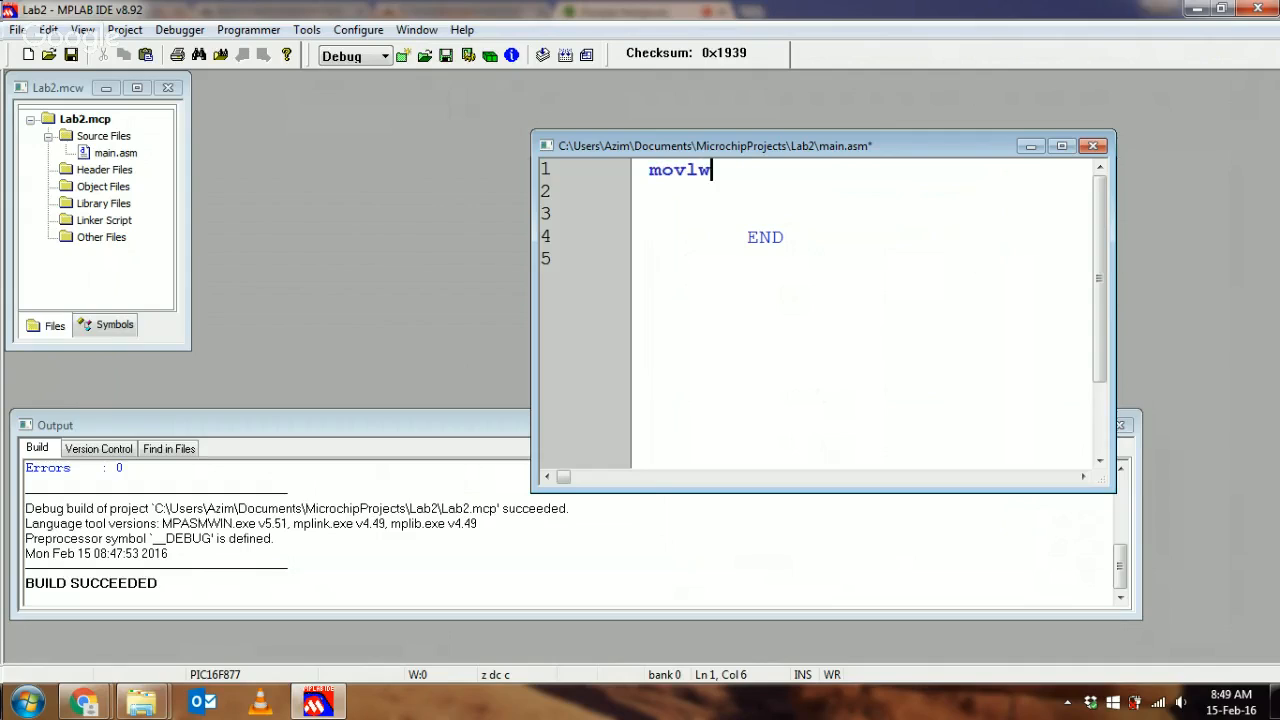
text(0x0)
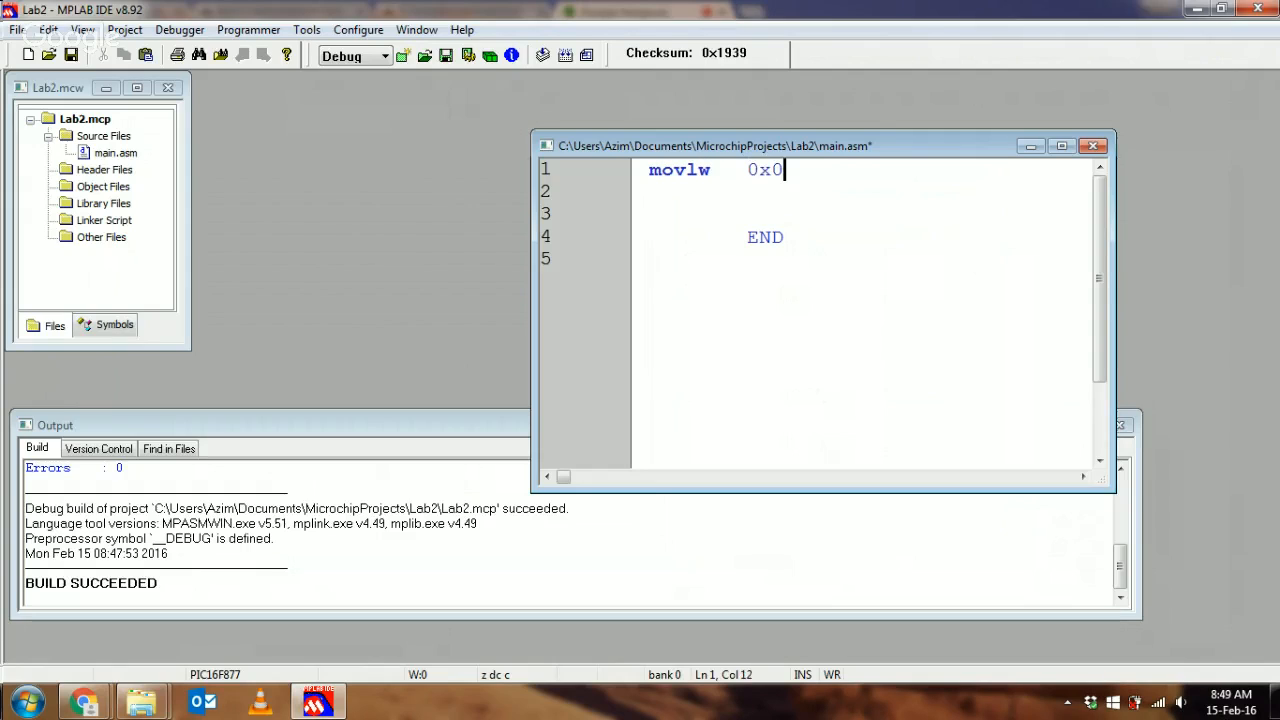
text(3)
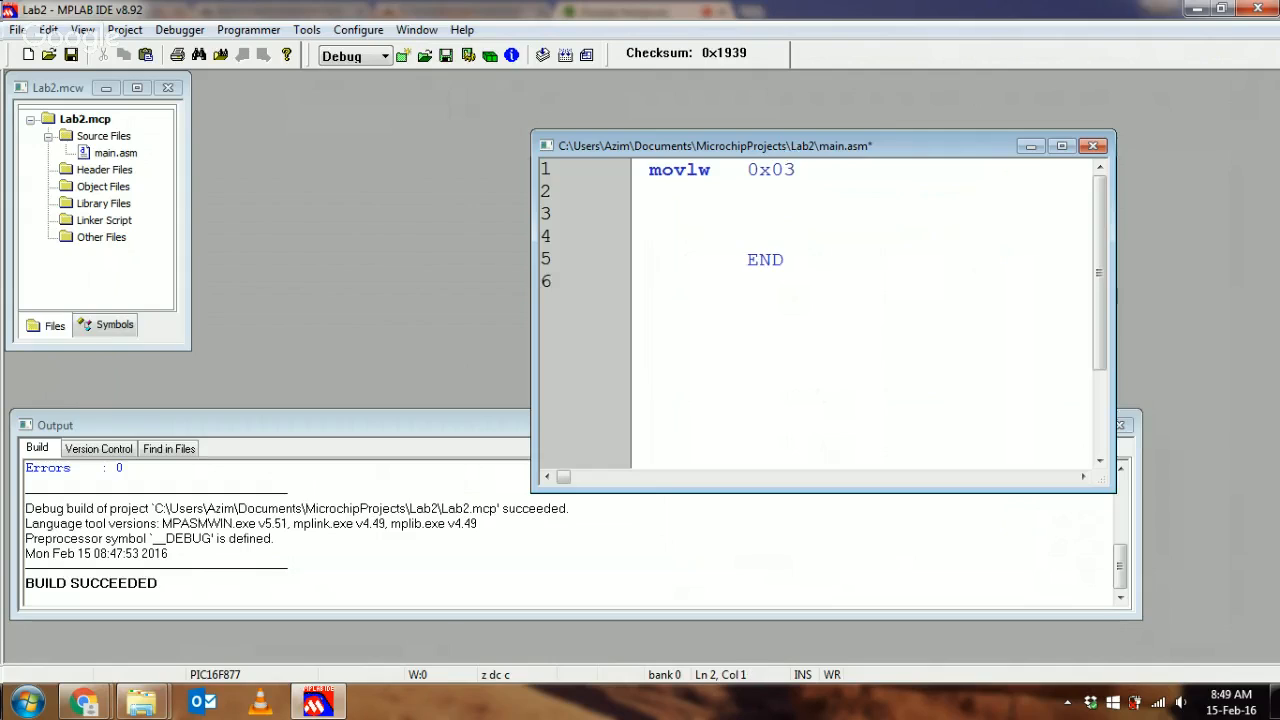
text(movwf)
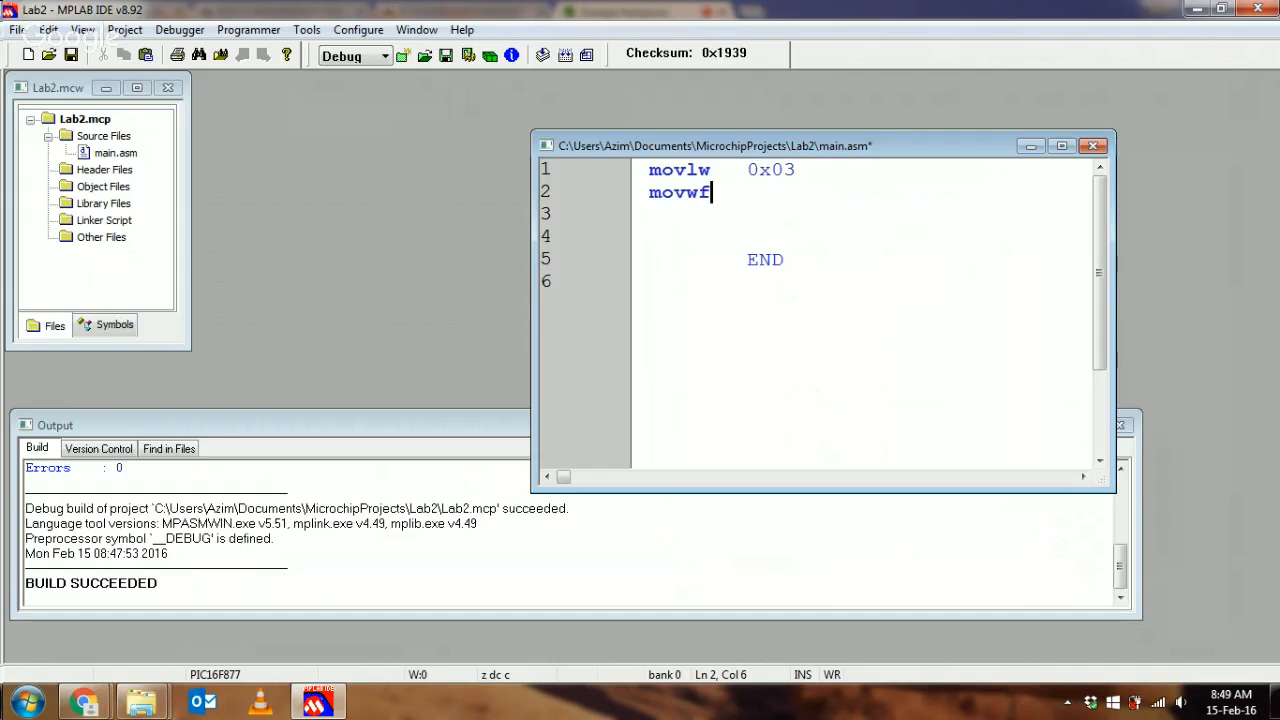
text(0)
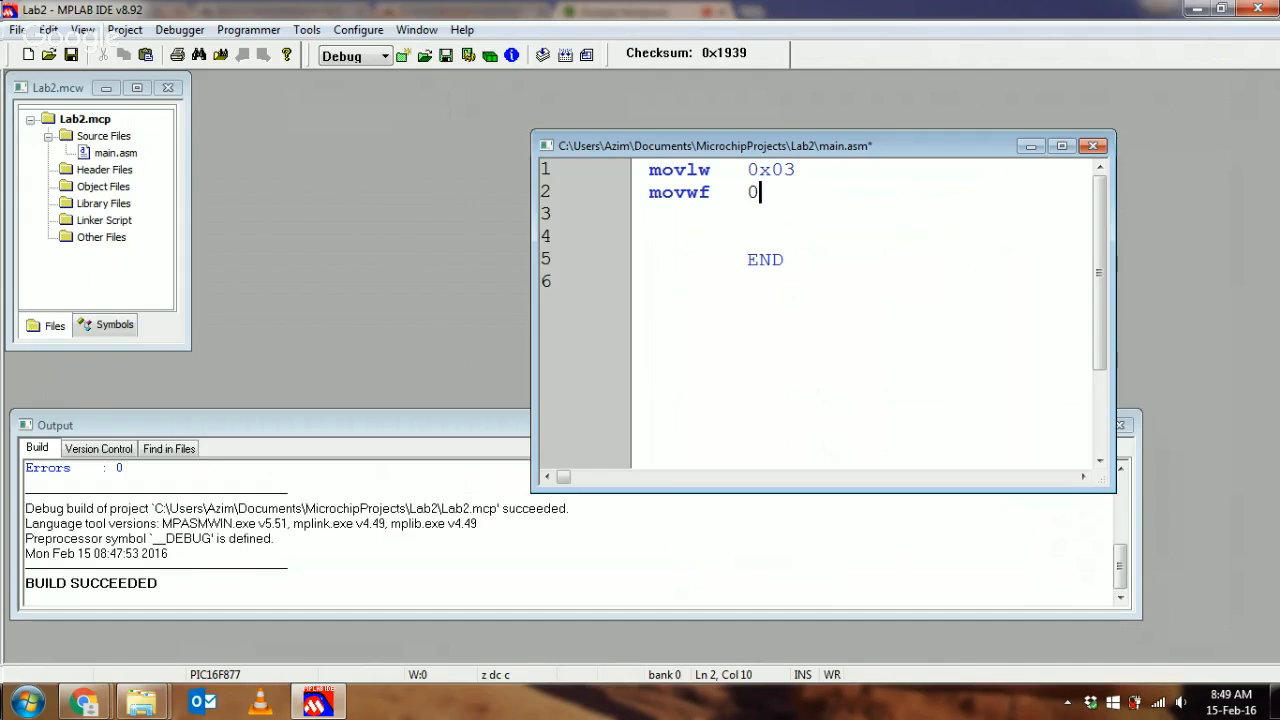
text(x25)
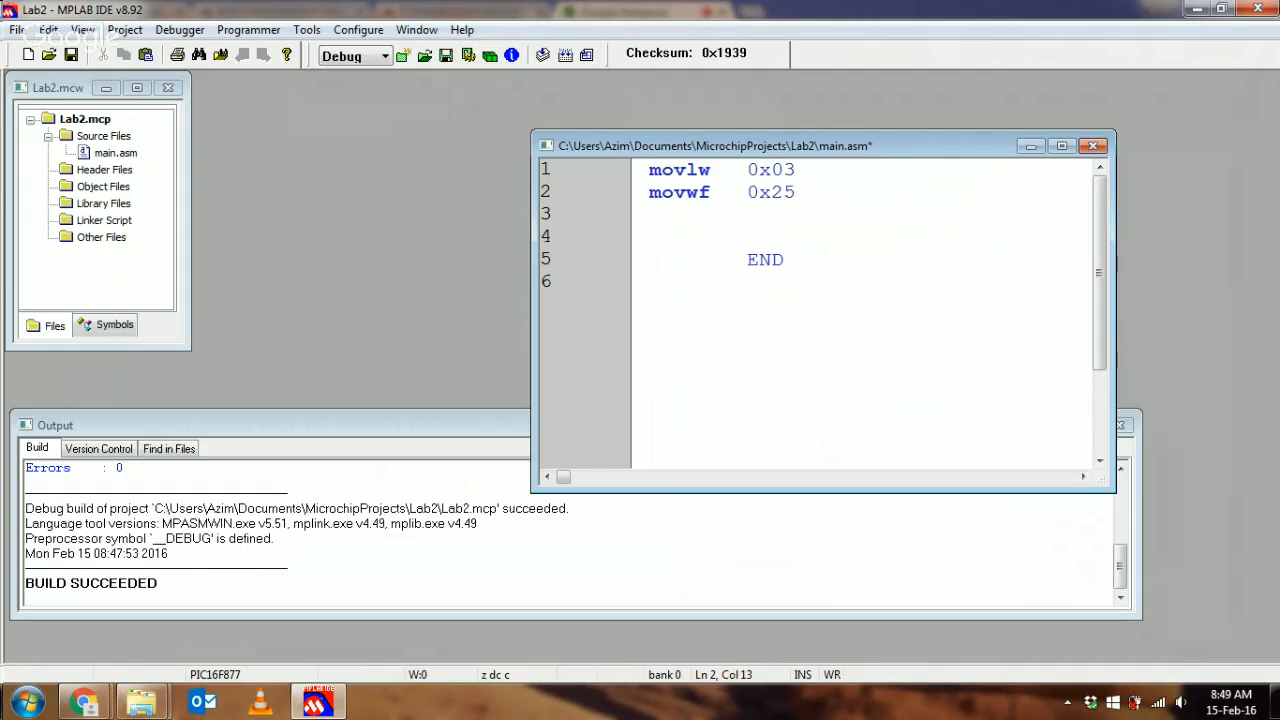
Rebuild and check Program Memory shows MOVLW 0x3 and MOVWF 0x25 at 0000 and 0001, then return to main.asm.
click(566, 56)
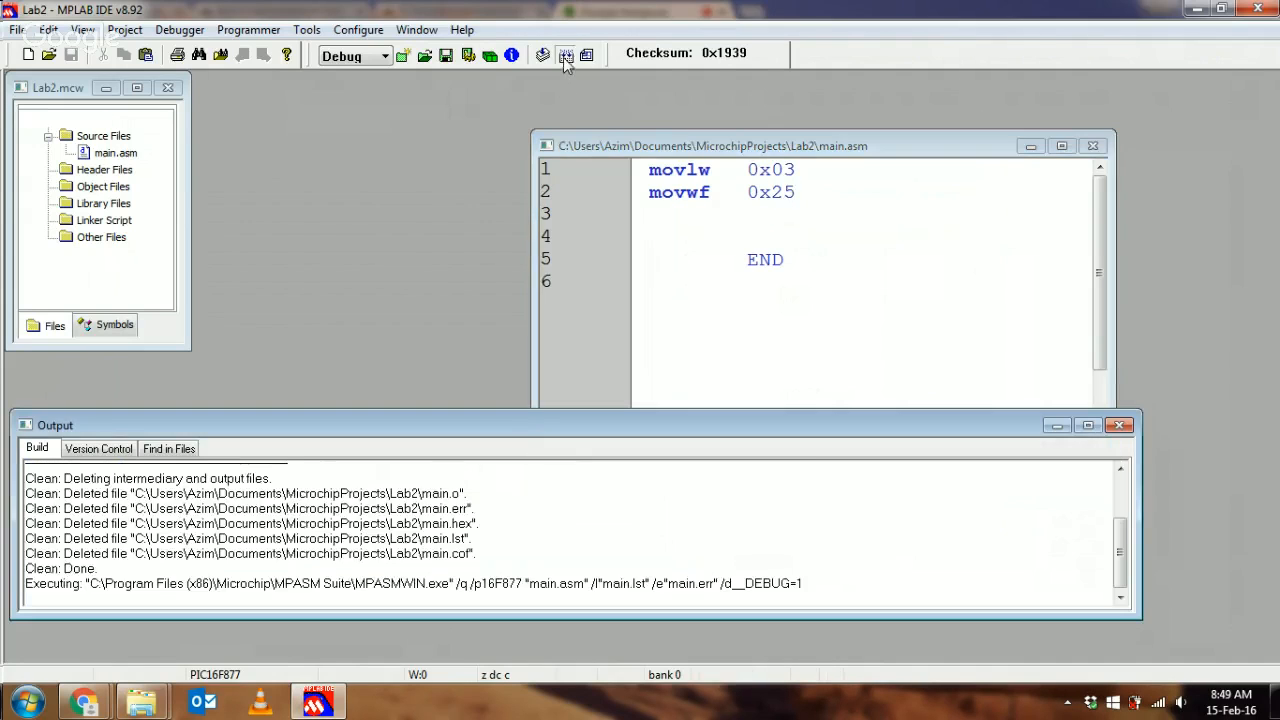
click(566, 56)
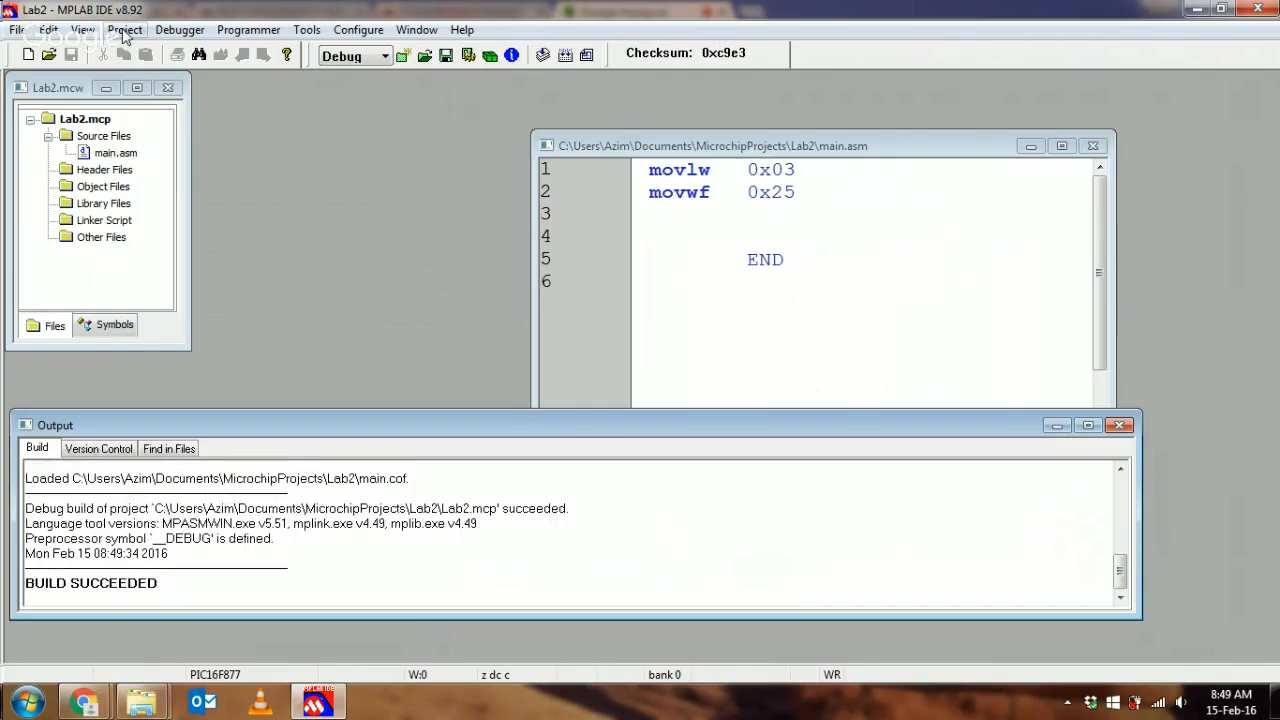
click(82, 30)
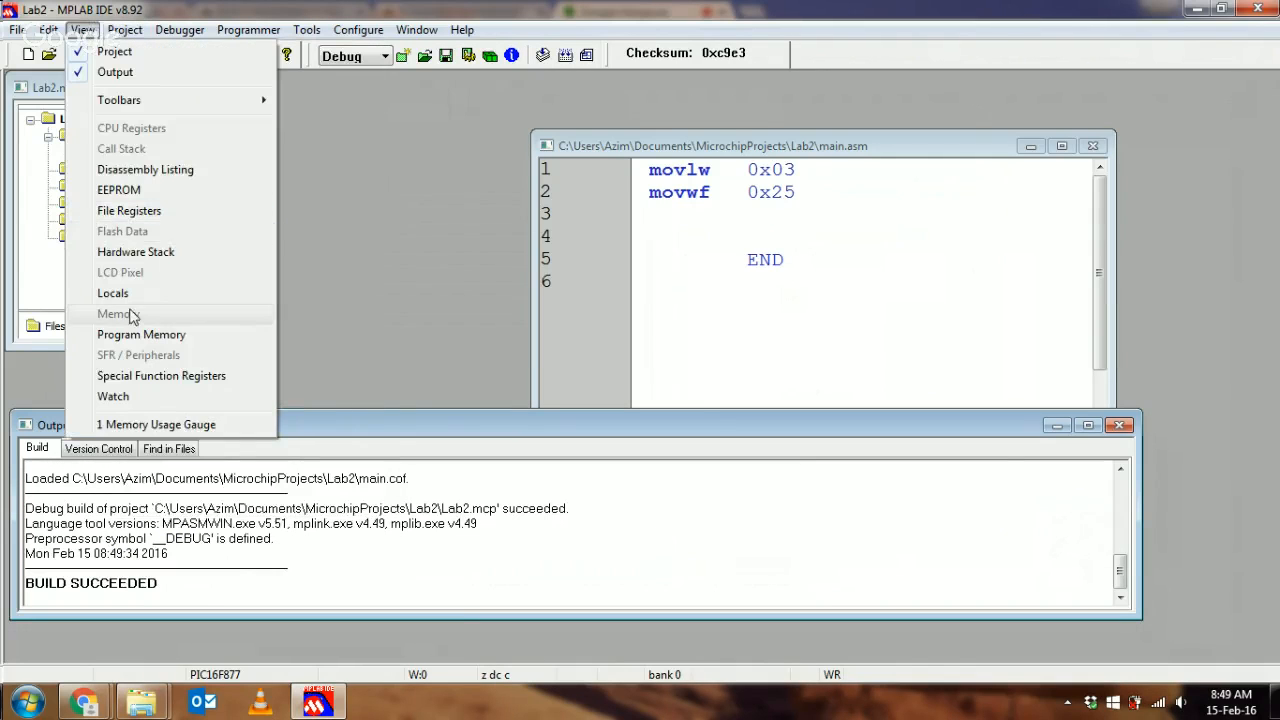
click(140, 334)
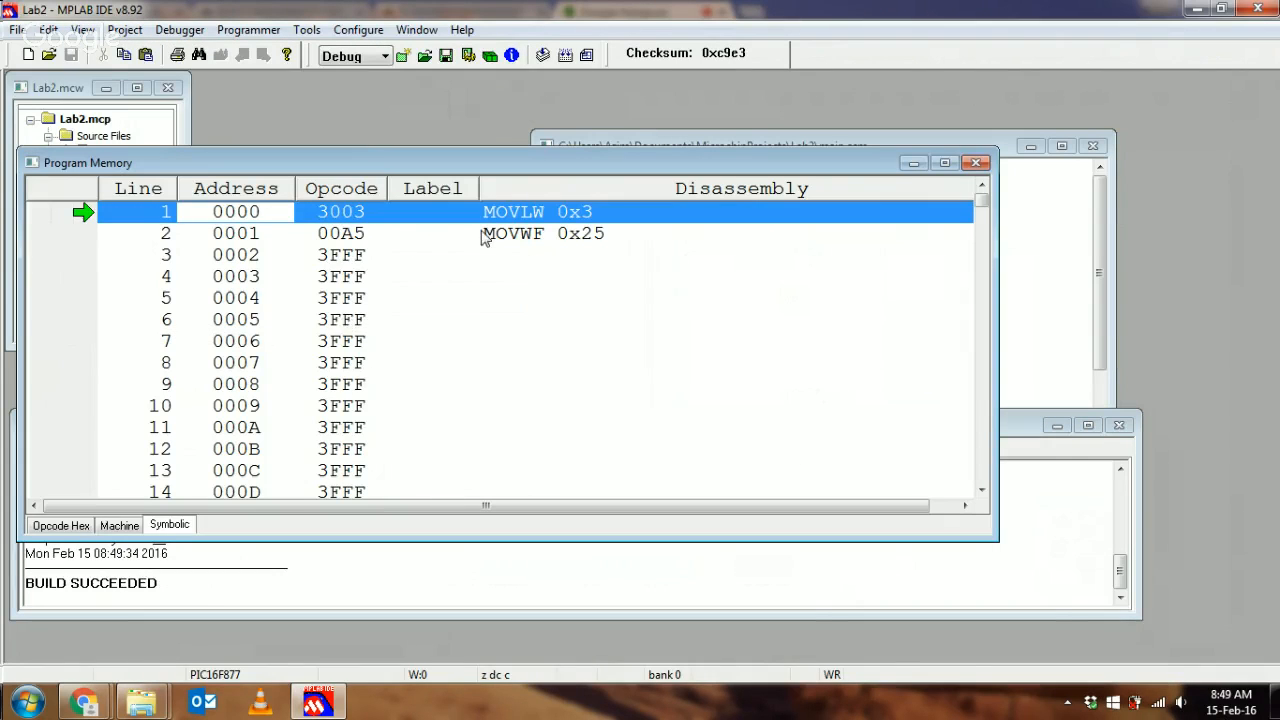
mouse_move(512, 228)
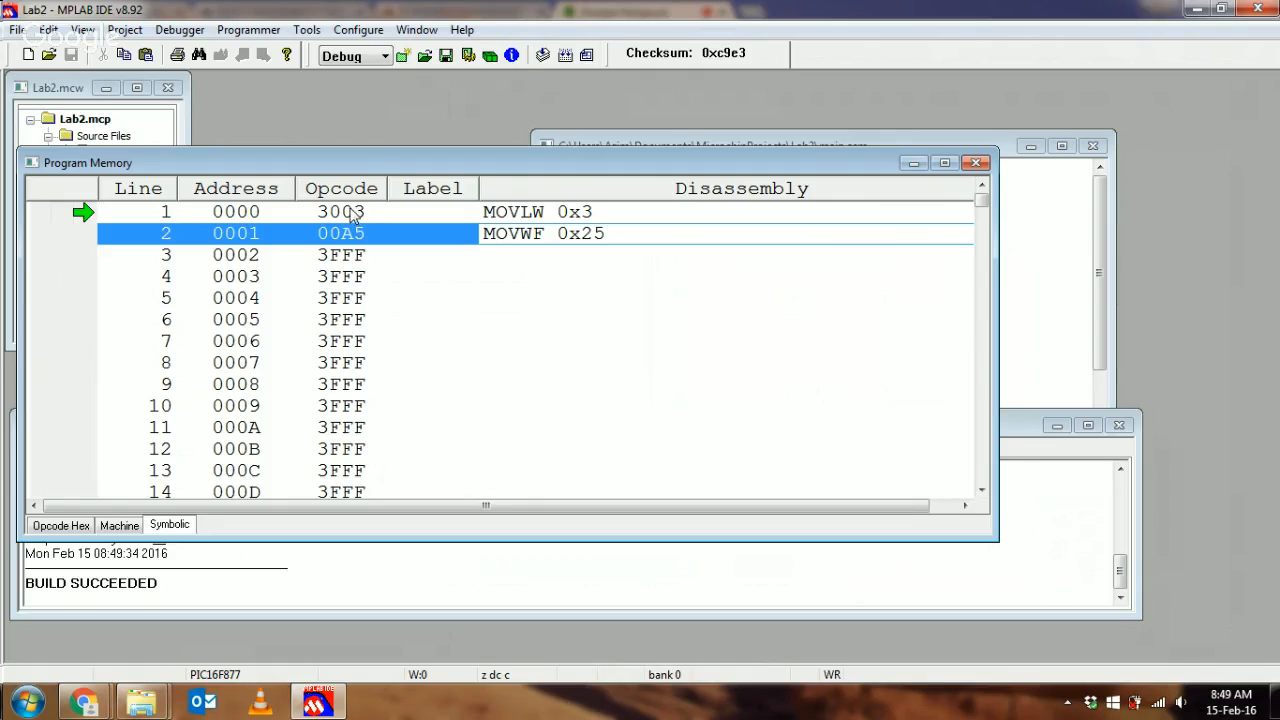
mouse_move(340, 250)
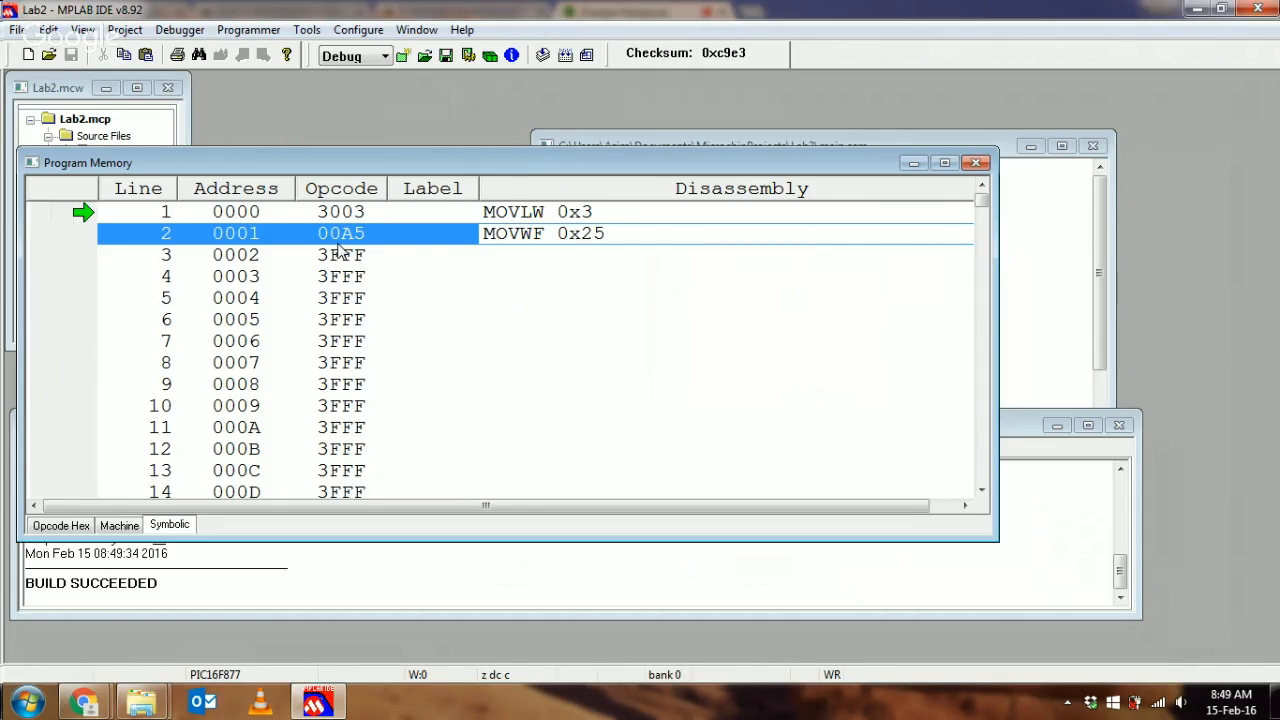
mouse_move(784, 148)
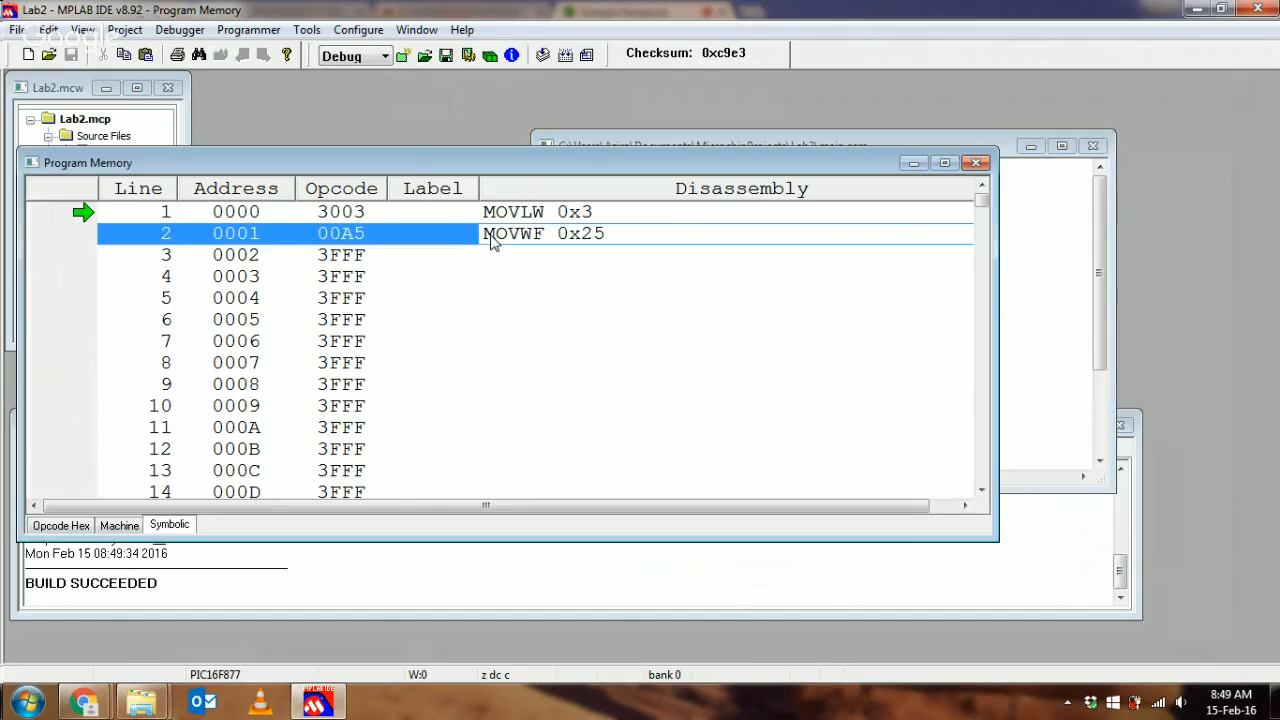
mouse_move(200, 220)
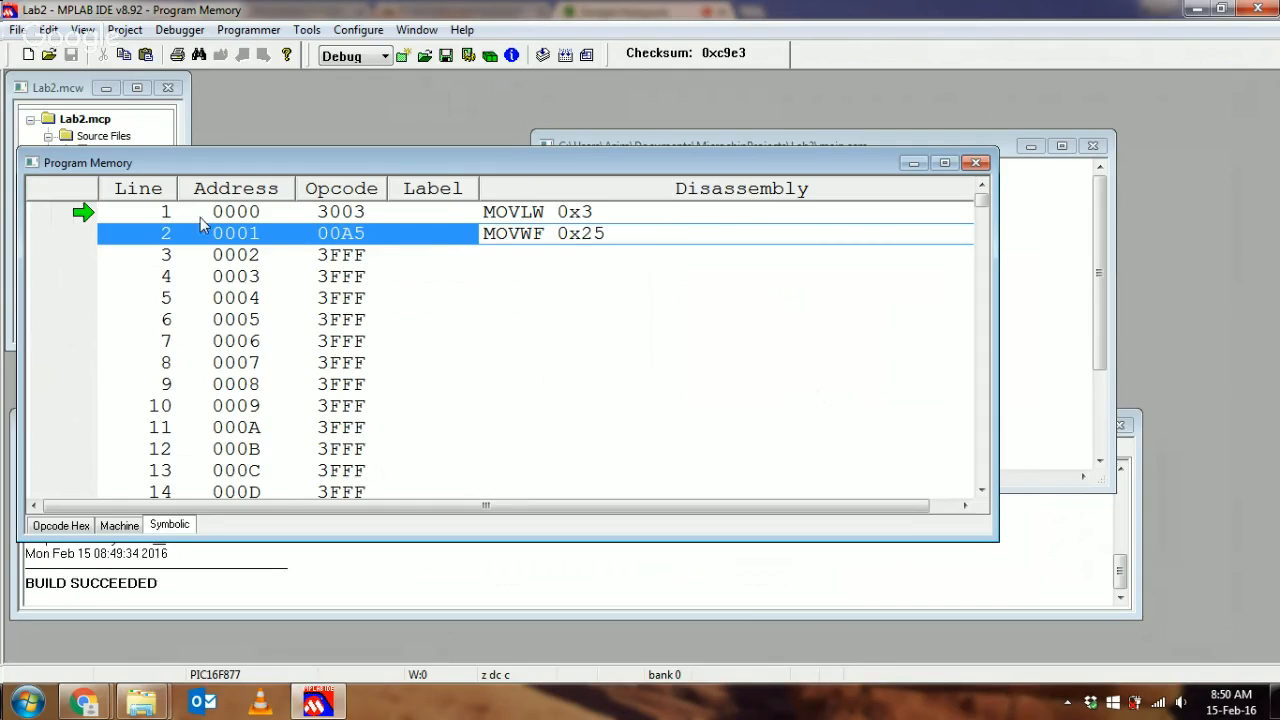
mouse_move(370, 202)
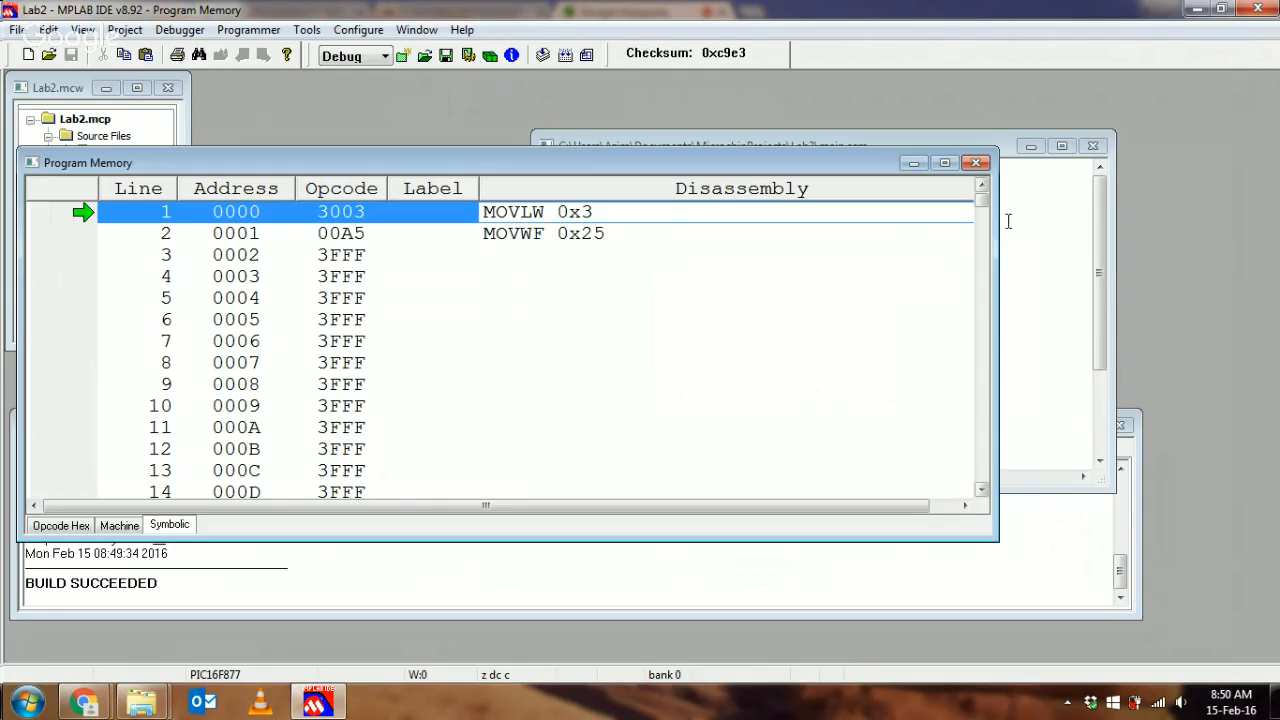
click(708, 146)
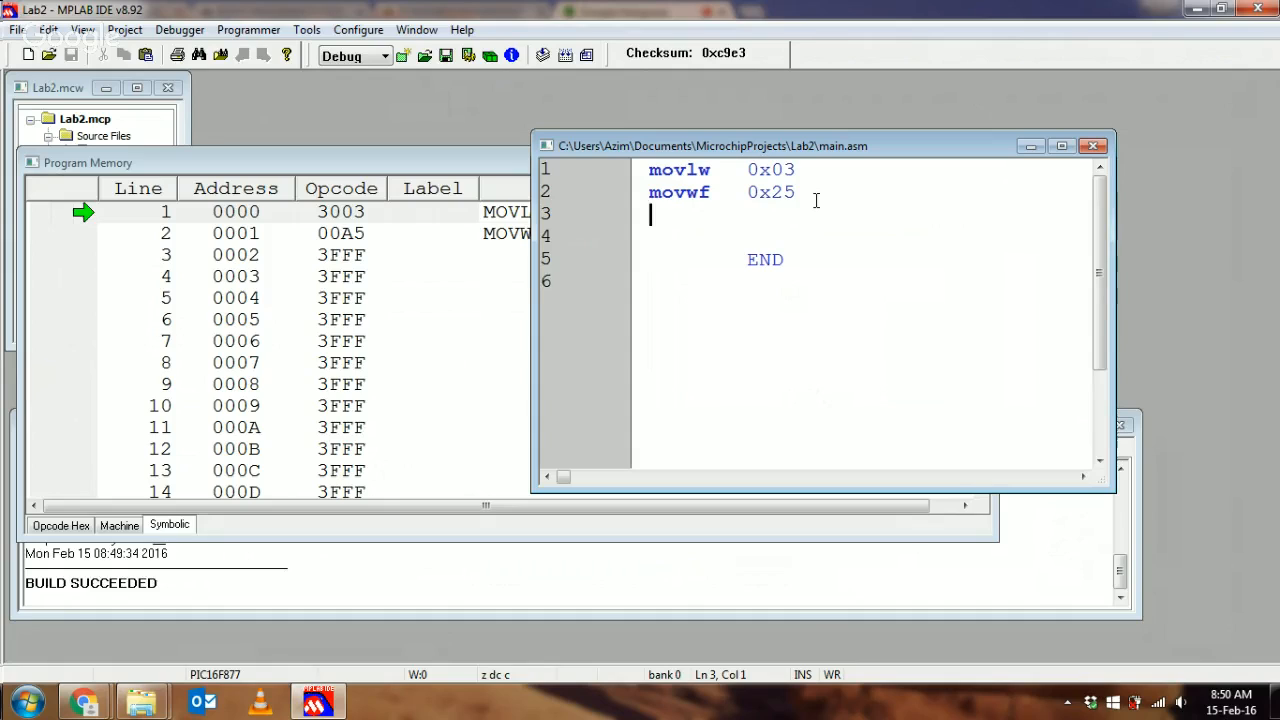
Insert an ORG 0x10 directive above movlw and rebuild the project with the new origin.
click(652, 168)
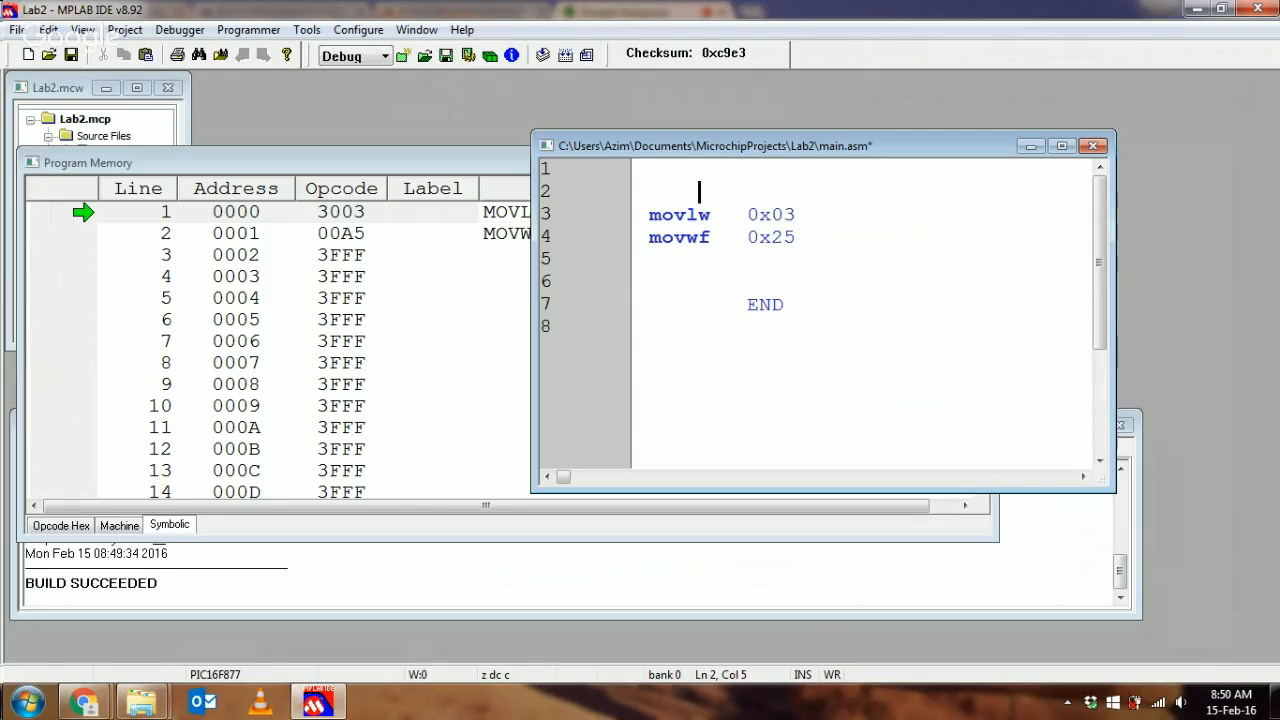
text(ORG)
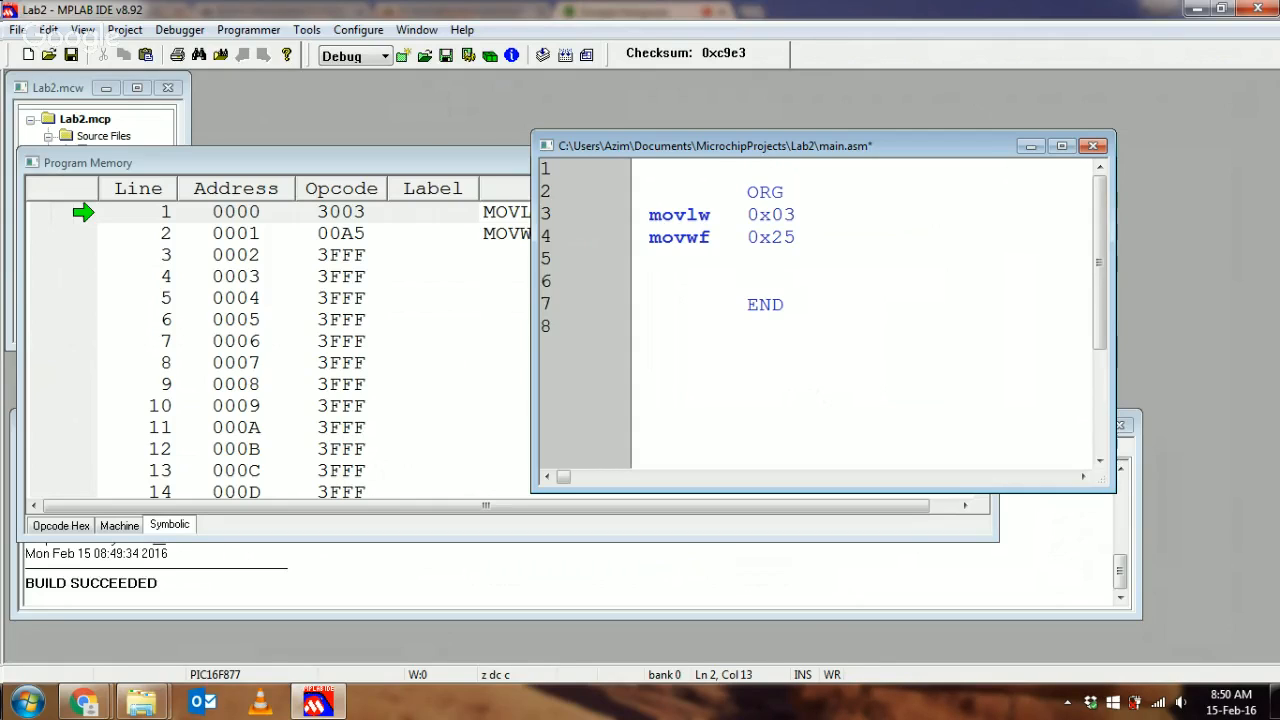
text(0x00)
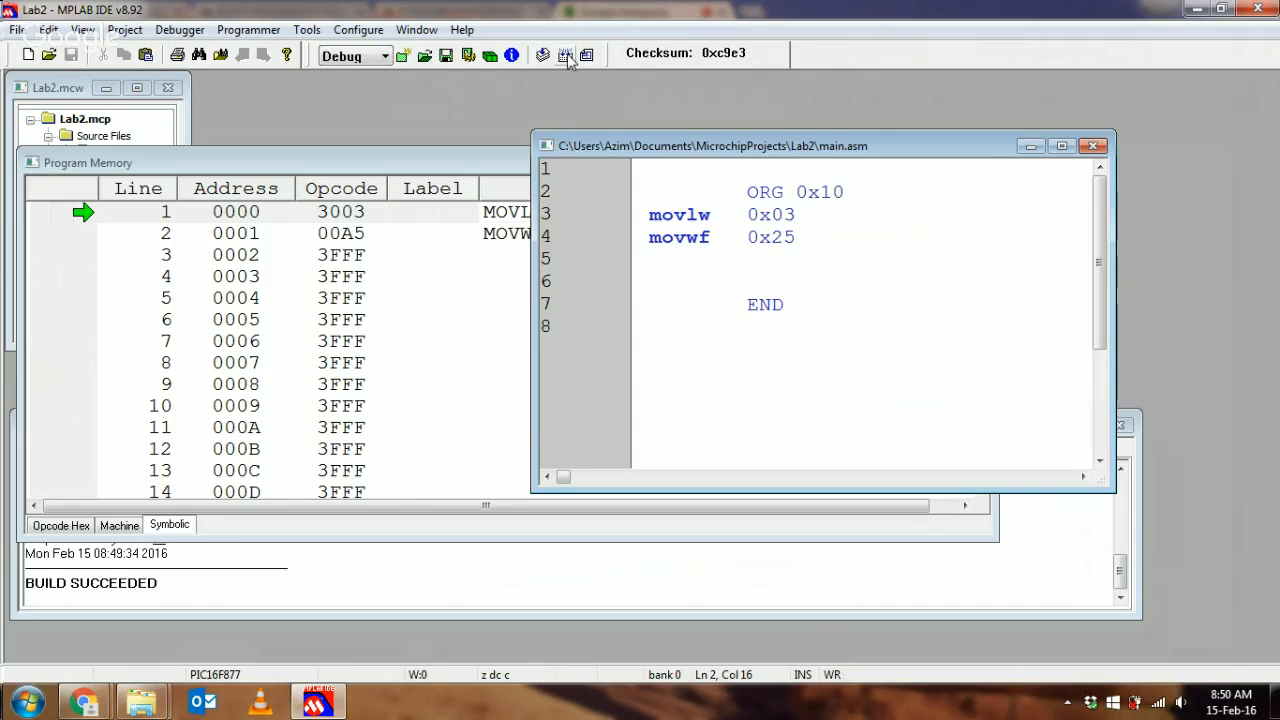
click(564, 56)
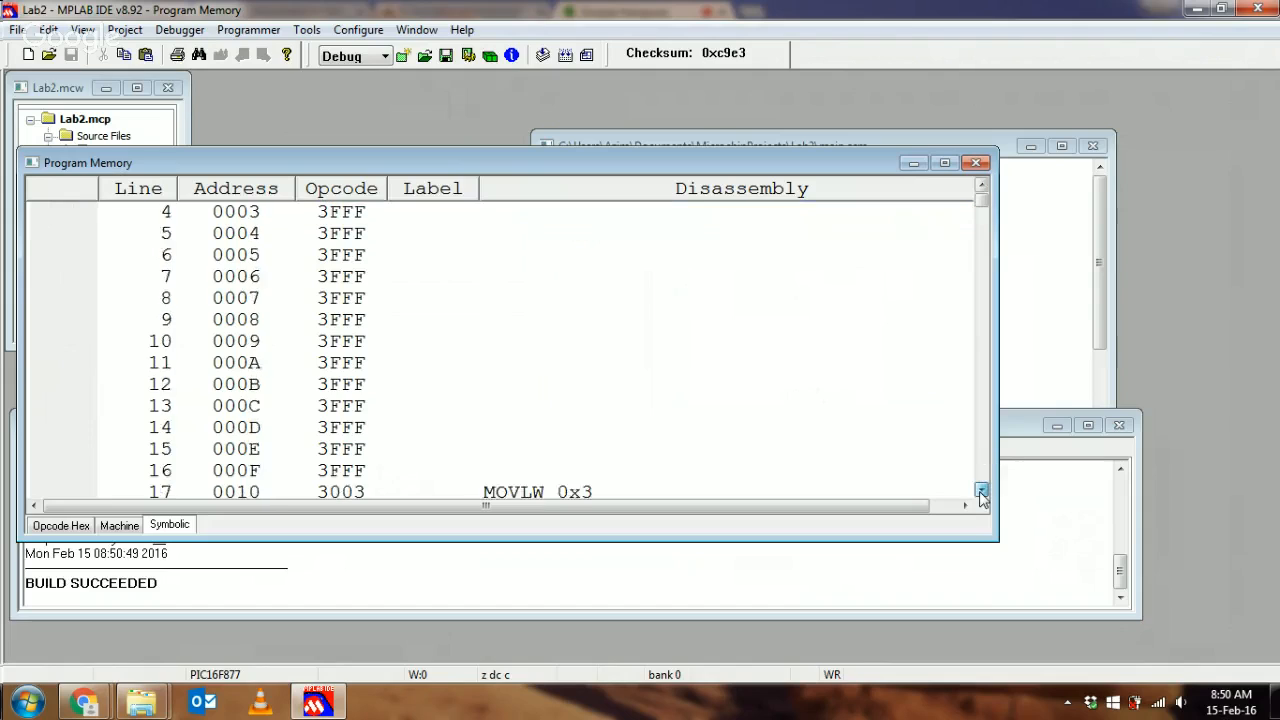
Inspect the relocated MOVLW 0x3 at Program Memory address 0010.
click(980, 492)
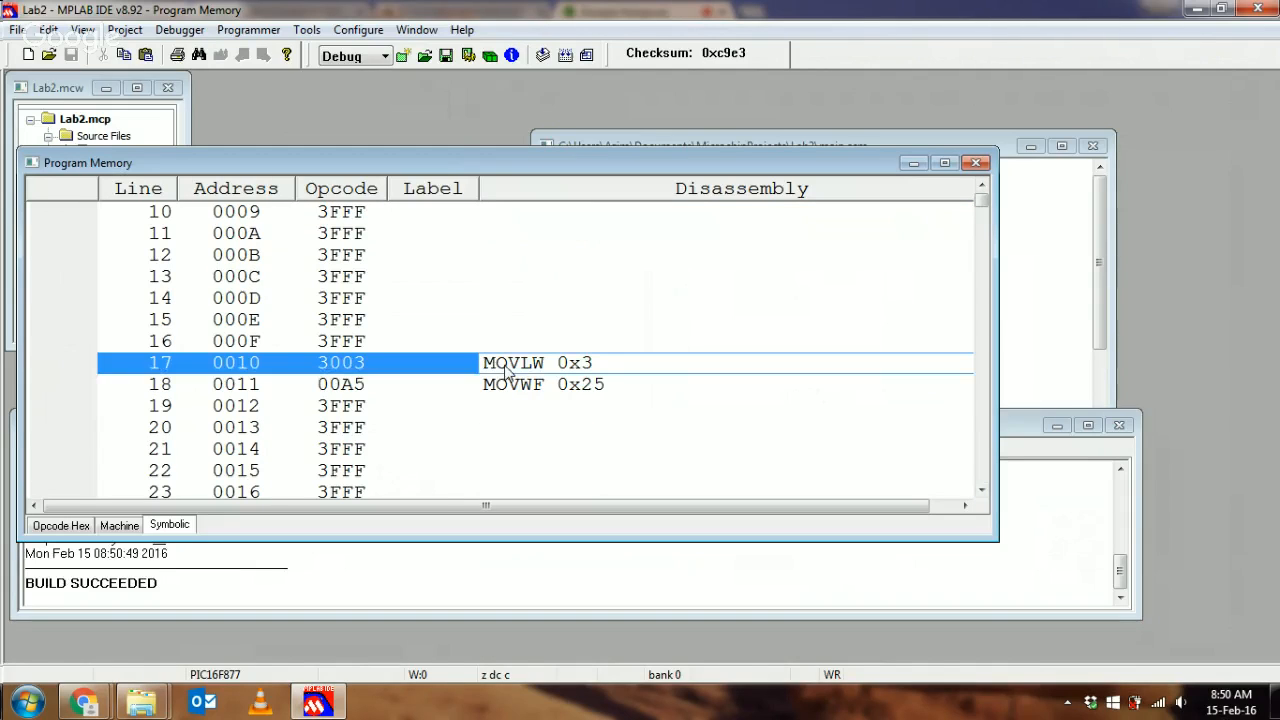
mouse_move(624, 364)
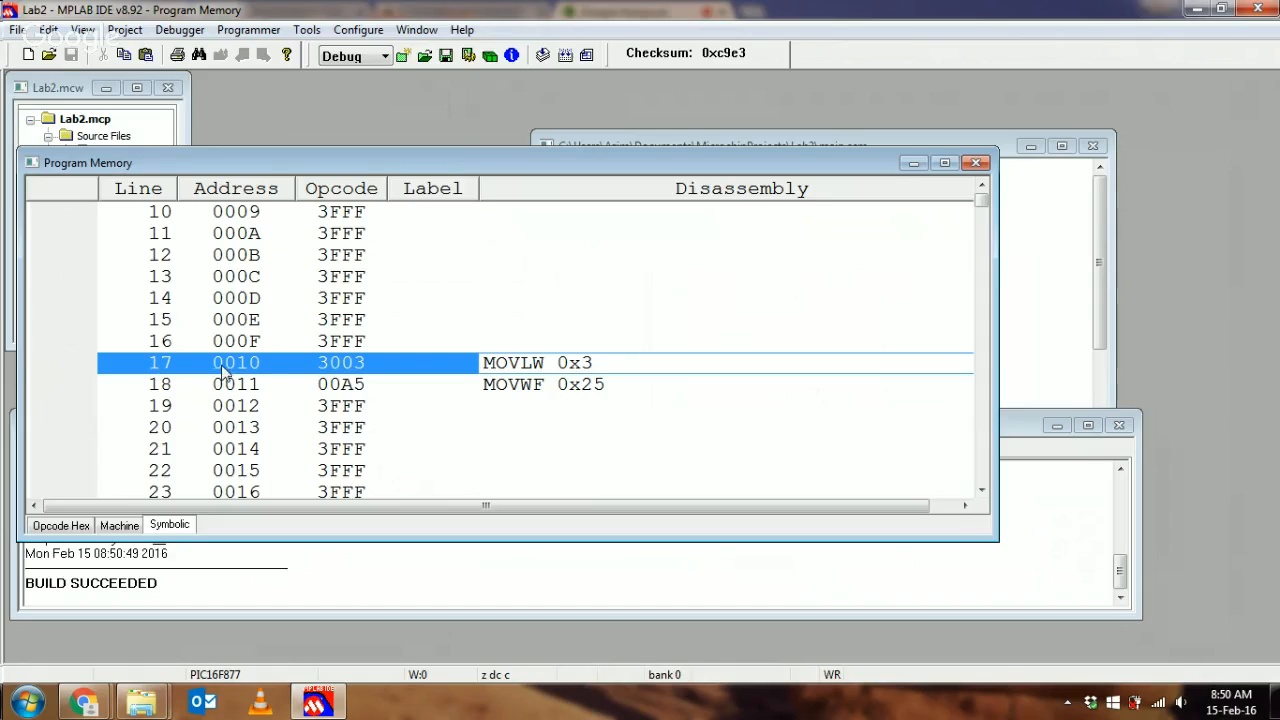
mouse_move(348, 360)
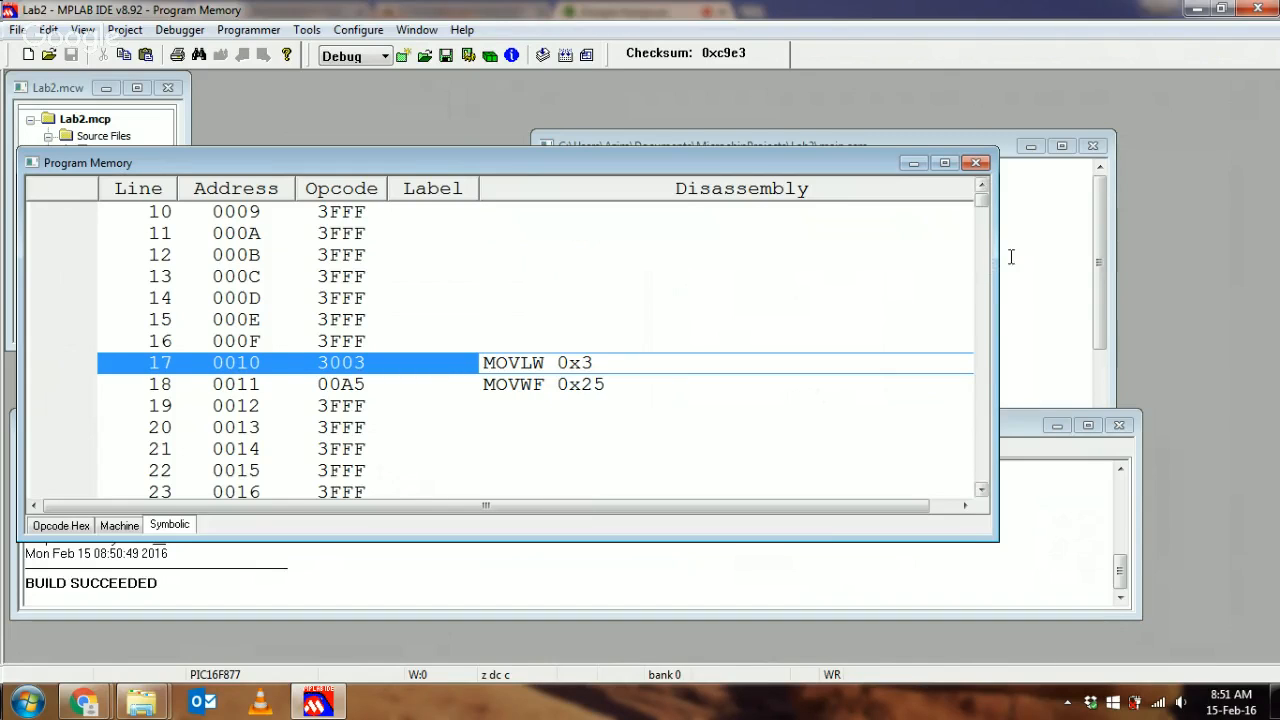
mouse_move(584, 376)
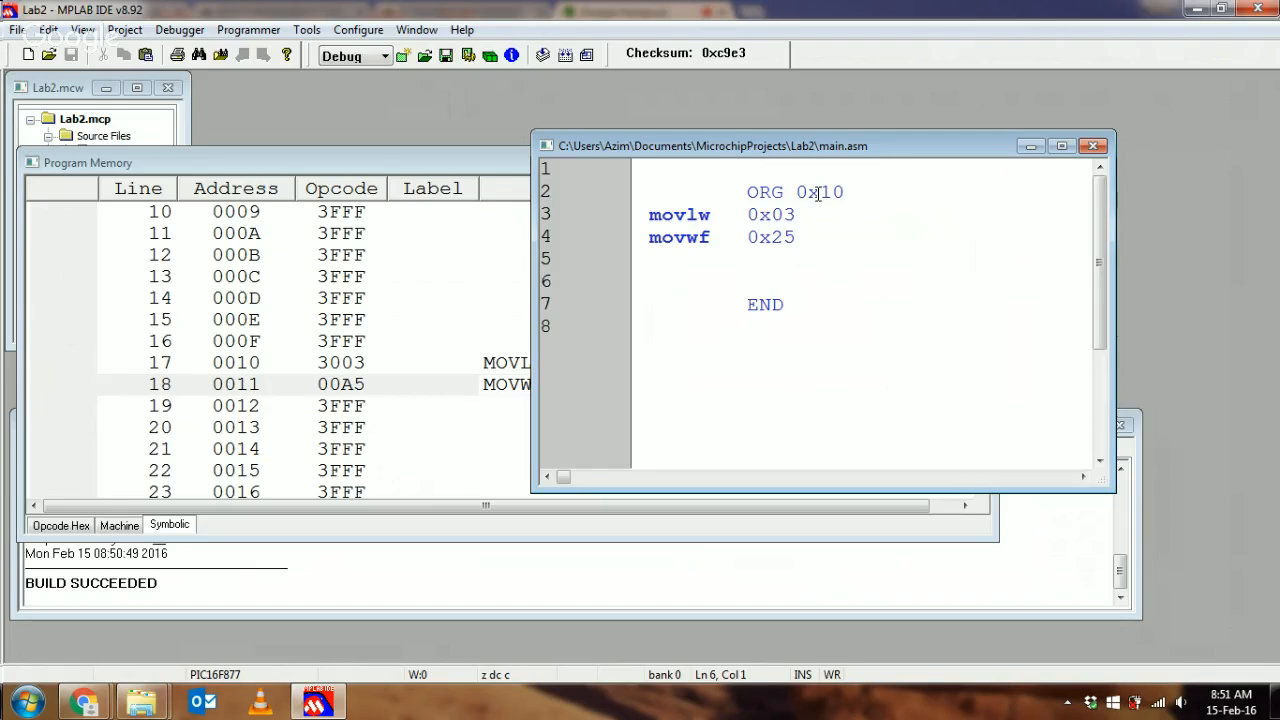
Change ORG 0x10 back to ORG 0x00 and add two blank lines at the top of main.asm.
double_click(822, 192)
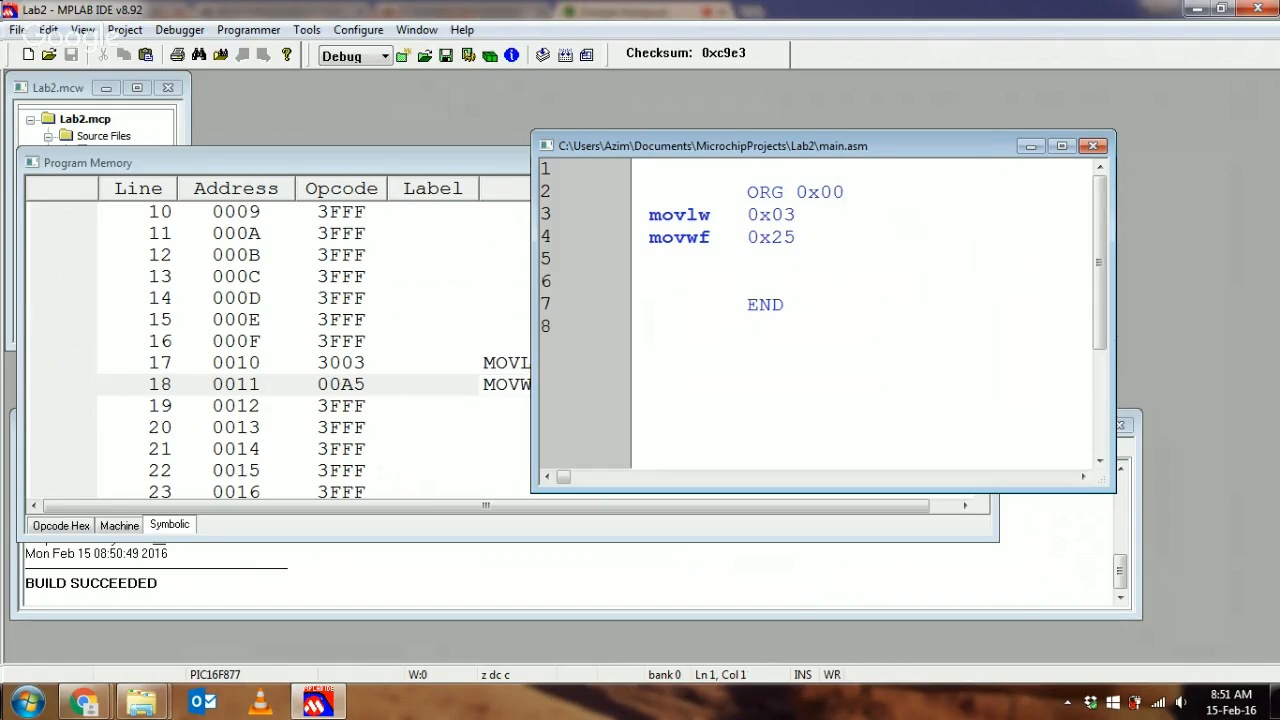
click(650, 170)
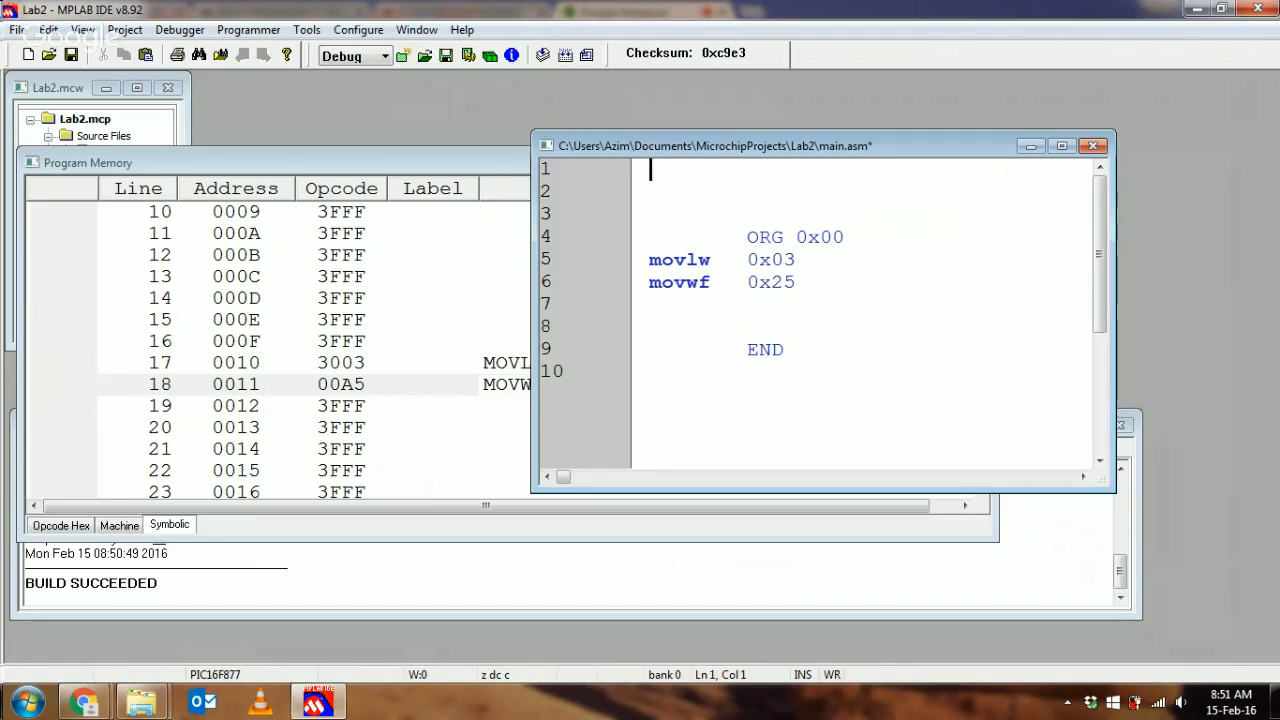
Add the directive LIST p=16F877 on line 1 of main.asm, above ORG 0x00.
click(72, 54)
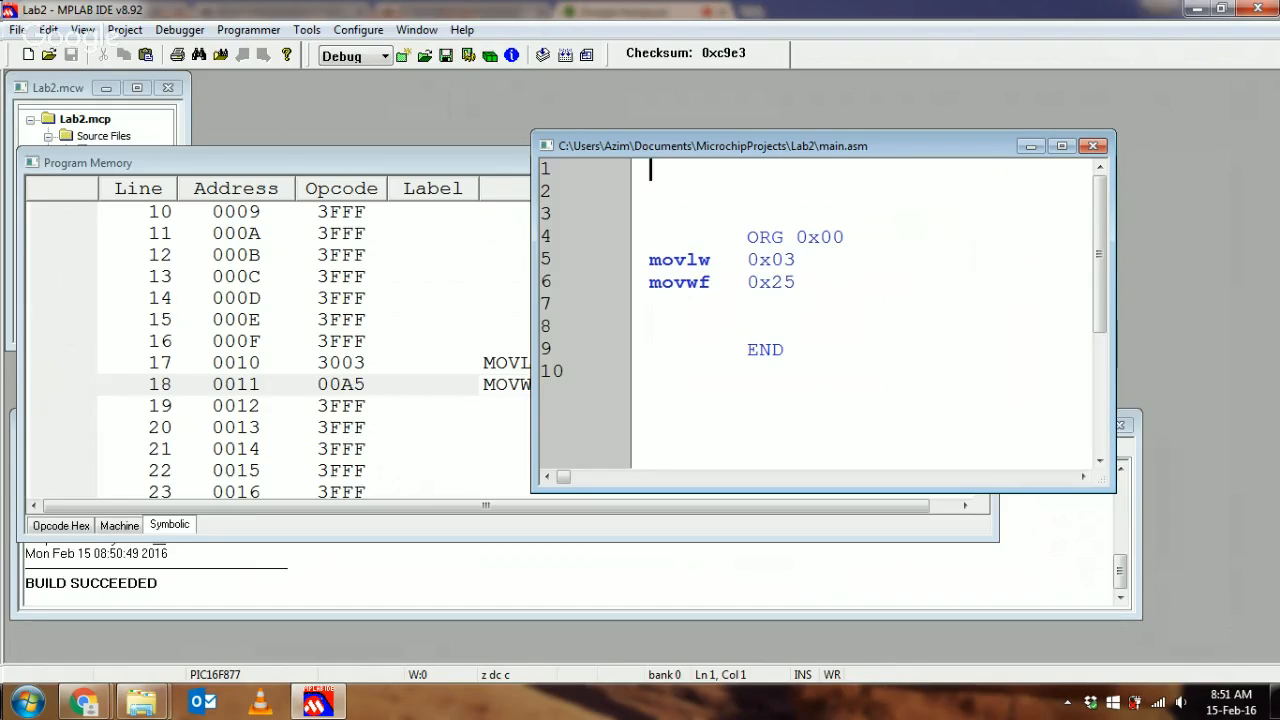
mouse_move(836, 208)
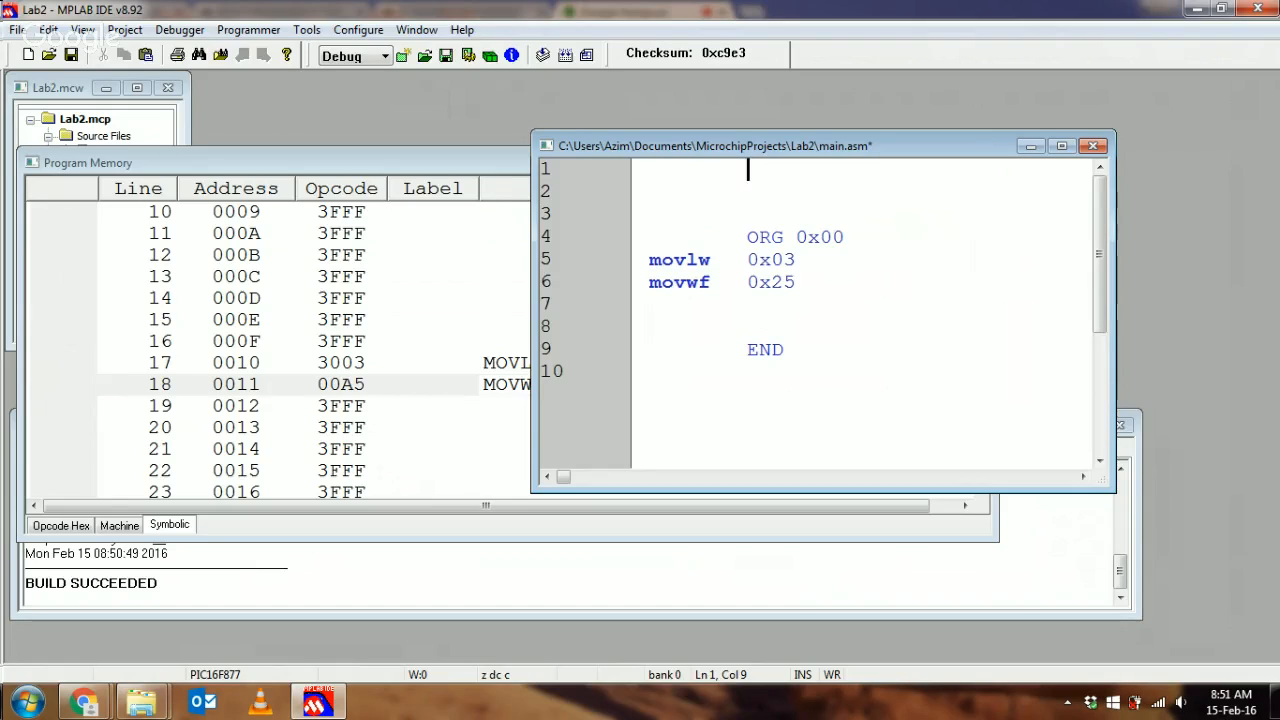
text(LIST)
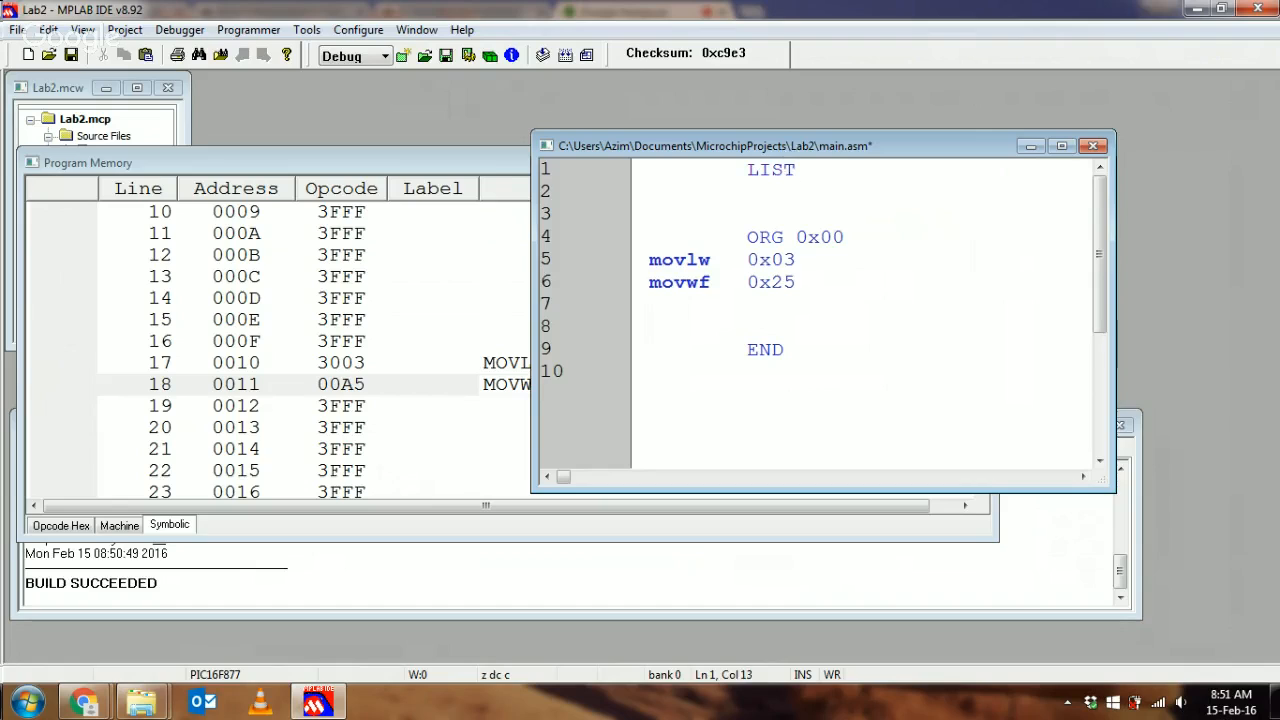
text(p=)
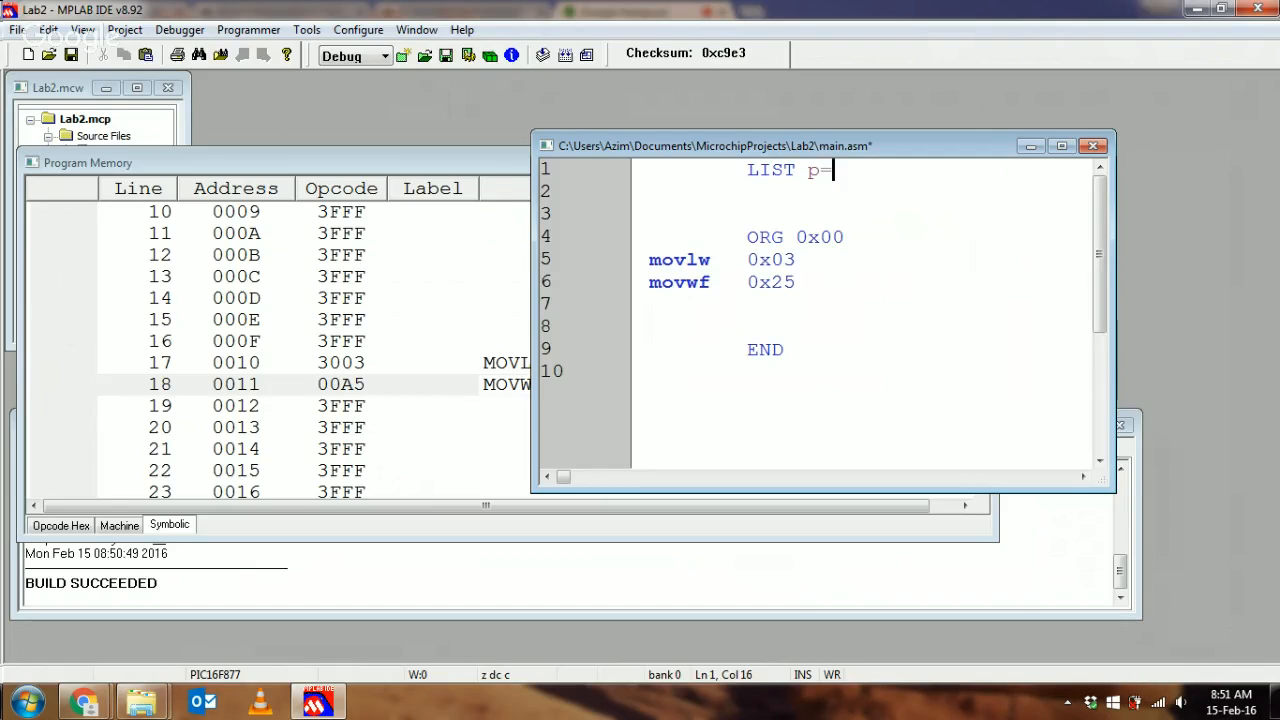
text(16)
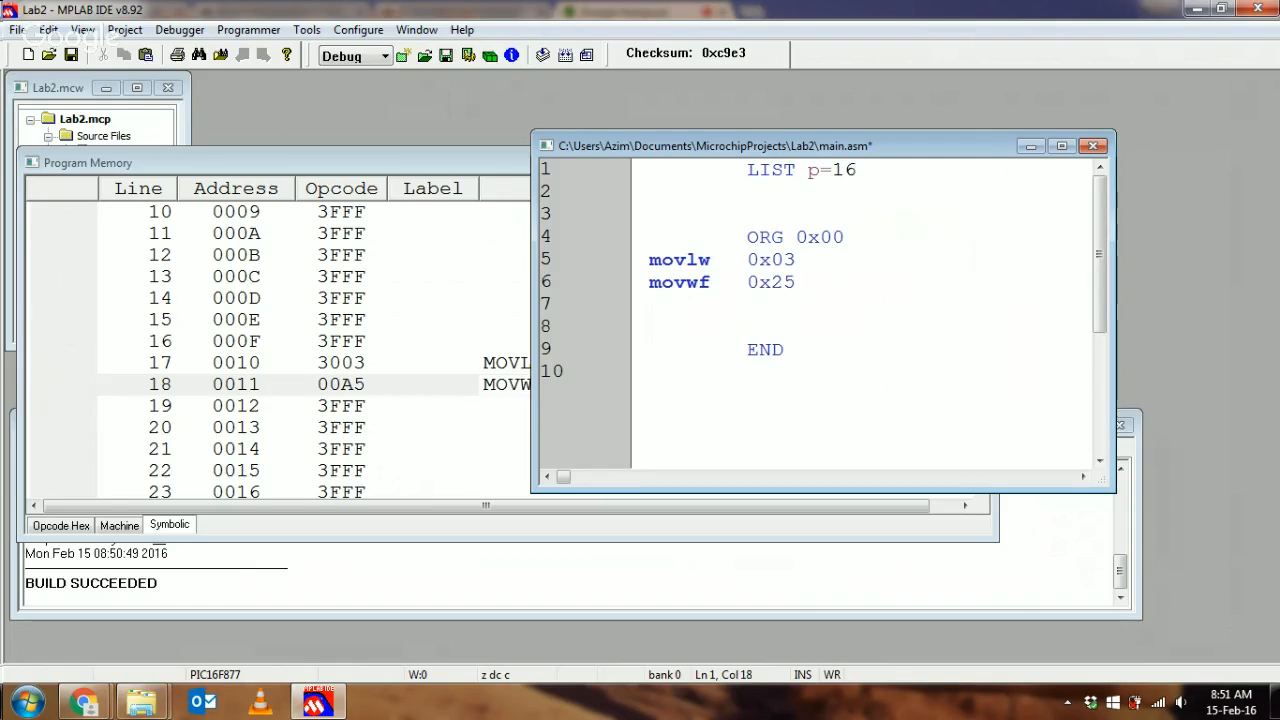
text(F877)
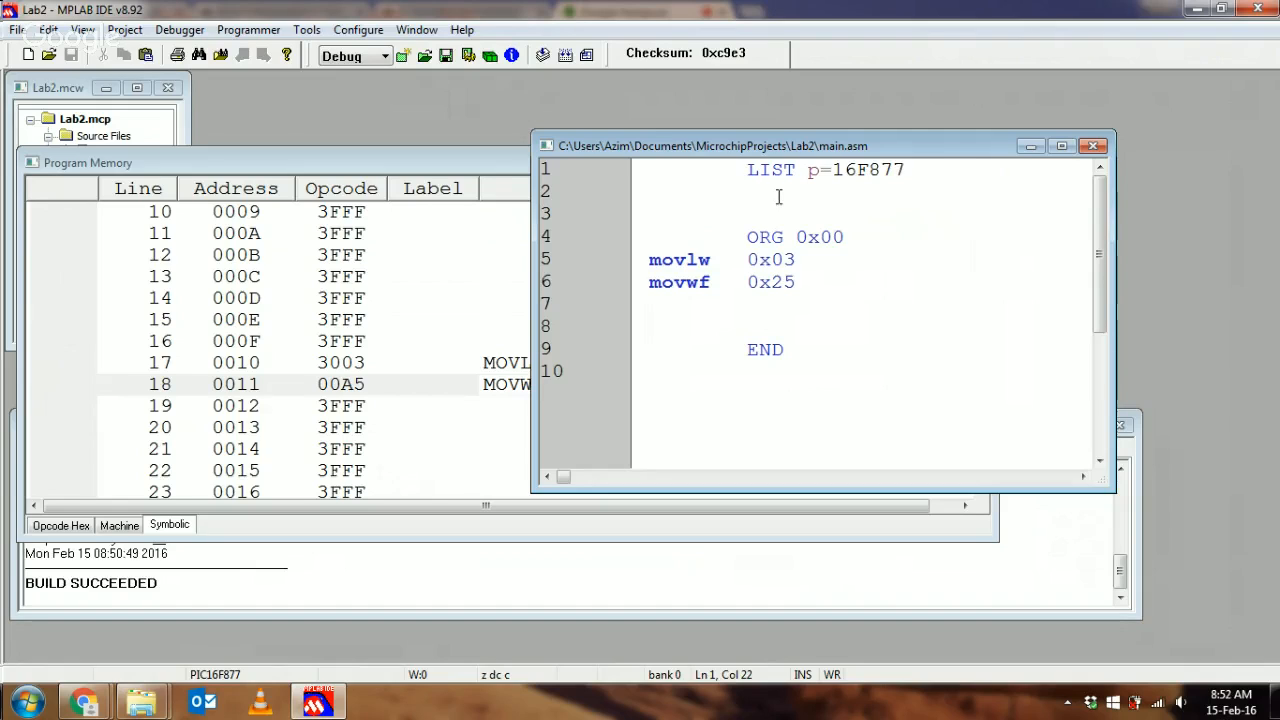
Select the LIST p=16F877 line, glance at the Configure menu, and position the cursor after it.
triple_click(820, 168)
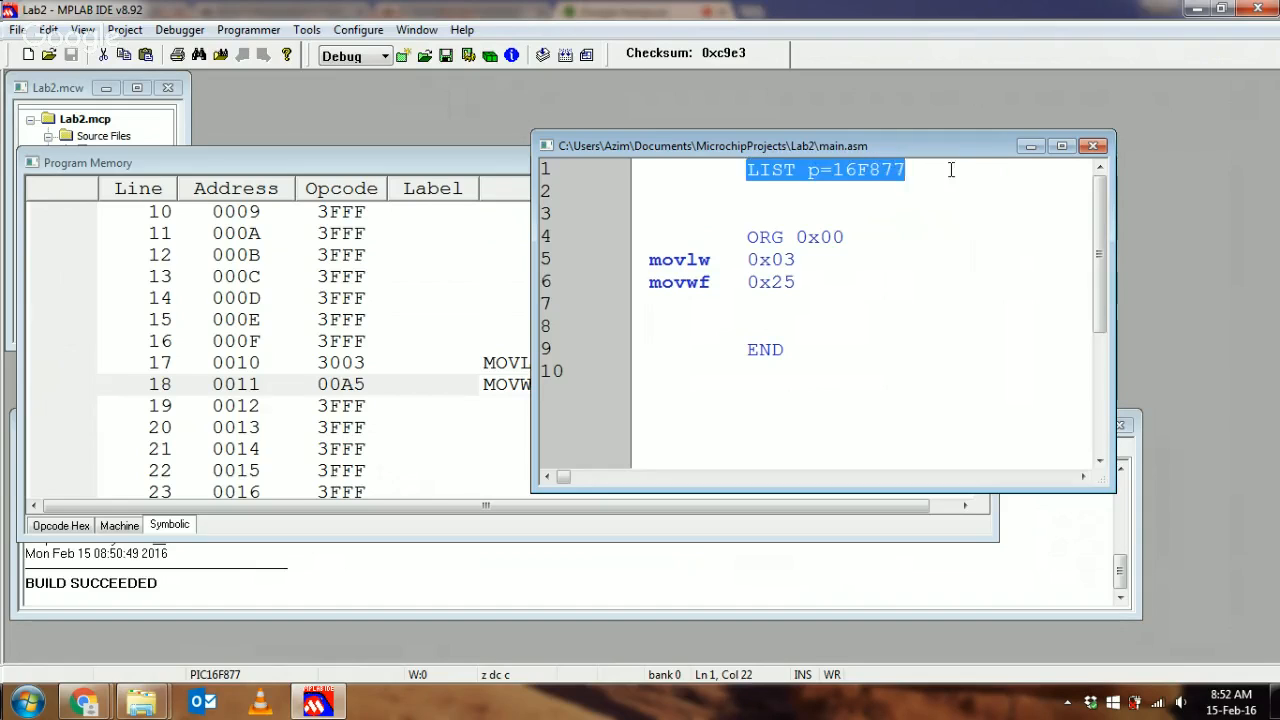
click(356, 30)
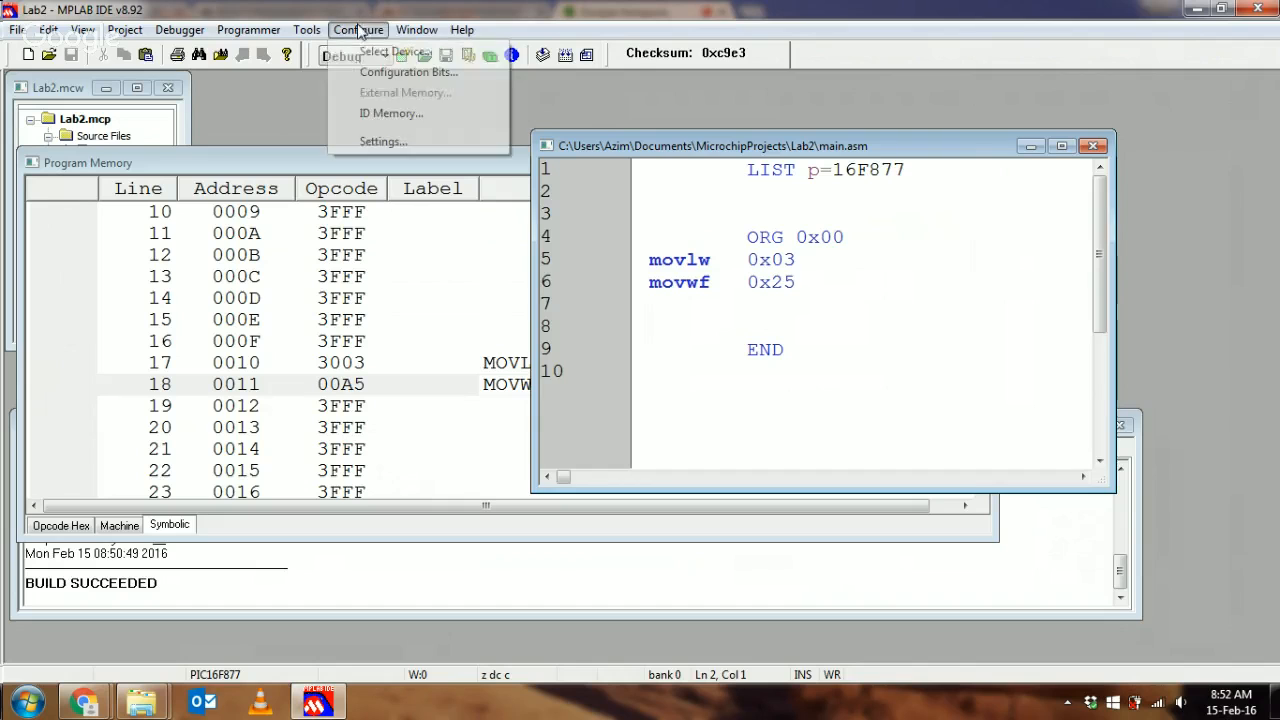
click(392, 52)
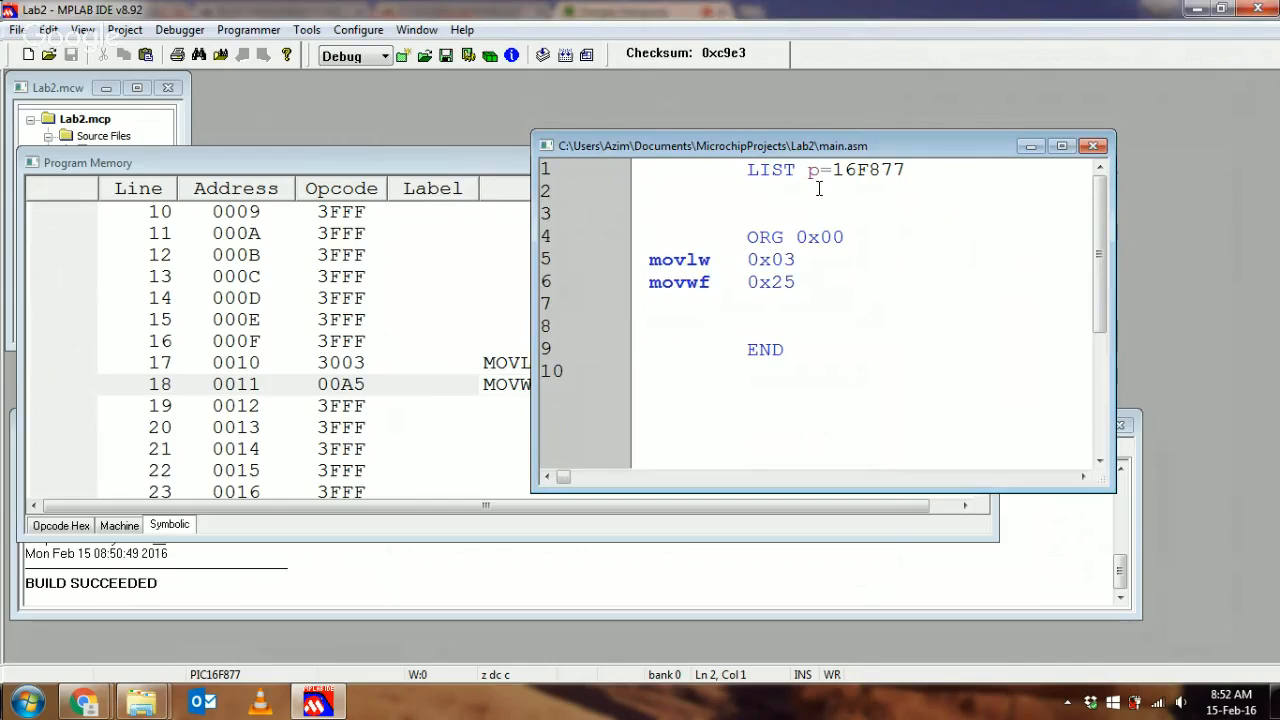
click(650, 192)
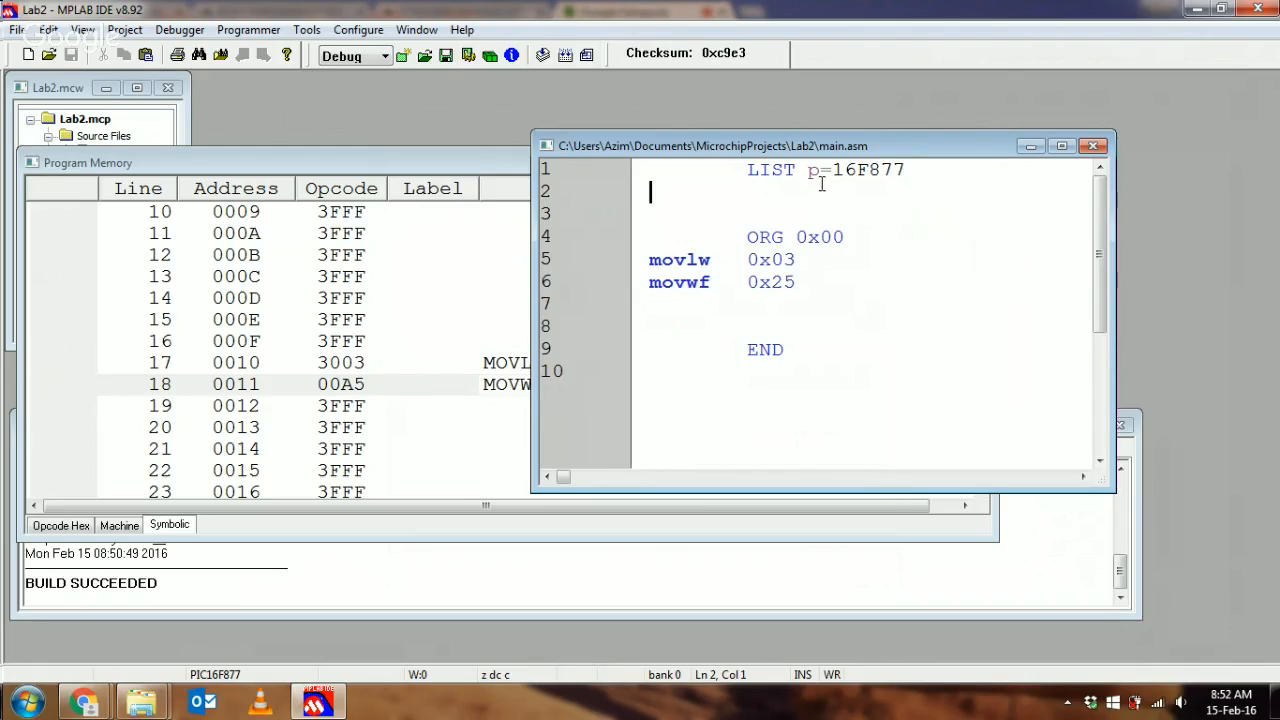
mouse_move(912, 178)
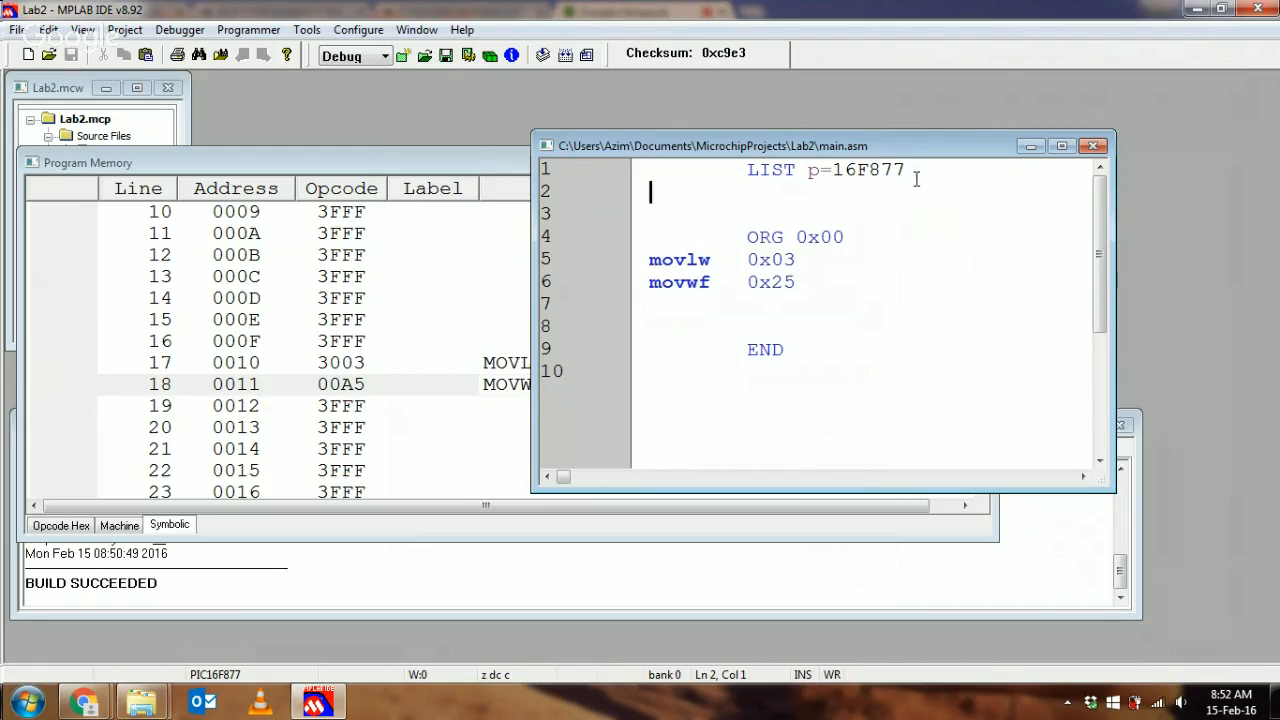
click(904, 170)
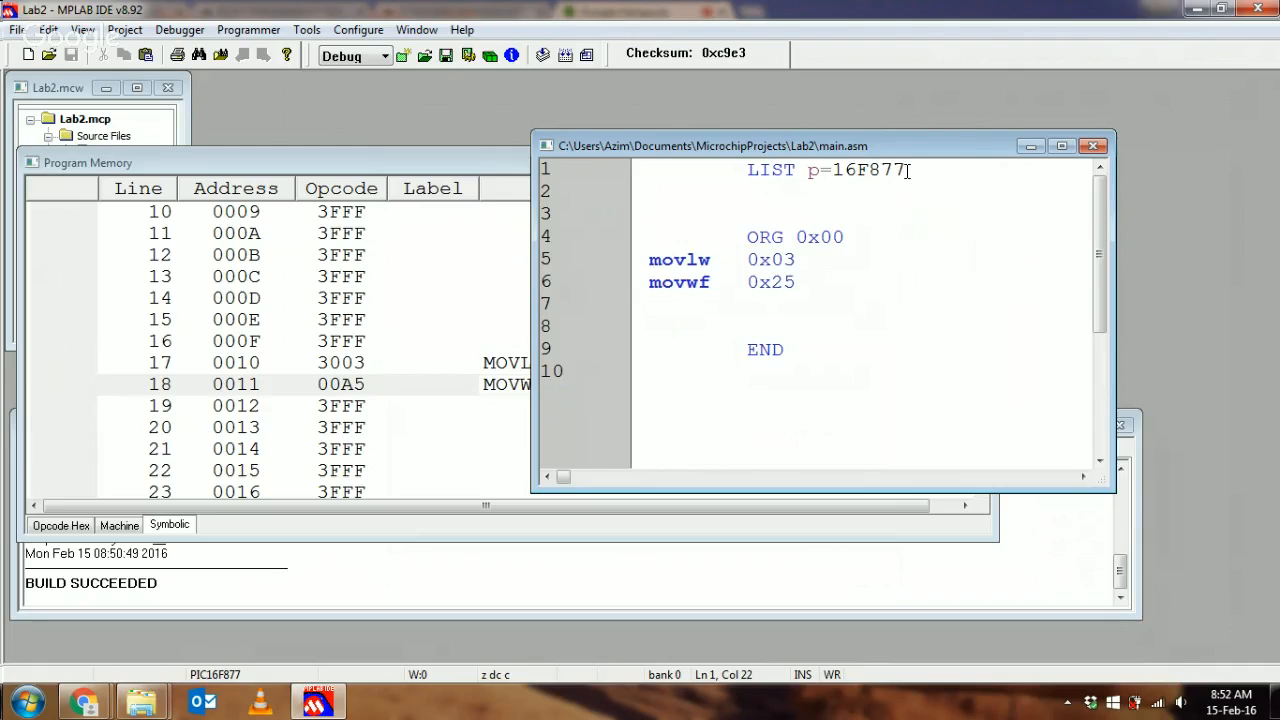
click(774, 168)
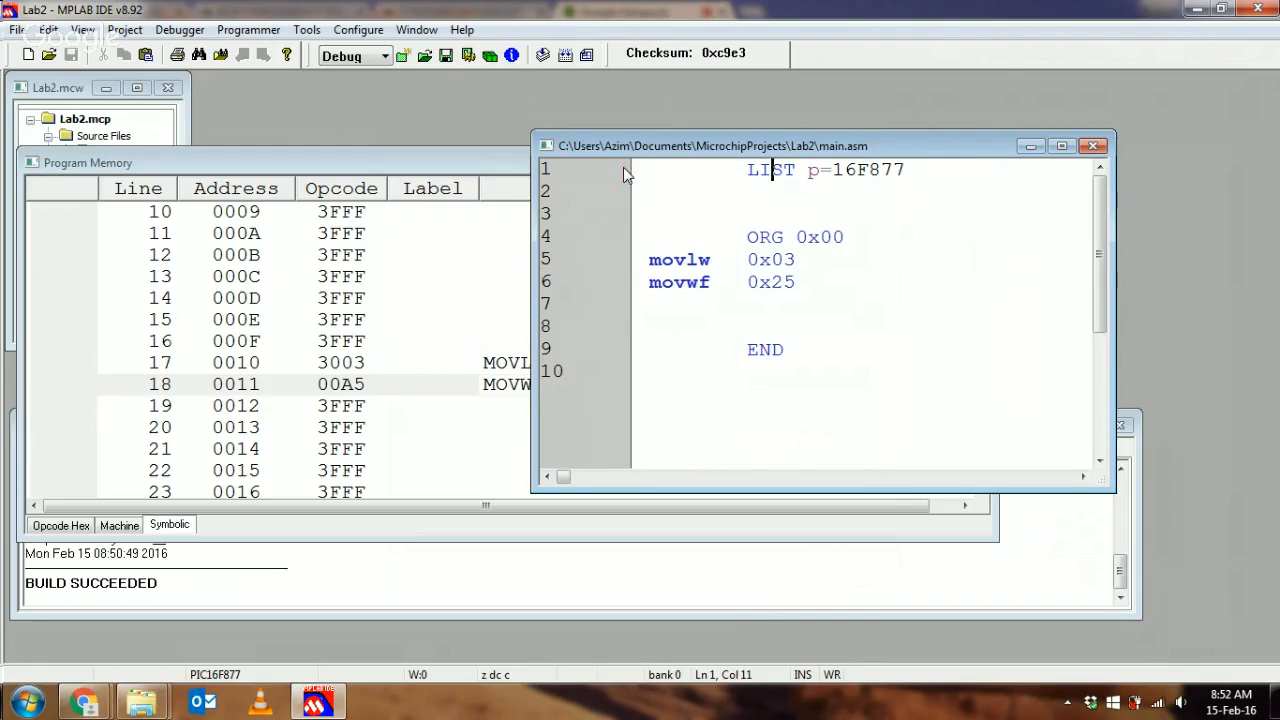
mouse_move(510, 8)
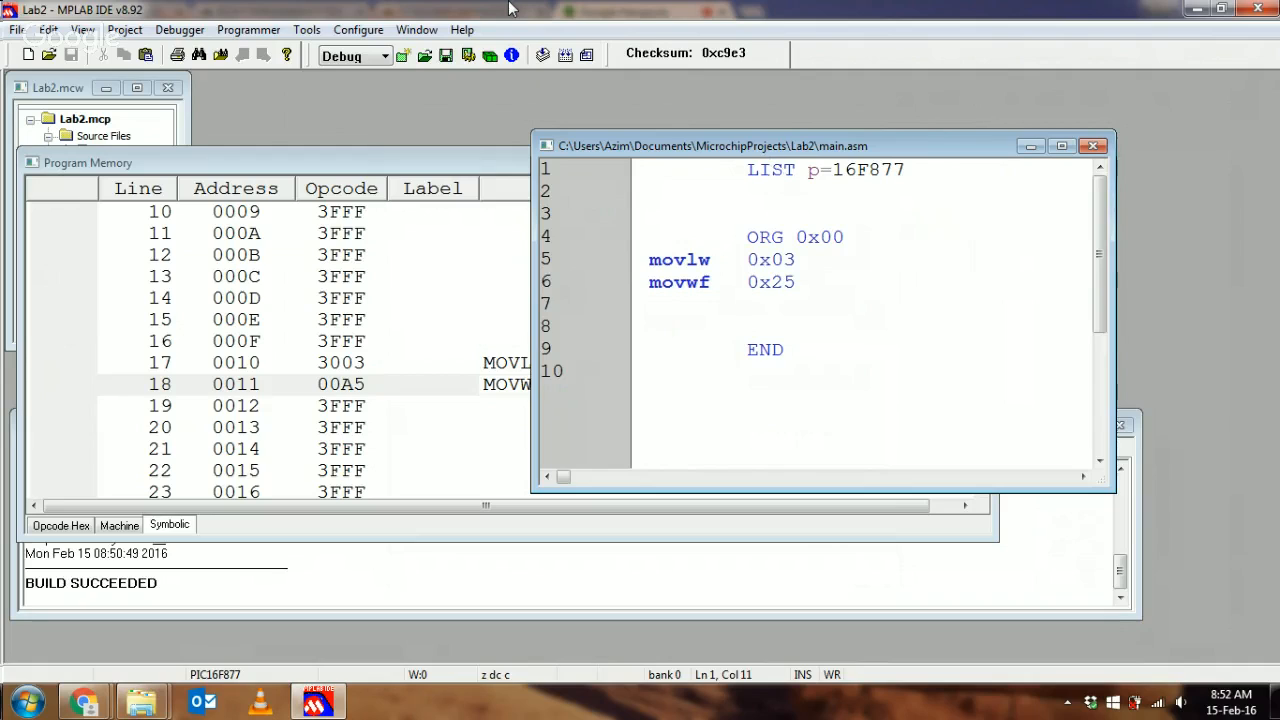
mouse_move(710, 122)
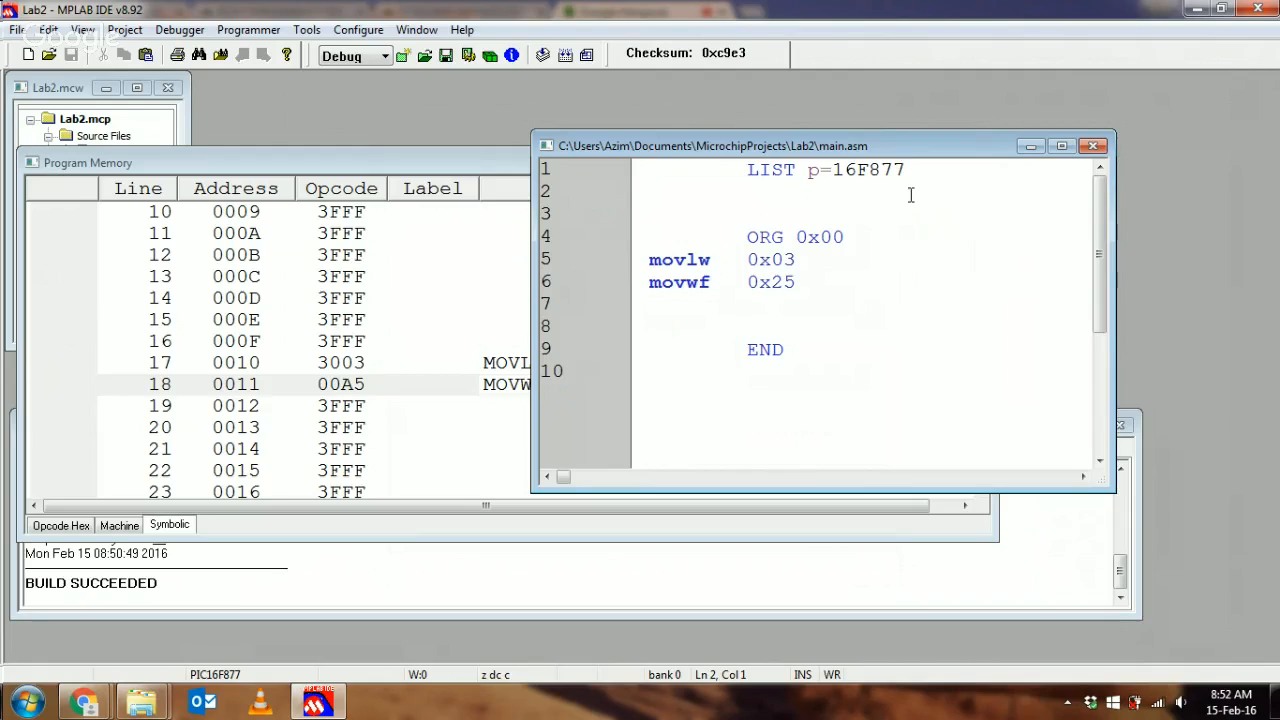
Insert several blank lines between LIST p=16F877 and ORG 0x00, pushing the code down.
click(650, 192)
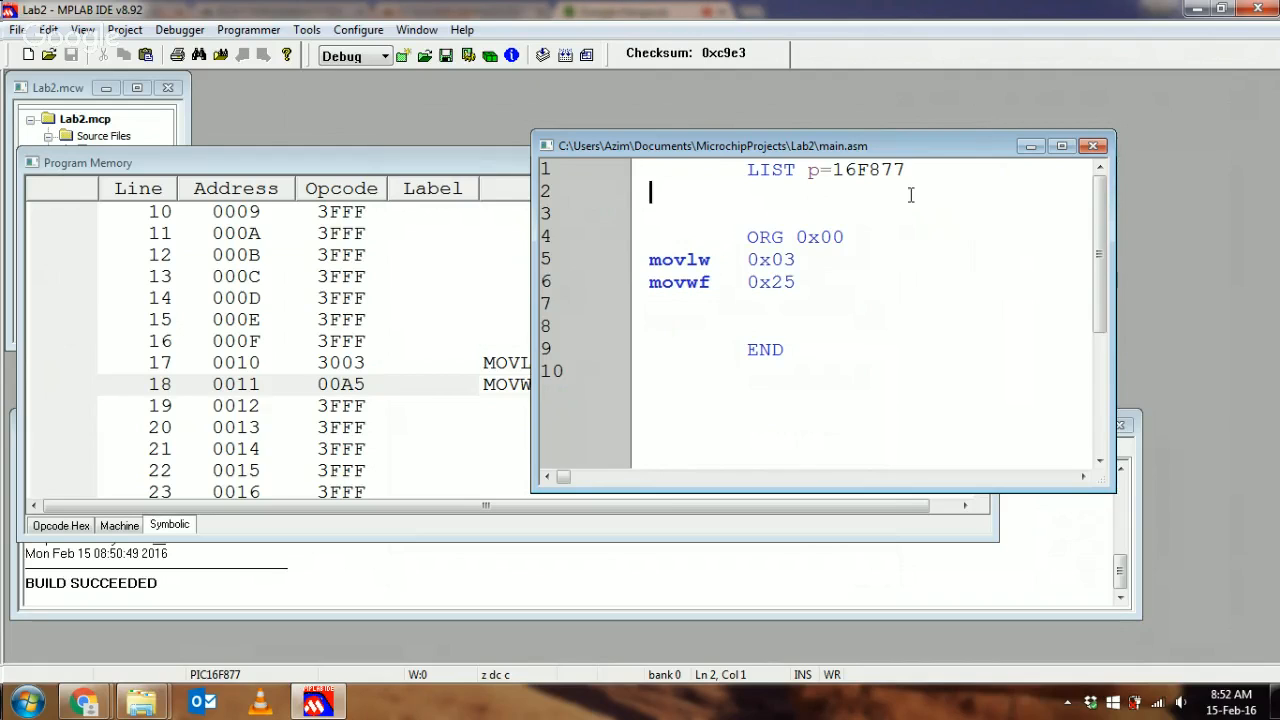
click(904, 168)
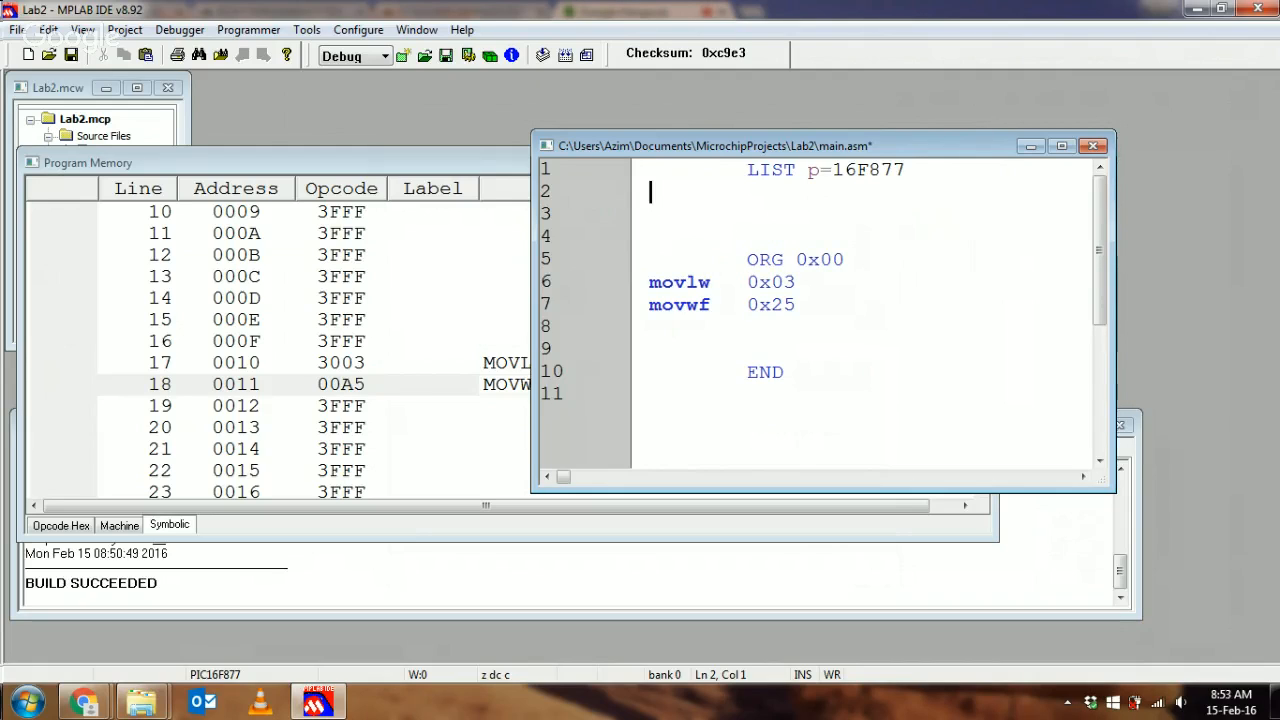
click(910, 196)
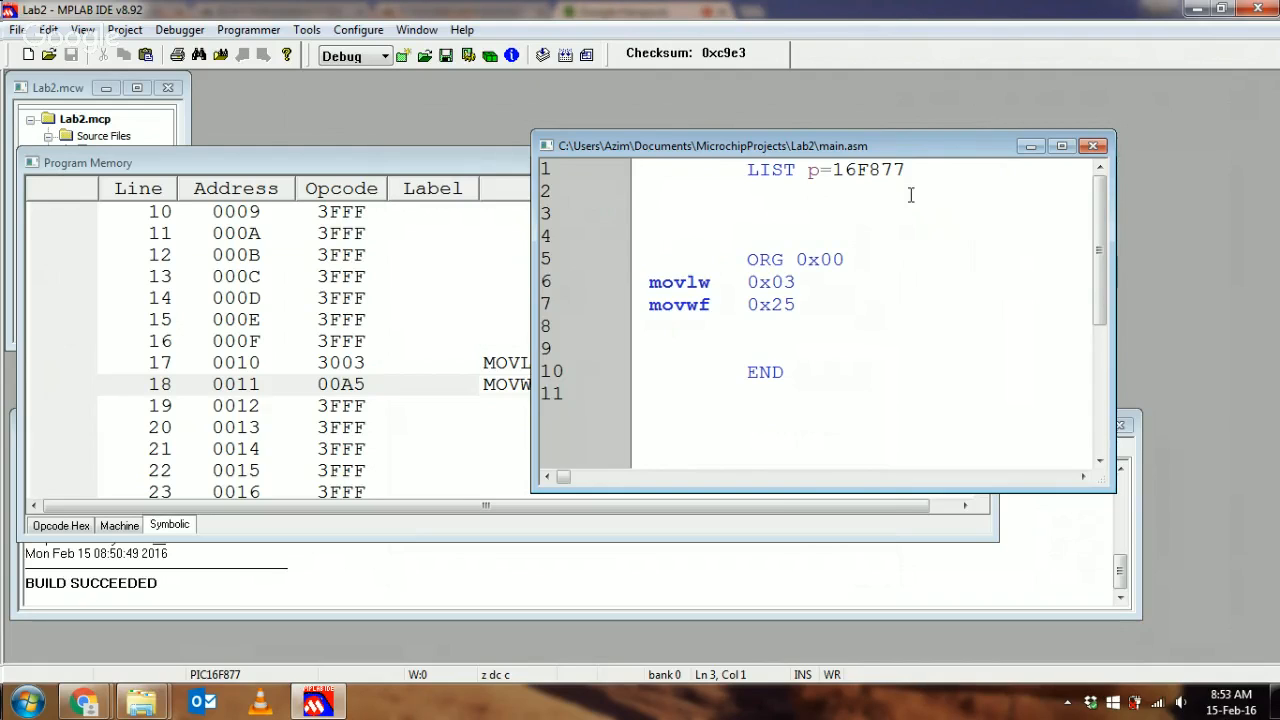
click(650, 214)
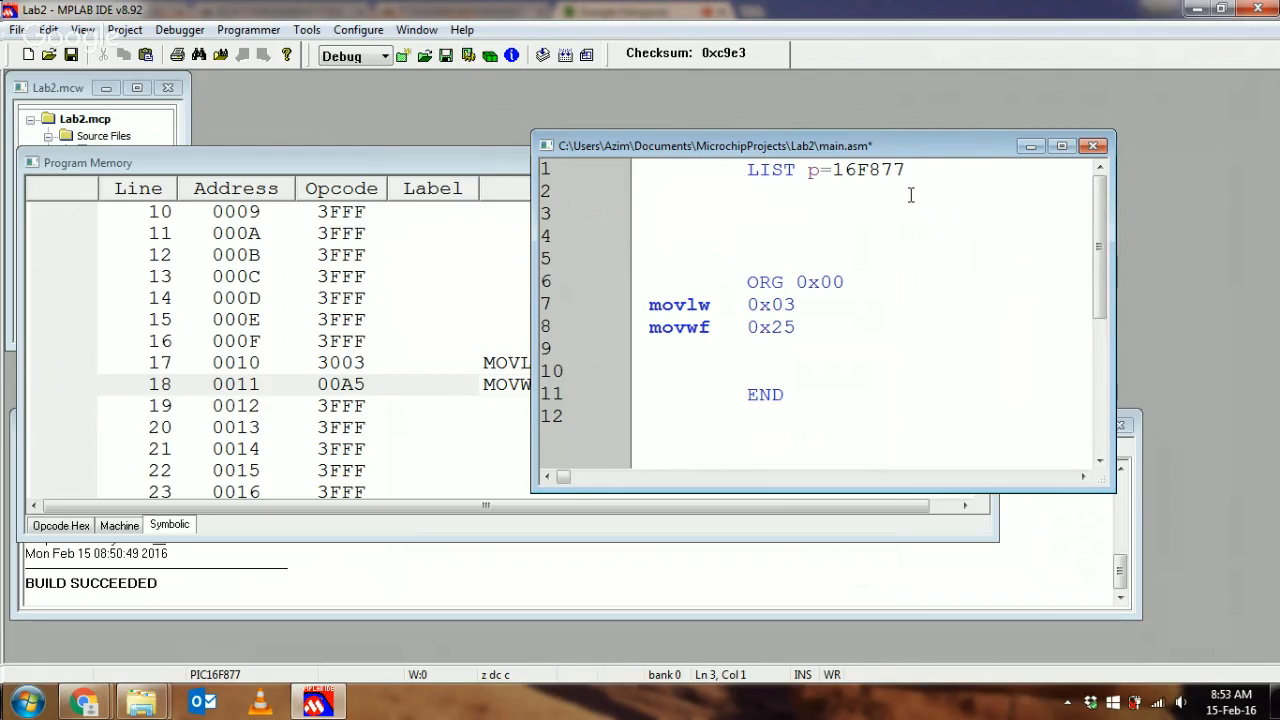
click(650, 214)
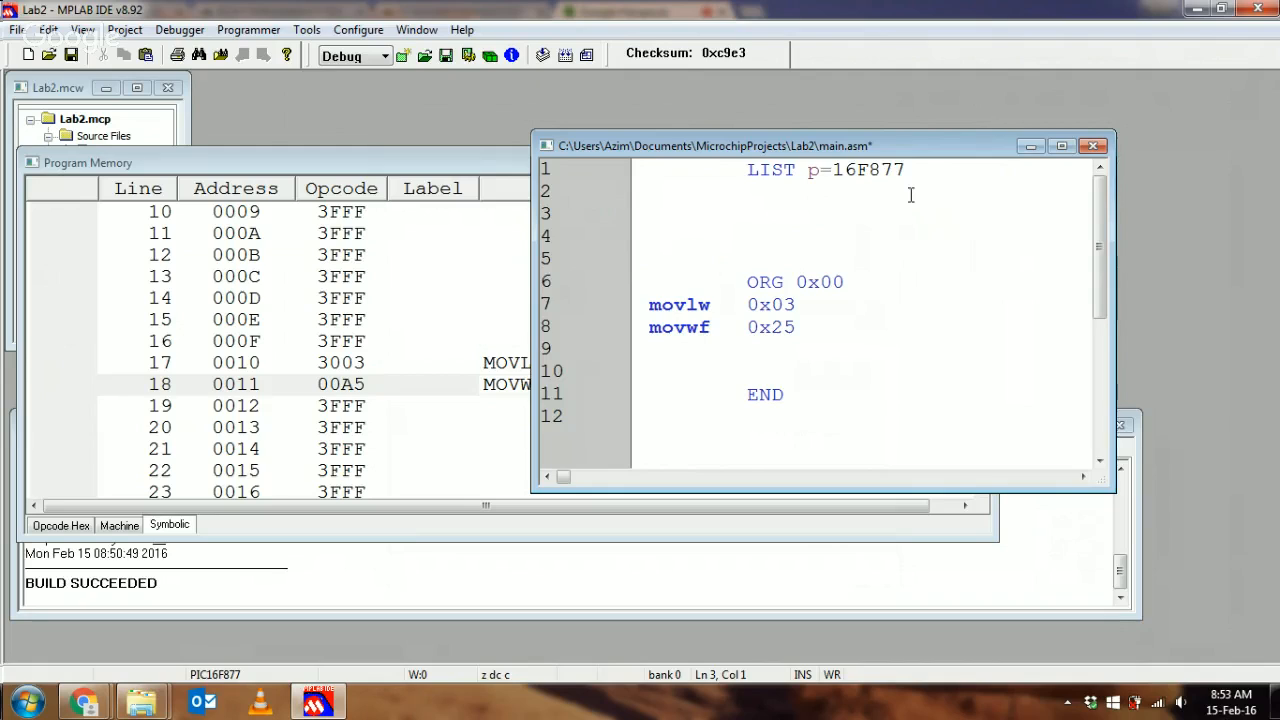
Define some_num EQU 0x03 and RegA EQU 0x25 on the blank lines above ORG 0x00.
text(some_)
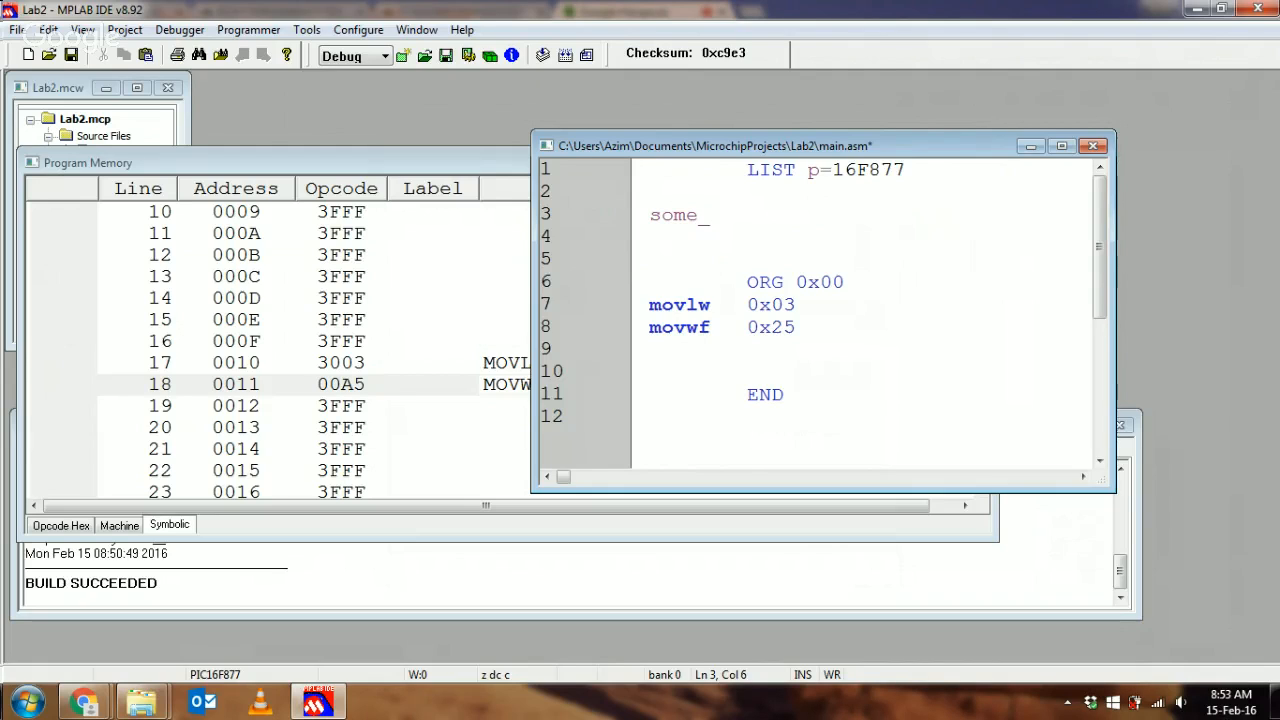
text(num)
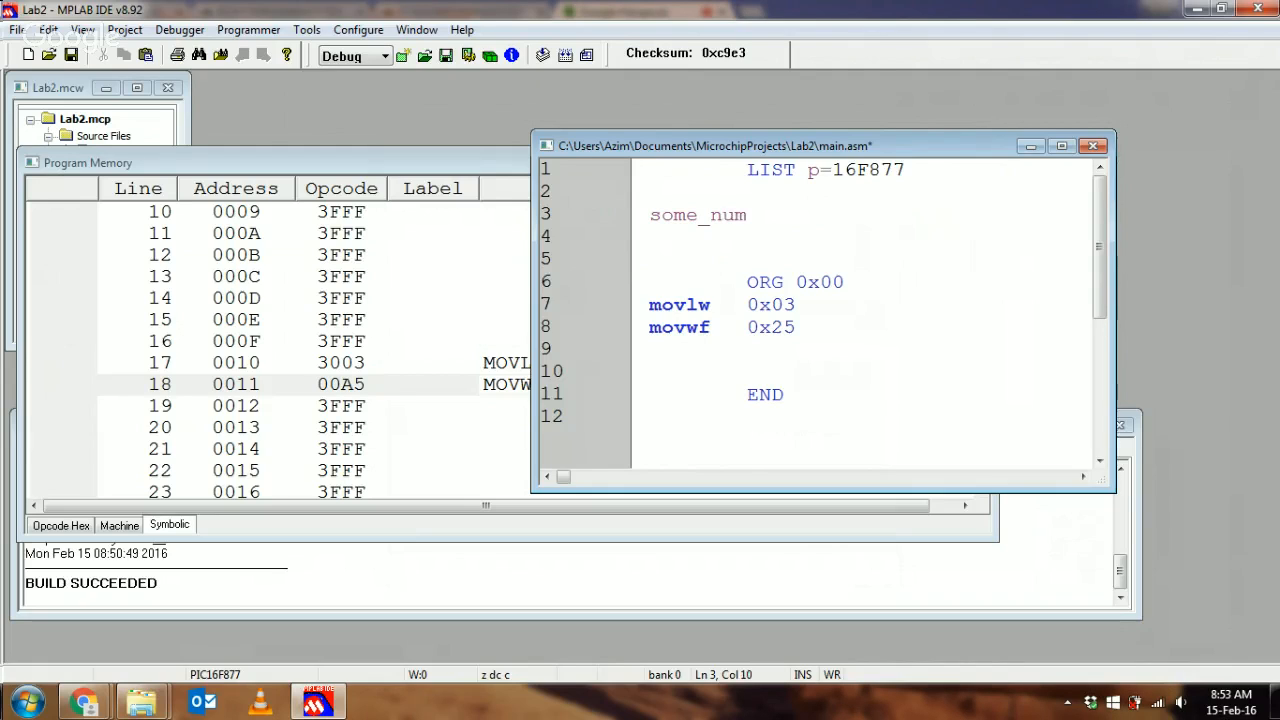
text(EQU)
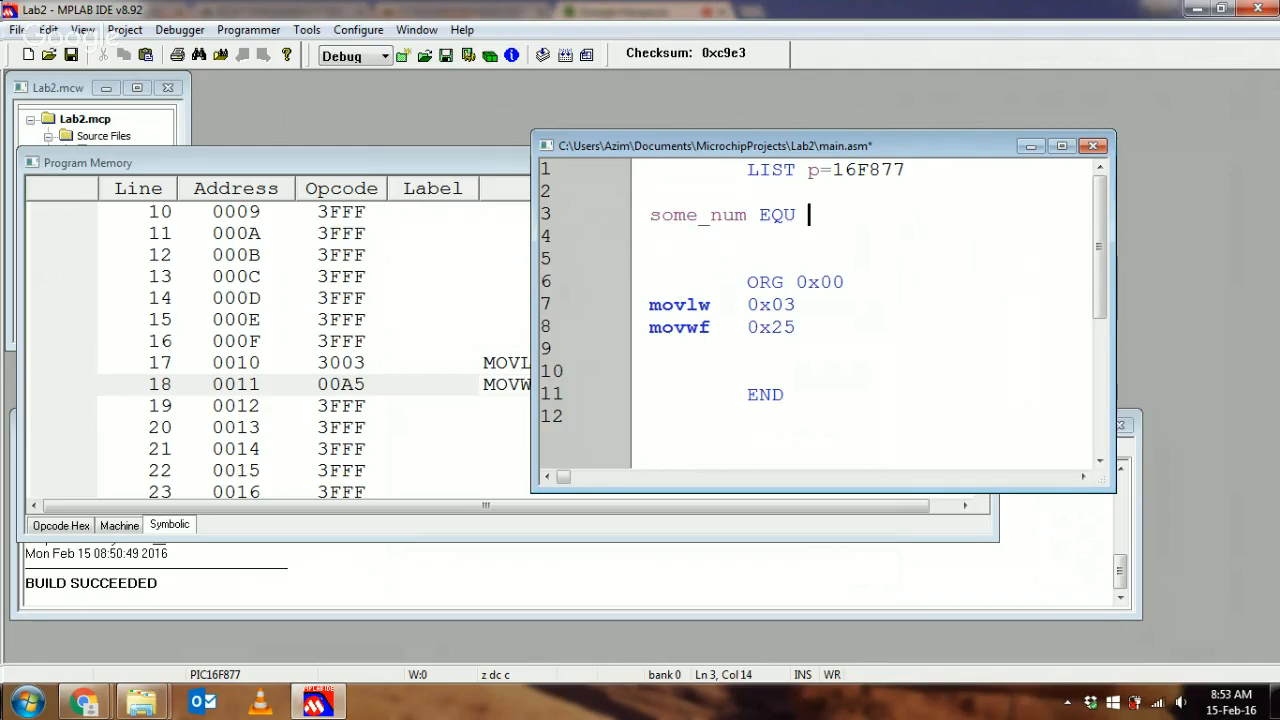
text(0x03)
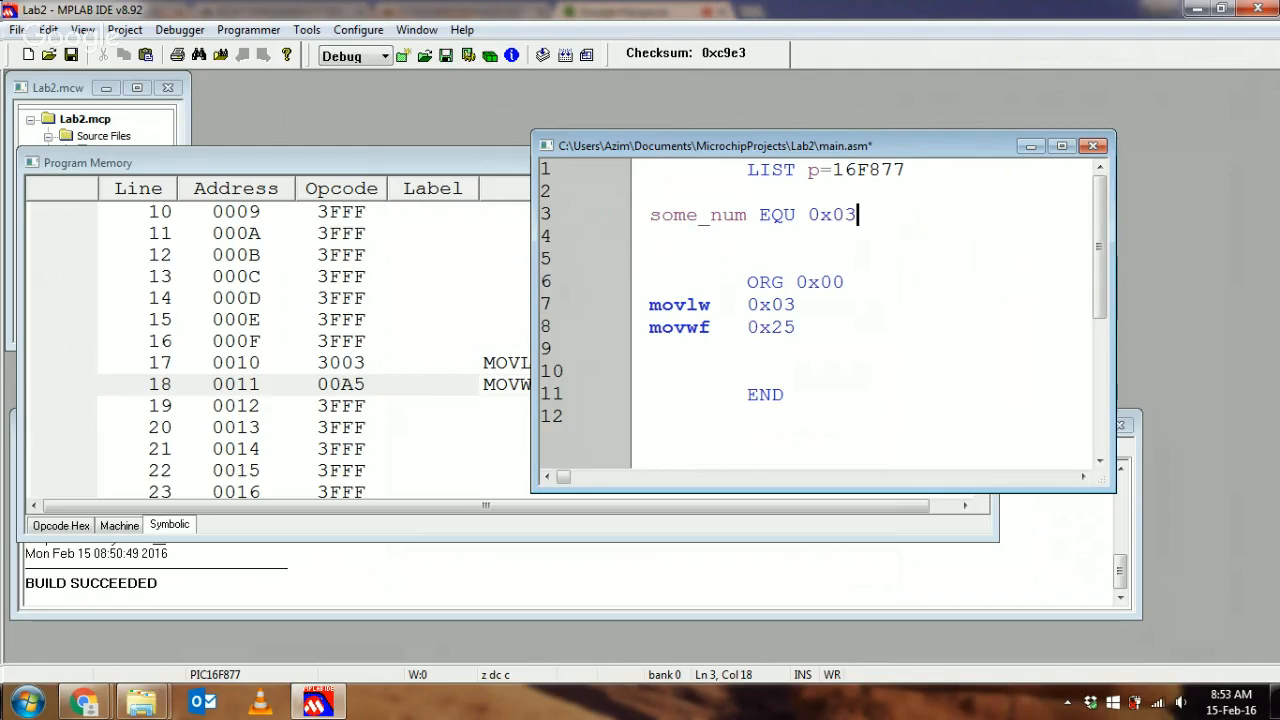
key(Return)
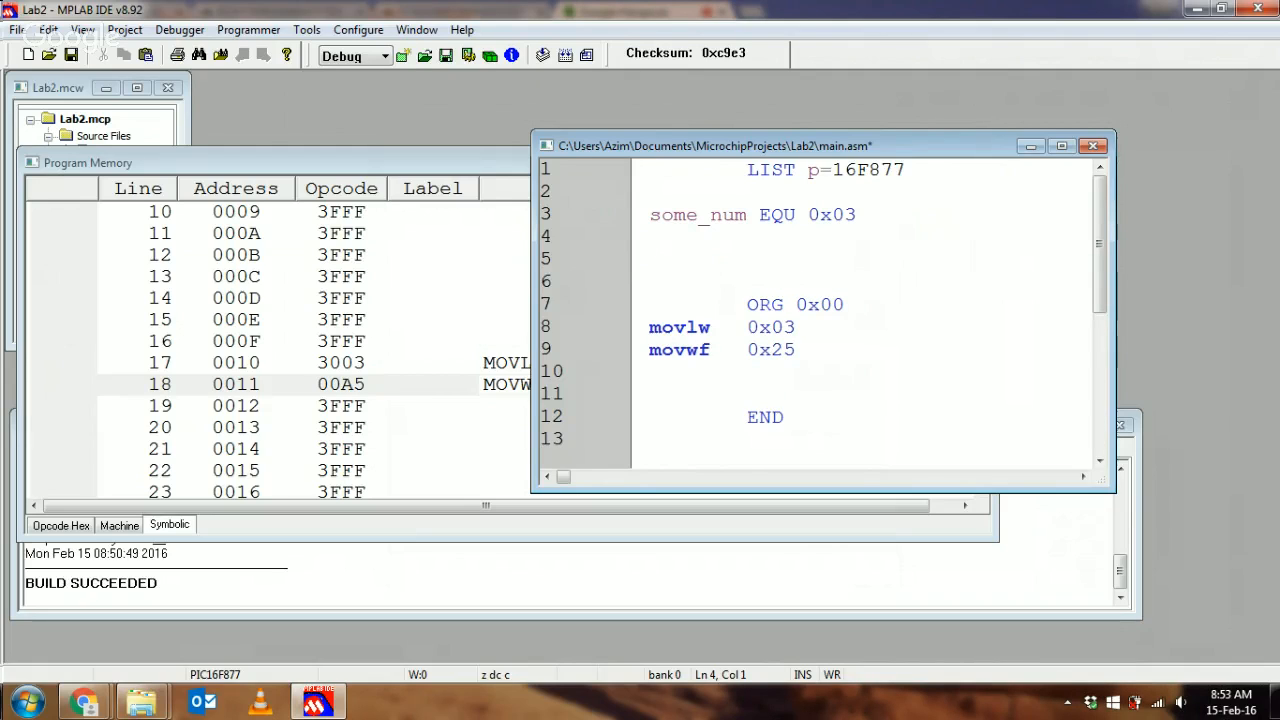
text(Re)
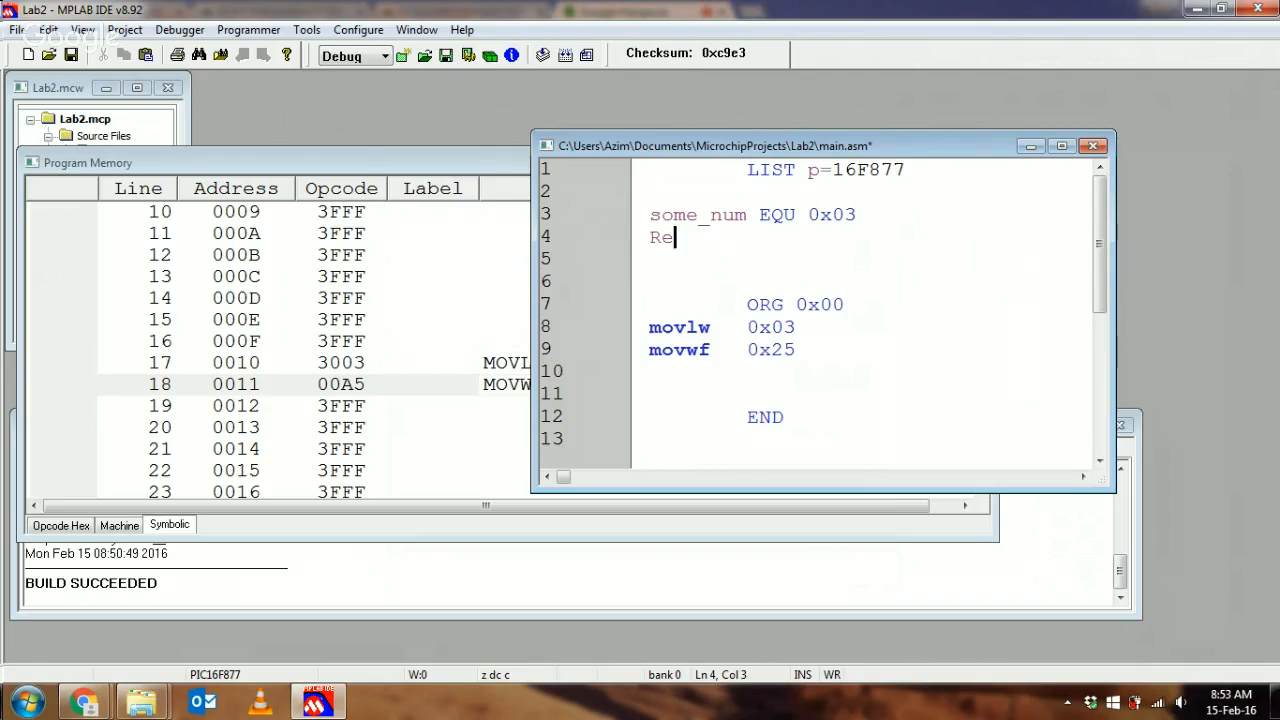
text(gA)
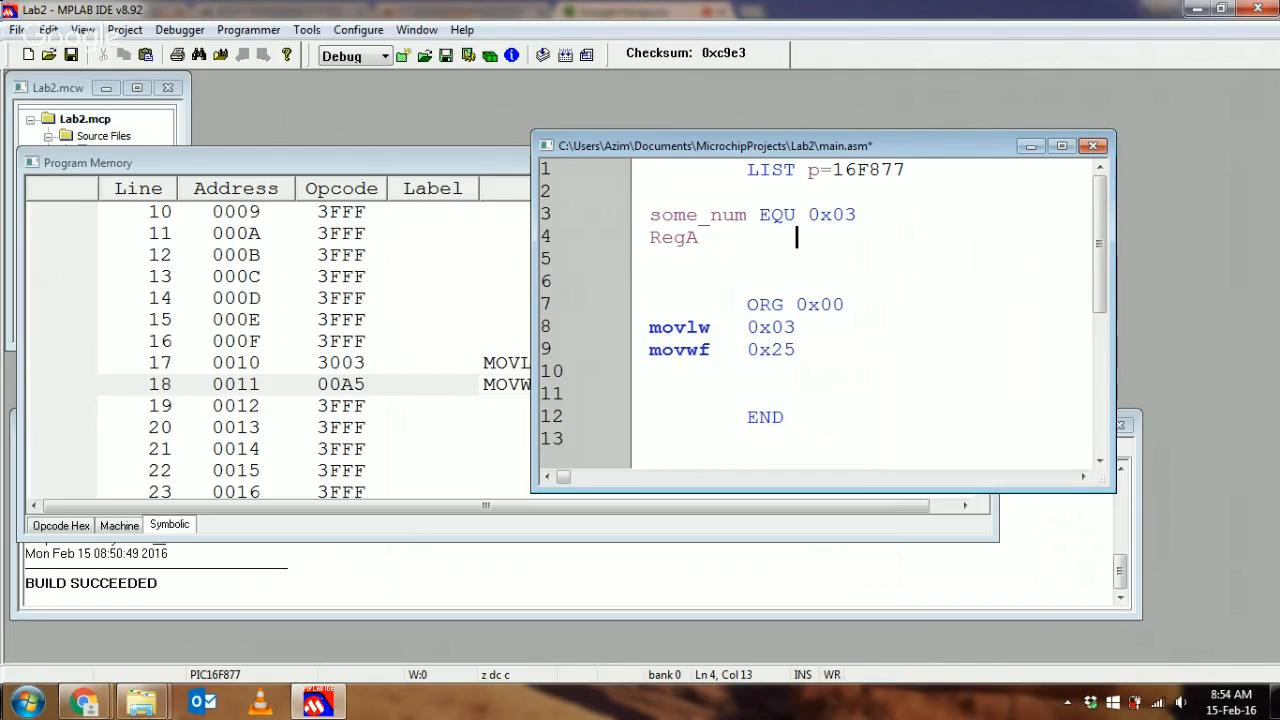
text(EQ)
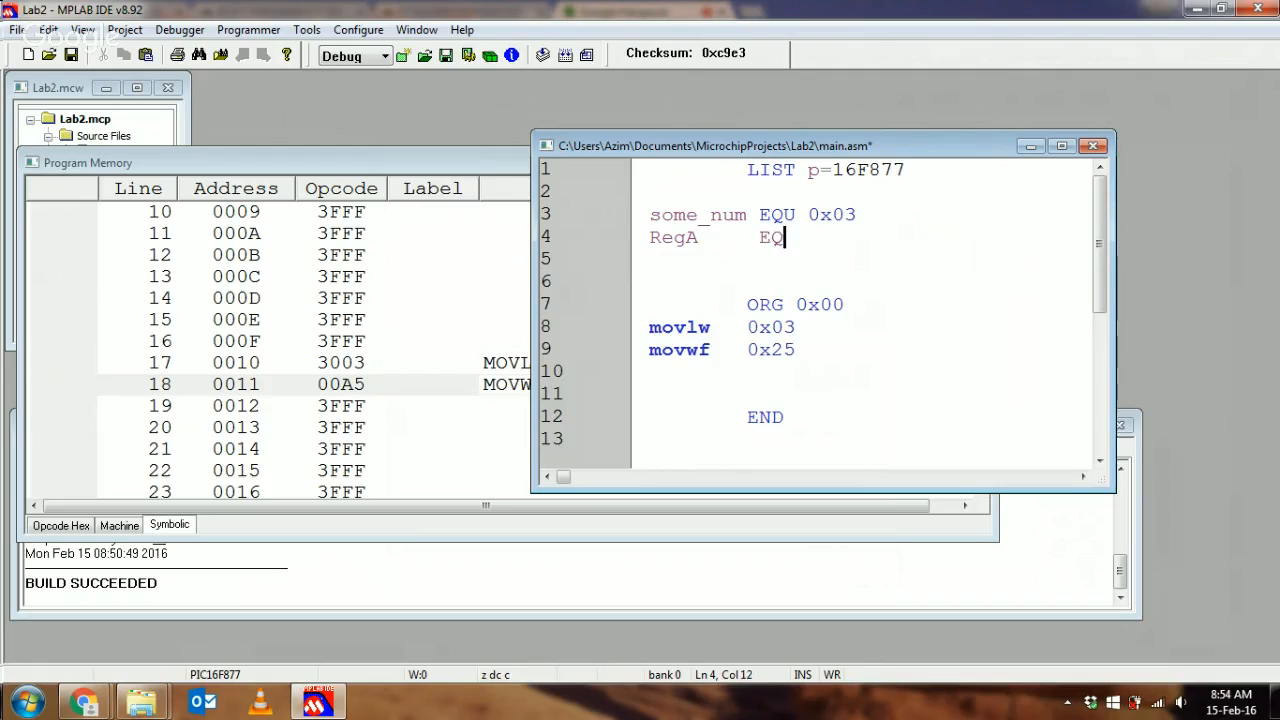
text(U 0x)
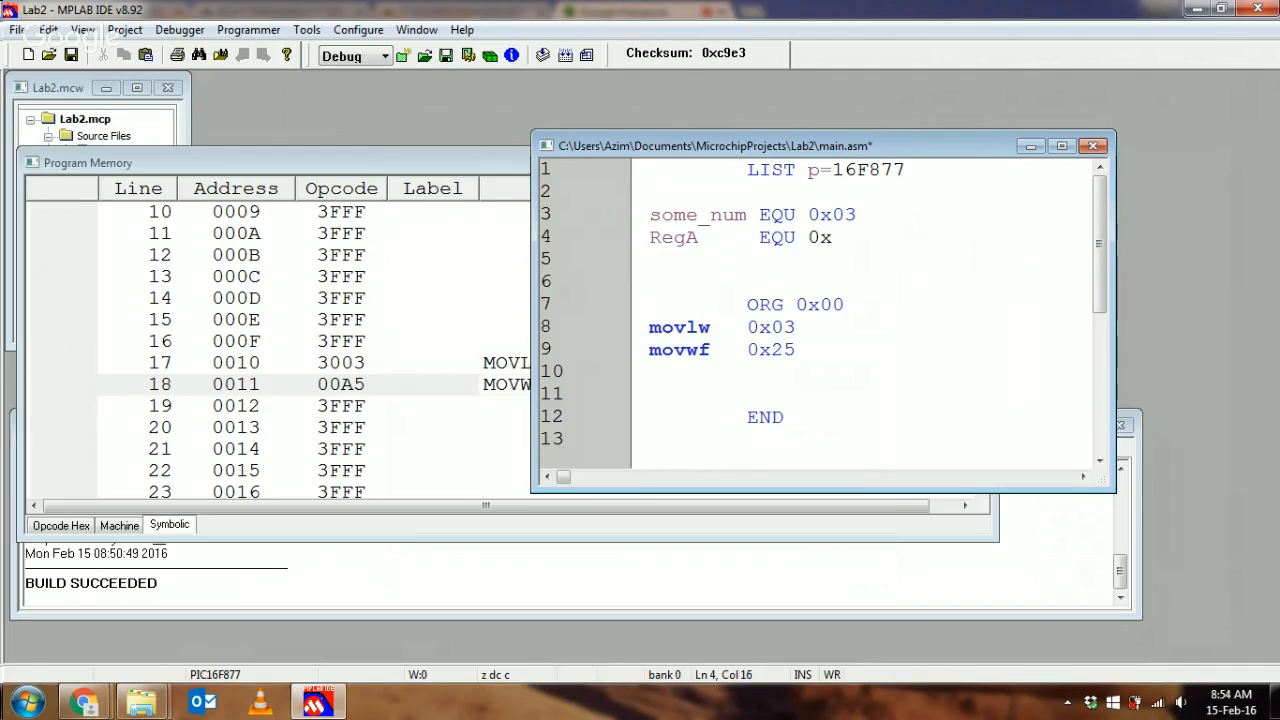
text(25)
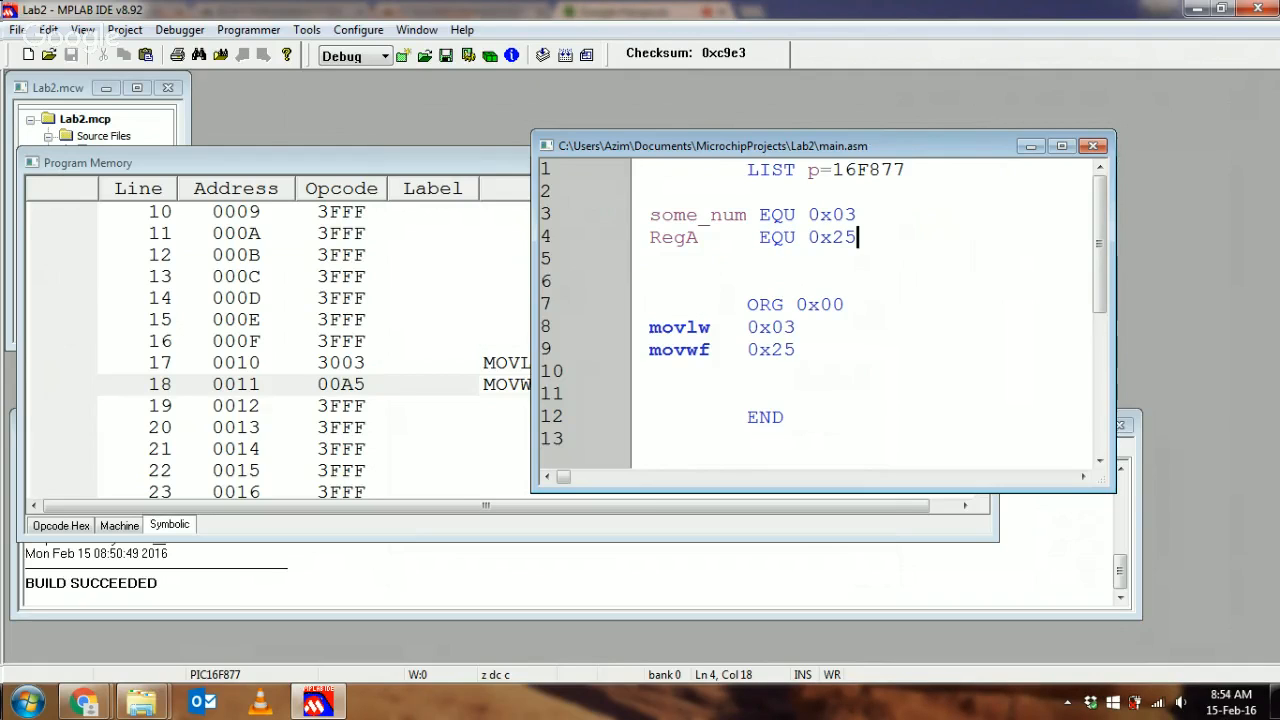
mouse_move(904, 194)
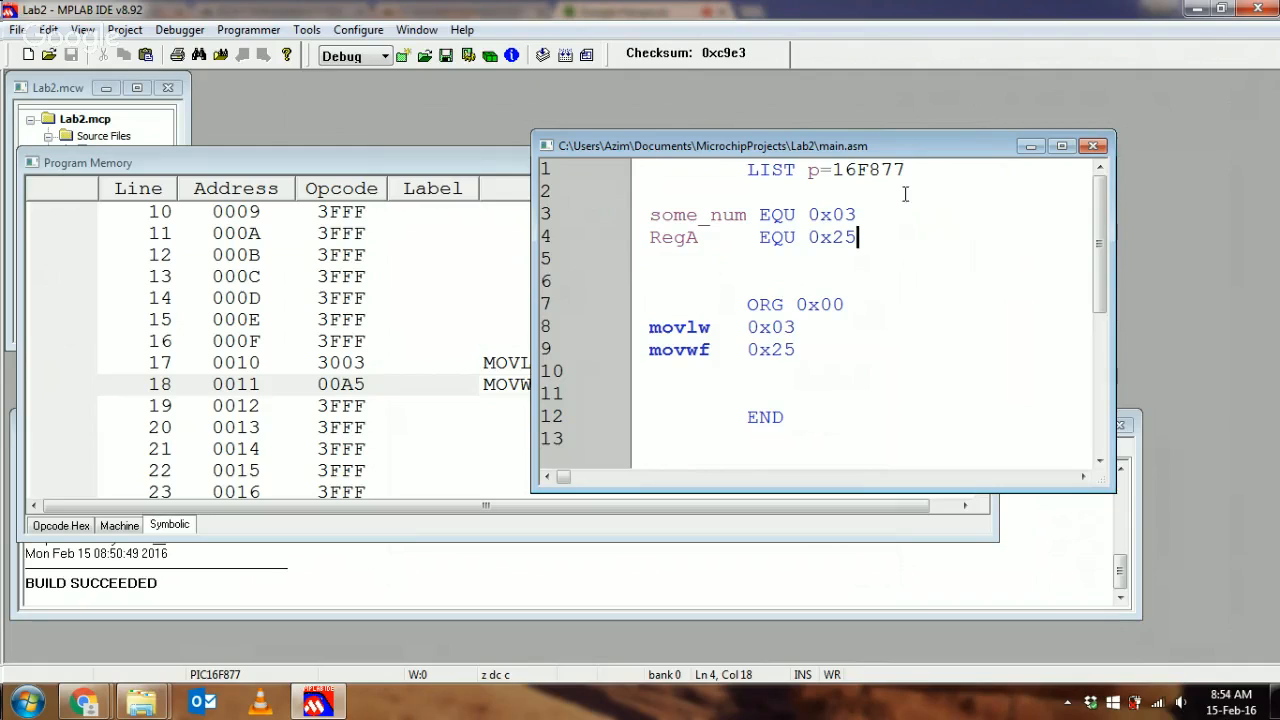
mouse_move(796, 280)
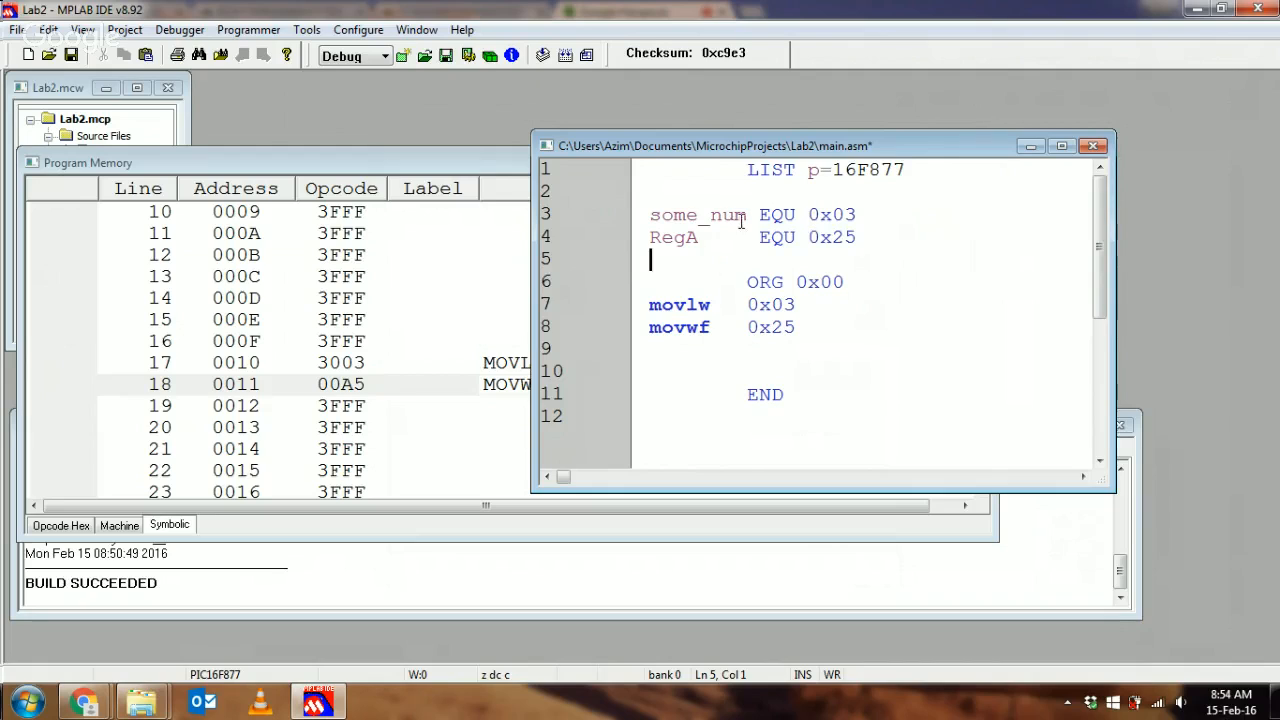
Review the some_num and RegA EQU definitions and their values 0x03 and 0x25.
double_click(696, 214)
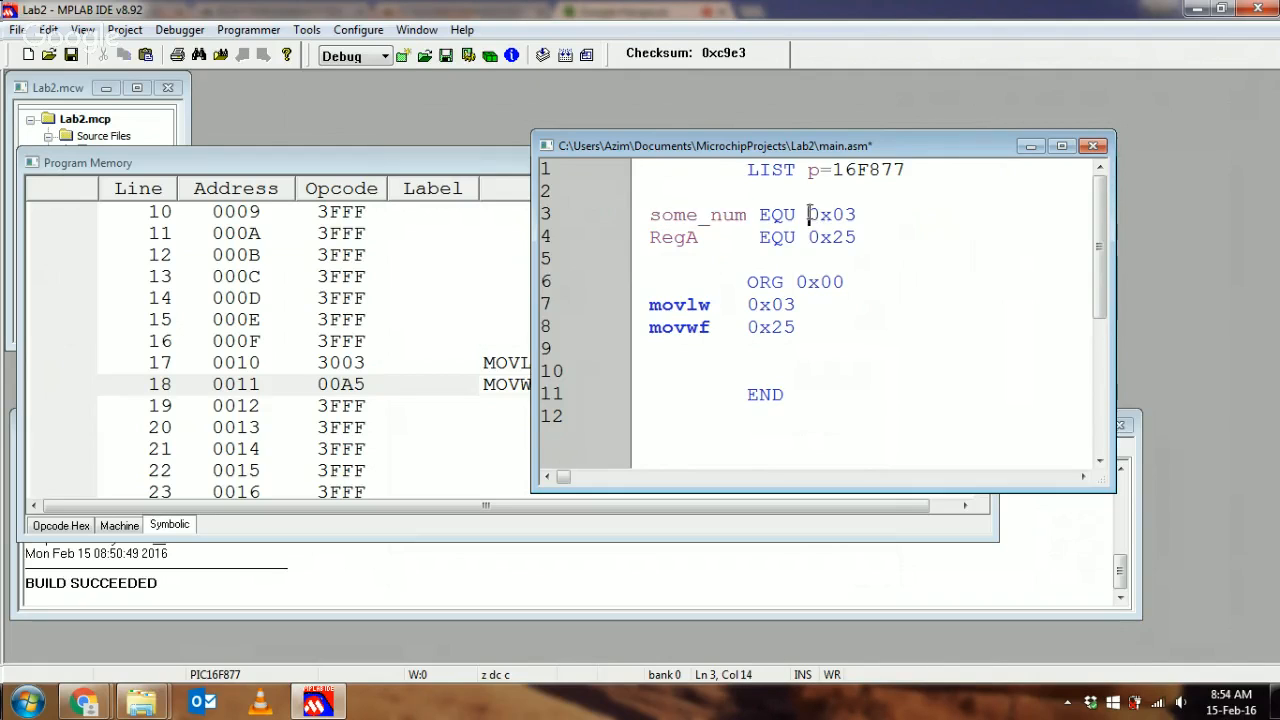
double_click(832, 214)
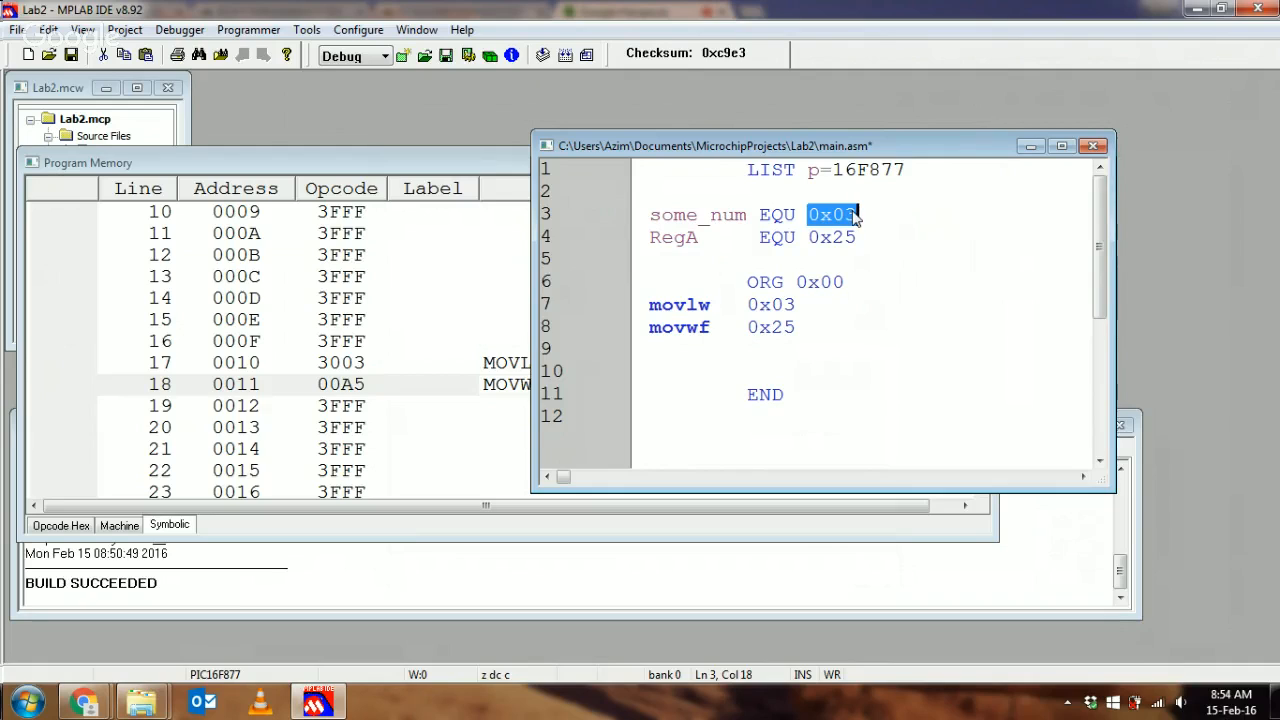
click(688, 238)
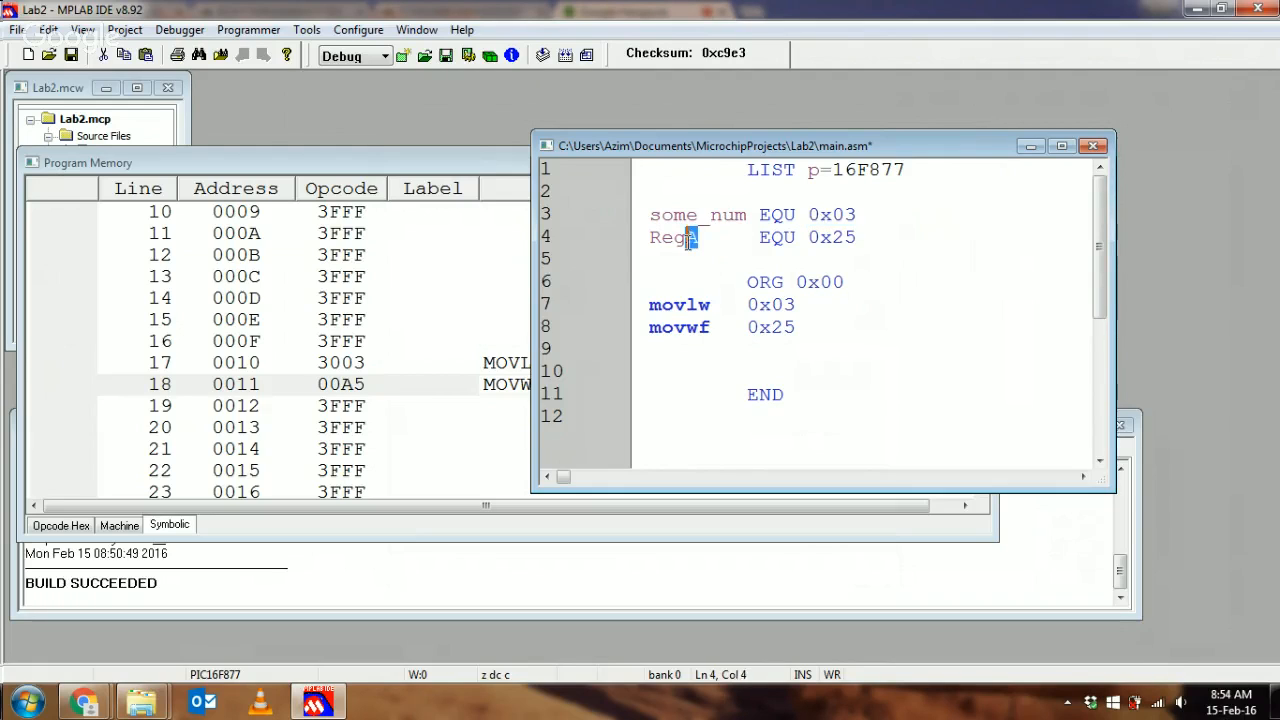
double_click(672, 236)
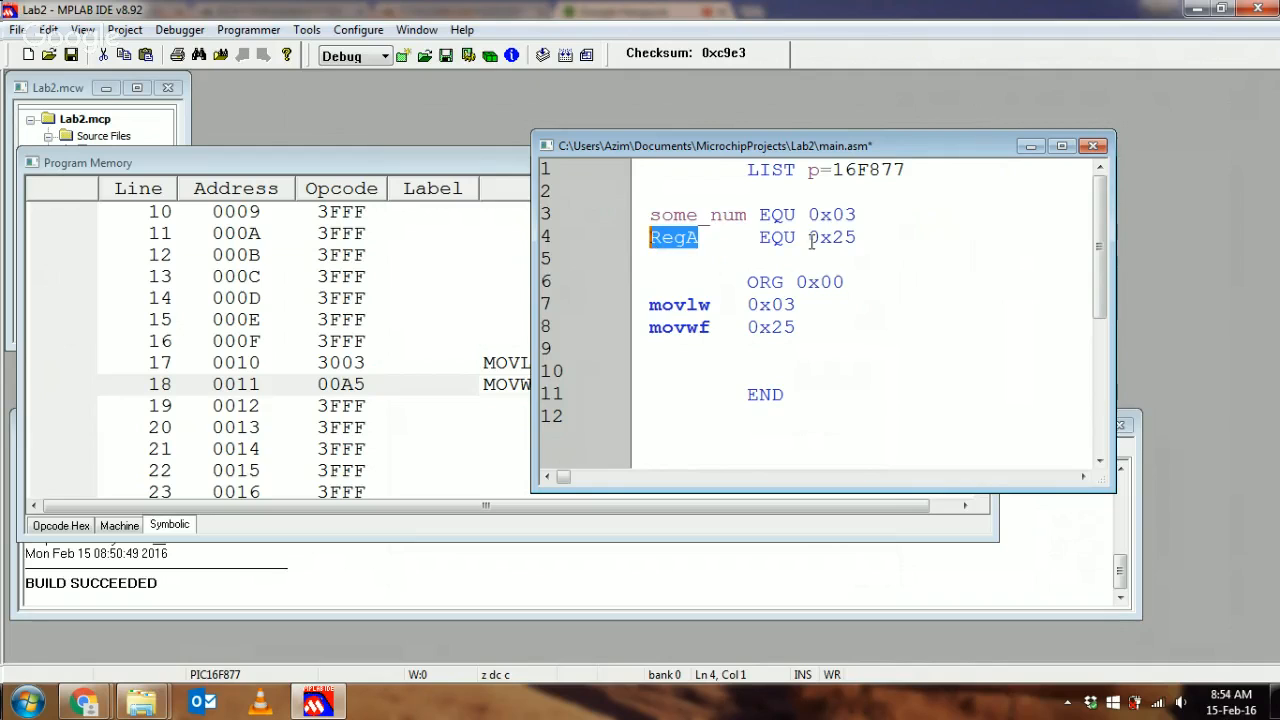
double_click(832, 238)
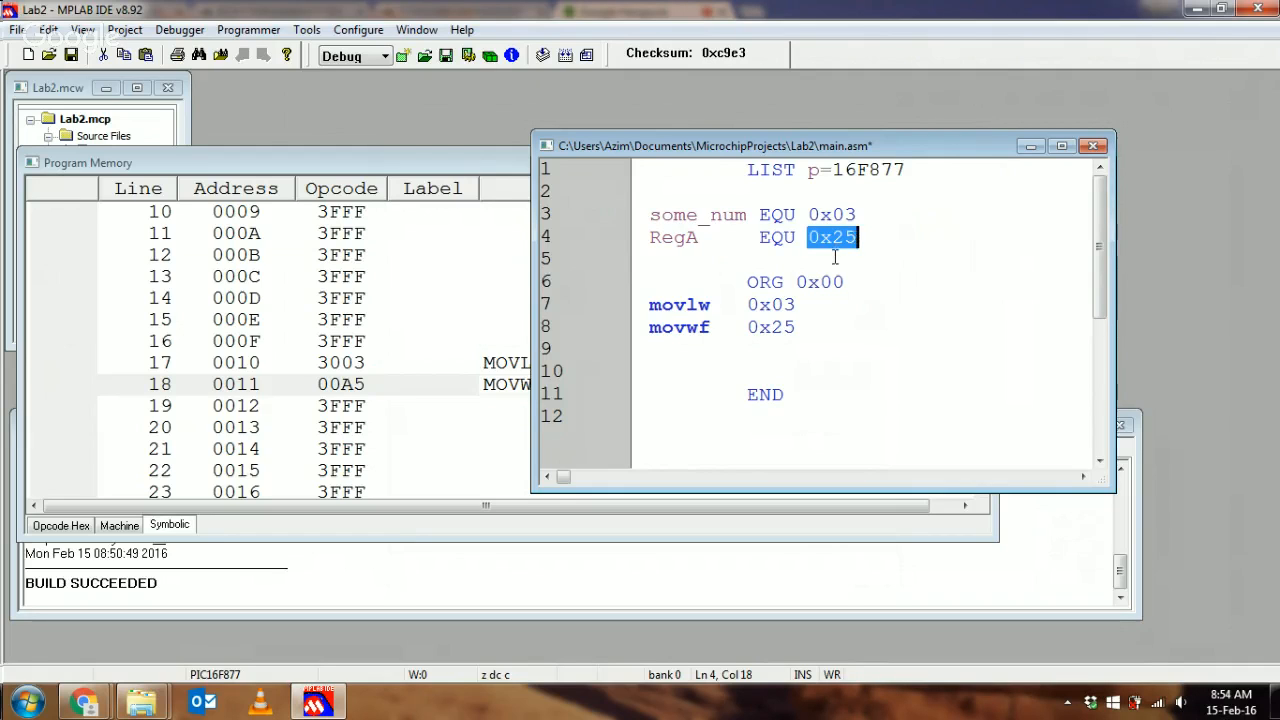
Replace the literals so the code reads movlw some_num and movwf RegA.
double_click(770, 304)
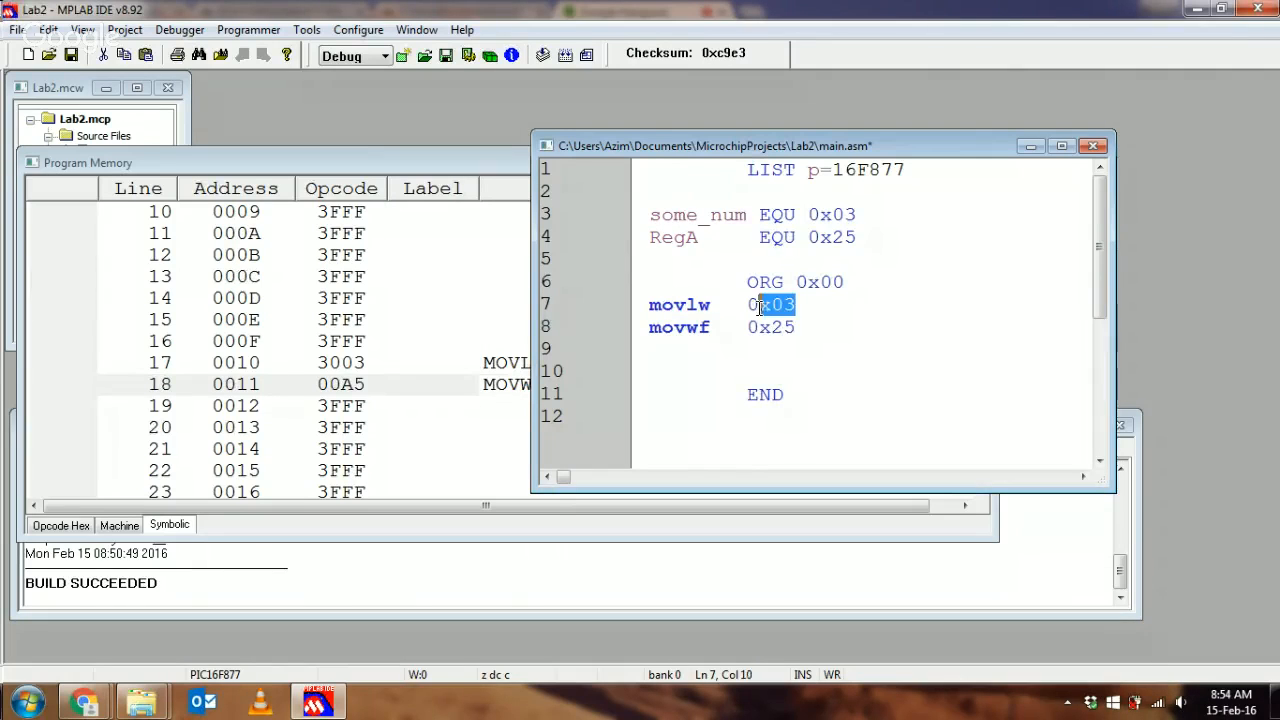
text(some)
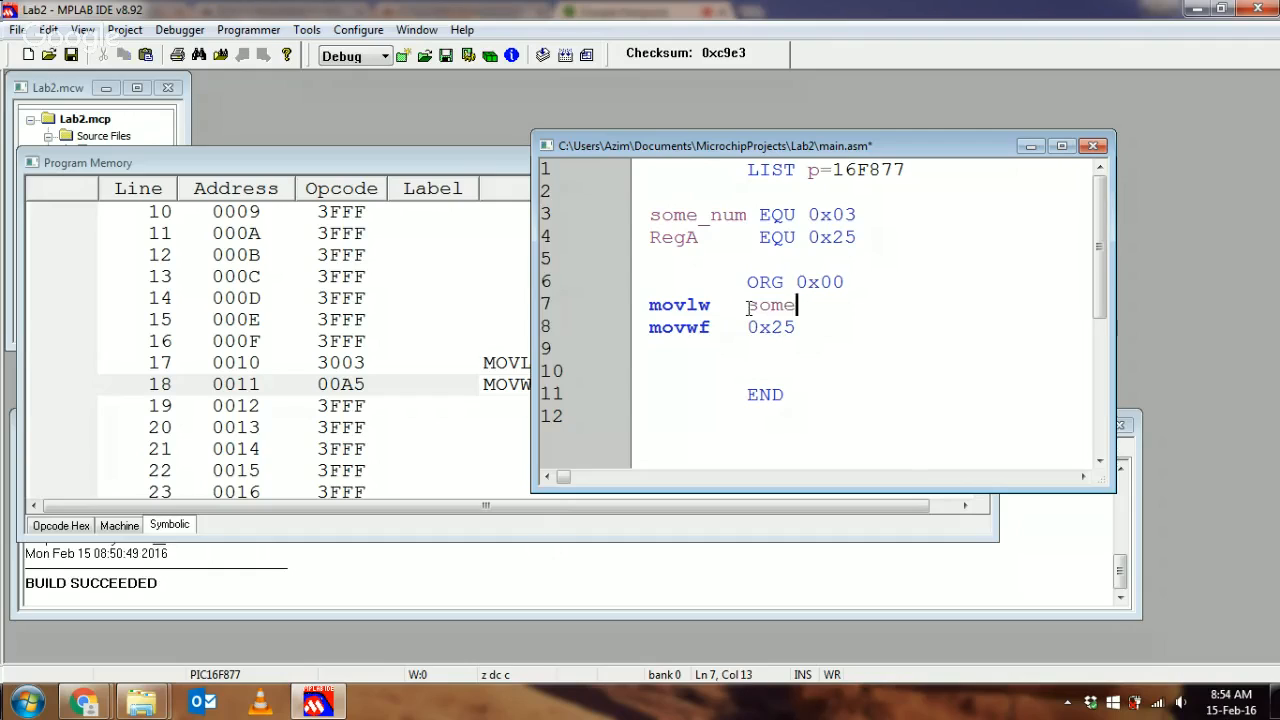
text(_num)
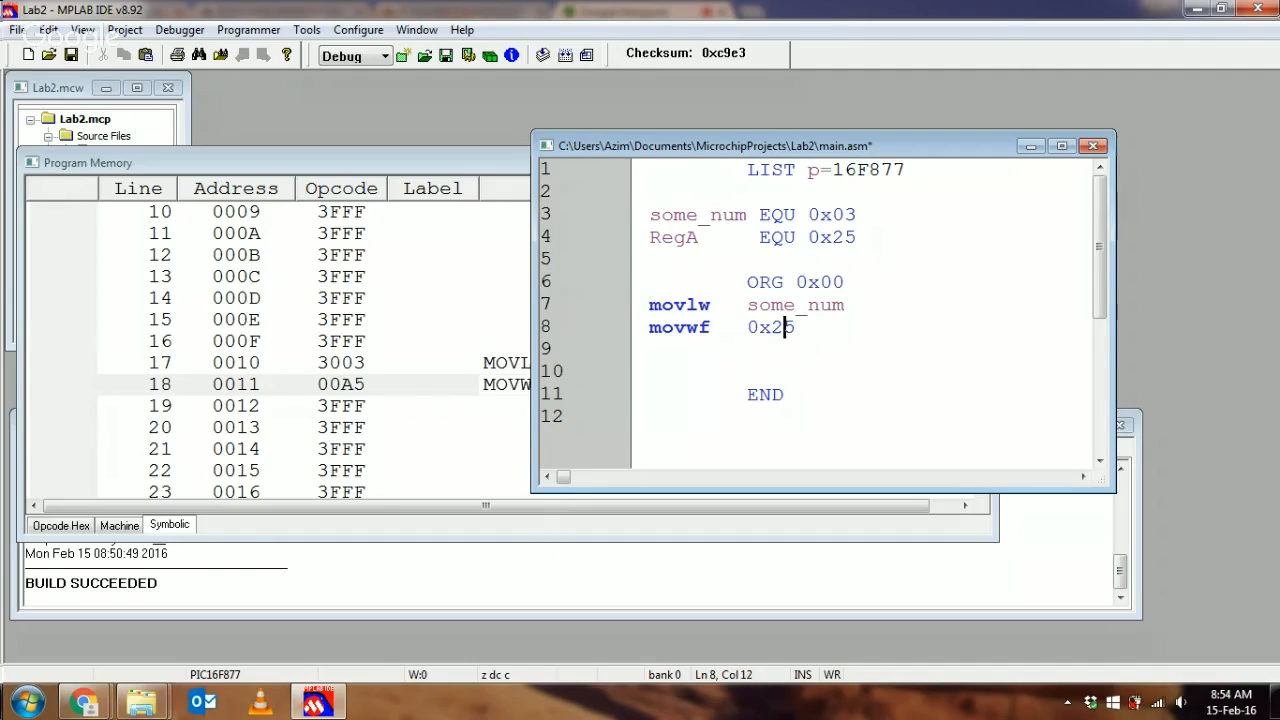
key(BackSpace)
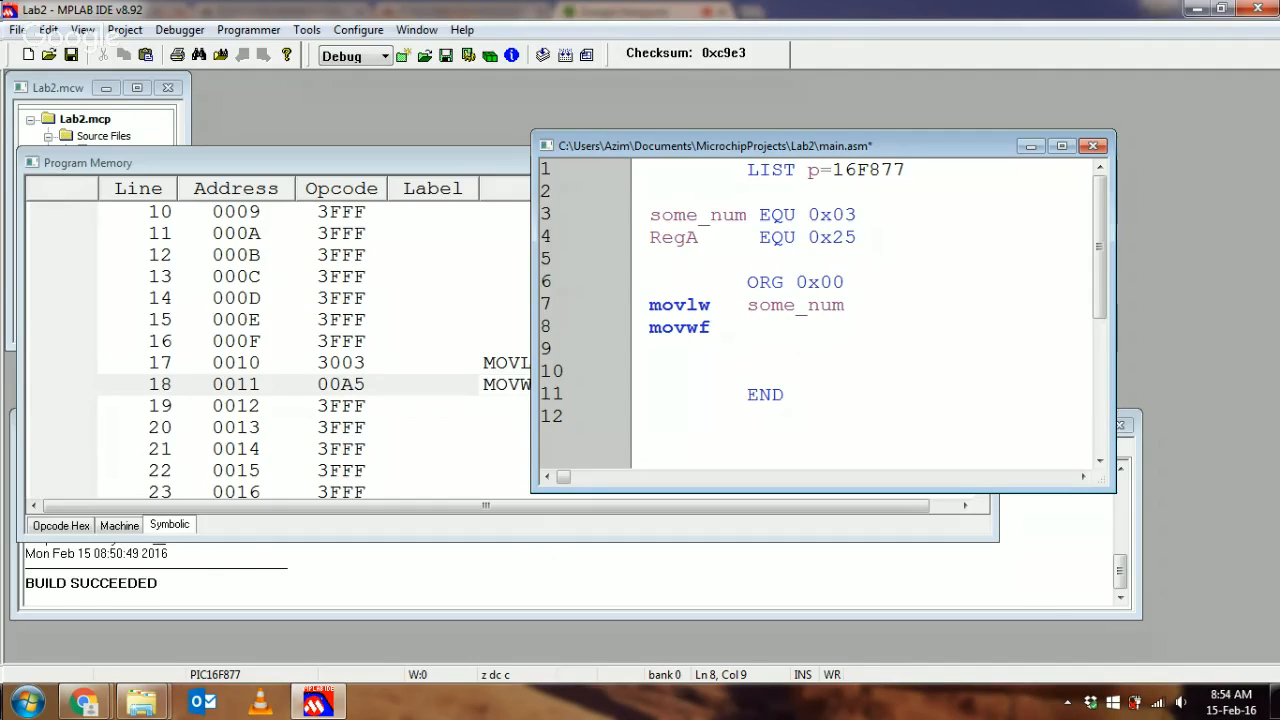
text(RegA)
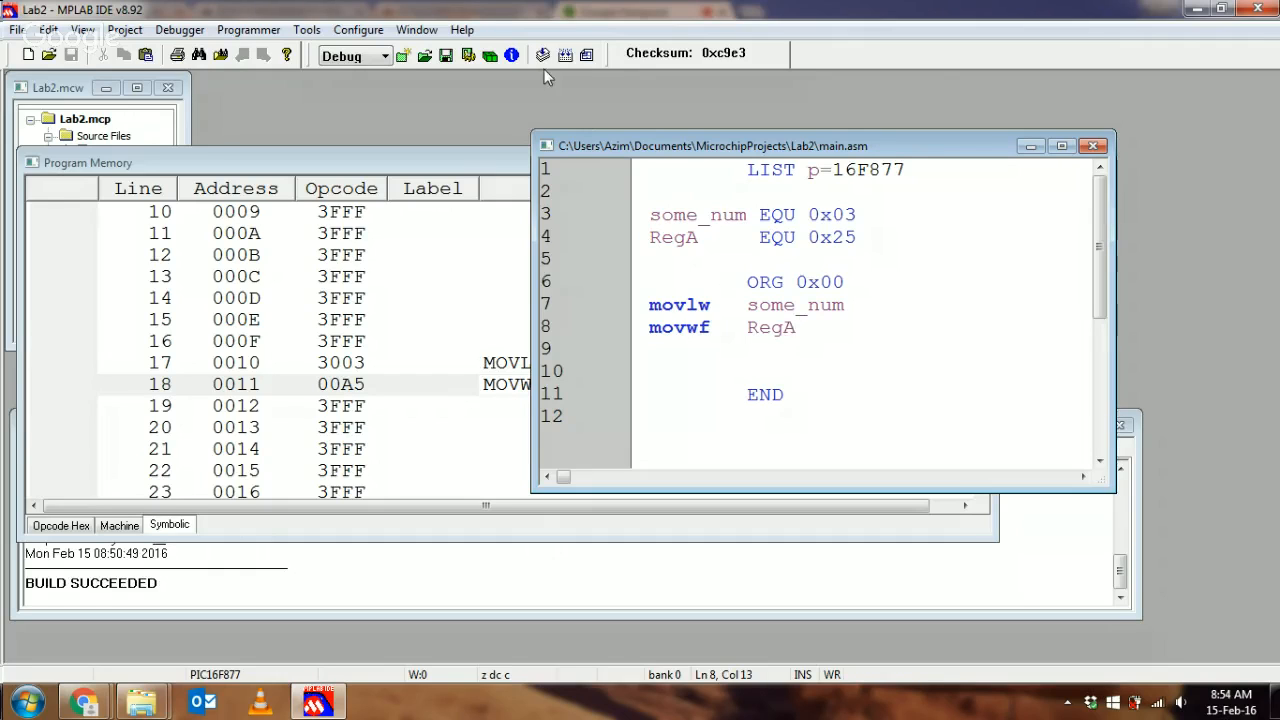
Clean and rebuild so Program Memory shows MOVLW 0x3 and MOVWF RegA, with main.asm in front.
click(564, 56)
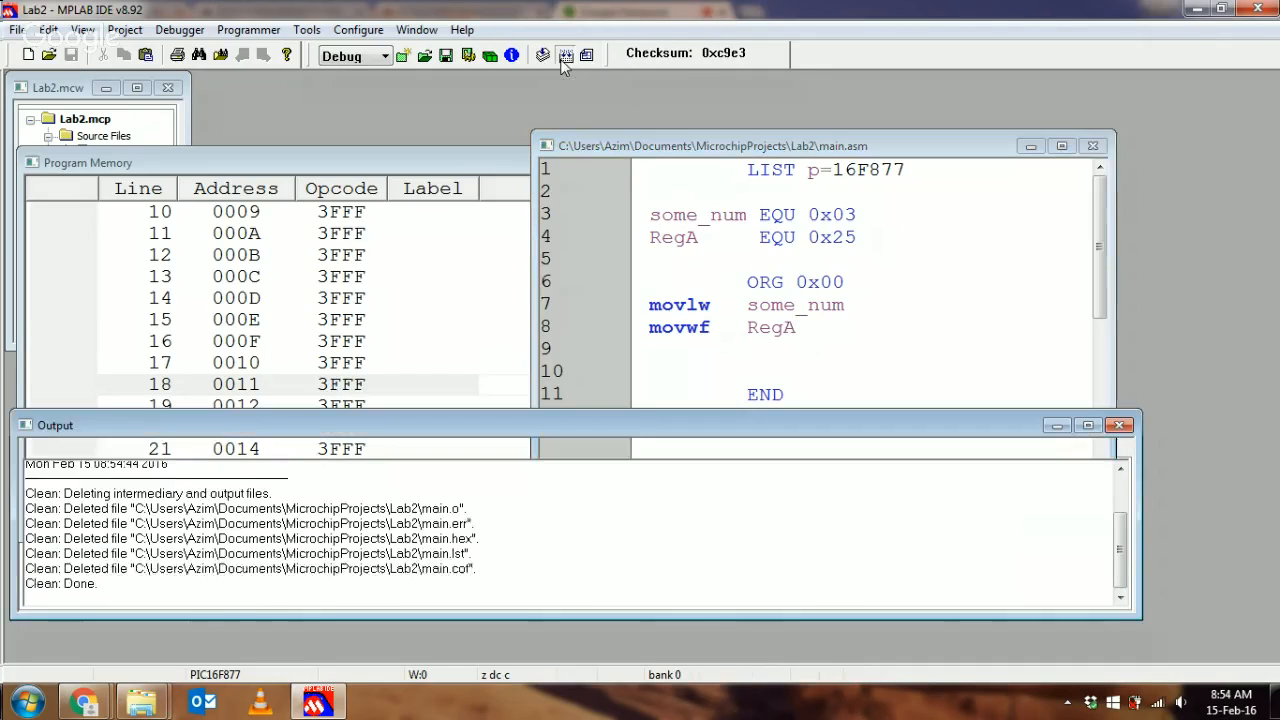
click(564, 56)
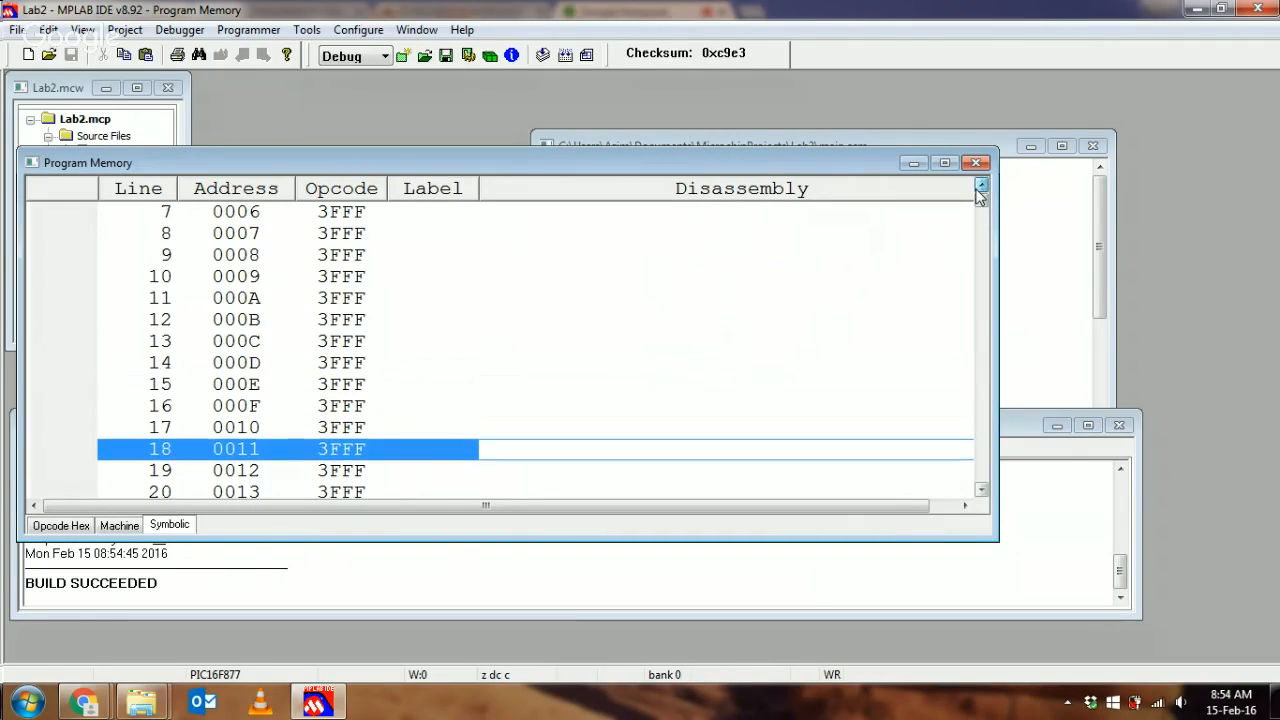
click(980, 184)
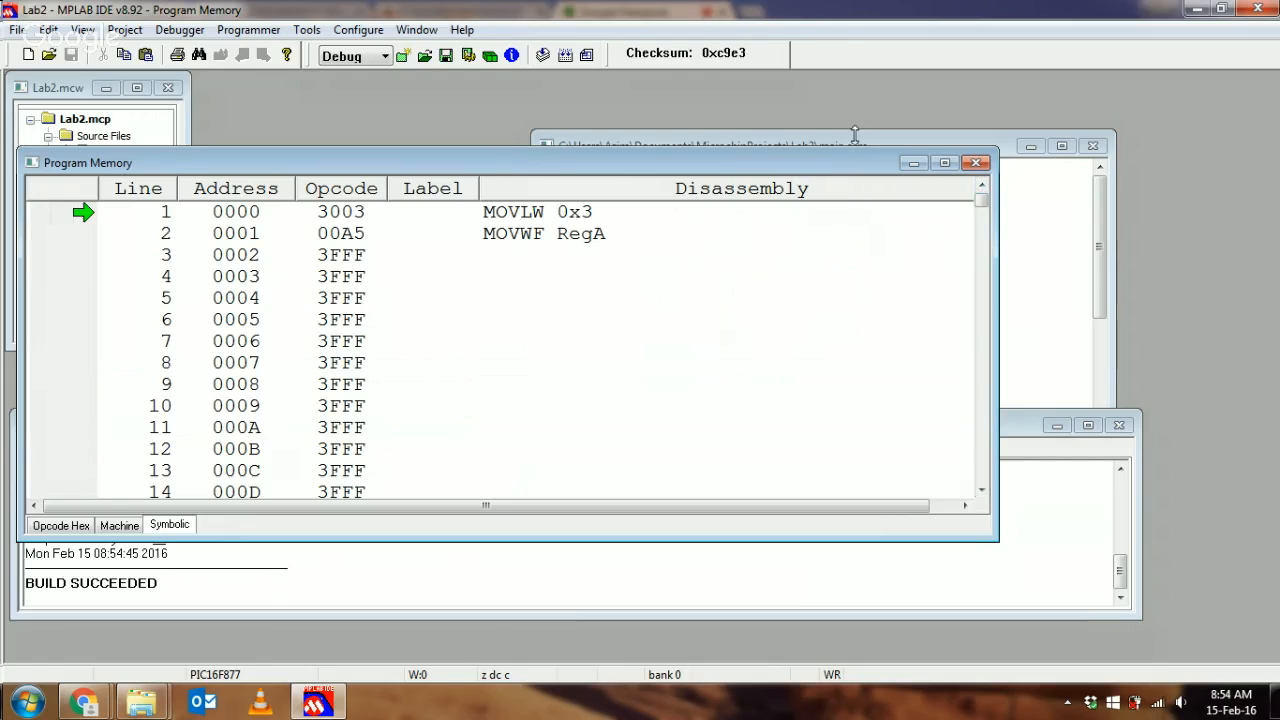
mouse_move(676, 160)
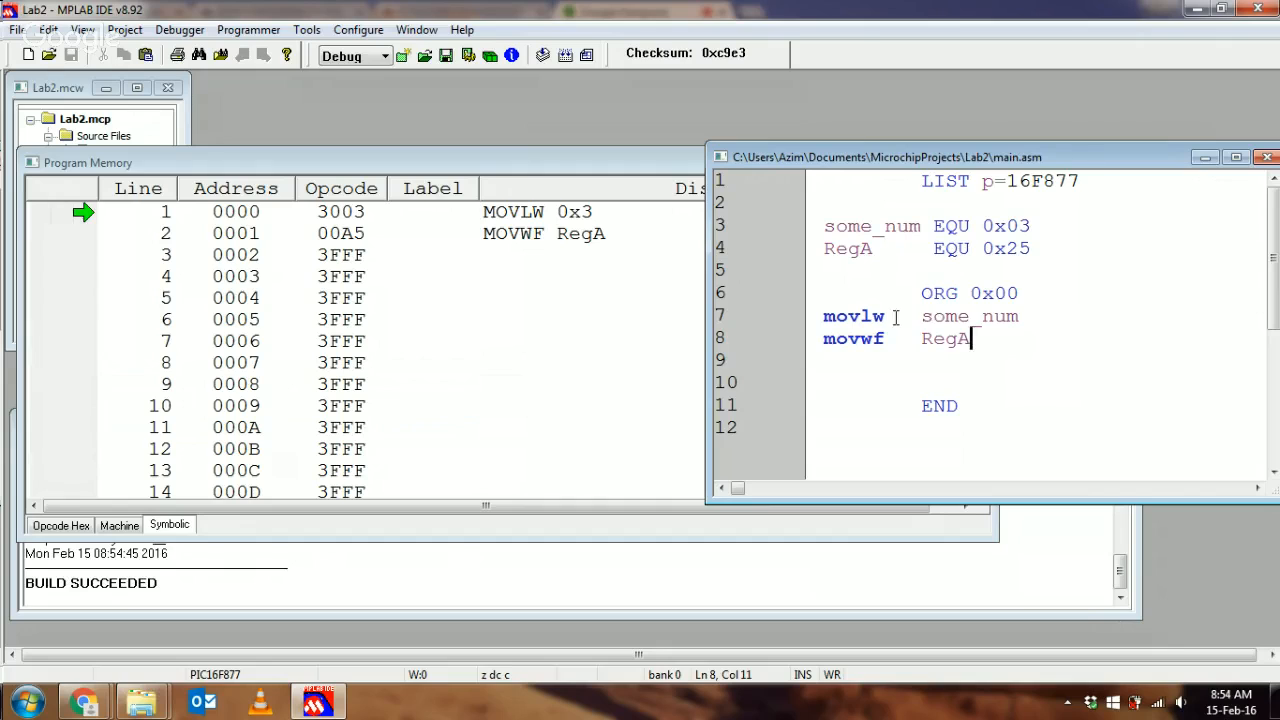
Compare the disassembly with the source, highlighting the RegA operand on line 8 and its EQU label.
double_click(944, 316)
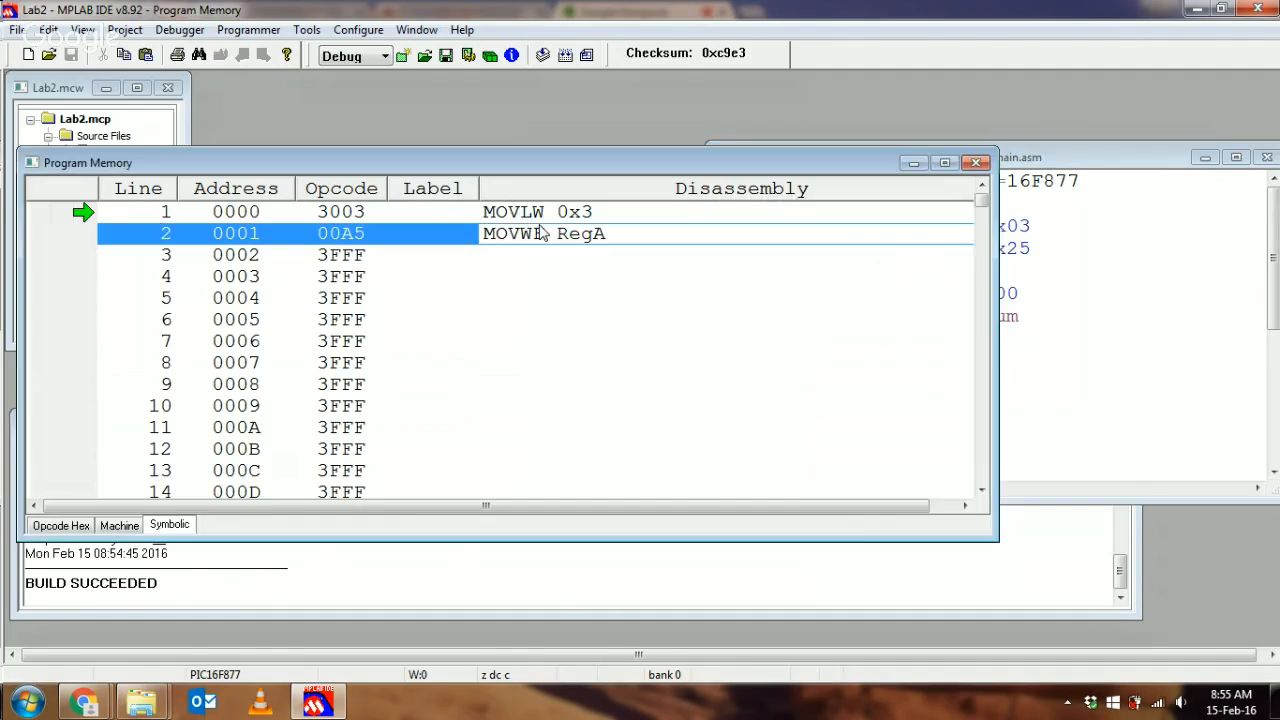
mouse_move(590, 240)
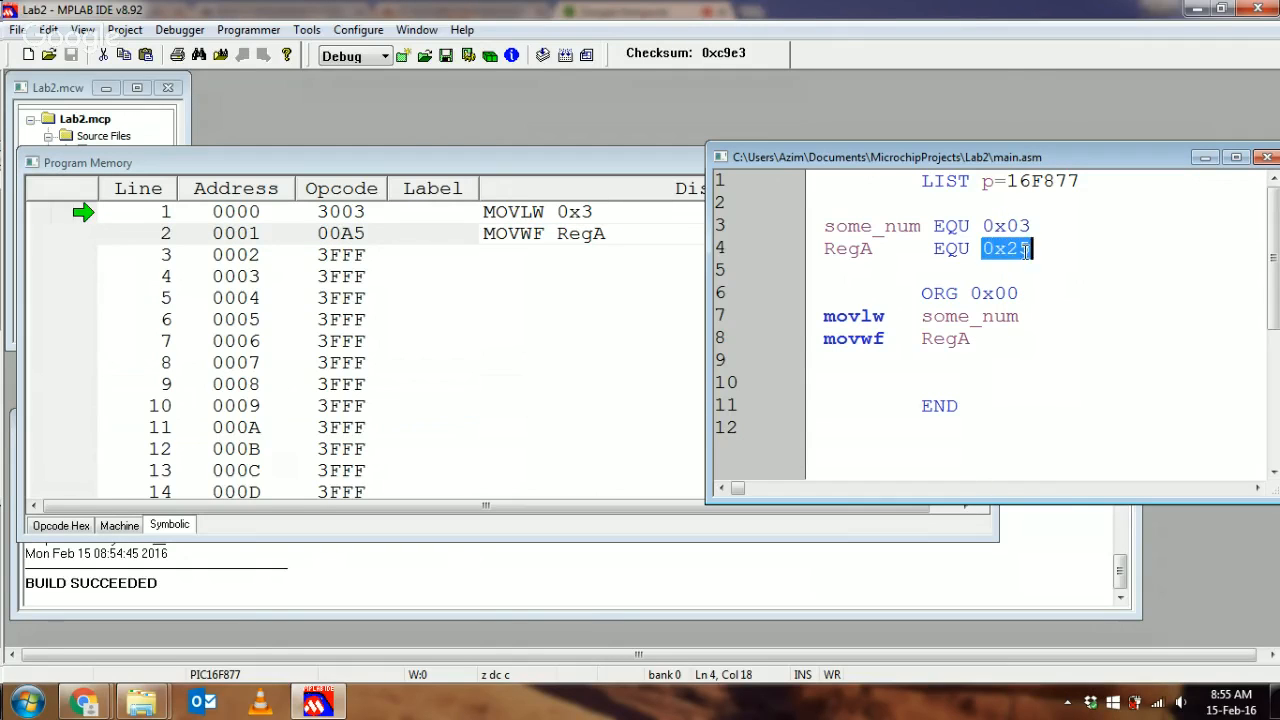
mouse_move(412, 244)
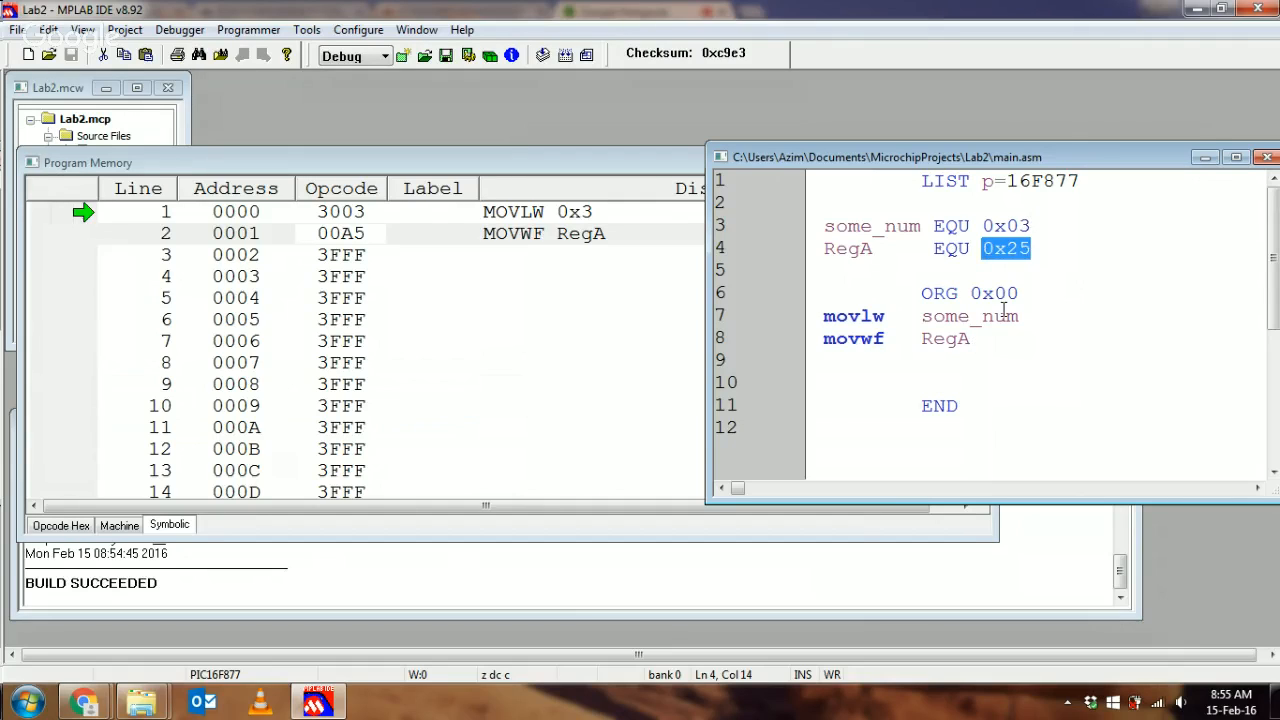
click(924, 338)
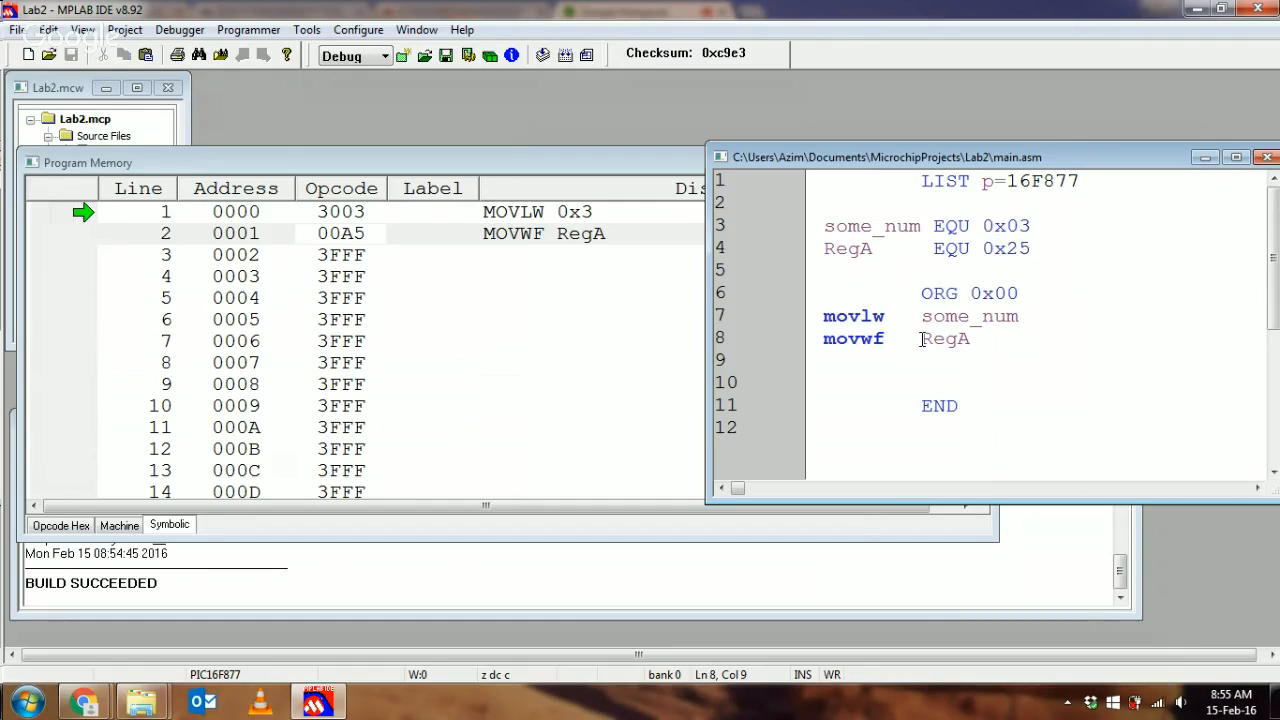
mouse_move(944, 338)
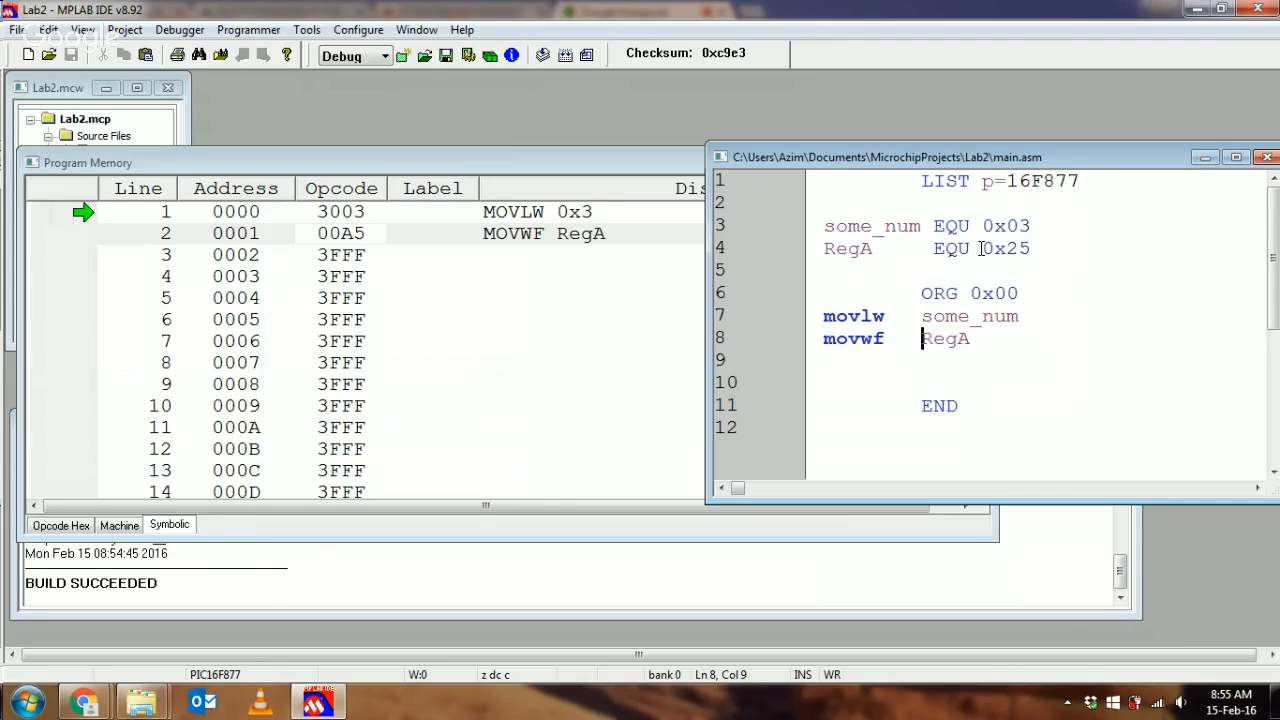
double_click(848, 248)
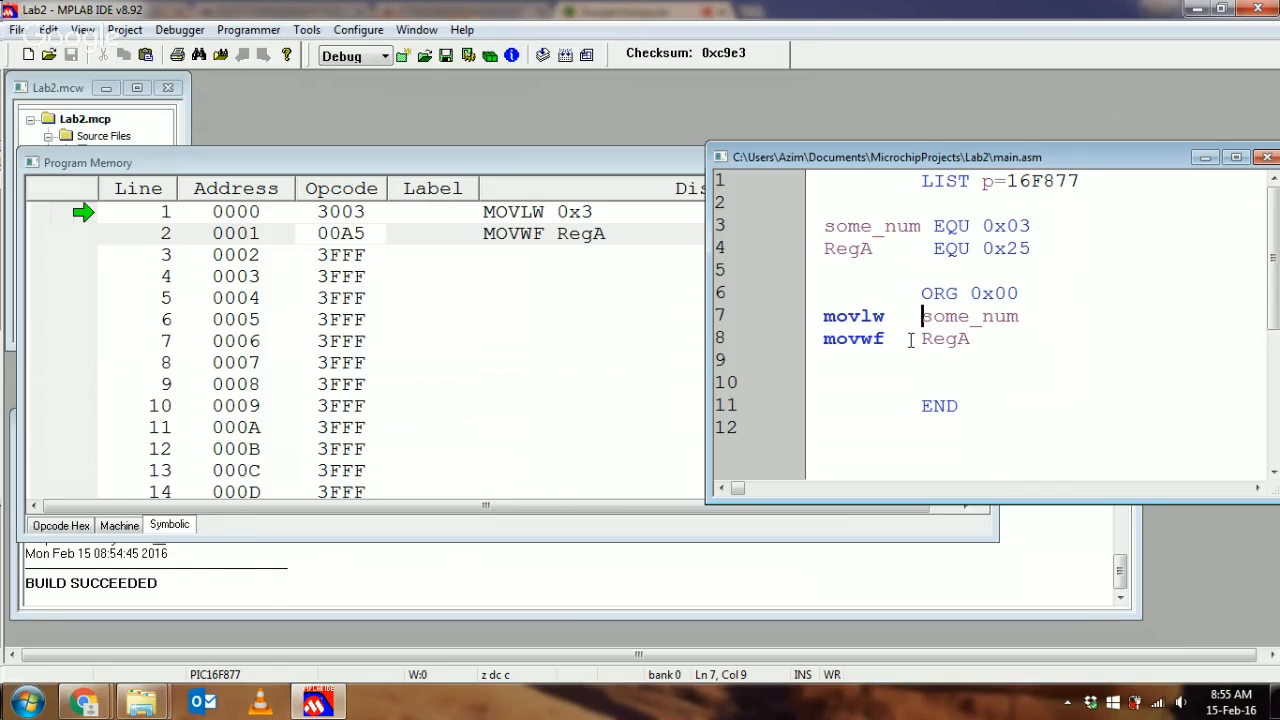
double_click(944, 338)
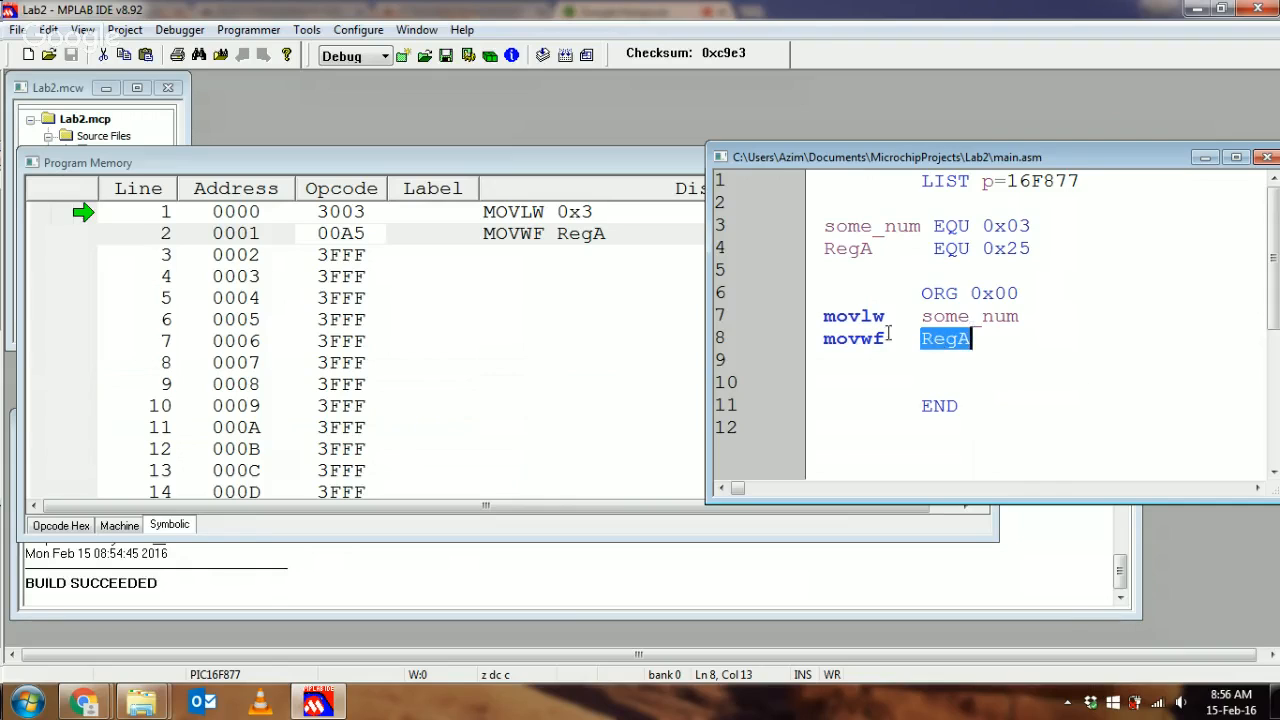
double_click(852, 338)
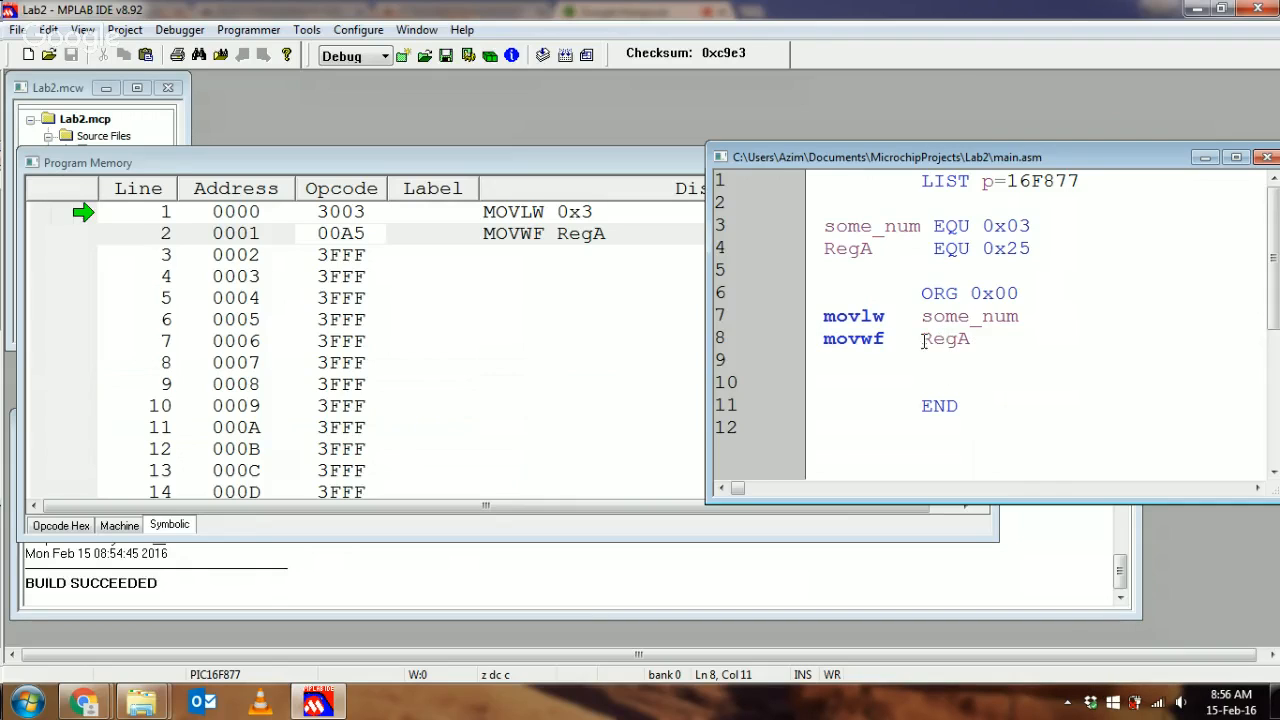
double_click(944, 340)
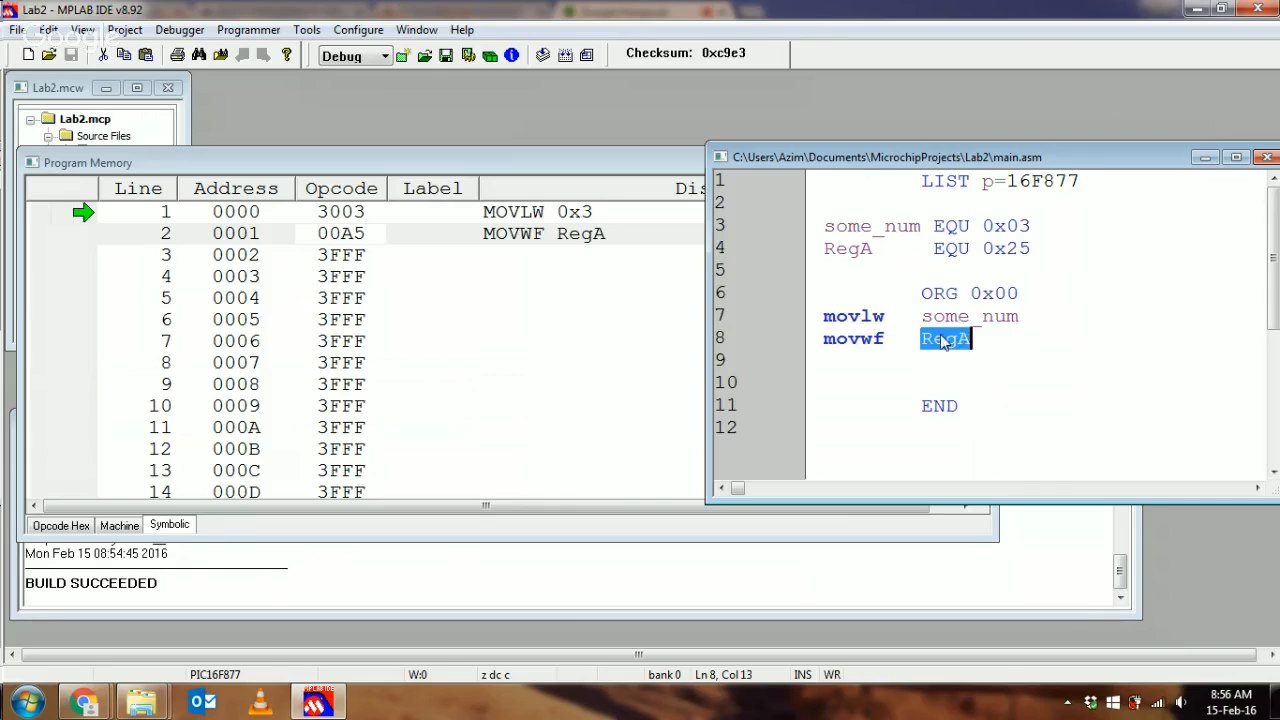
Change movlw on line 7 to take RegA instead of some_num and check it against the RegA EQU line.
double_click(968, 316)
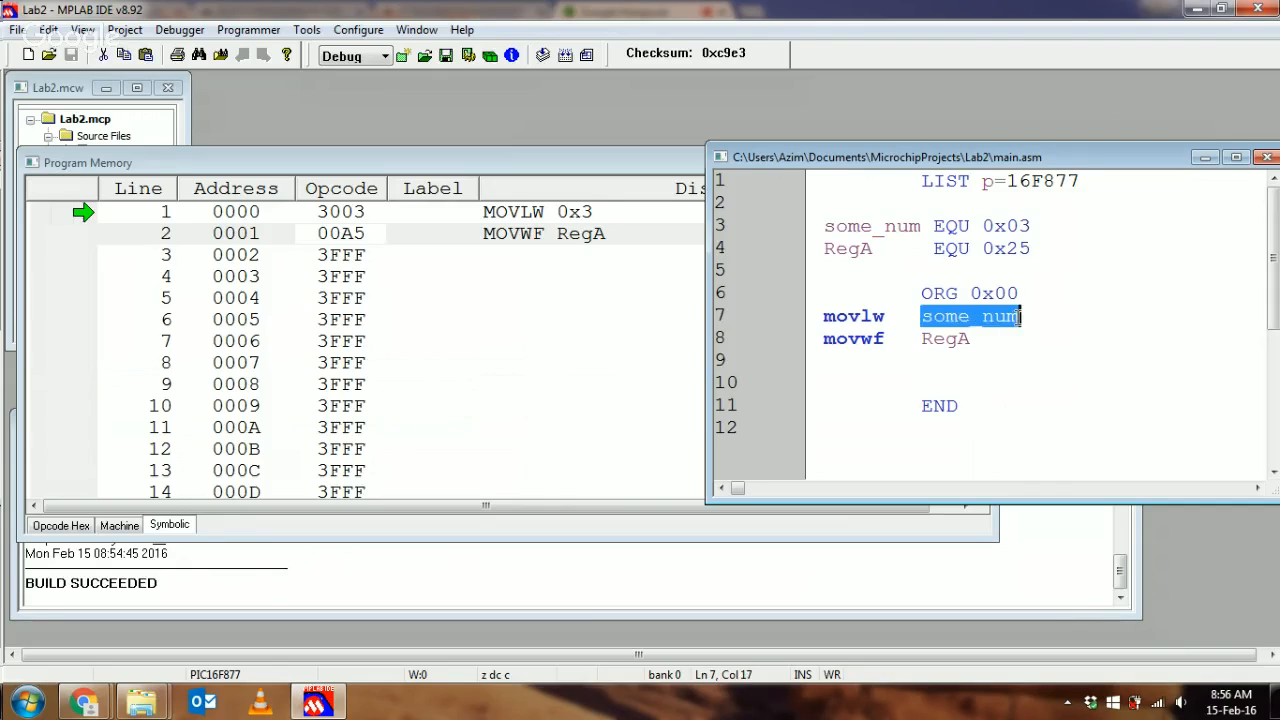
text(RegA)
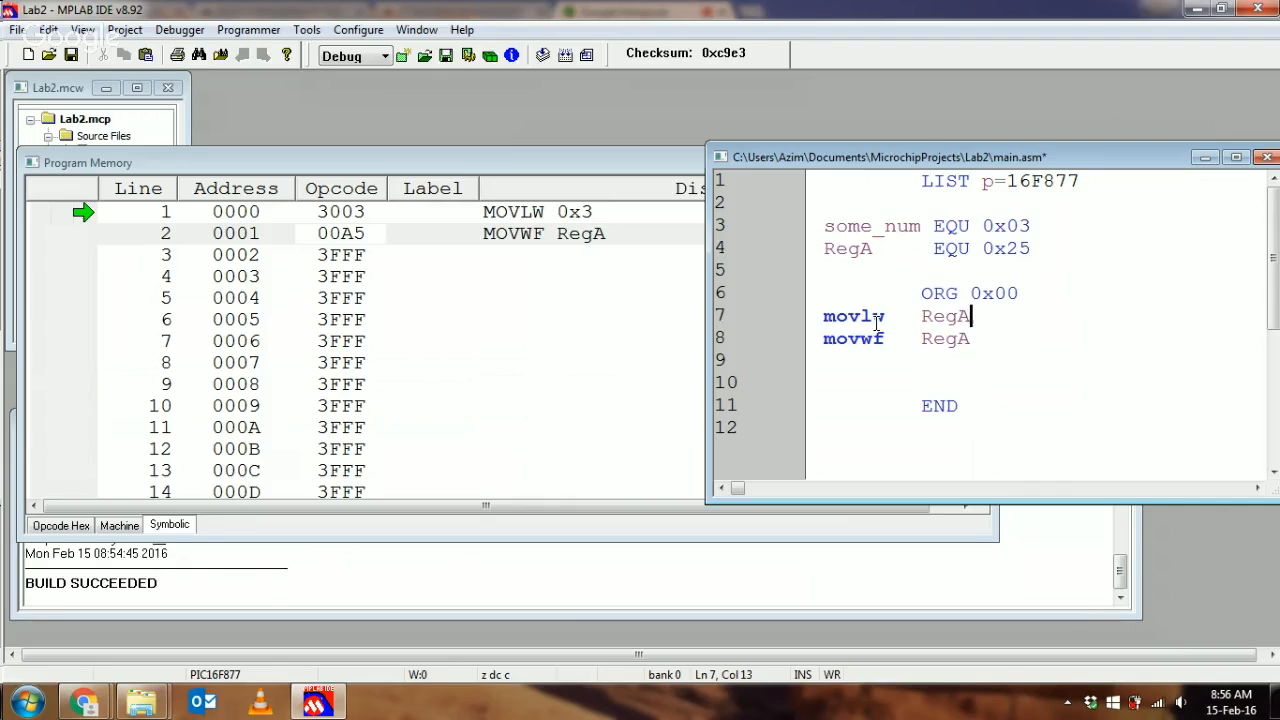
double_click(852, 316)
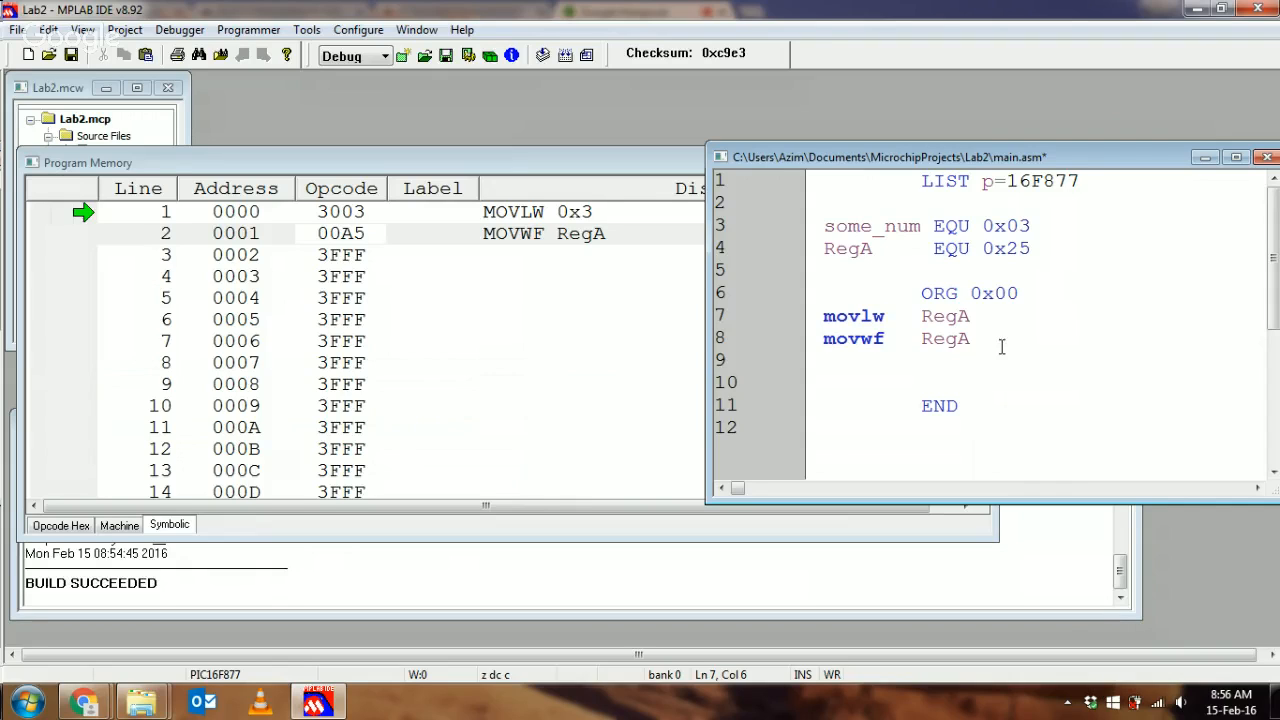
double_click(944, 316)
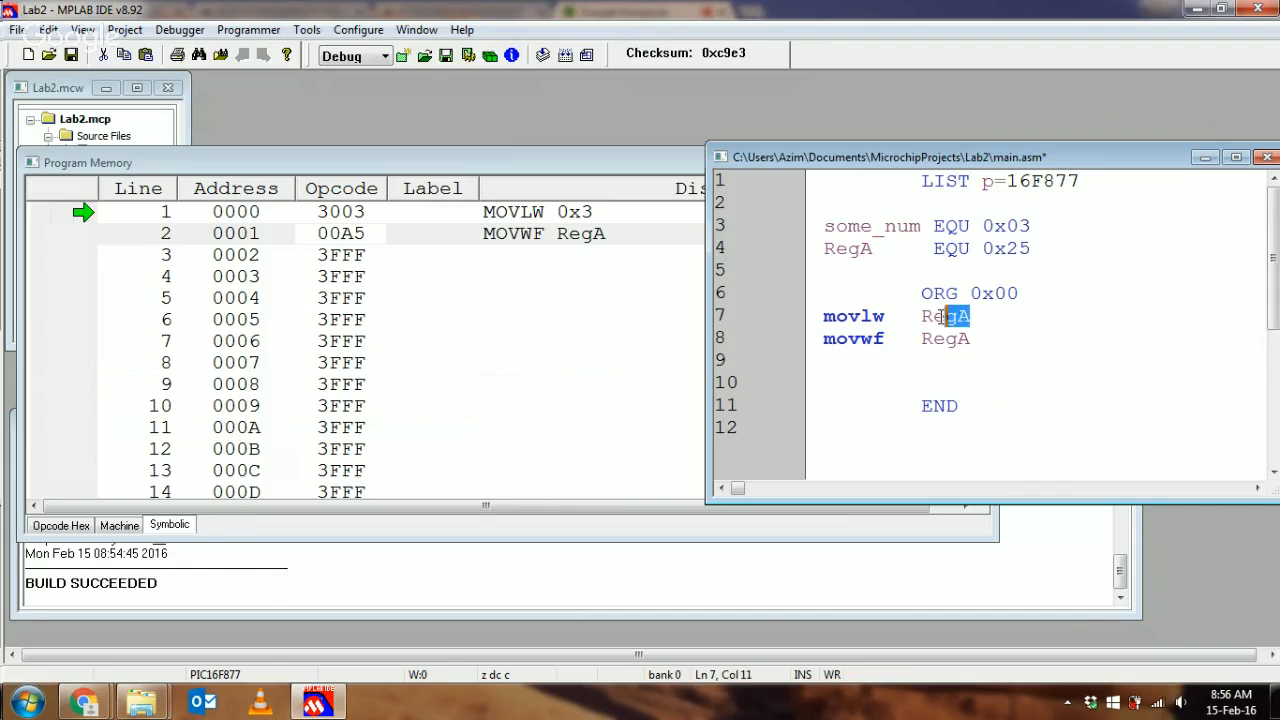
click(876, 248)
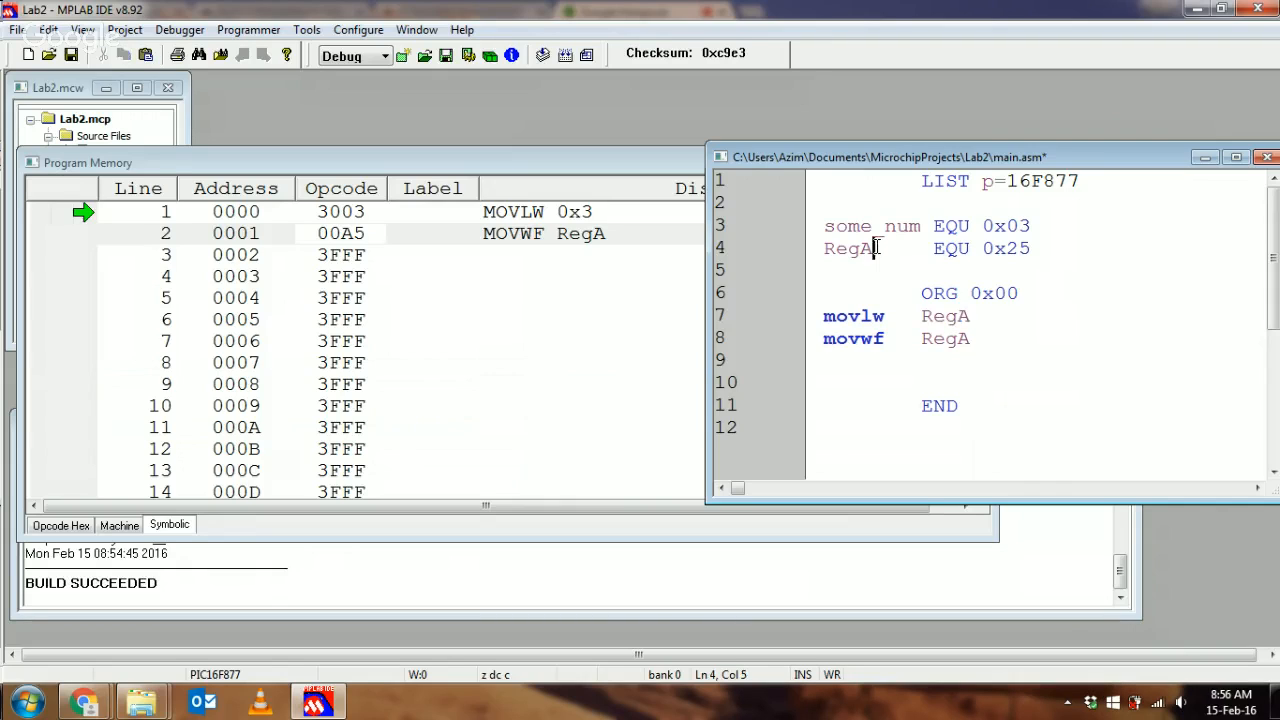
double_click(848, 248)
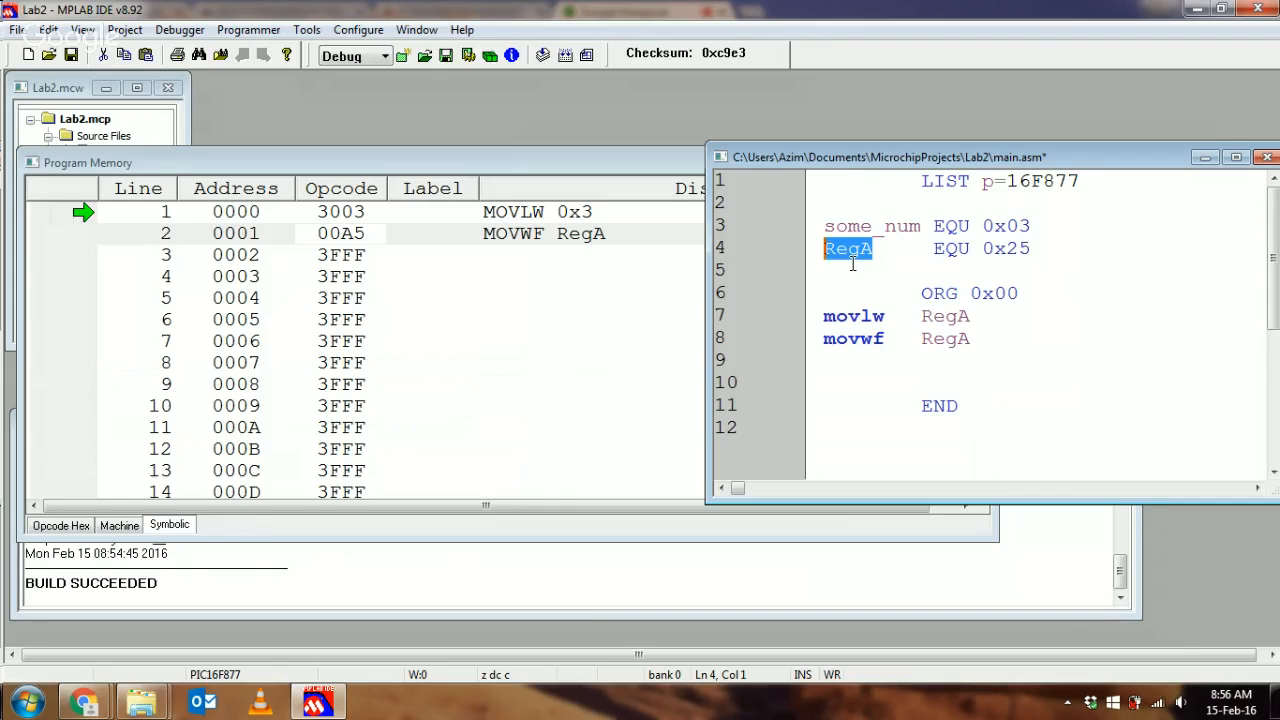
mouse_move(886, 312)
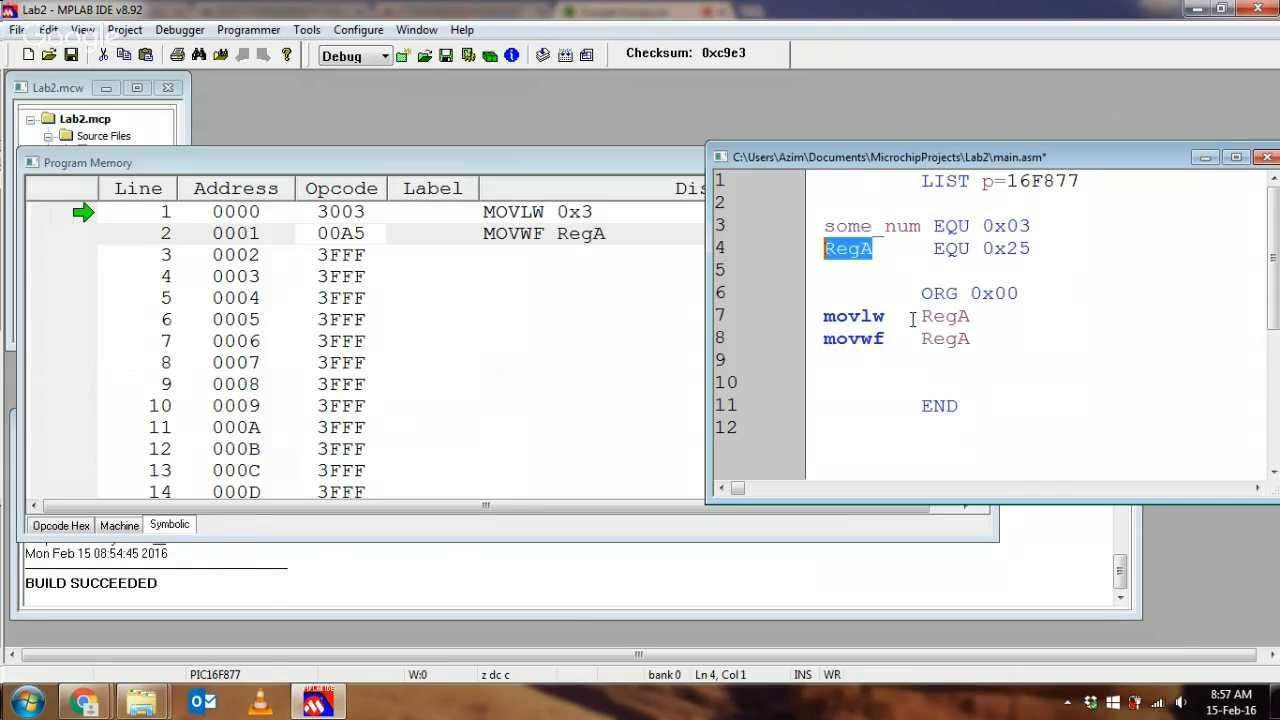
Restore some_num as the movlw operand on line 7 and place the cursor after the LIST line.
double_click(944, 316)
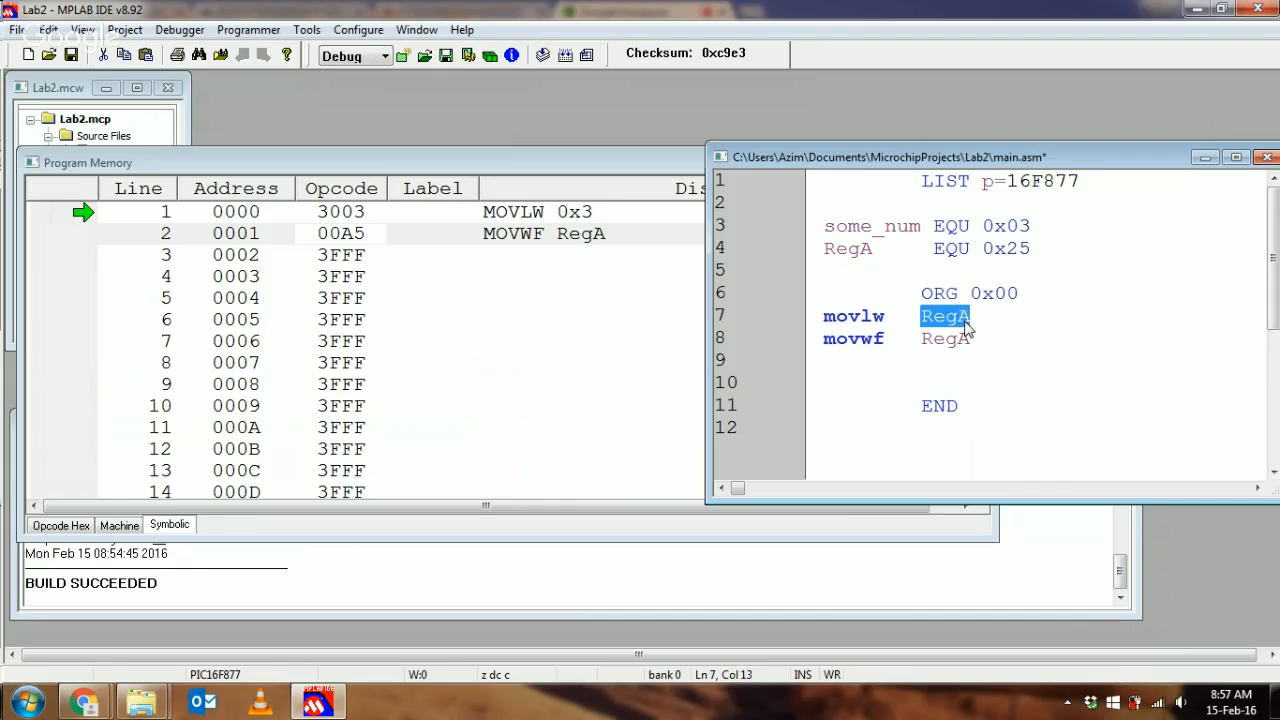
text(s)
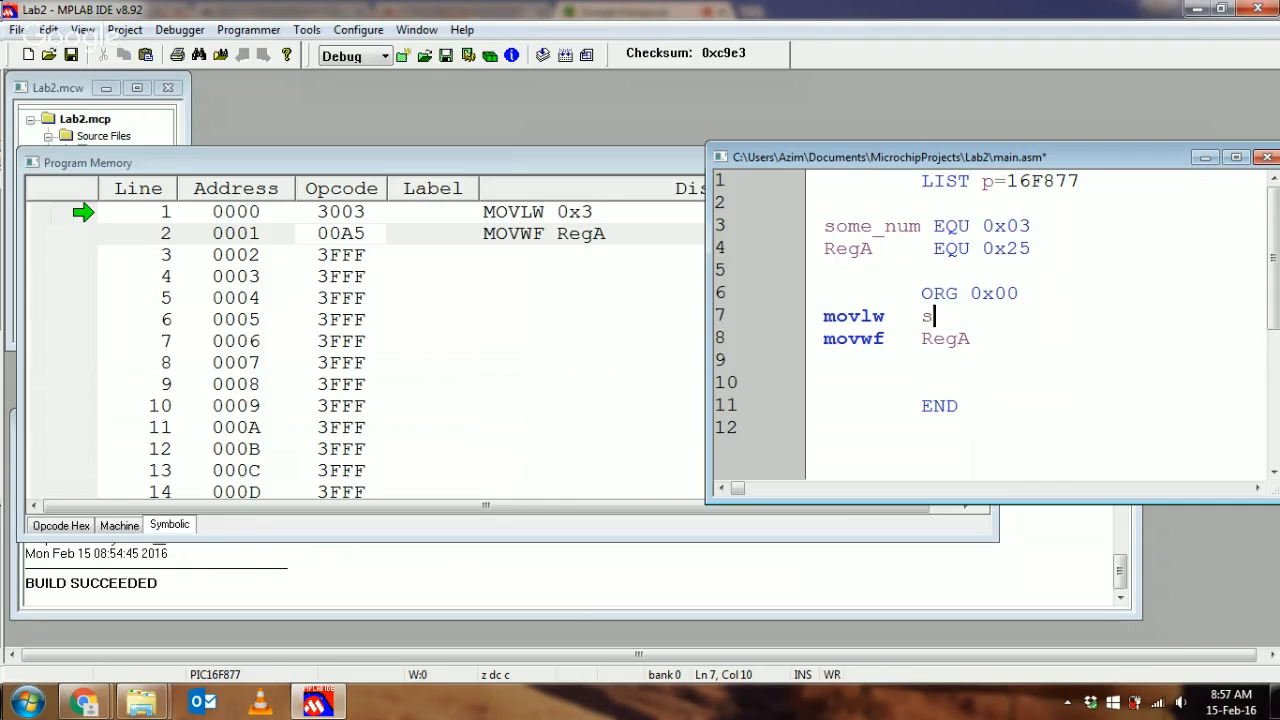
text(ome_num)
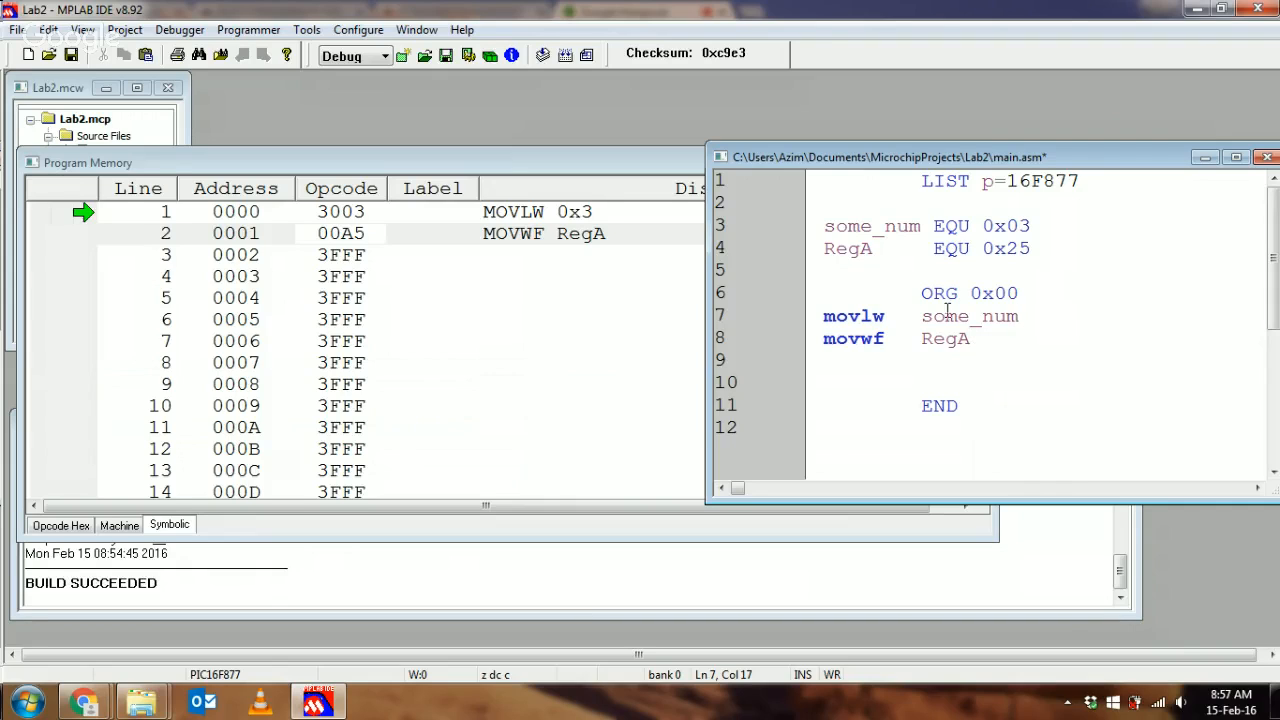
click(824, 270)
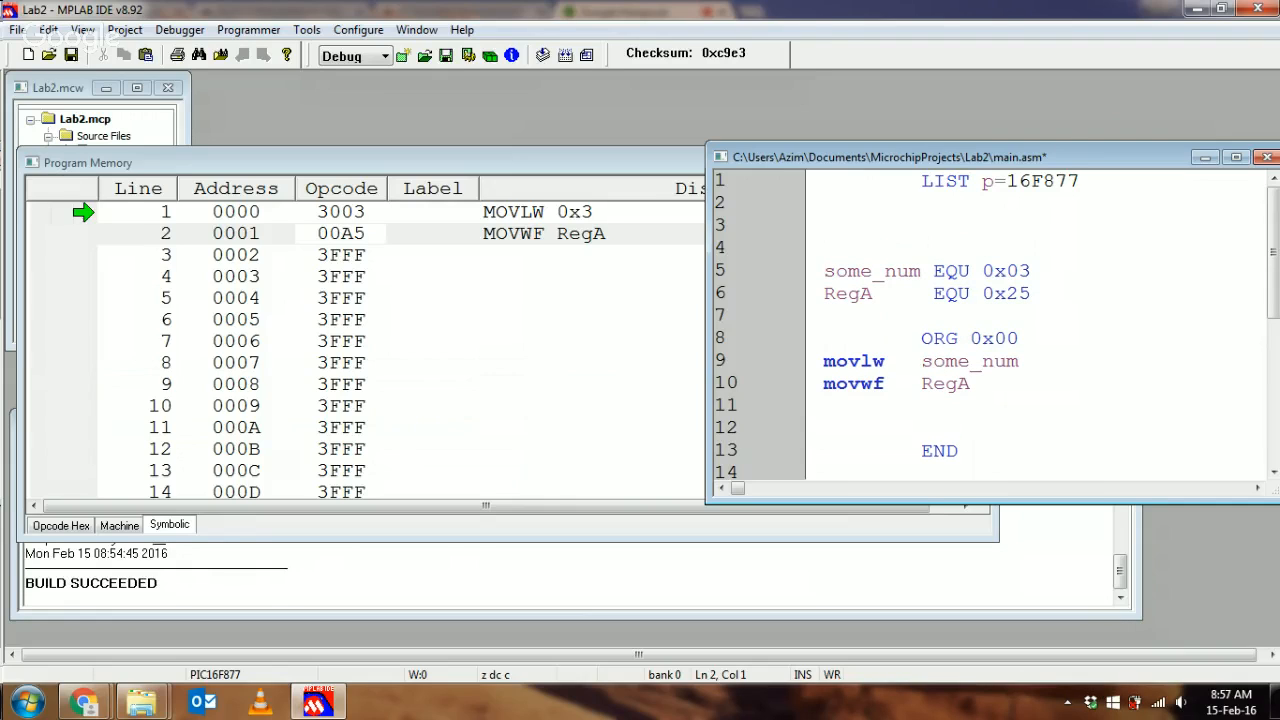
text(INCLU)
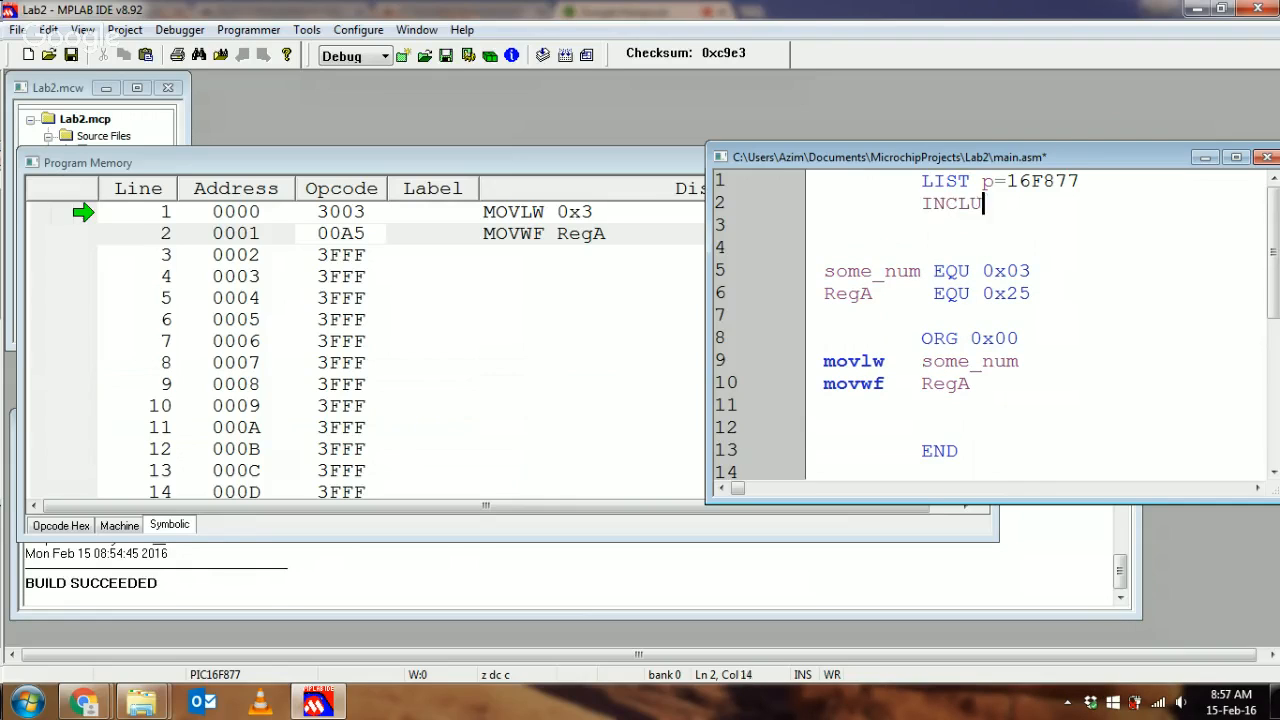
text(DE<>)
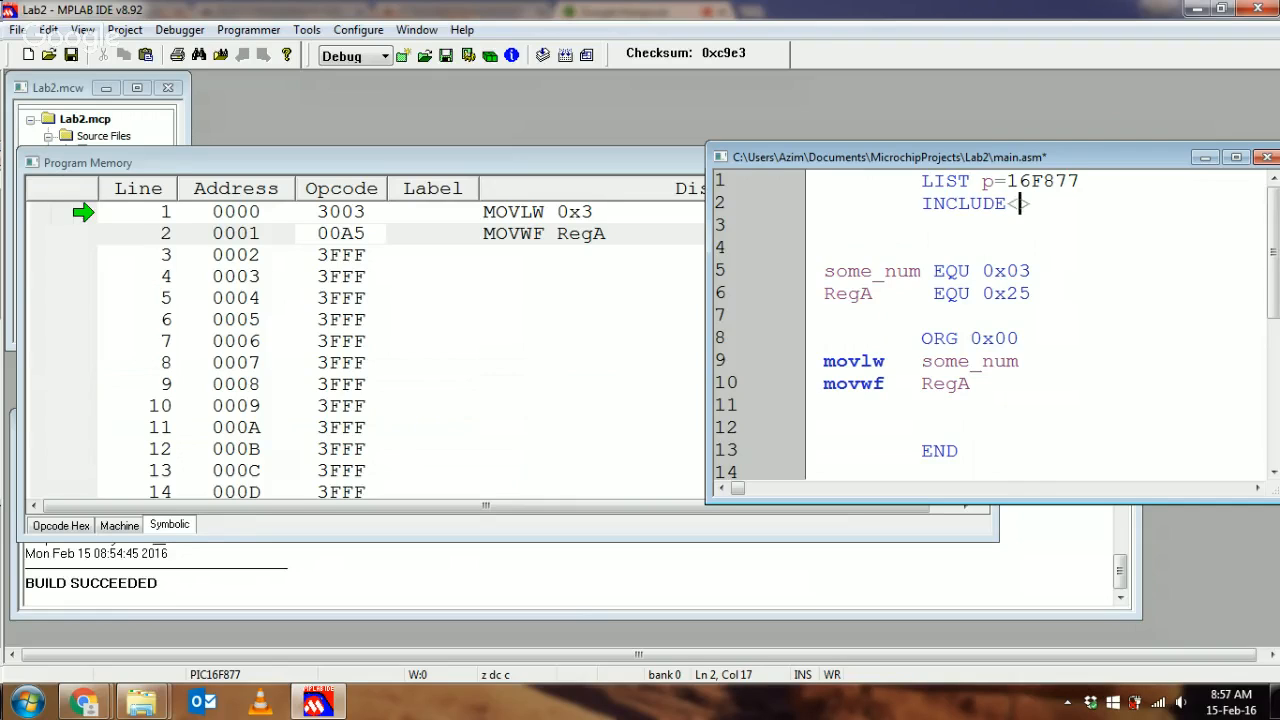
text(p1)
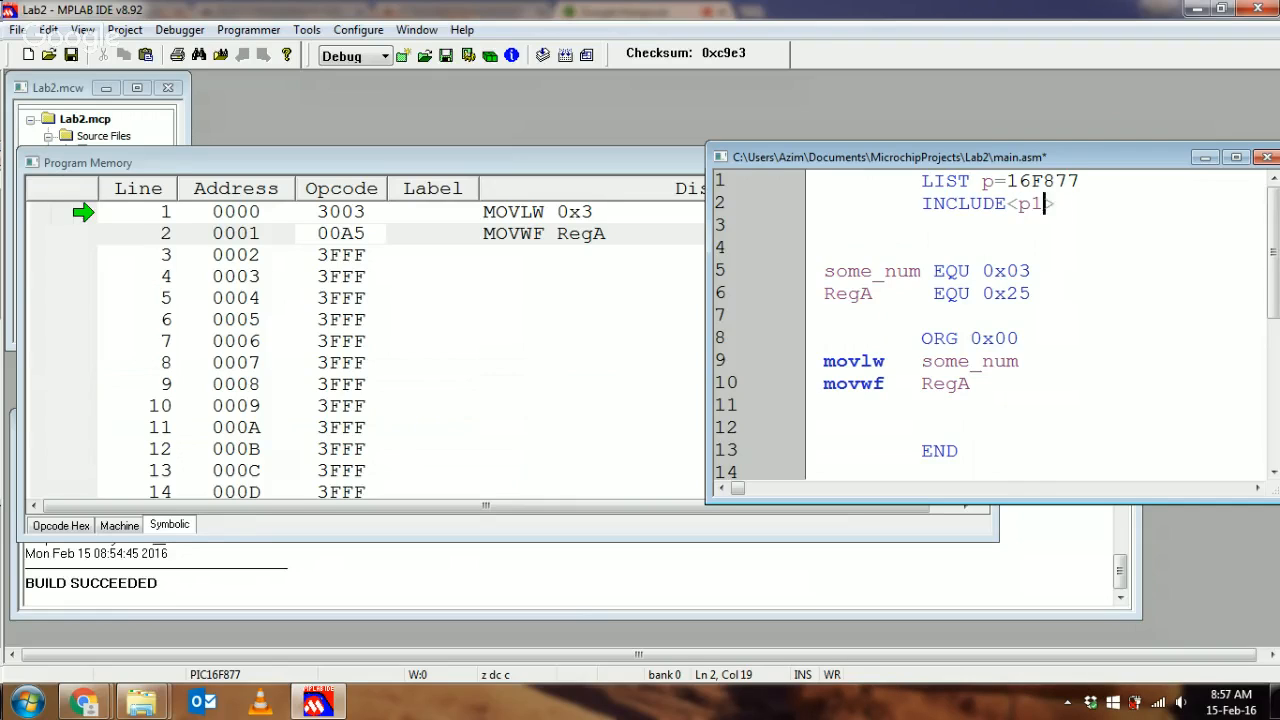
text(6)
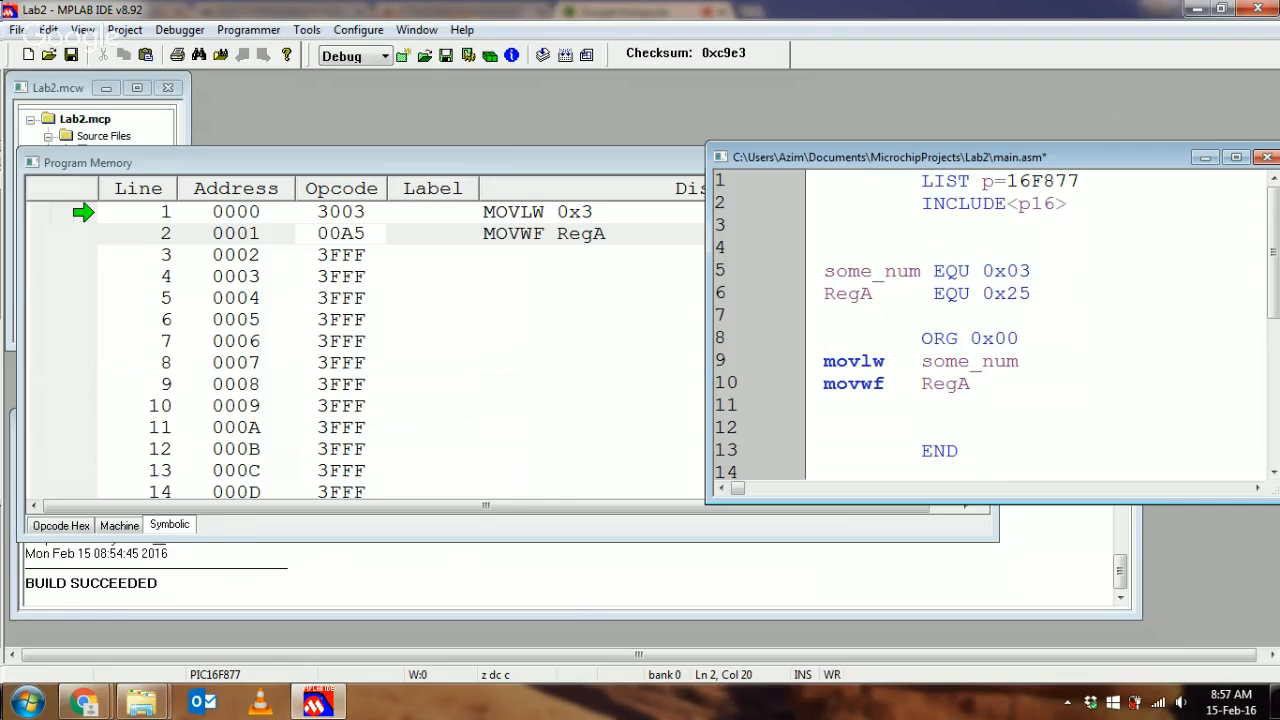
text(f877)
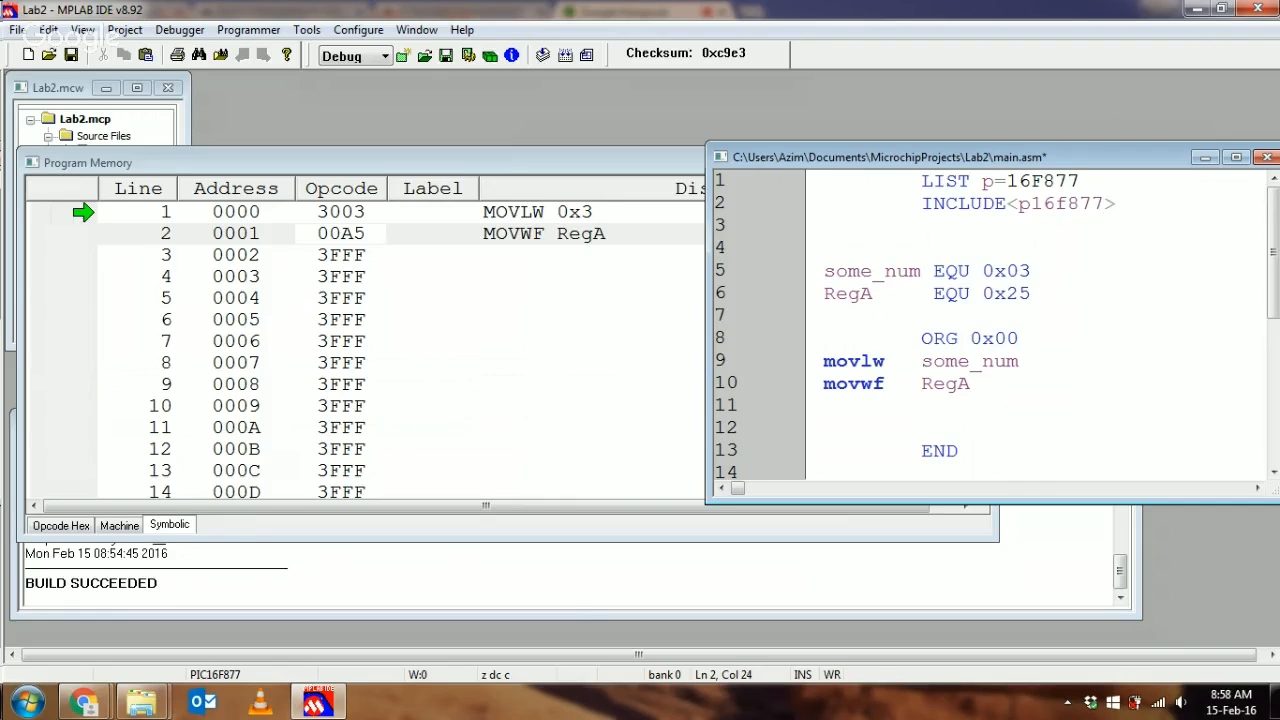
text(.inc)
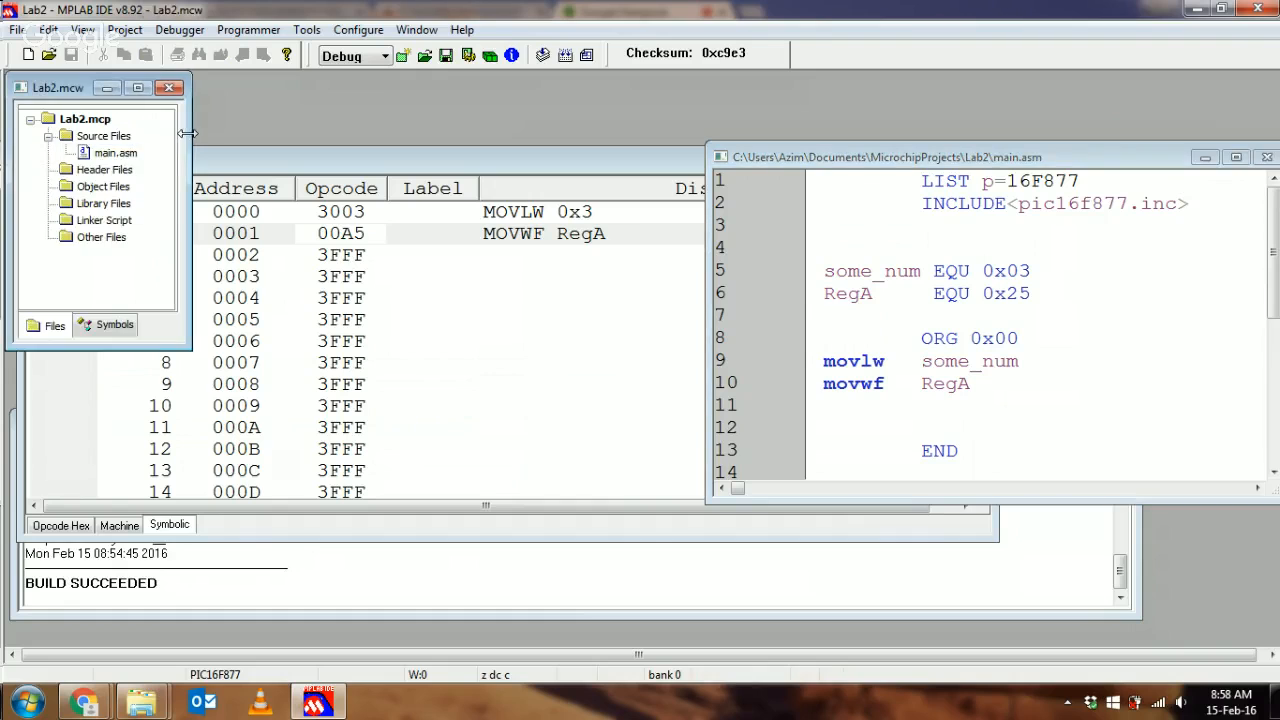
Start Add Files on Header Files and browse to C:\Program Files (x86)\Microchip\MPASM Suite.
right_click(104, 168)
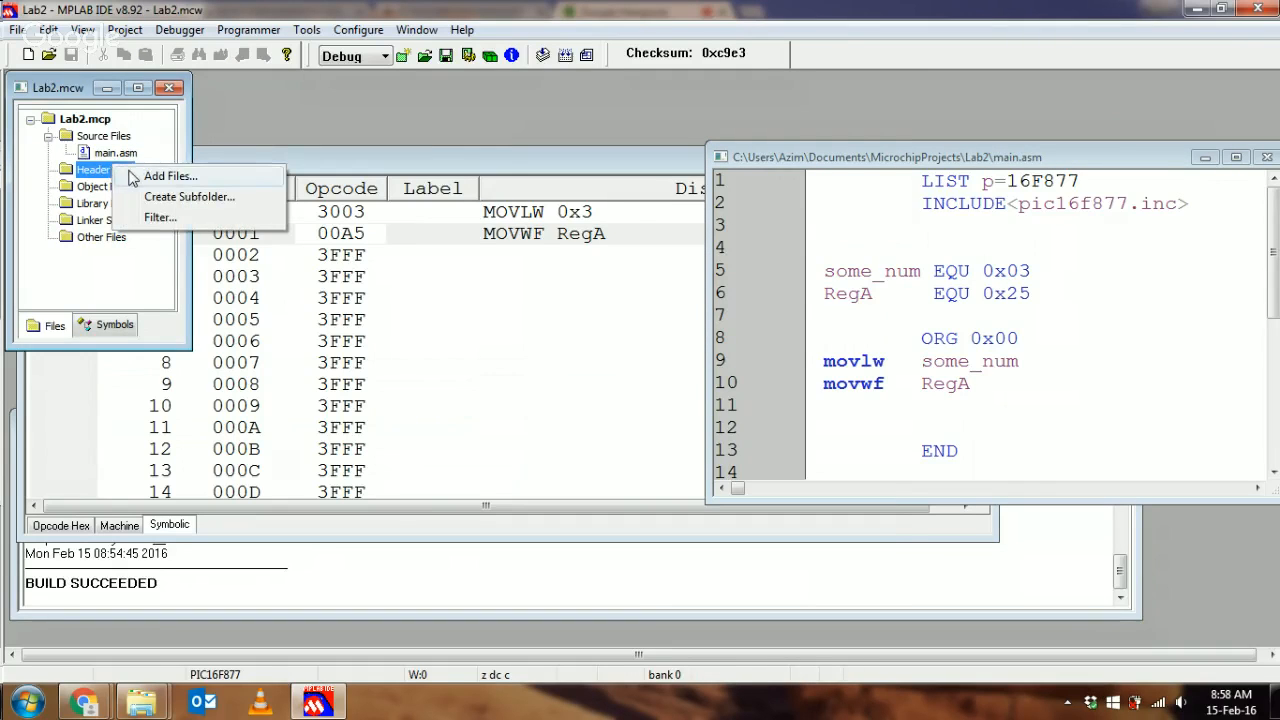
click(170, 176)
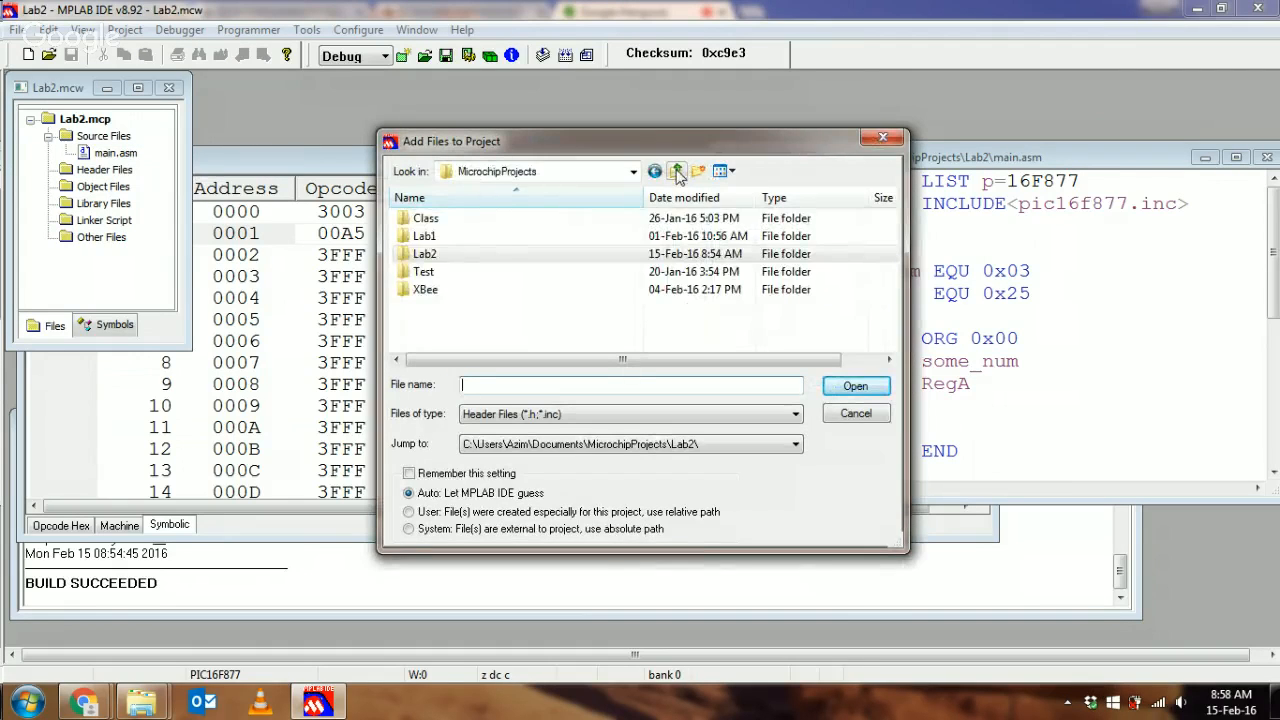
click(676, 170)
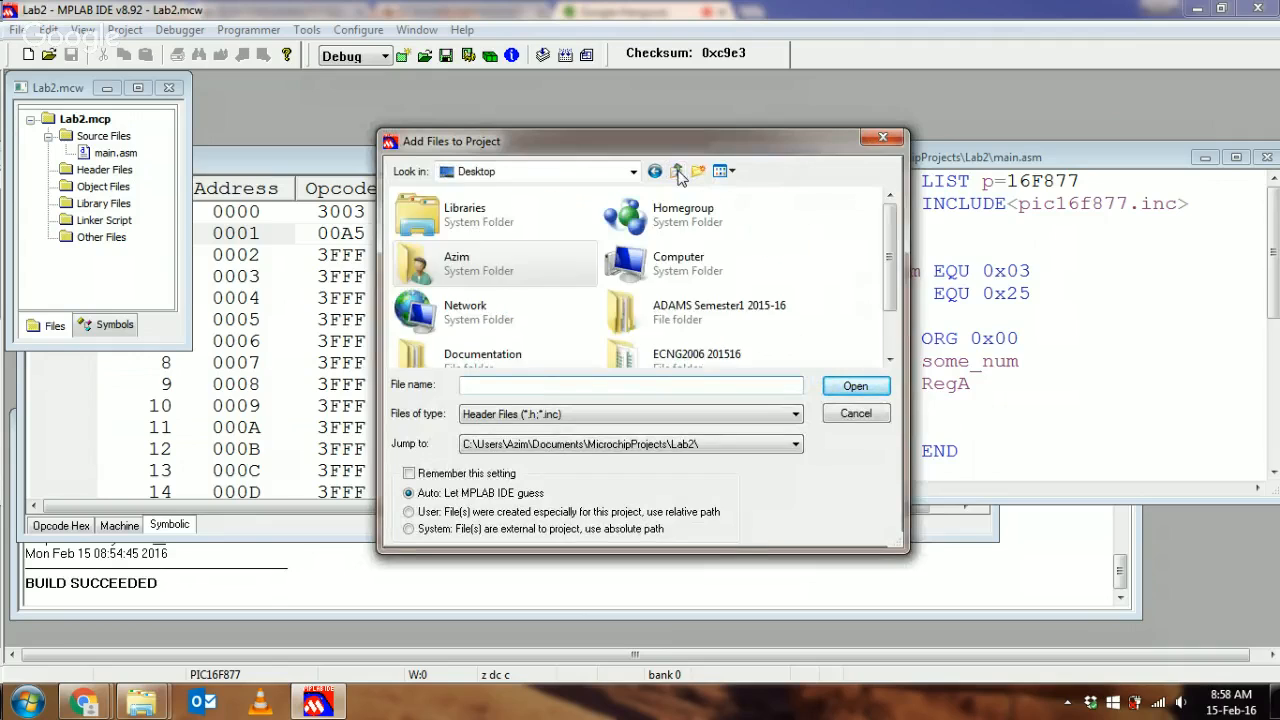
click(676, 172)
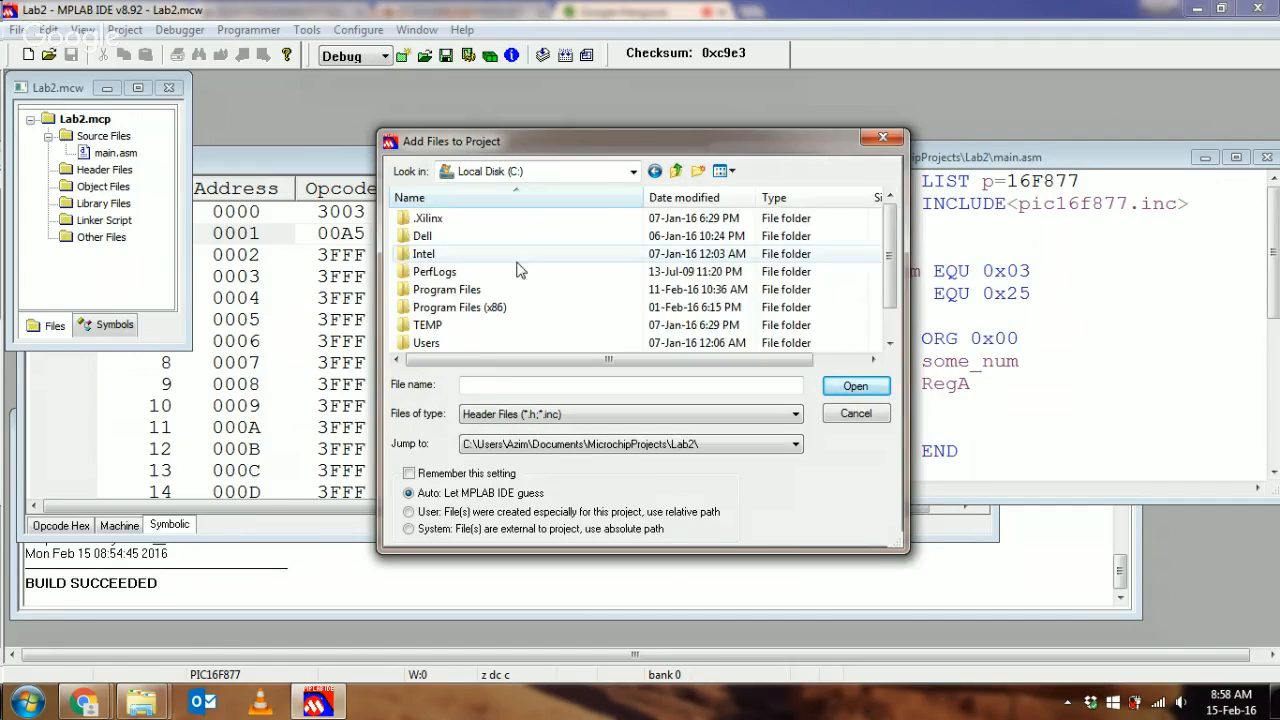
double_click(460, 308)
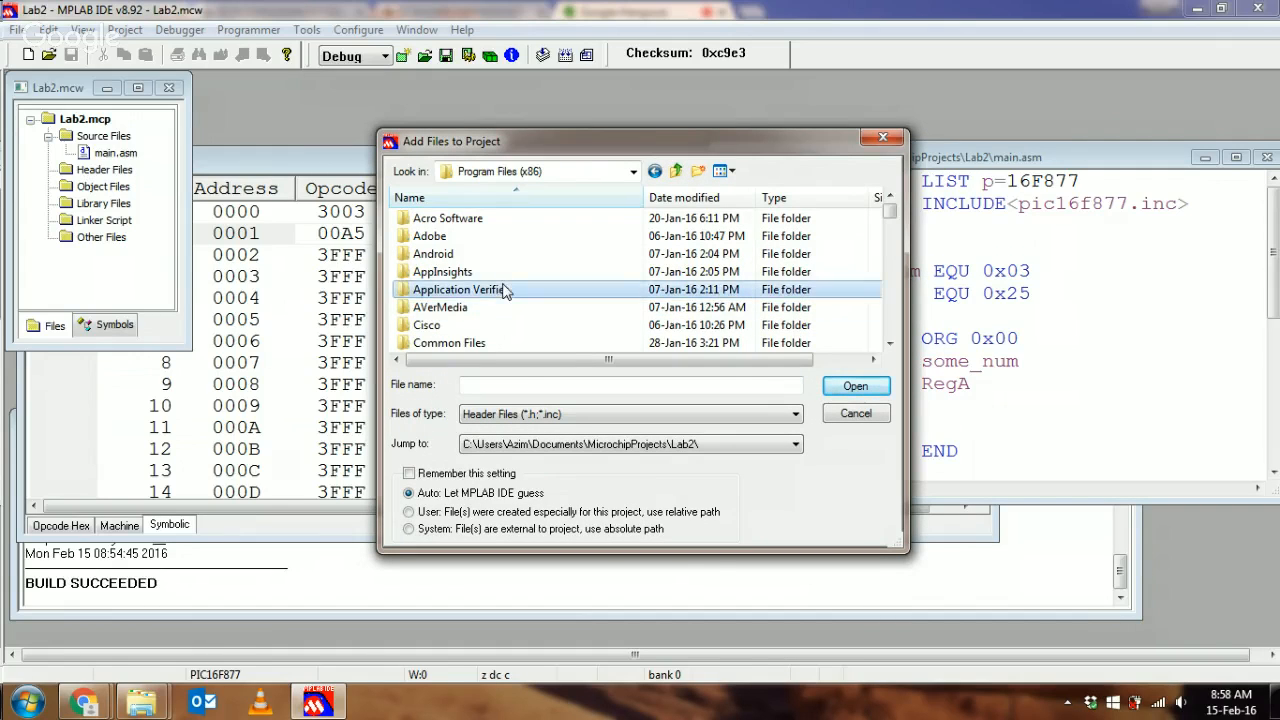
double_click(476, 288)
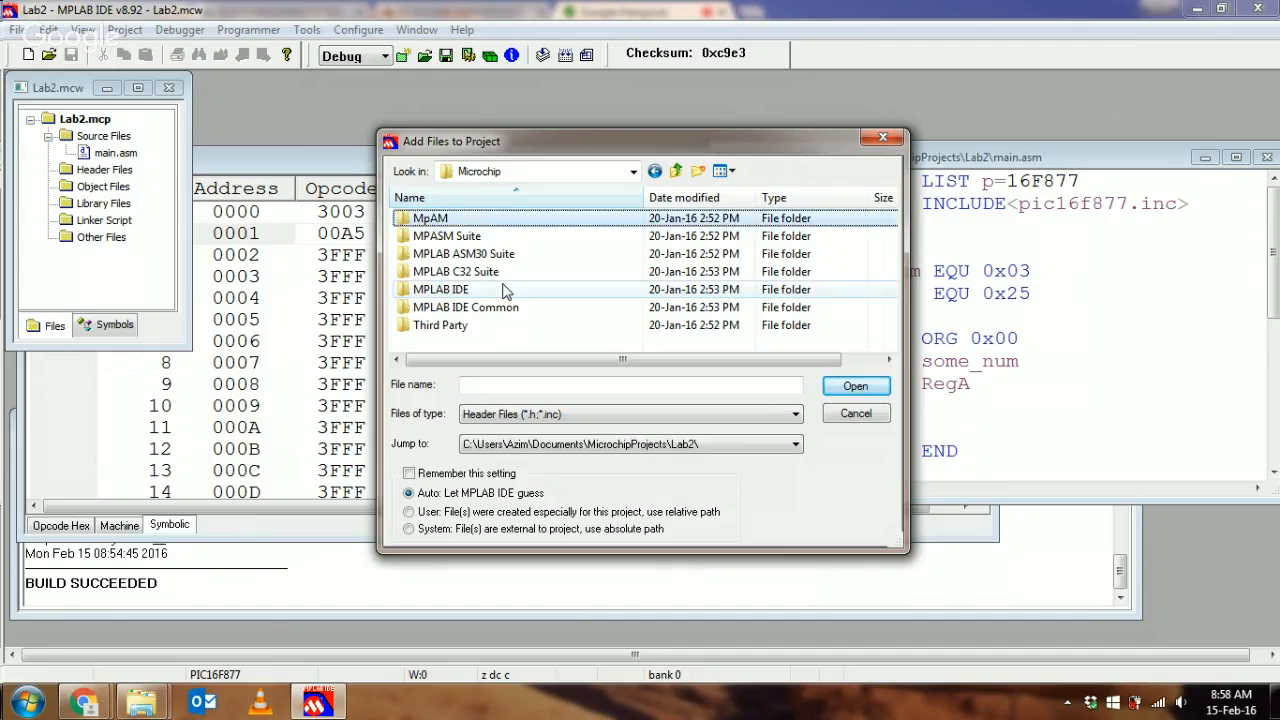
click(448, 236)
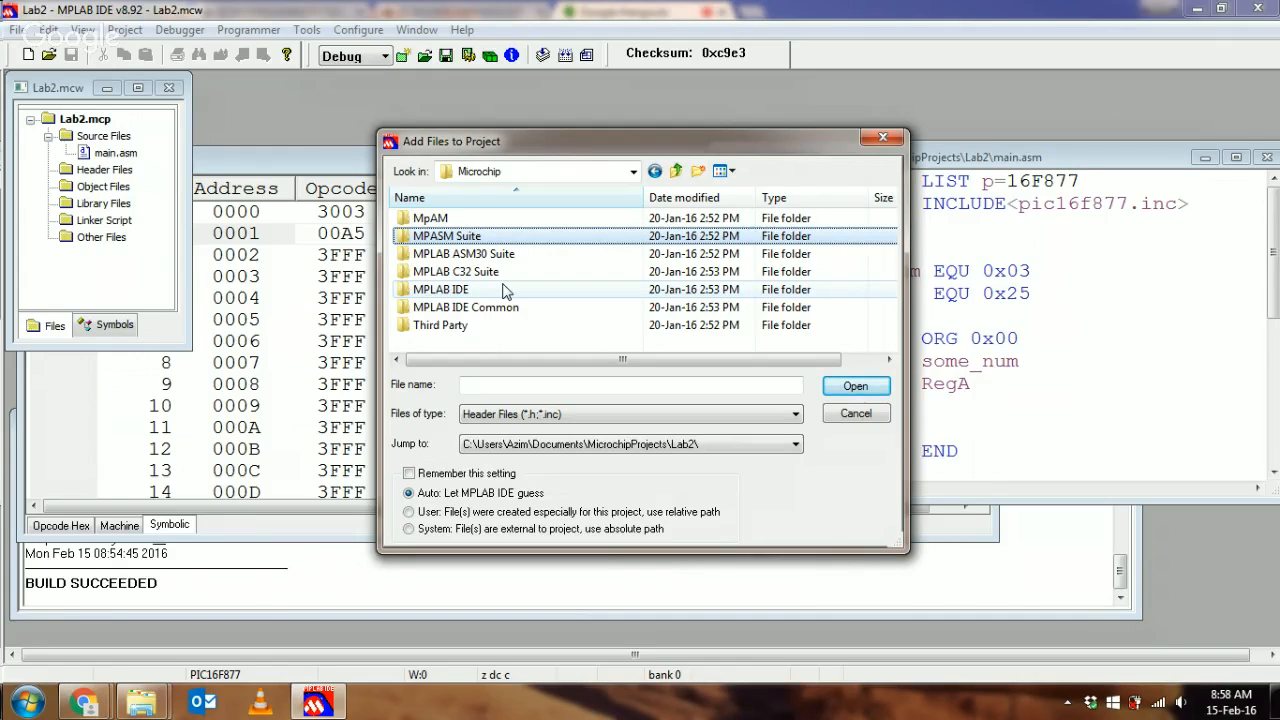
double_click(448, 236)
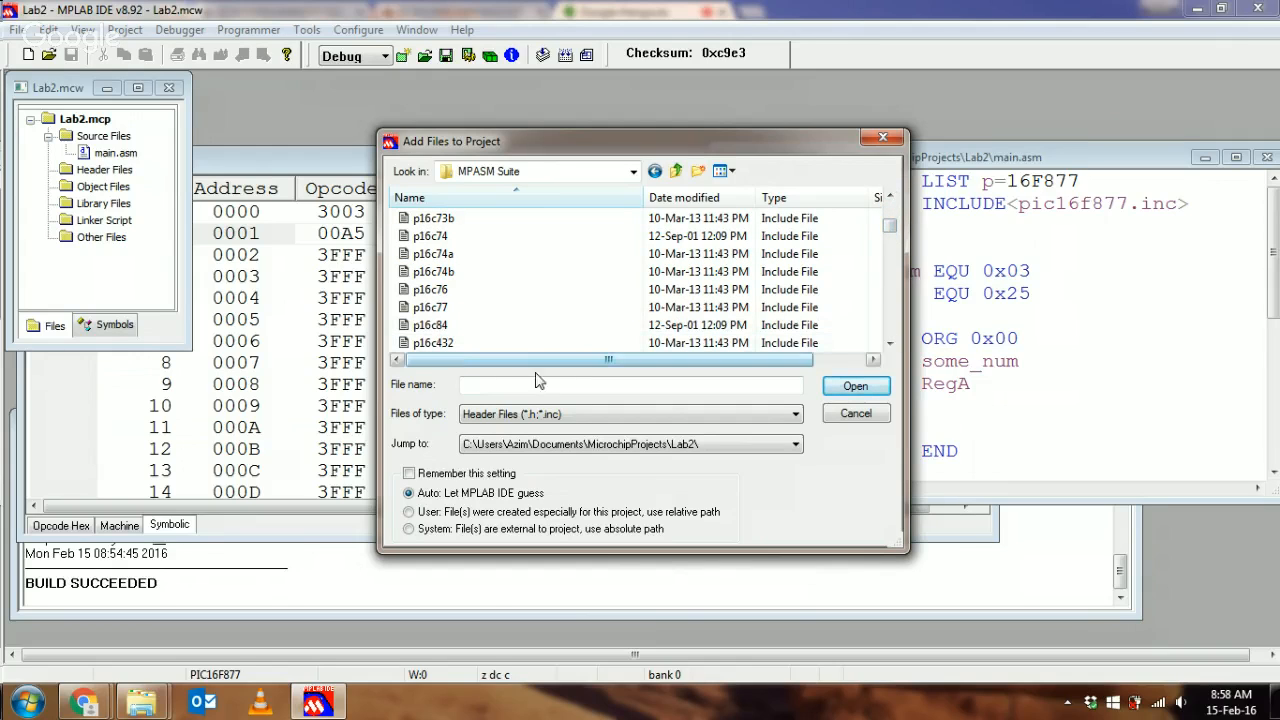
Add p16f877.inc to the project's Header Files and return to the INCLUDE line in main.asm.
text(p)
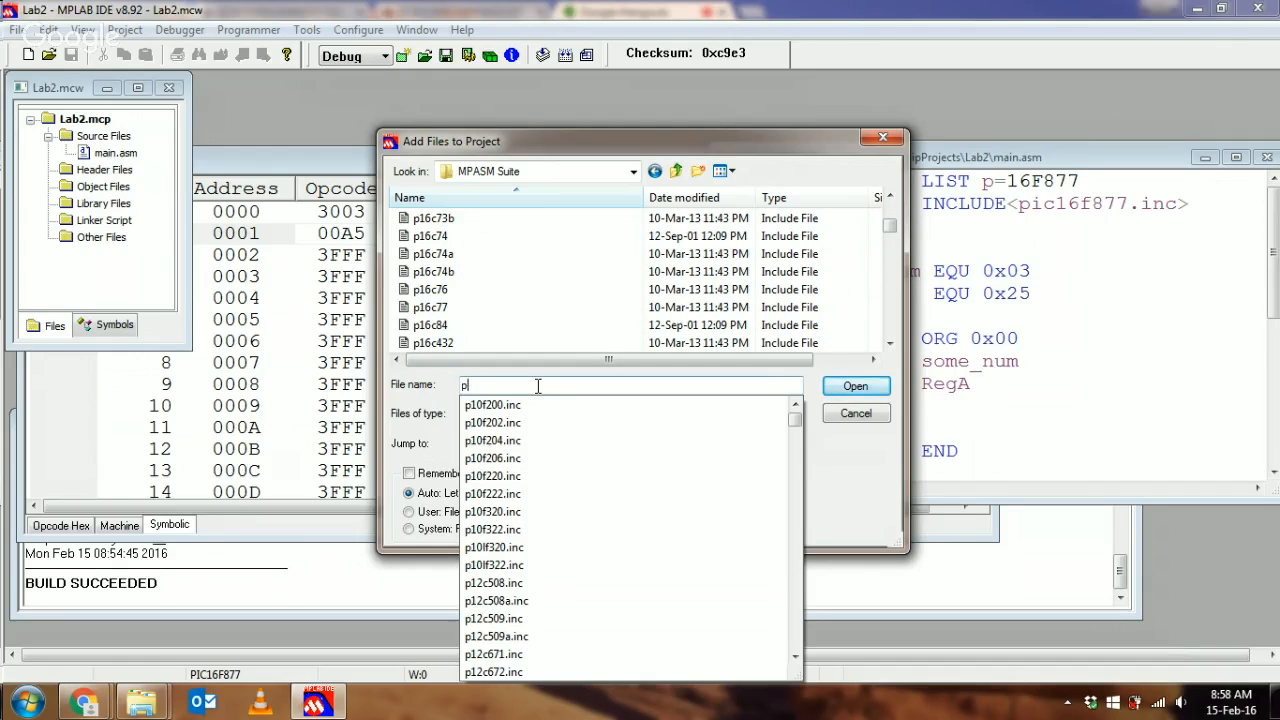
text(16f877.inc)
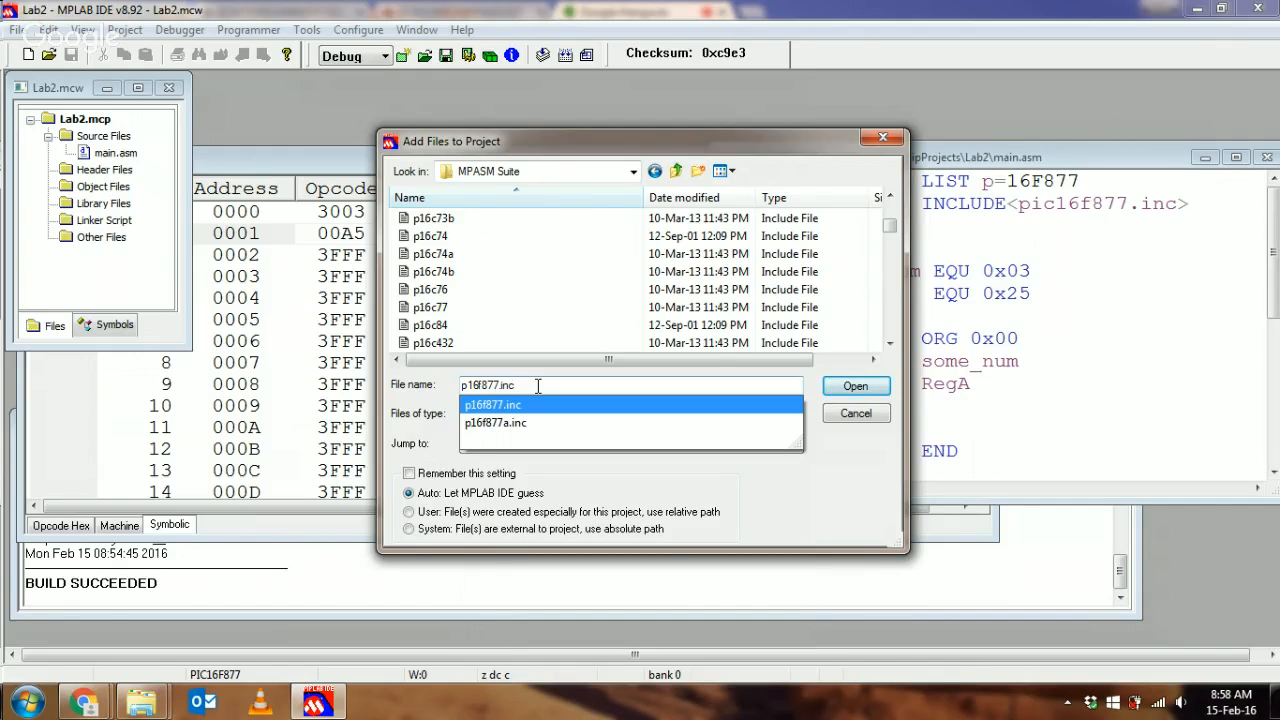
click(854, 386)
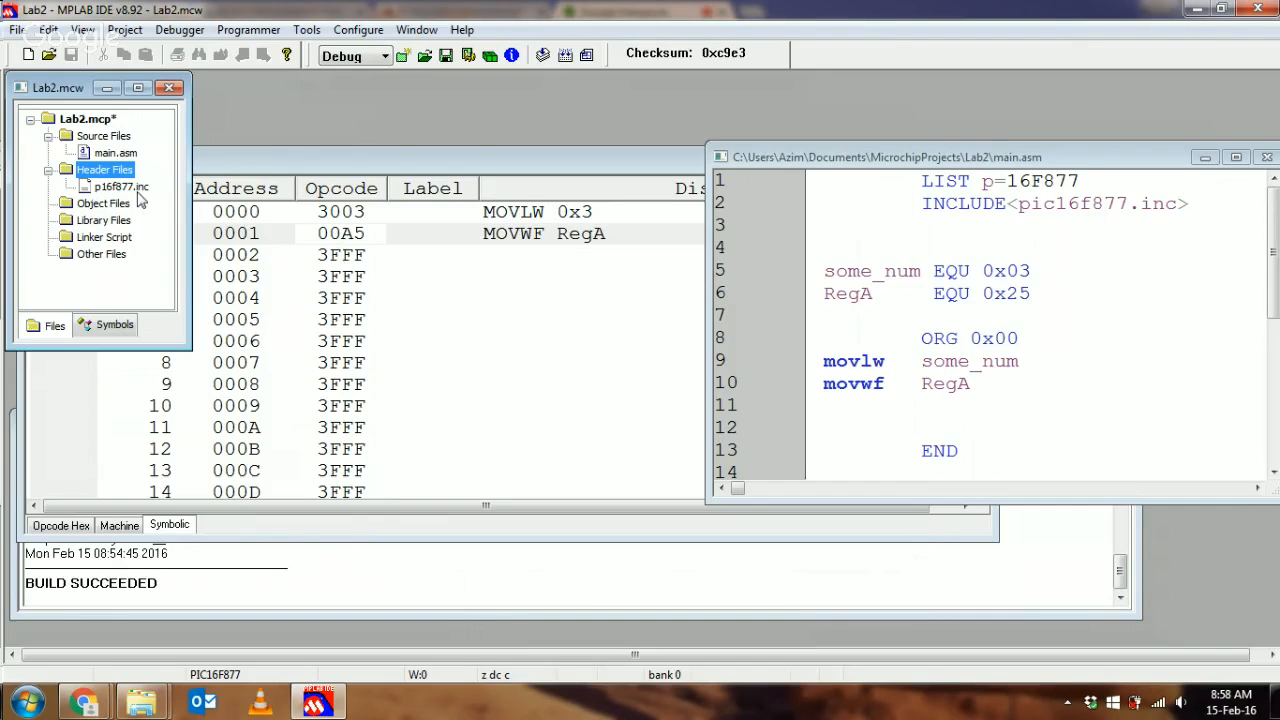
click(996, 204)
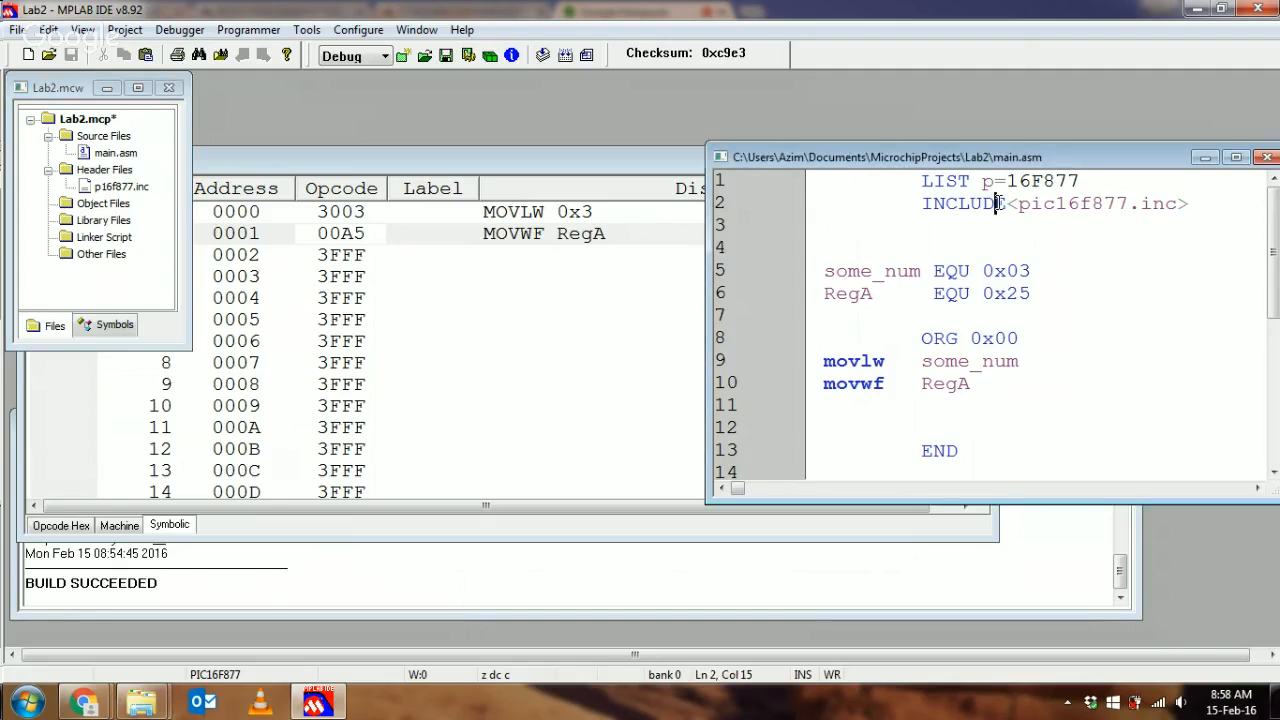
double_click(964, 204)
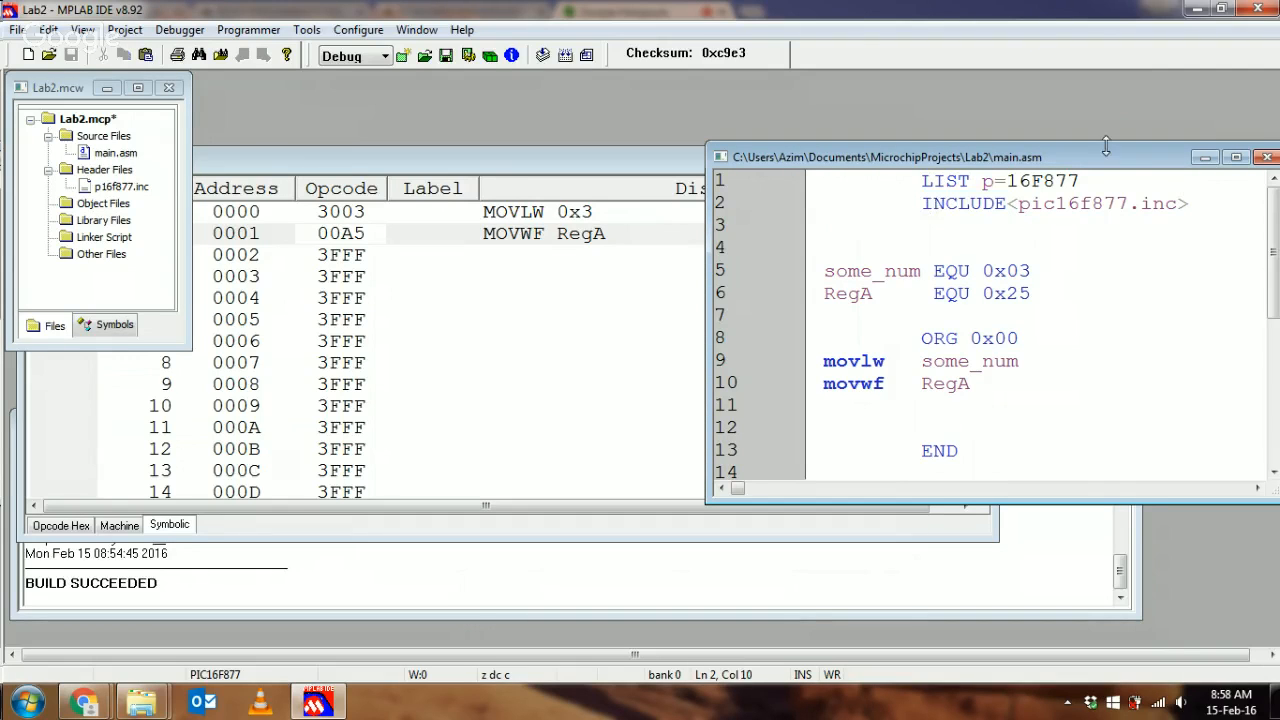
click(1056, 204)
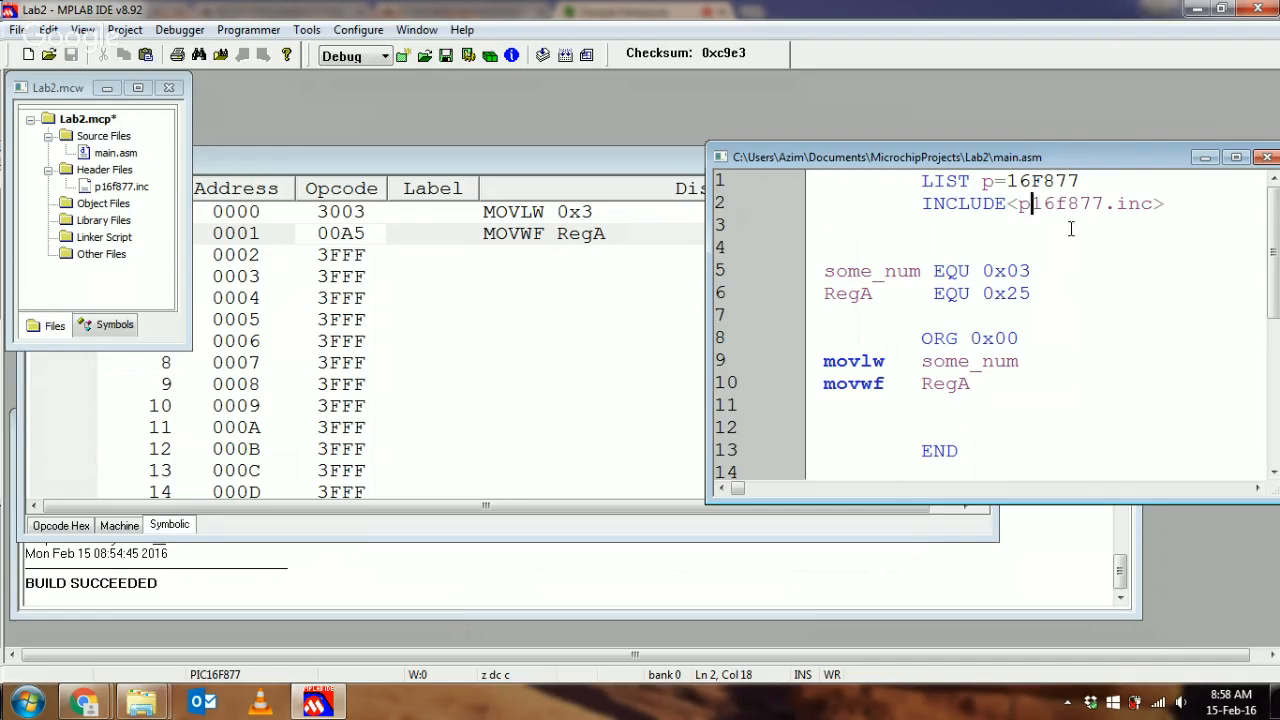
double_click(1080, 204)
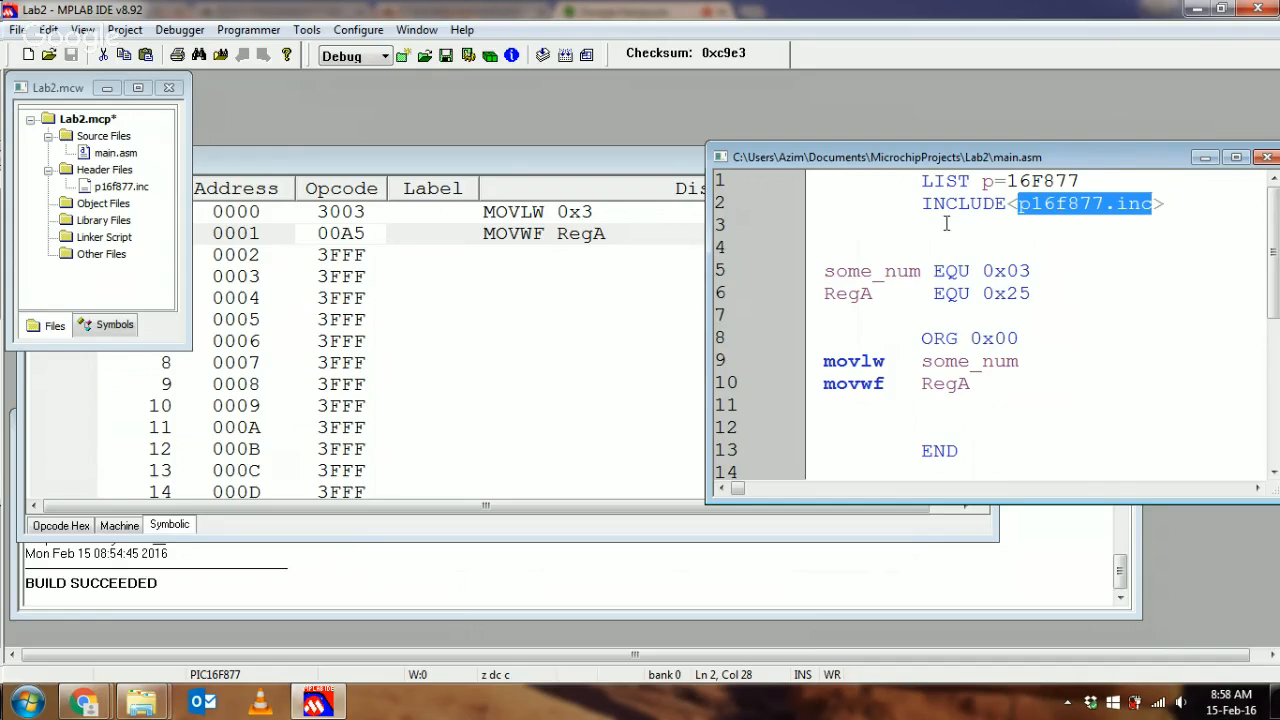
click(980, 232)
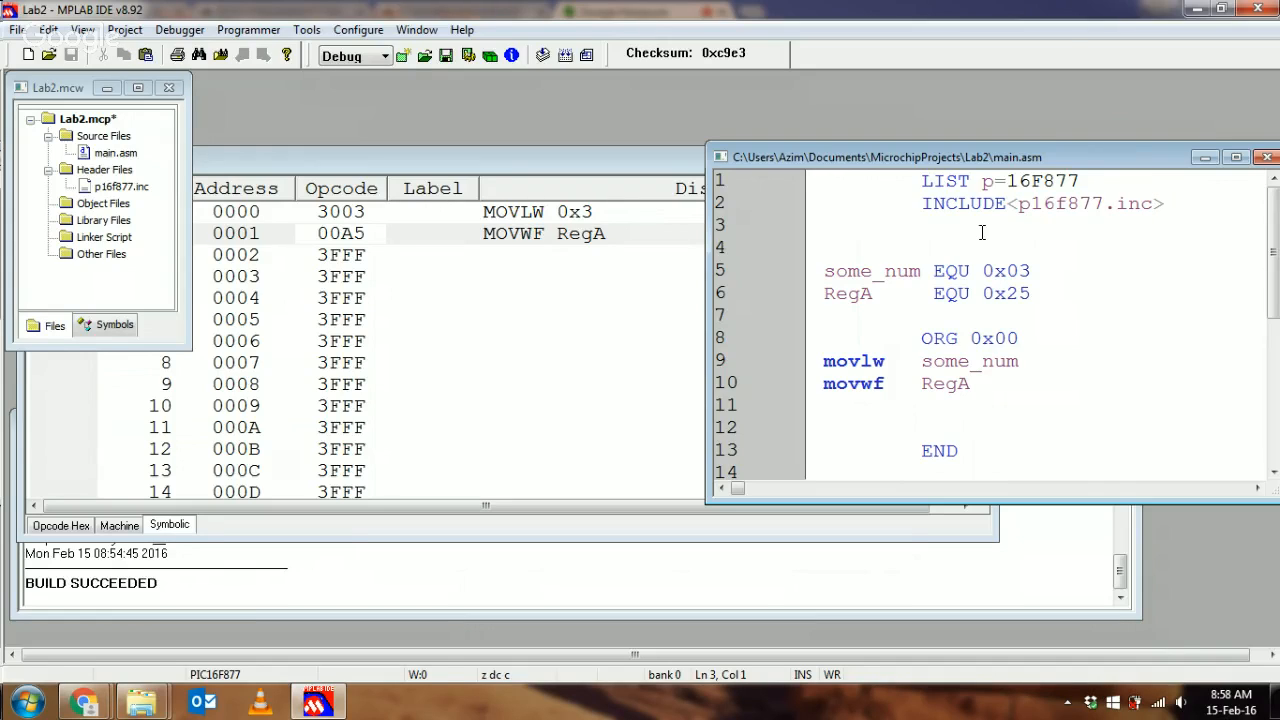
click(1016, 204)
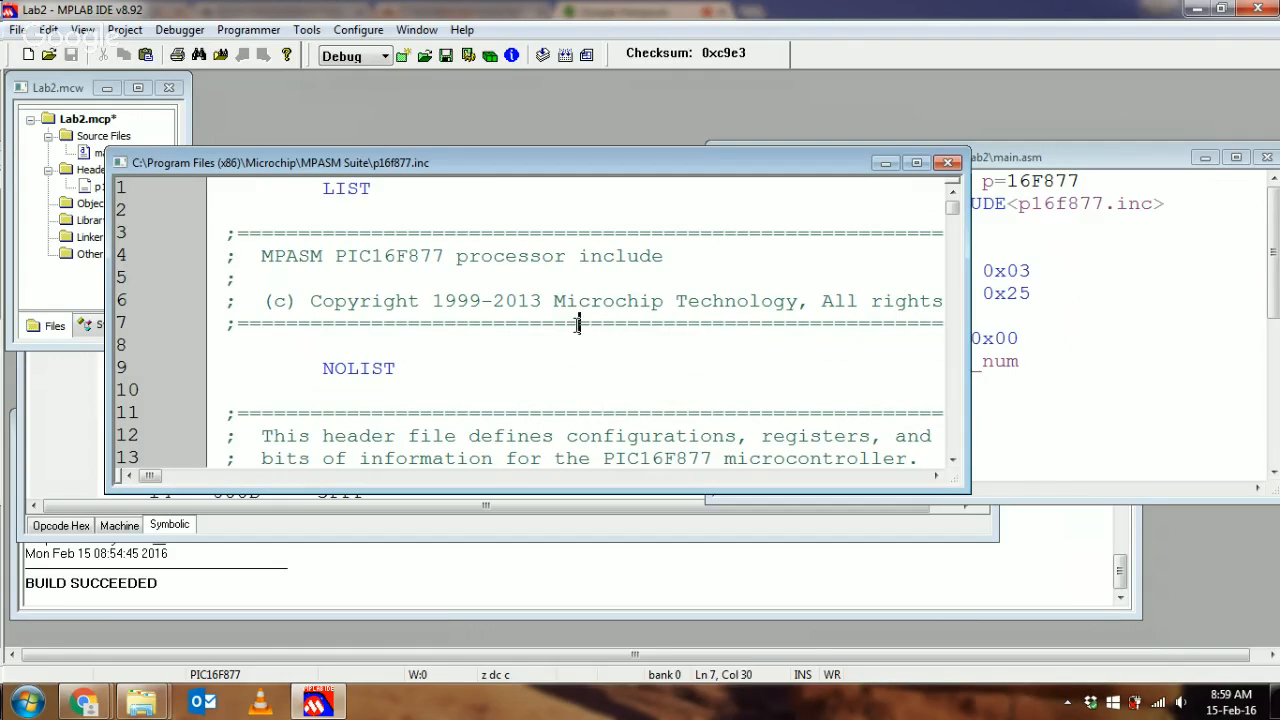
Scroll through p16f877.inc's register and bit EQU definitions, highlighting W, down to PIE2 and PCON.
scroll(down, 3)
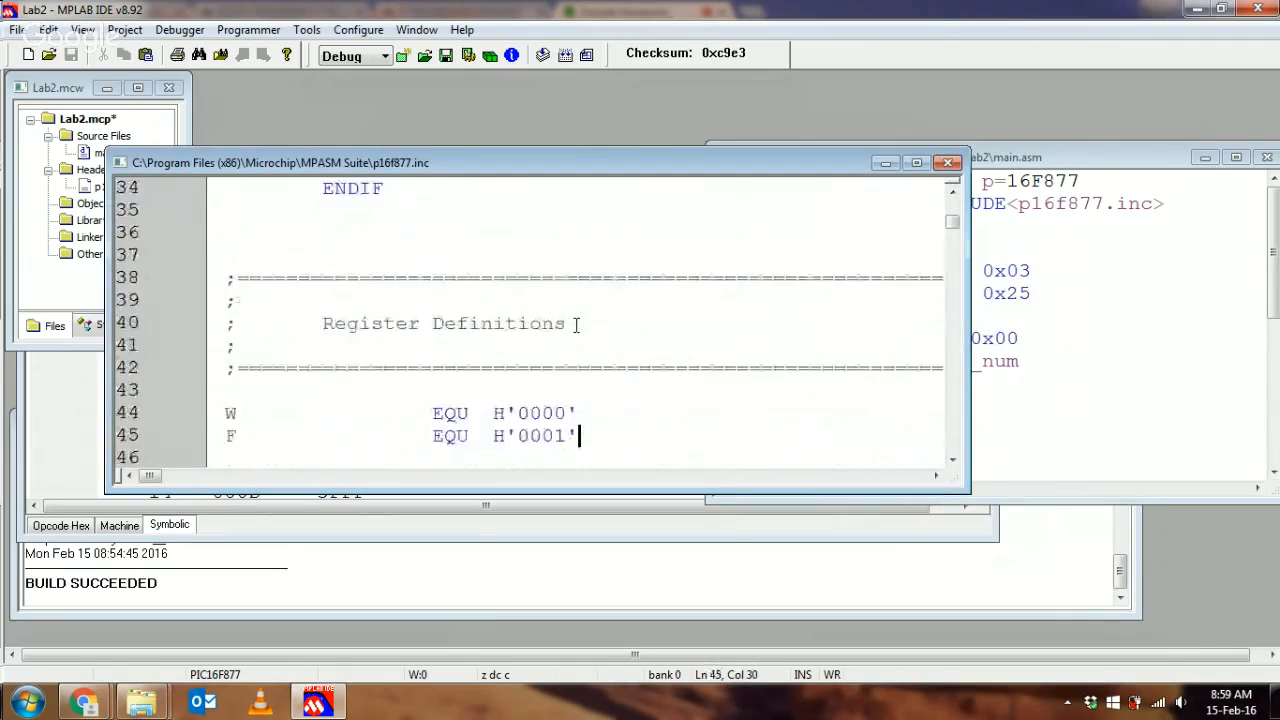
scroll(down, 3)
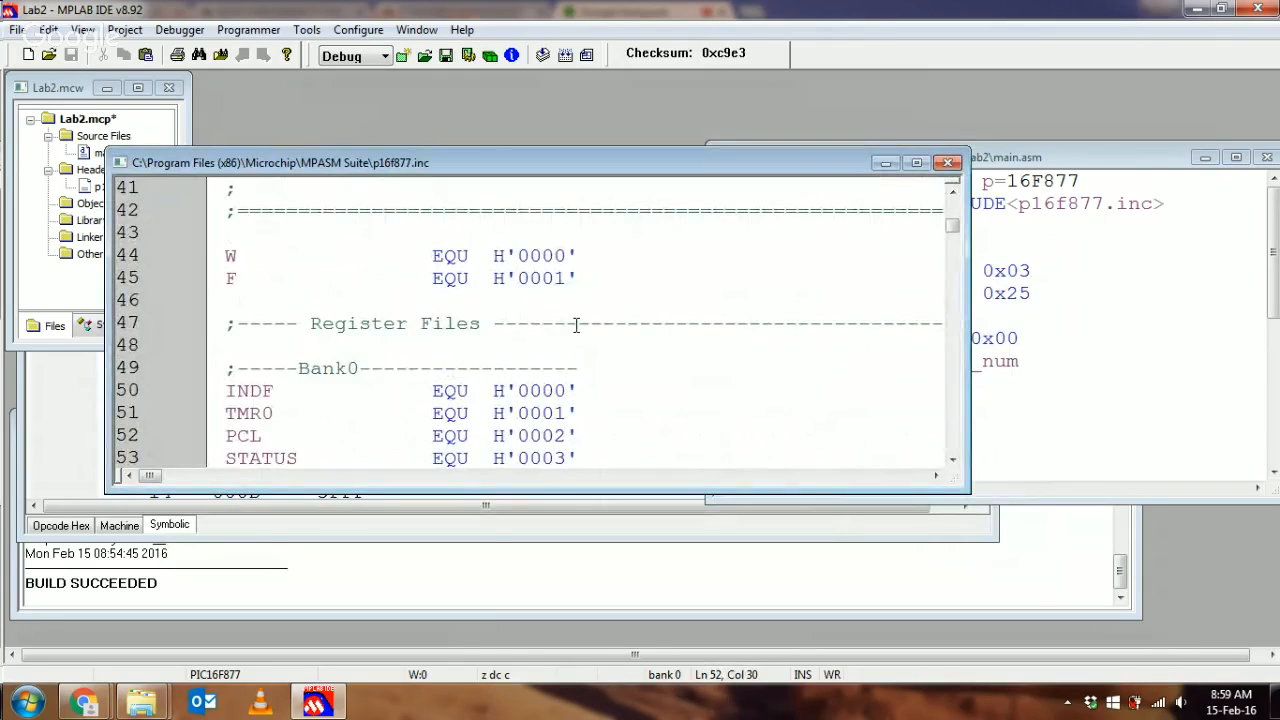
double_click(232, 256)
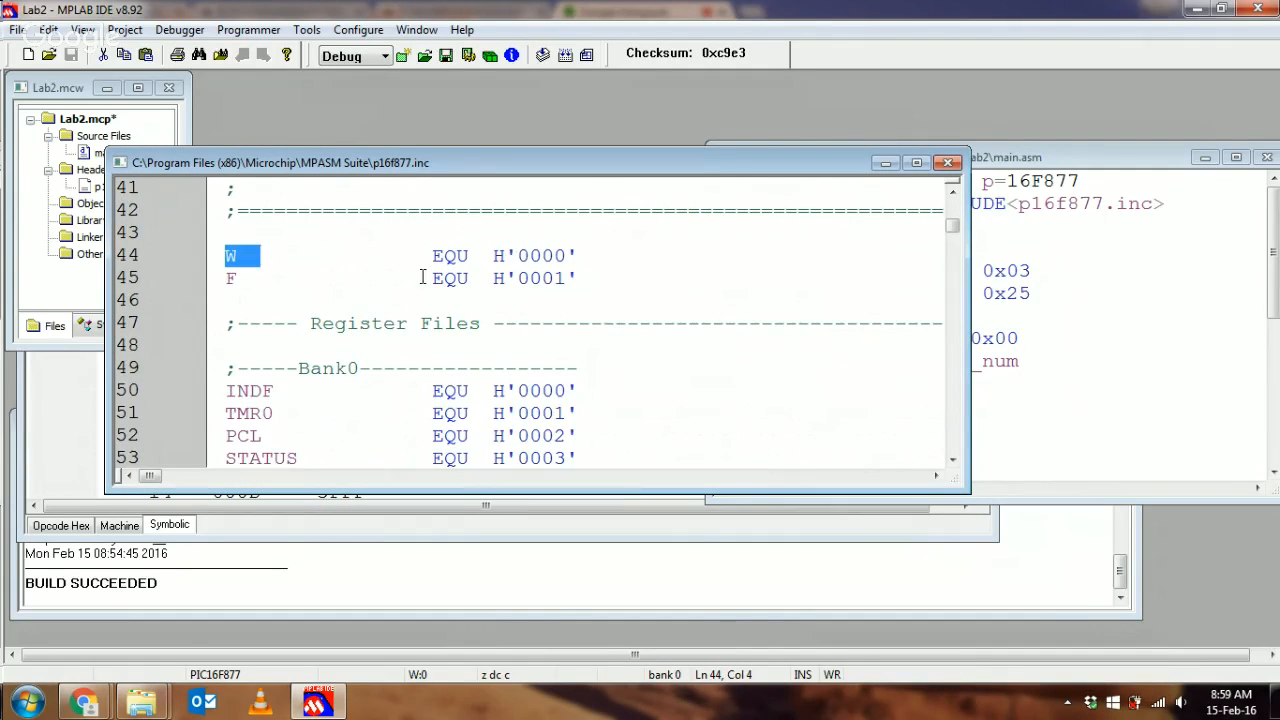
scroll(down, 3)
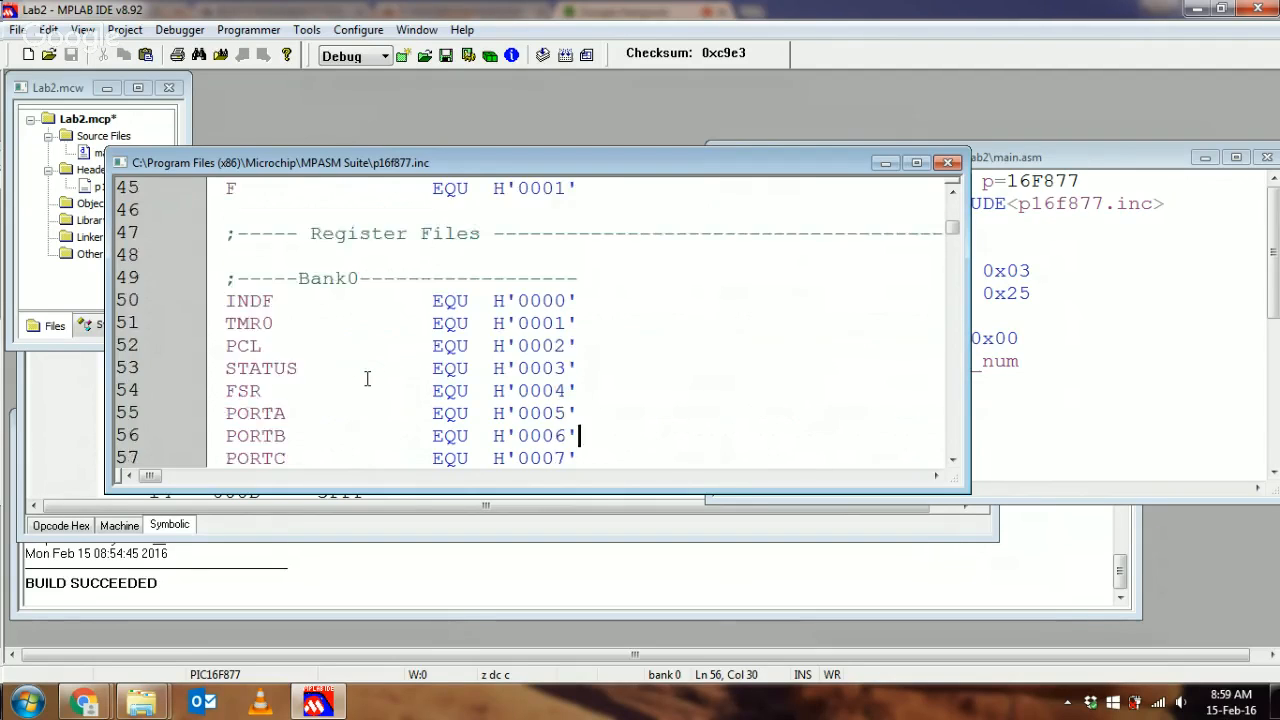
scroll(down, 3)
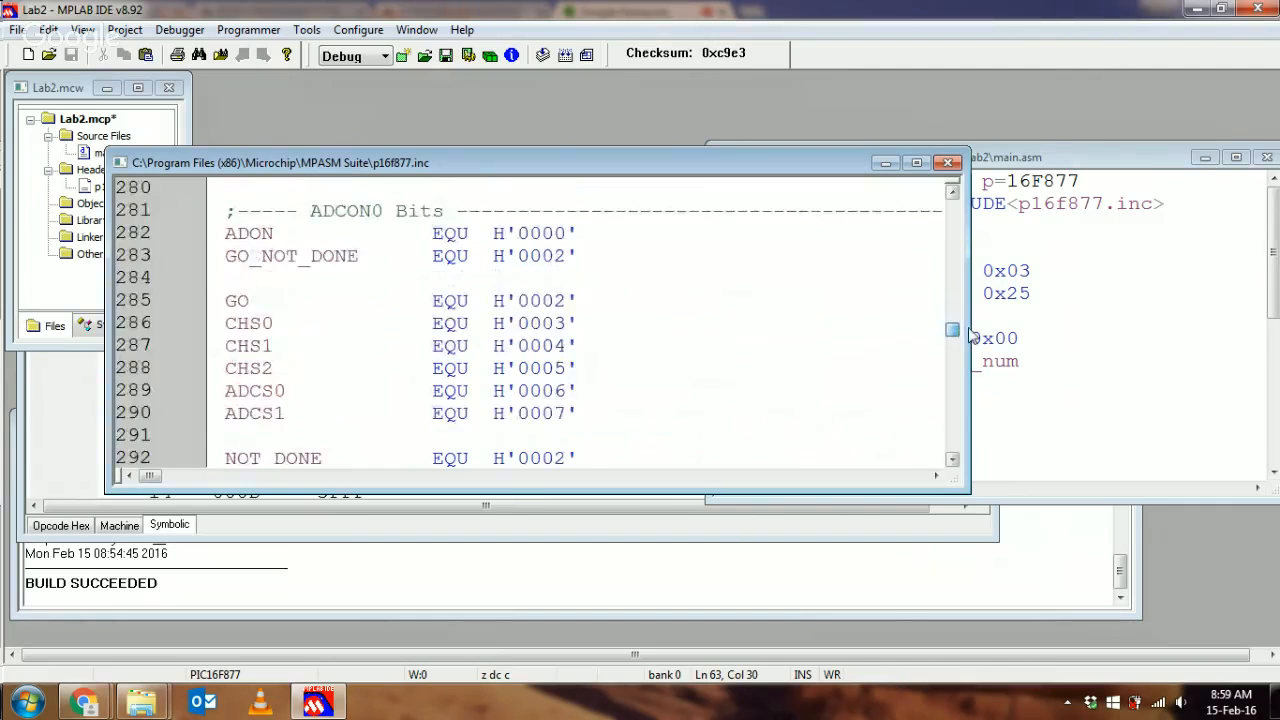
scroll(down, 3)
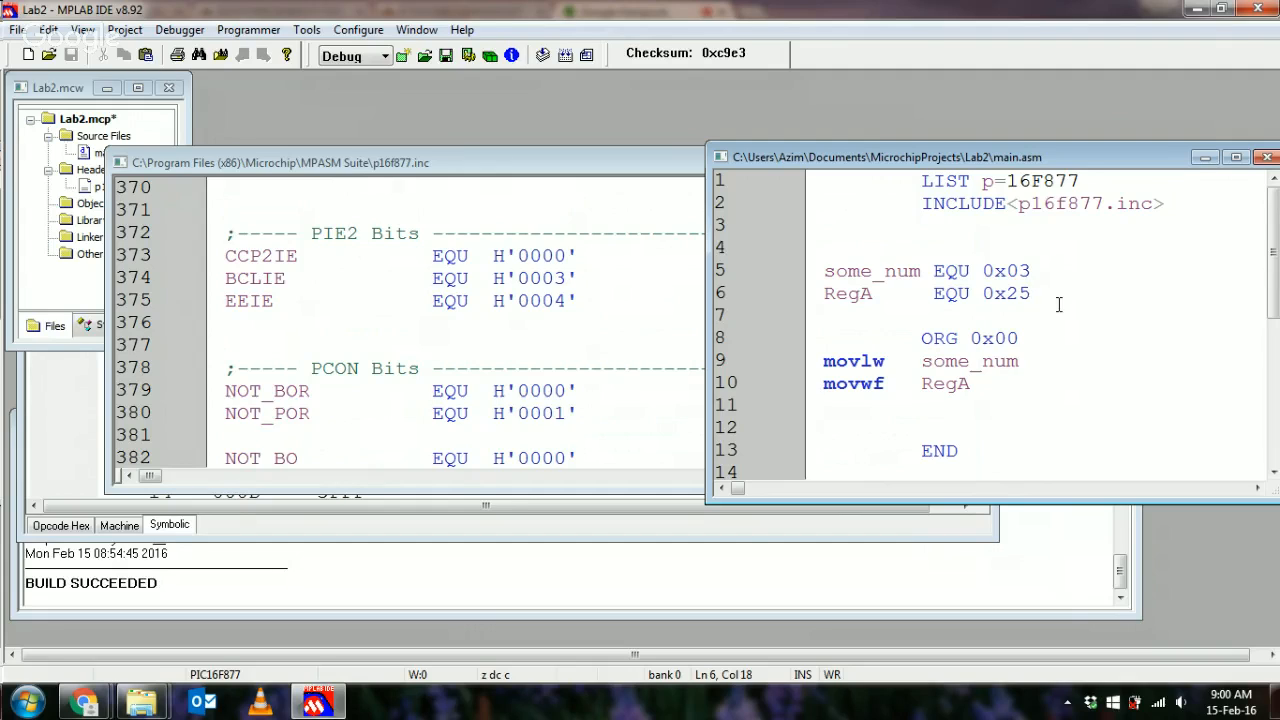
Bring main.asm in front of the open p16f877.inc header window.
click(1036, 292)
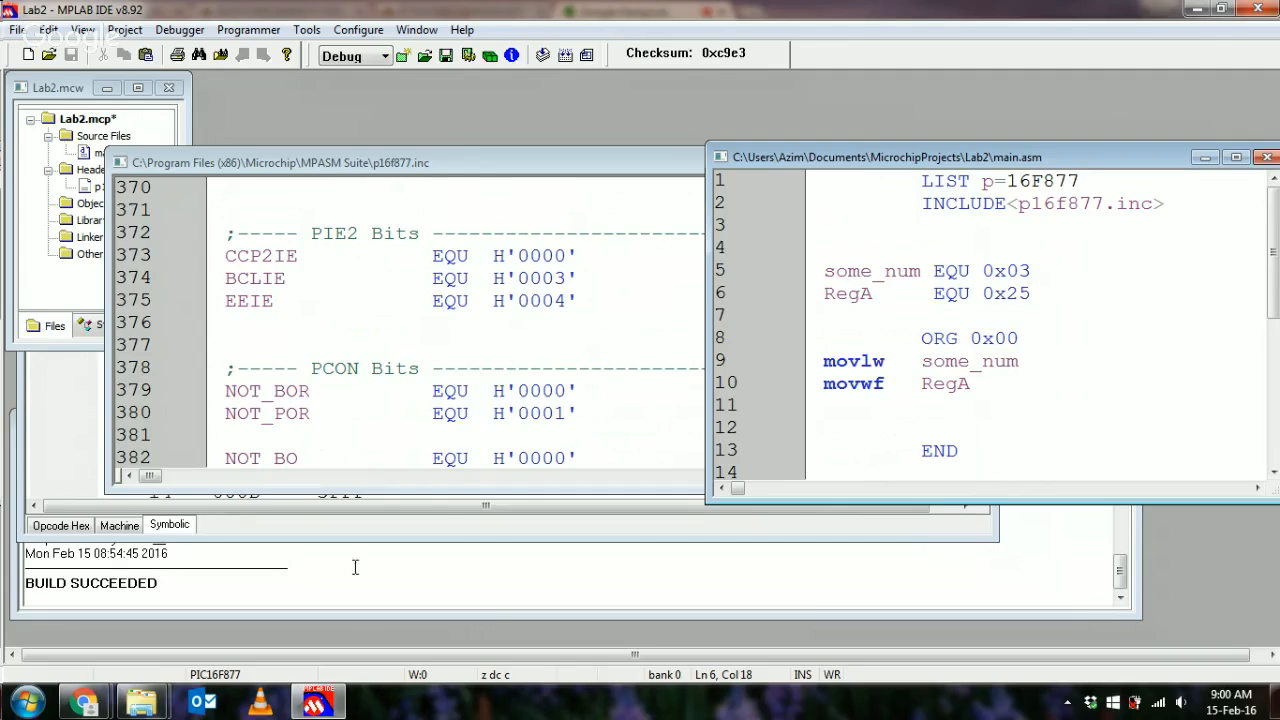
mouse_move(84, 700)
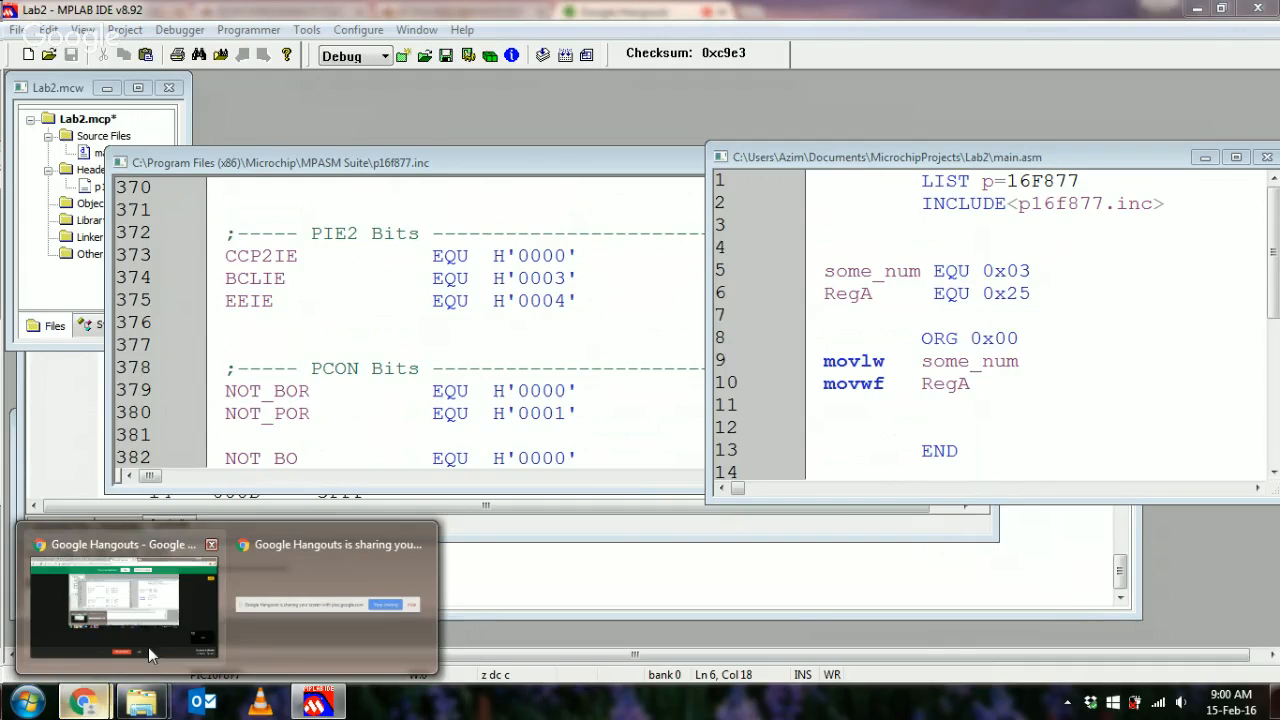